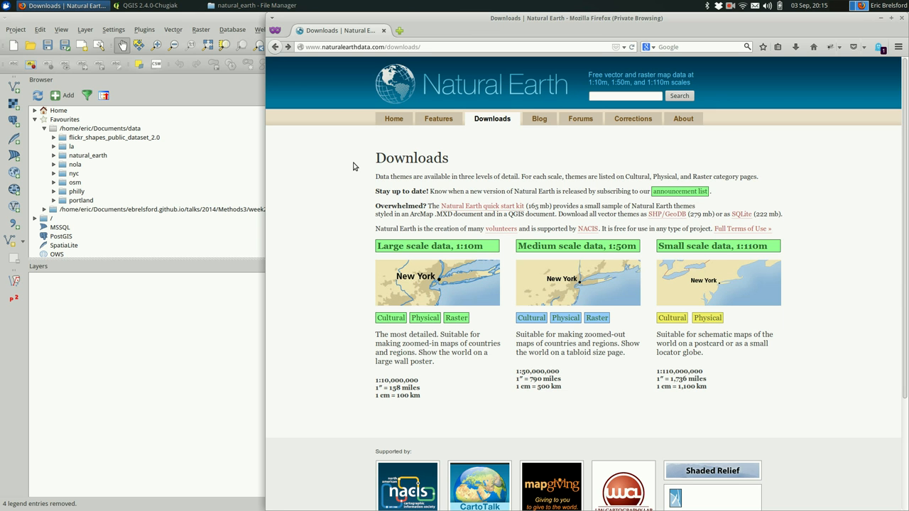
{"action": "mouse_move", "coordinate": [259, 222]}
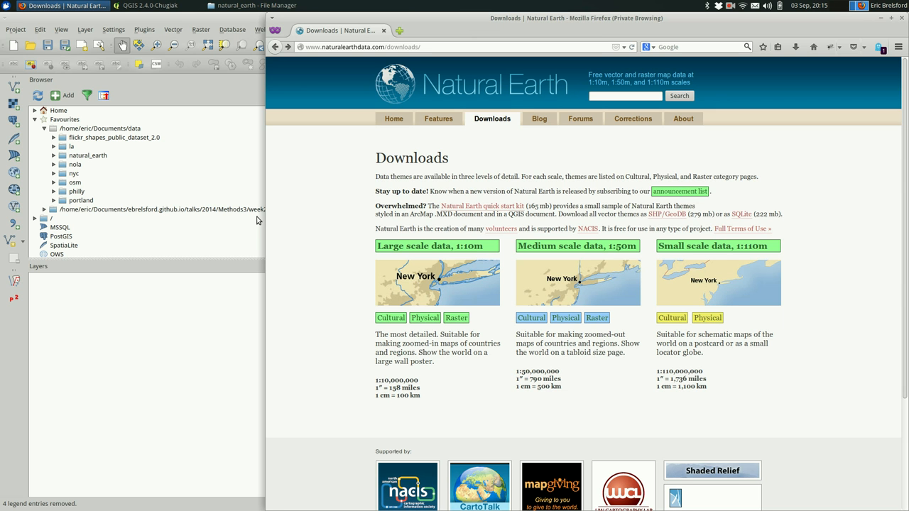
{"action": "mouse_move", "coordinate": [370, 230]}
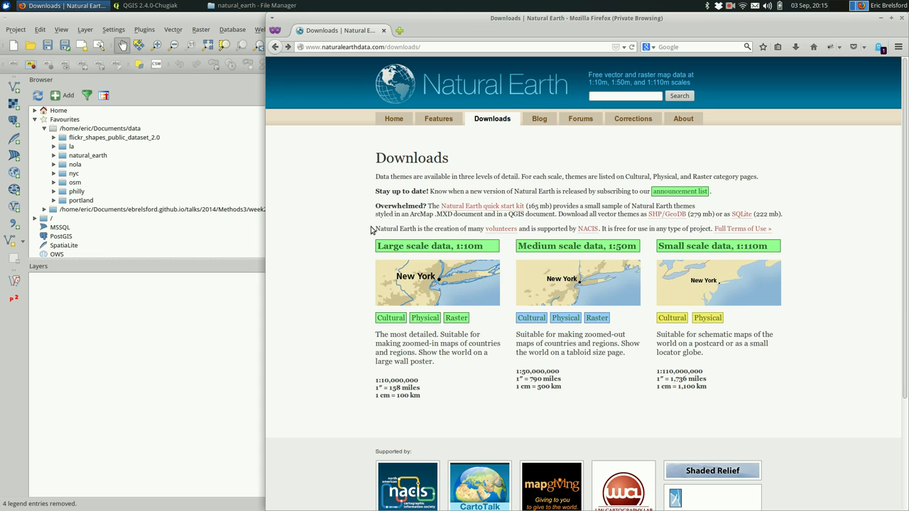
{"action": "mouse_move", "coordinate": [395, 119]}
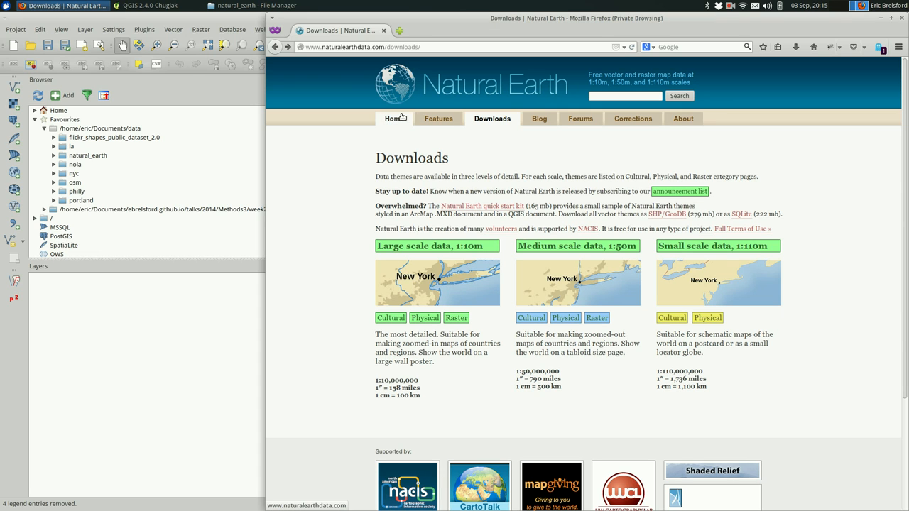
Go from the Natural Earth downloads page to the site's home page
{"action": "left_click", "coordinate": [395, 120]}
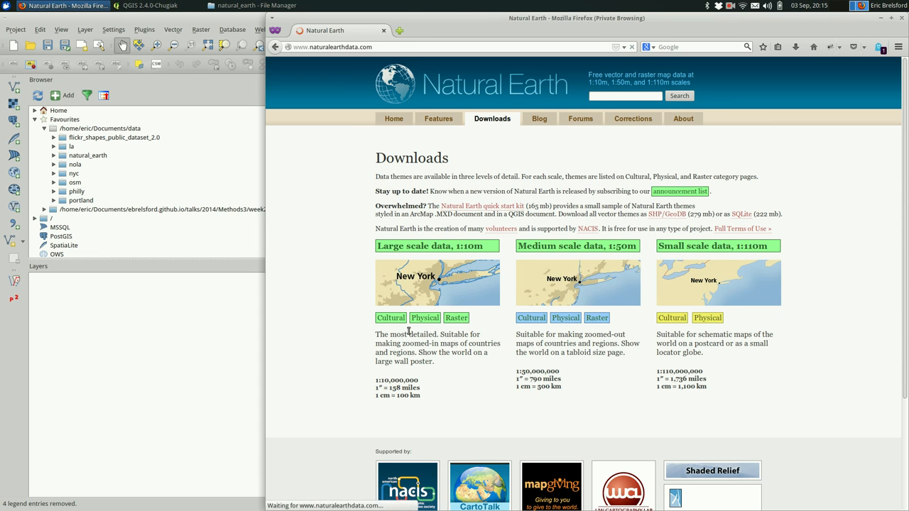
{"action": "left_click", "coordinate": [394, 119]}
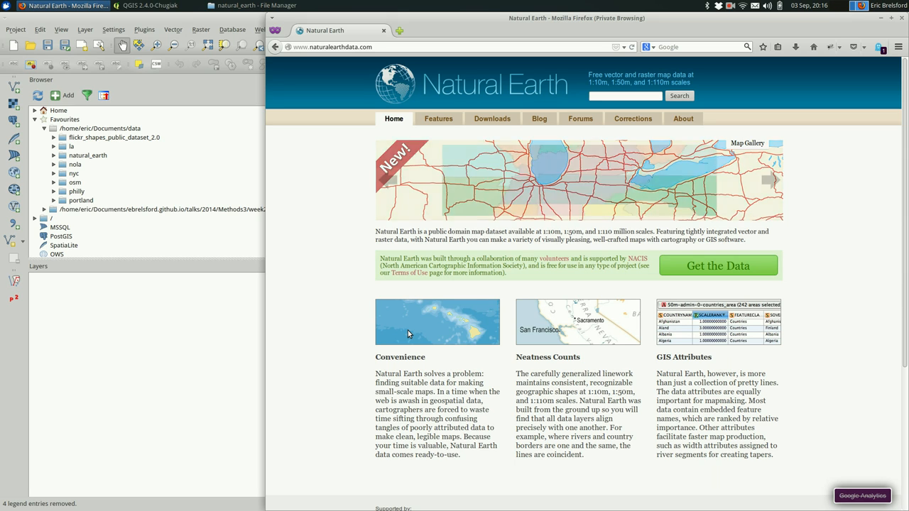
{"action": "left_click", "coordinate": [770, 179]}
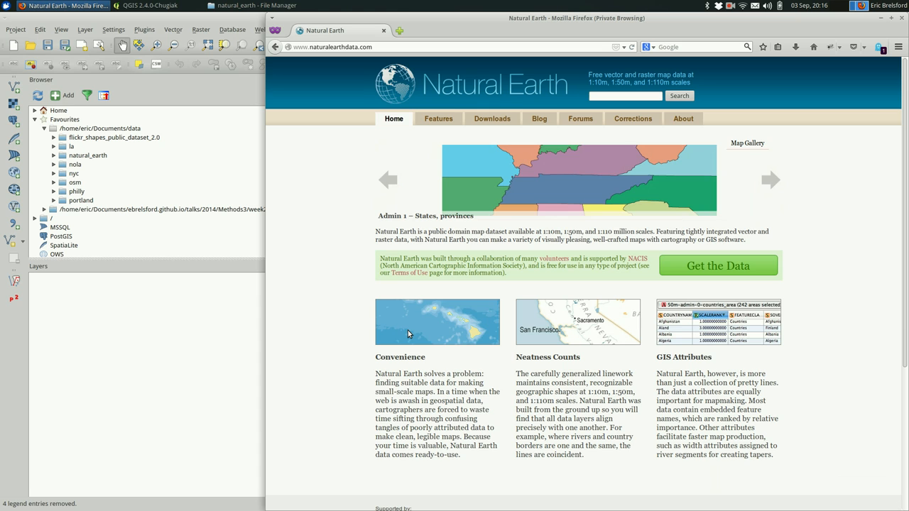
{"action": "mouse_move", "coordinate": [517, 242]}
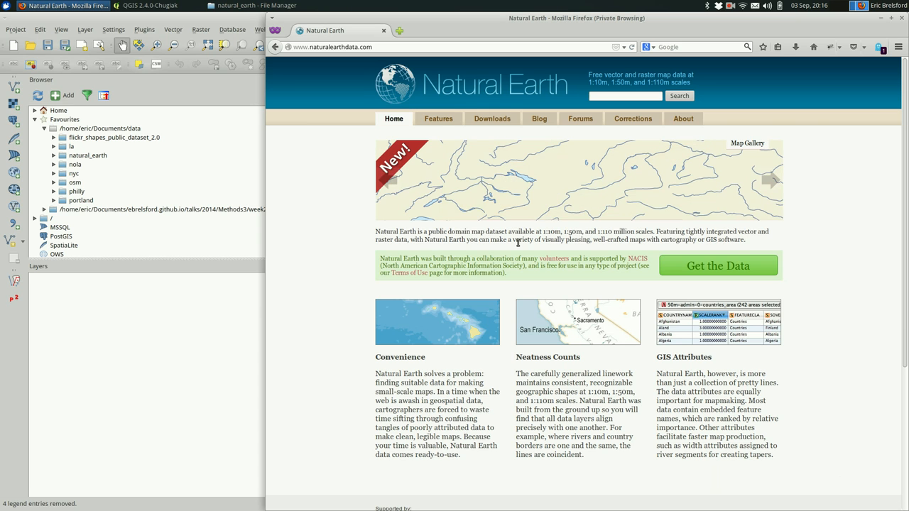
{"action": "mouse_move", "coordinate": [492, 119]}
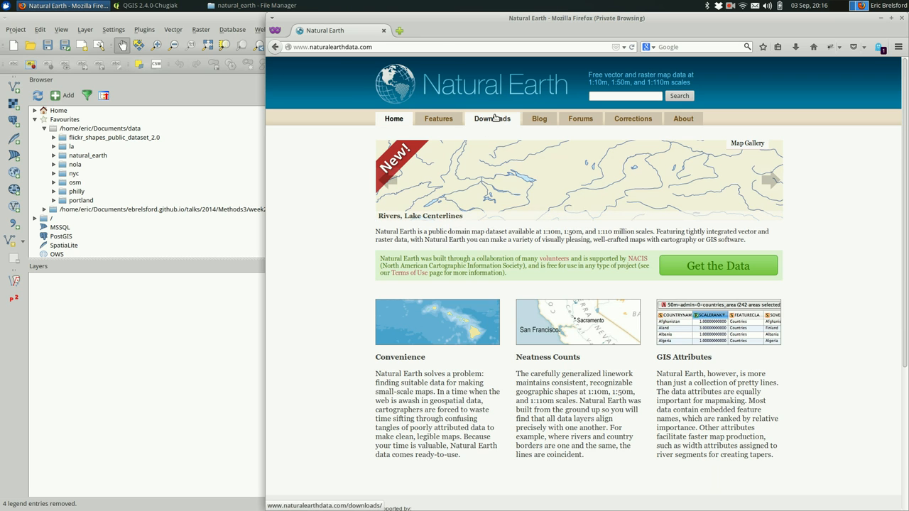
Return to the Natural Earth downloads page via the Downloads link
{"action": "left_click", "coordinate": [492, 119]}
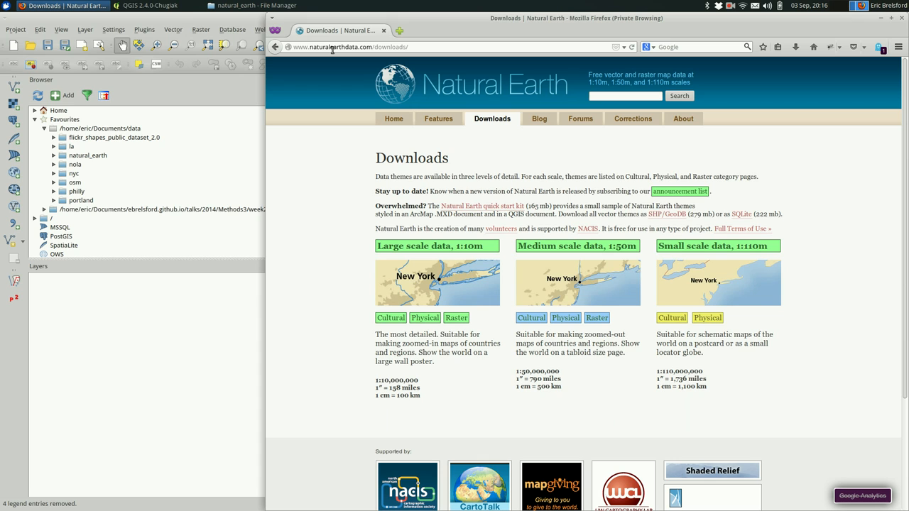
{"action": "mouse_move", "coordinate": [429, 98]}
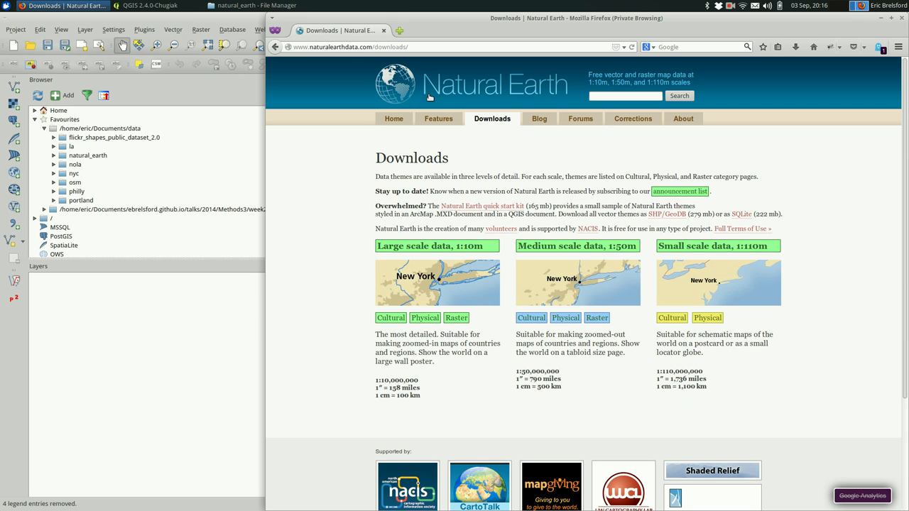
{"action": "mouse_move", "coordinate": [486, 128]}
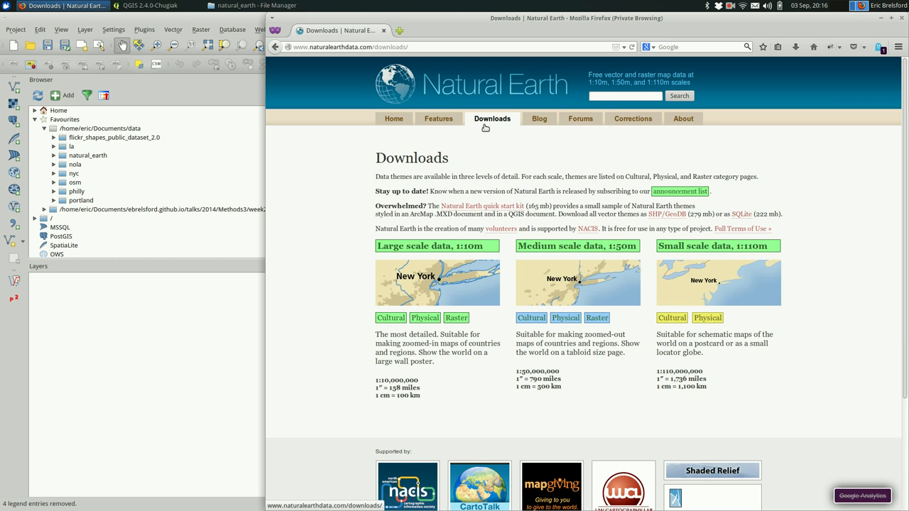
{"action": "mouse_move", "coordinate": [355, 338]}
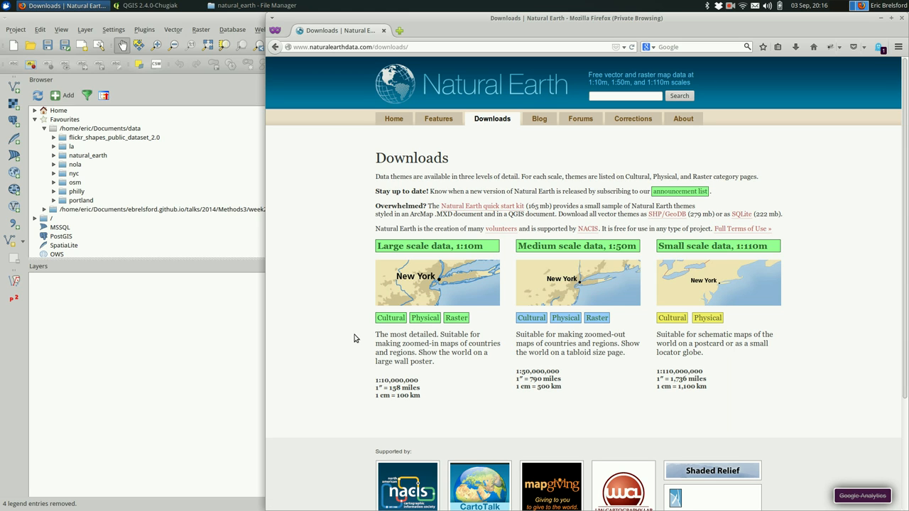
{"action": "mouse_move", "coordinate": [653, 342]}
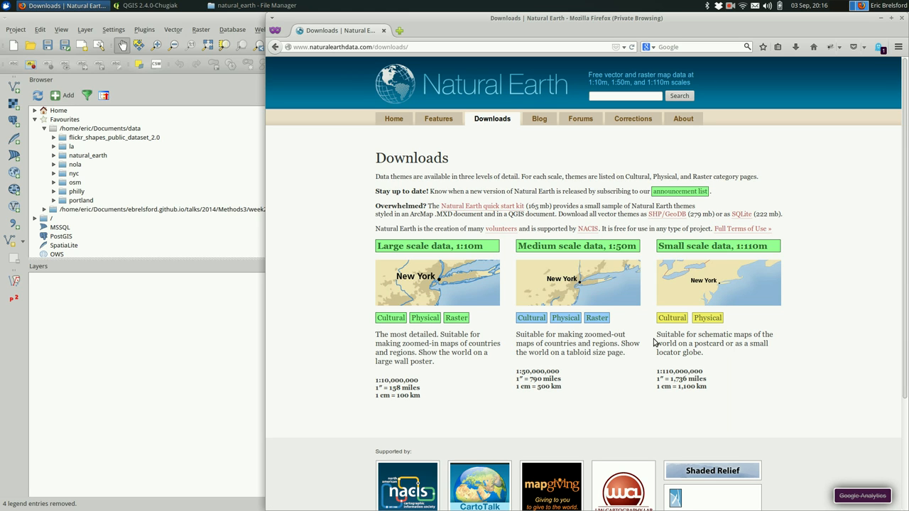
{"action": "mouse_move", "coordinate": [419, 301]}
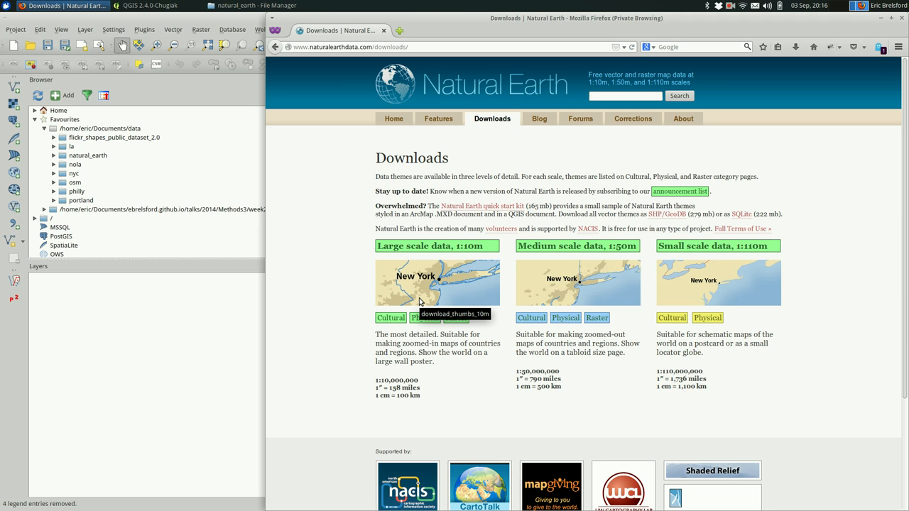
{"action": "mouse_move", "coordinate": [662, 272]}
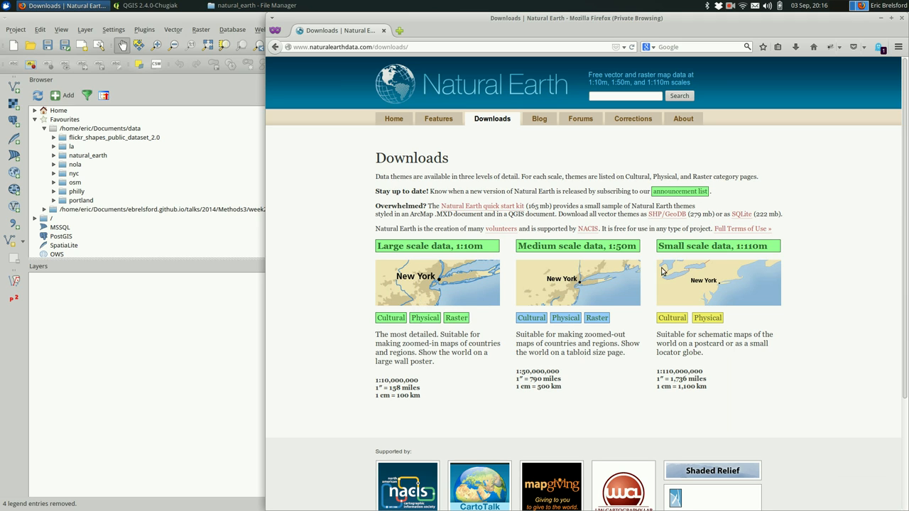
{"action": "mouse_move", "coordinate": [759, 291]}
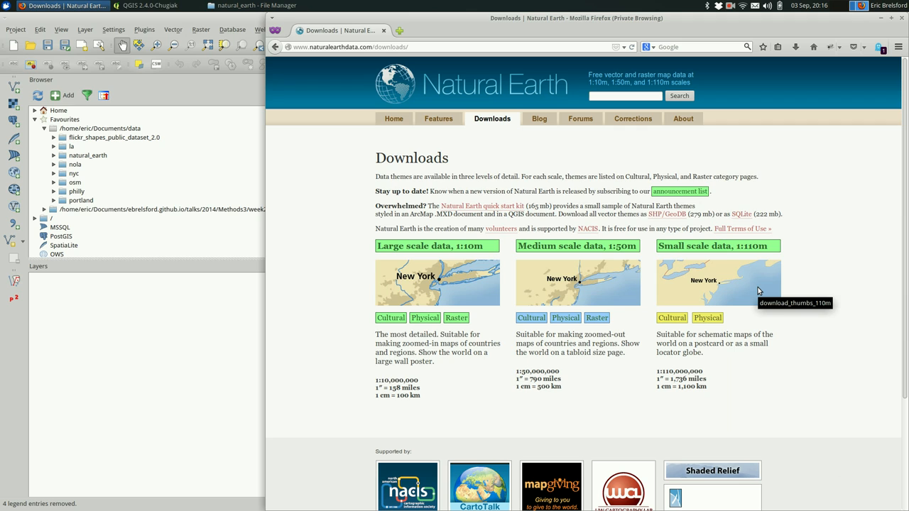
{"action": "mouse_move", "coordinate": [753, 290]}
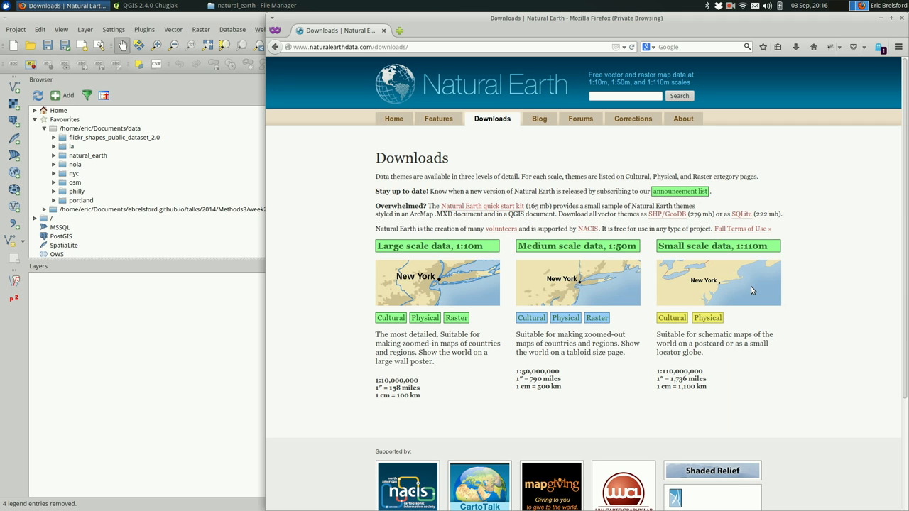
{"action": "mouse_move", "coordinate": [750, 290]}
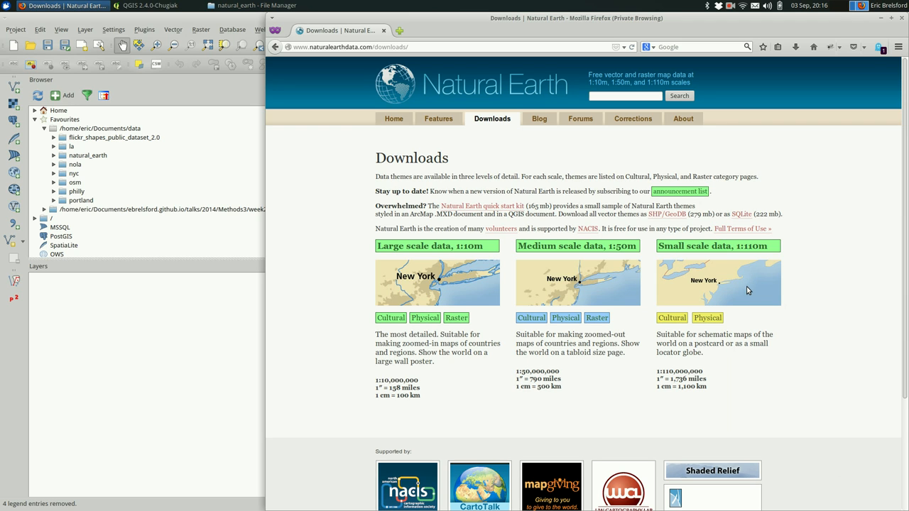
{"action": "mouse_move", "coordinate": [736, 291]}
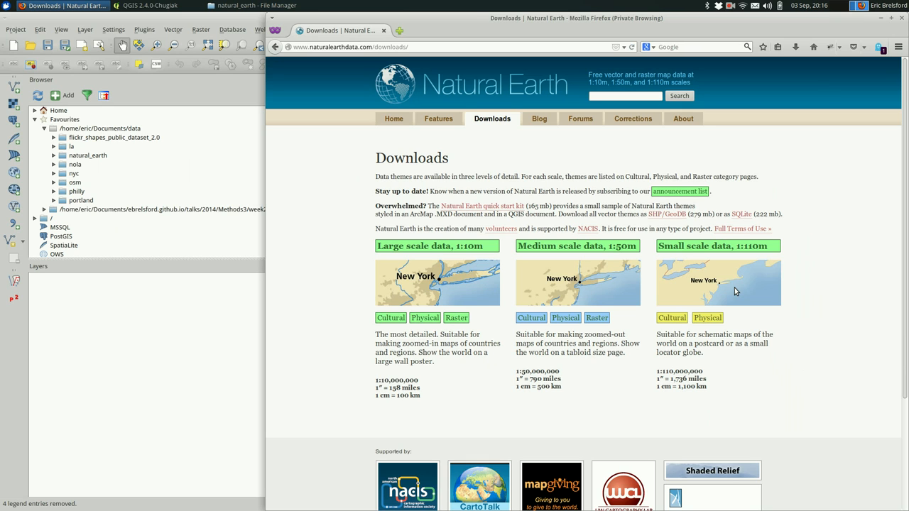
{"action": "mouse_move", "coordinate": [730, 282]}
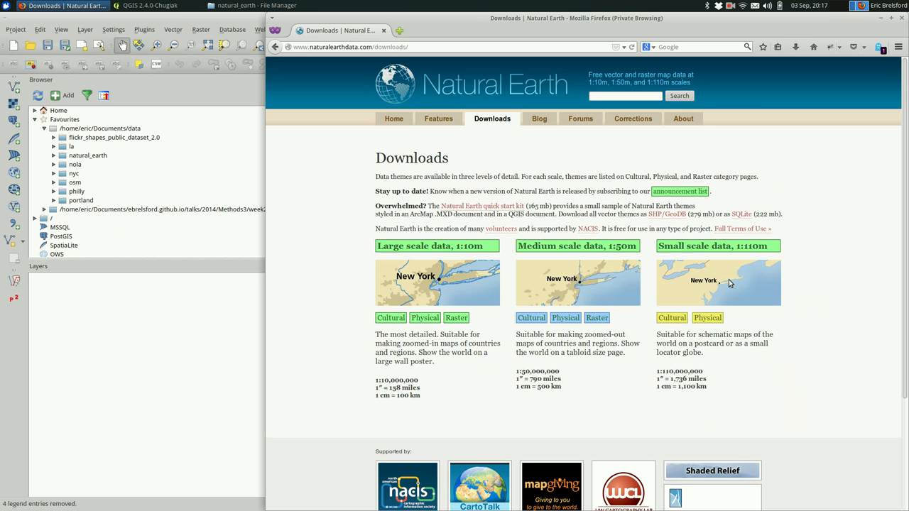
{"action": "mouse_move", "coordinate": [442, 284]}
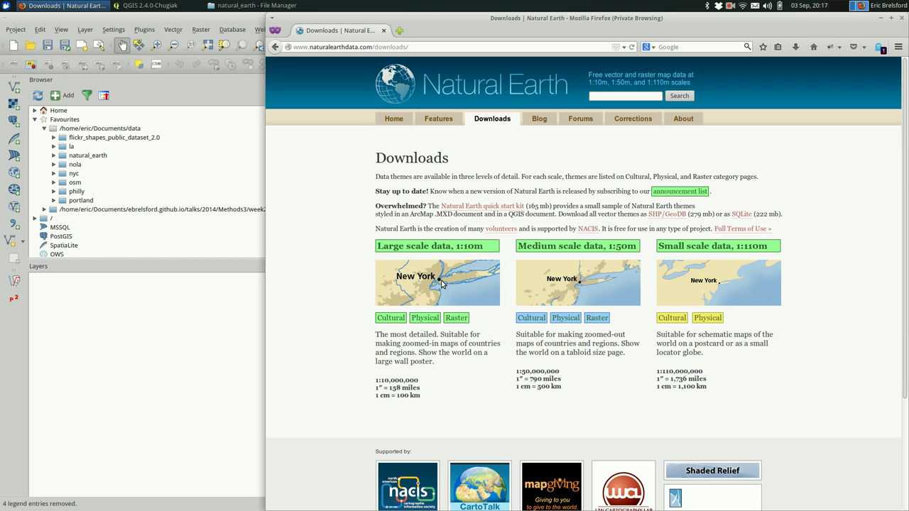
{"action": "mouse_move", "coordinate": [441, 282]}
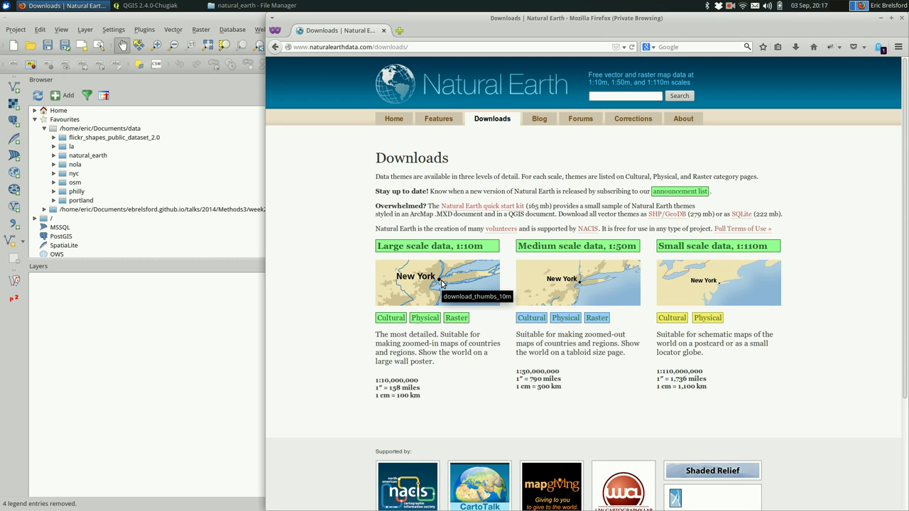
{"action": "mouse_move", "coordinate": [586, 257]}
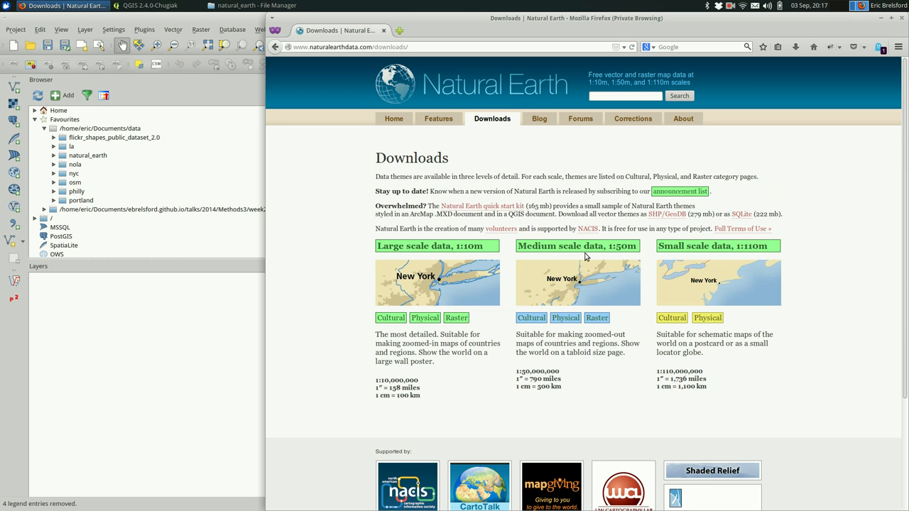
{"action": "mouse_move", "coordinate": [526, 267]}
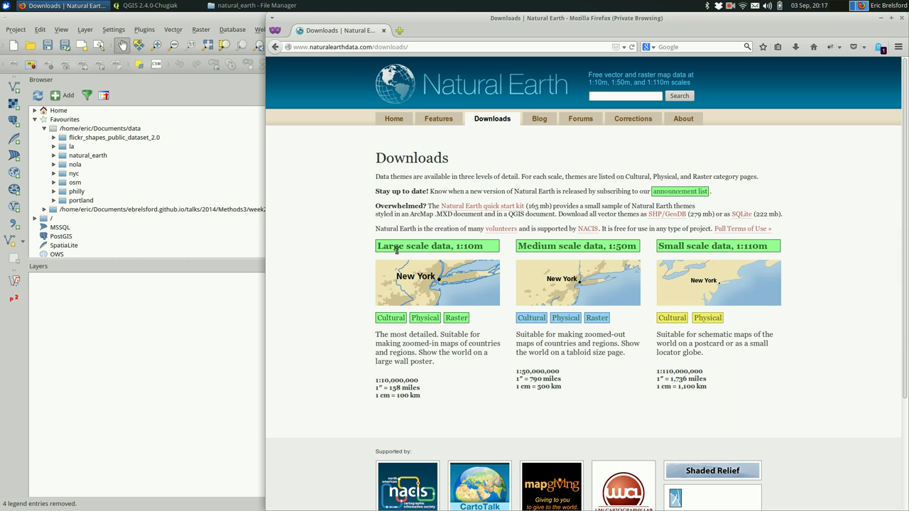
{"action": "mouse_move", "coordinate": [391, 319]}
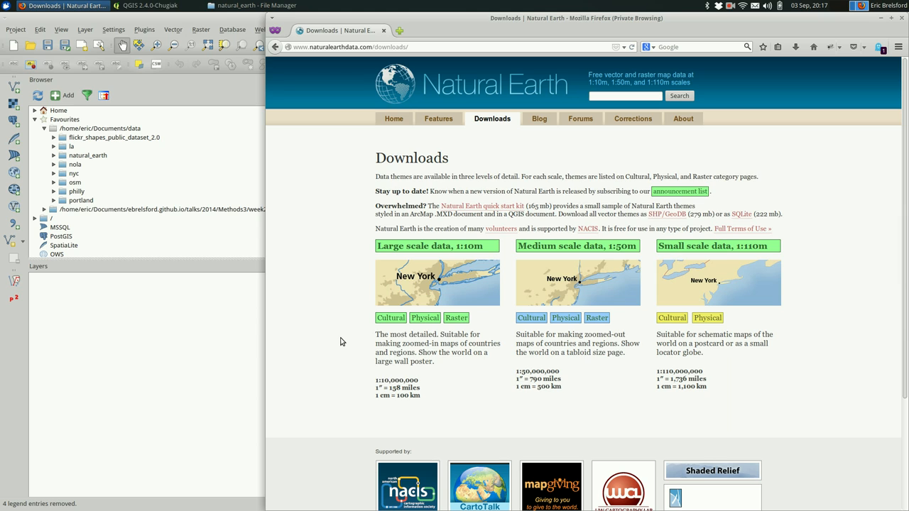
{"action": "mouse_move", "coordinate": [429, 326]}
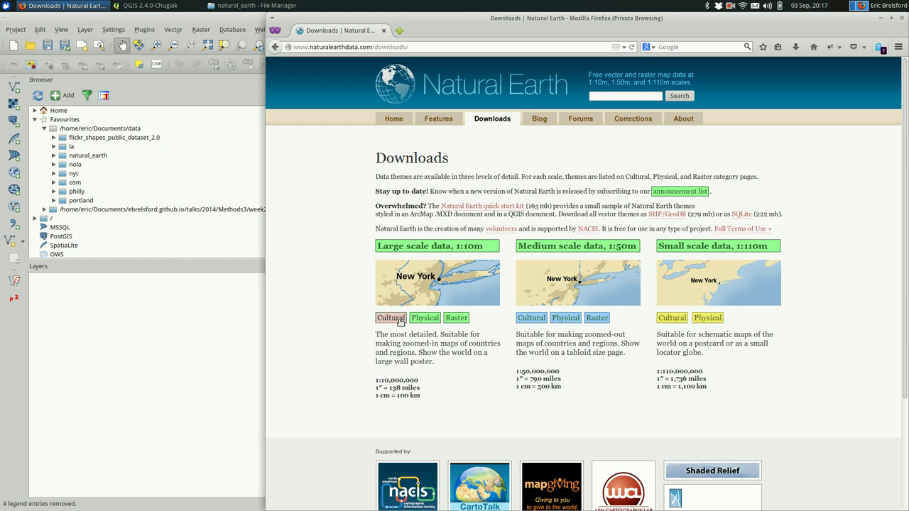
{"action": "mouse_move", "coordinate": [391, 318]}
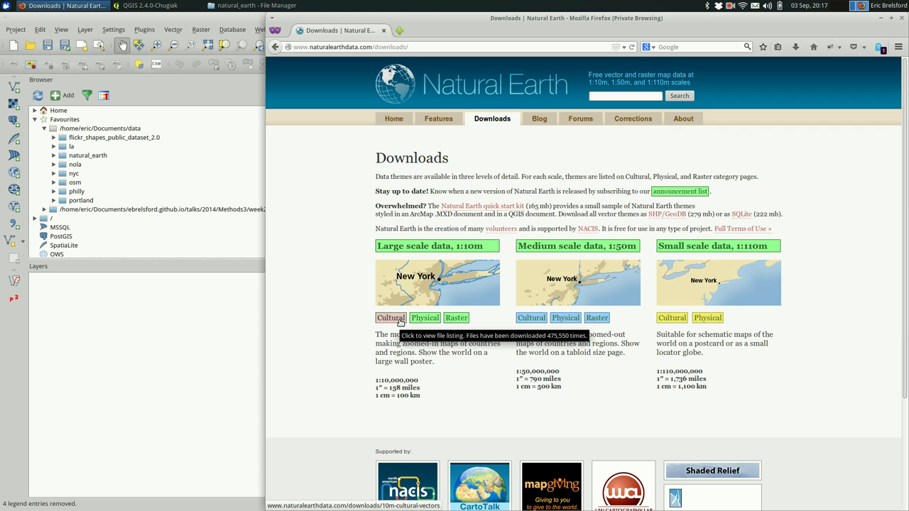
Briefly visit the 1:10m Cultural Vectors listing, then go back to the downloads overview
{"action": "left_click", "coordinate": [390, 318]}
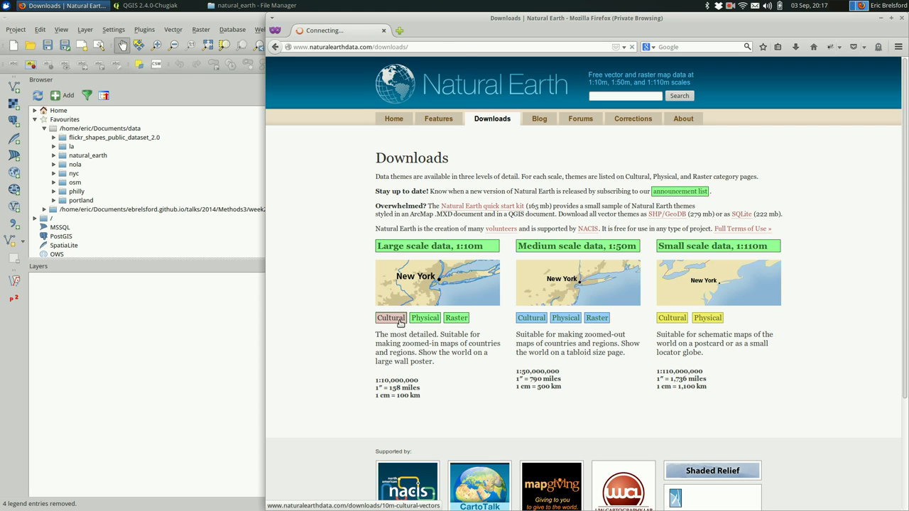
{"action": "left_click", "coordinate": [390, 318]}
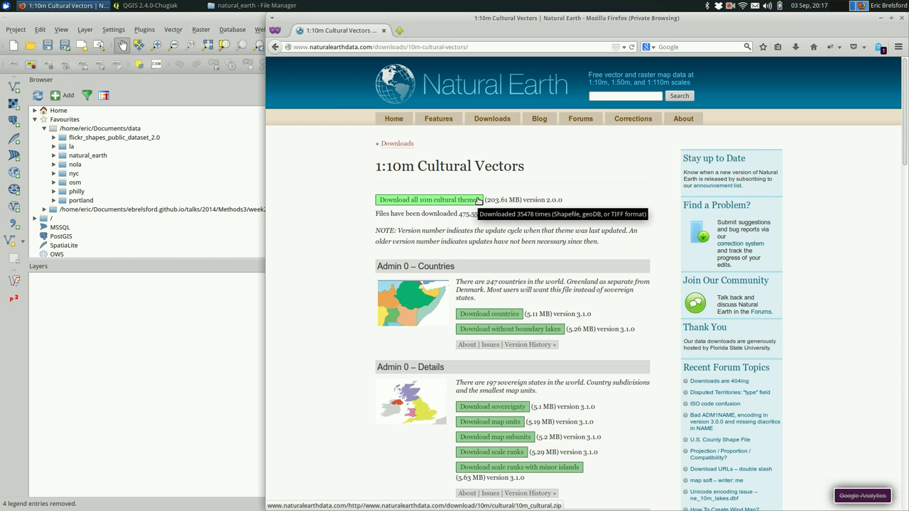
{"action": "mouse_move", "coordinate": [486, 210]}
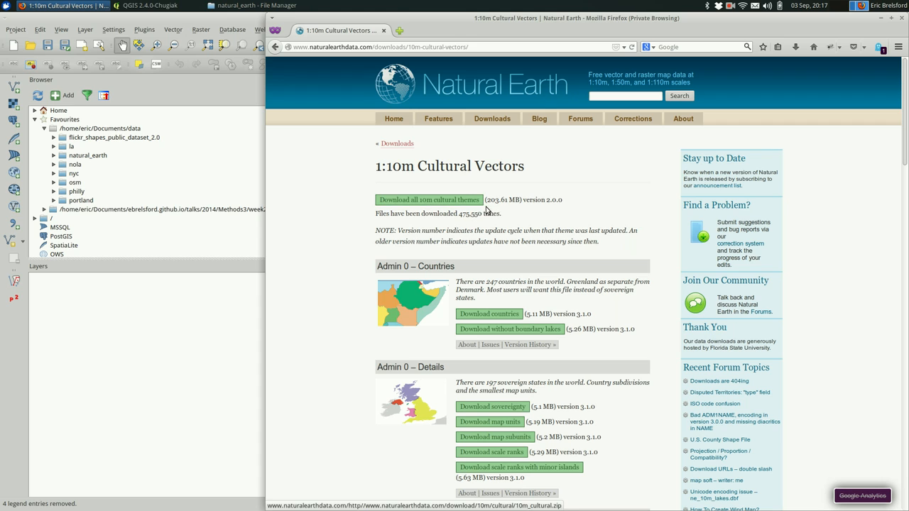
{"action": "double_click", "coordinate": [491, 199]}
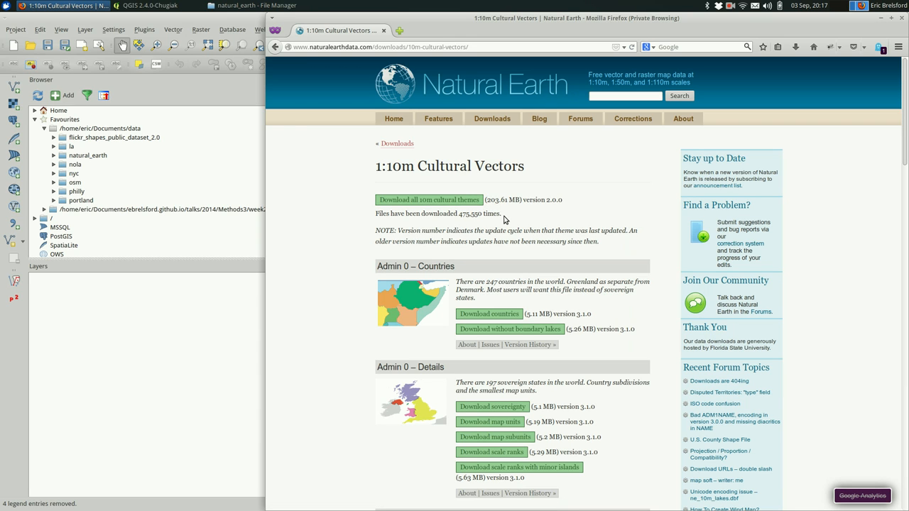
{"action": "mouse_move", "coordinate": [276, 47]}
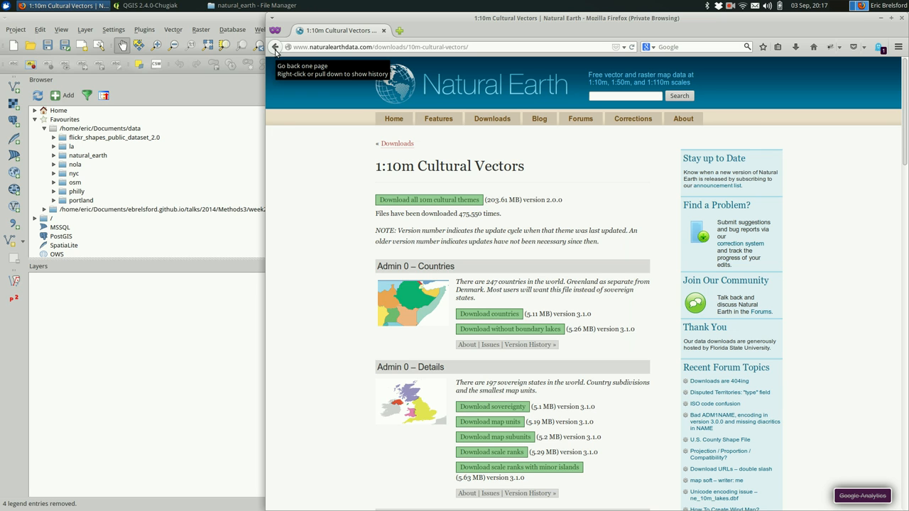
{"action": "left_click", "coordinate": [276, 47]}
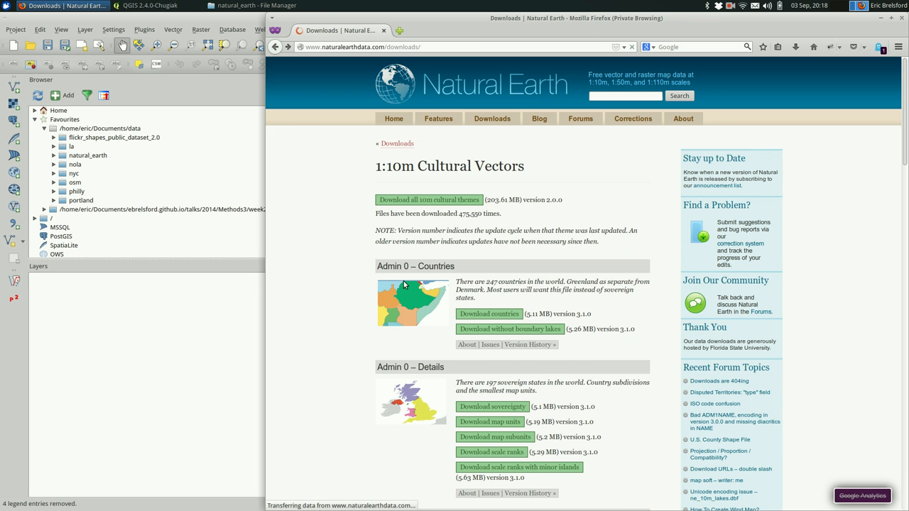
{"action": "left_click", "coordinate": [492, 120]}
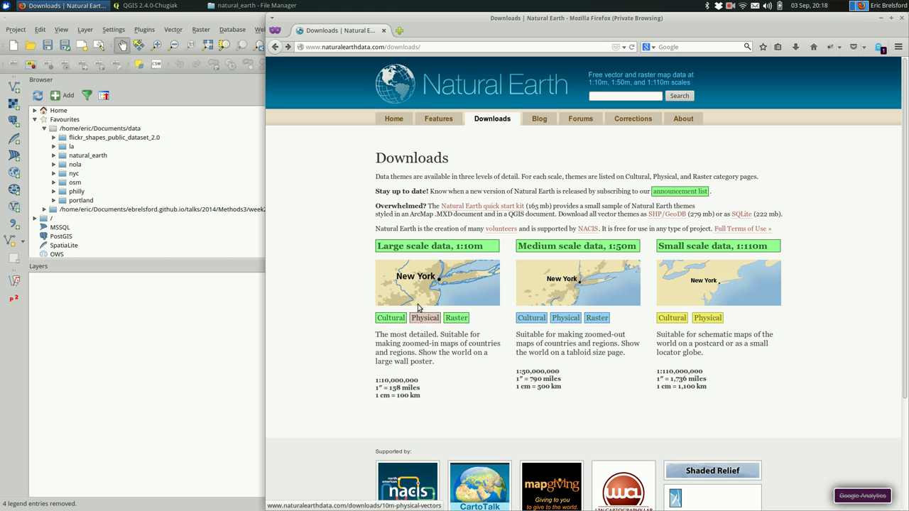
{"action": "mouse_move", "coordinate": [355, 258]}
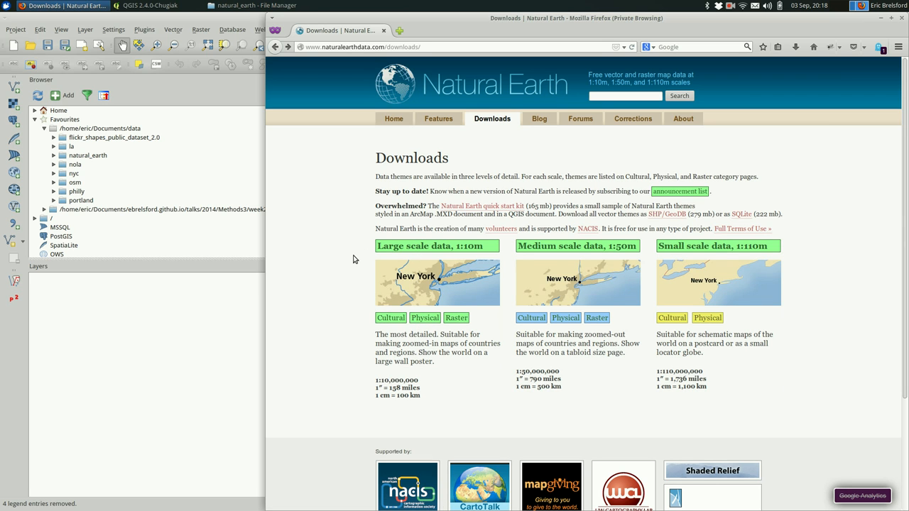
In File Manager, browse natural_earth and enter the 10m_cultural shapefile folder
{"action": "left_click", "coordinate": [253, 5]}
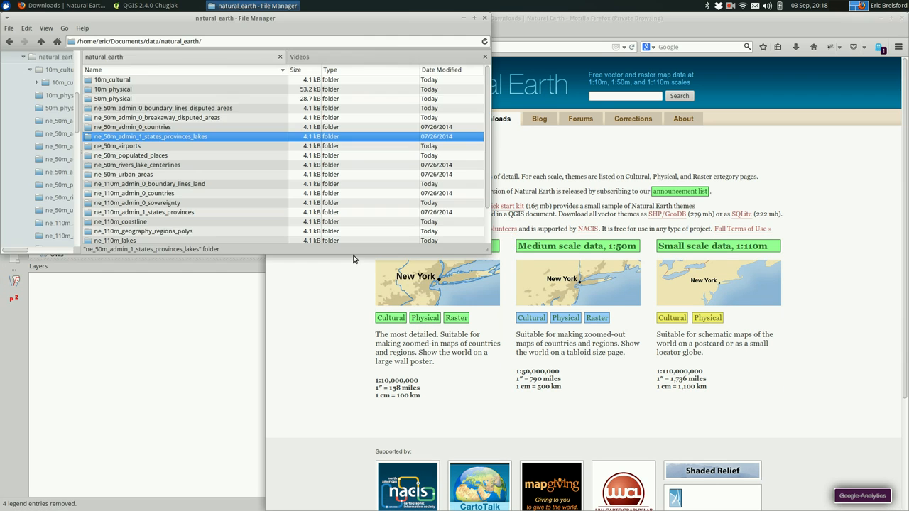
{"action": "mouse_move", "coordinate": [184, 183]}
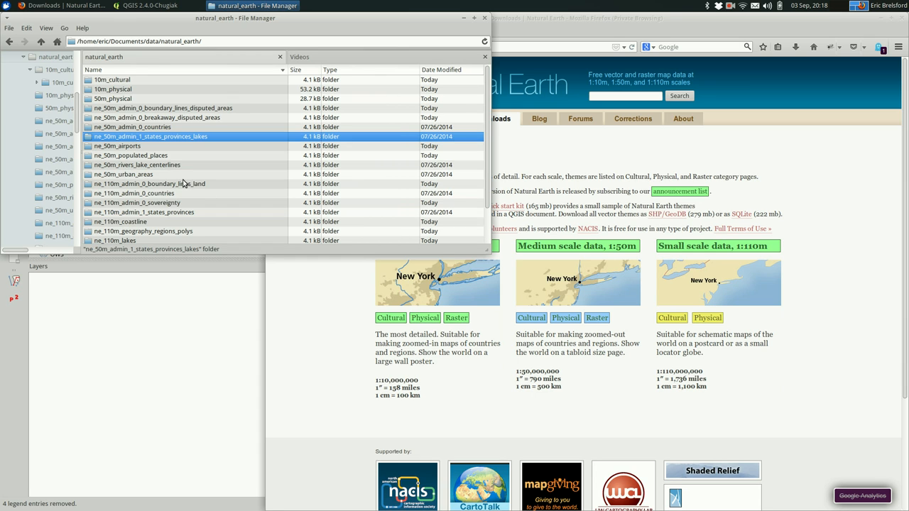
{"action": "mouse_move", "coordinate": [145, 87]}
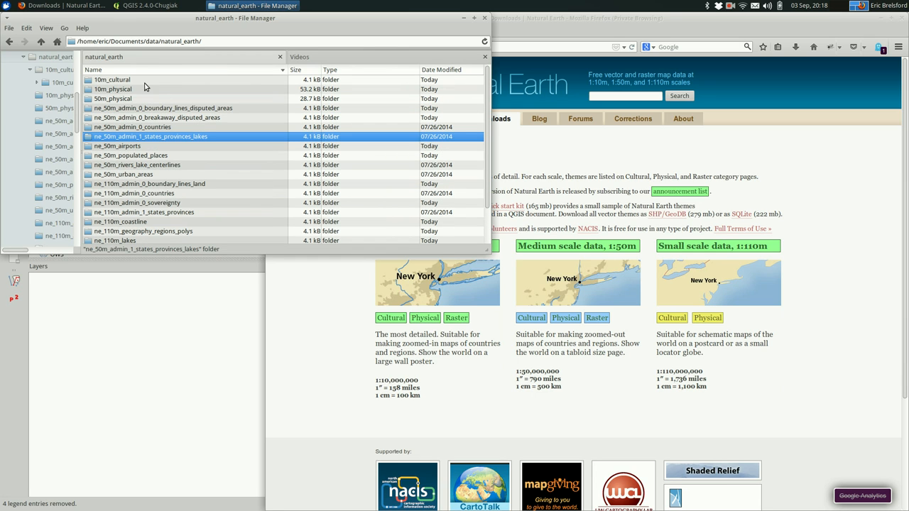
{"action": "left_click", "coordinate": [111, 79]}
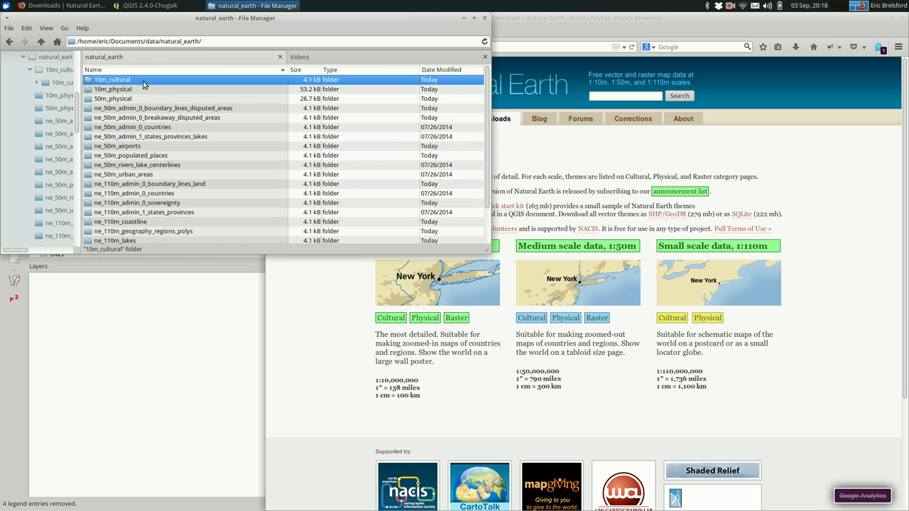
{"action": "left_click", "coordinate": [112, 88]}
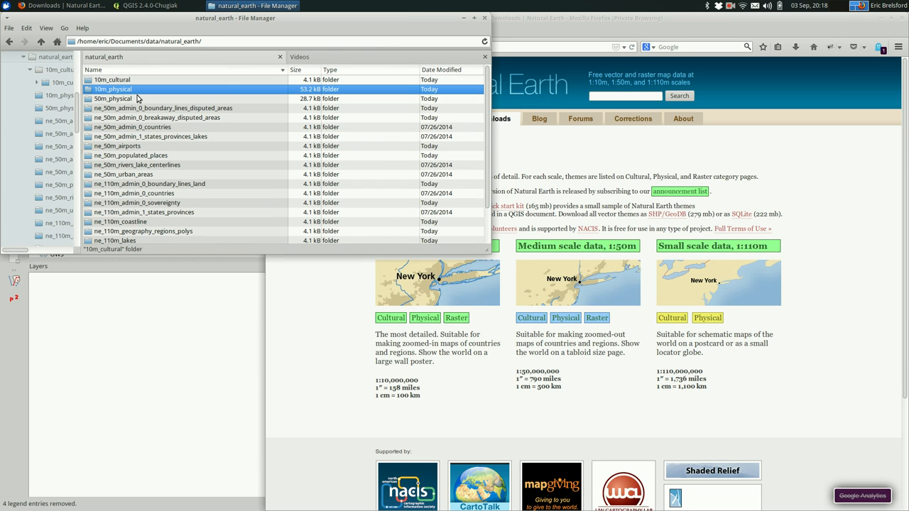
{"action": "left_click", "coordinate": [114, 88]}
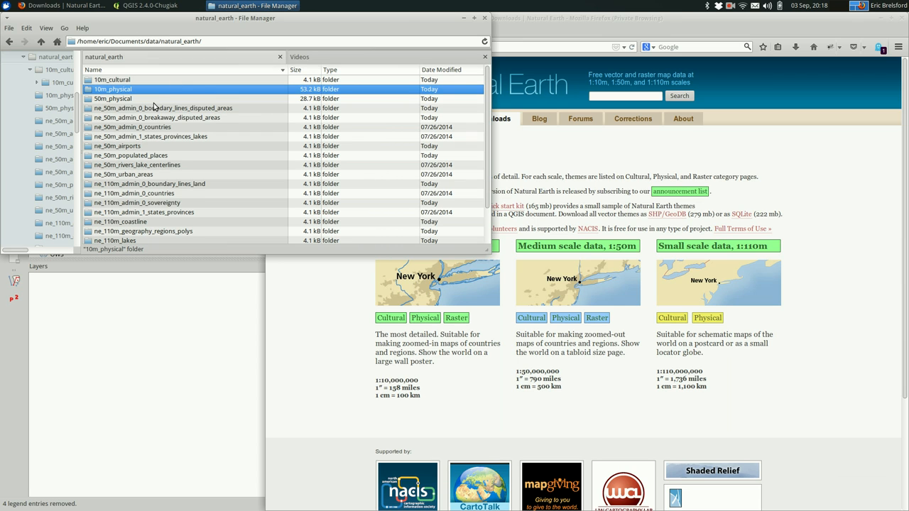
{"action": "scroll", "scroll_direction": "down", "scroll_amount": 3}
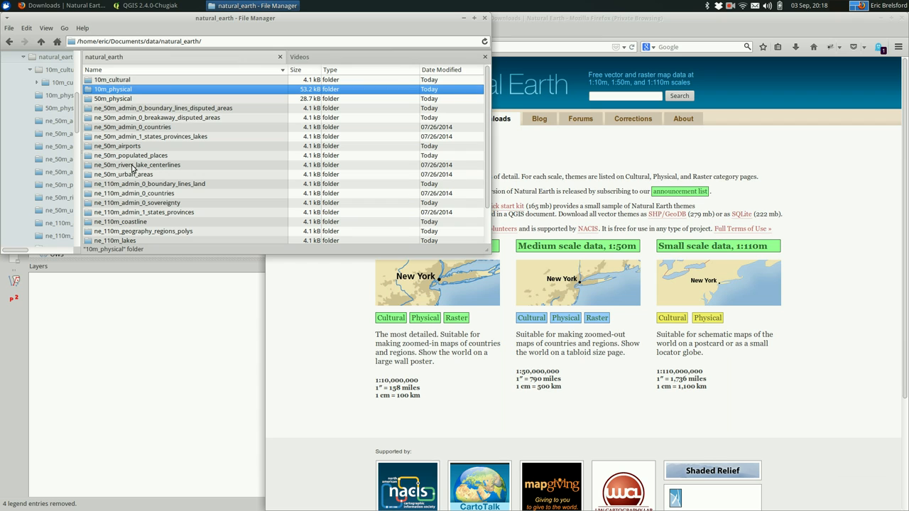
{"action": "mouse_move", "coordinate": [137, 105]}
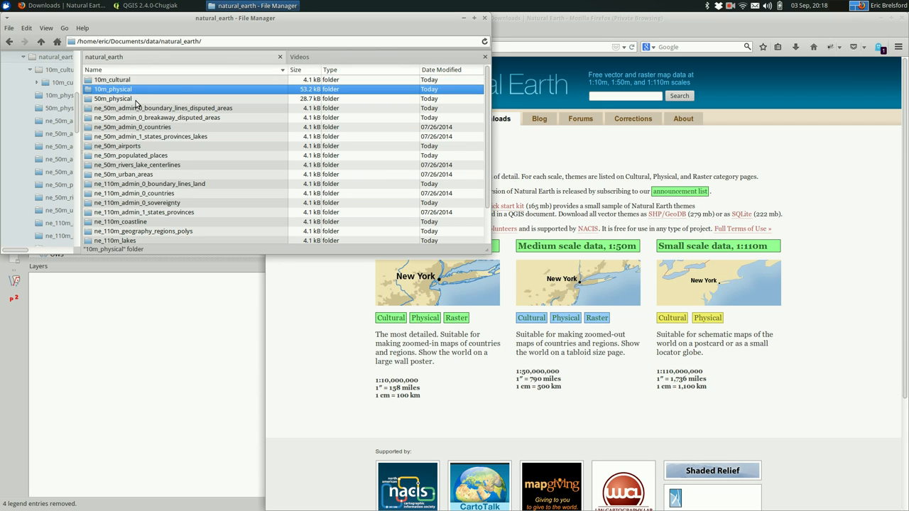
{"action": "left_click", "coordinate": [112, 80]}
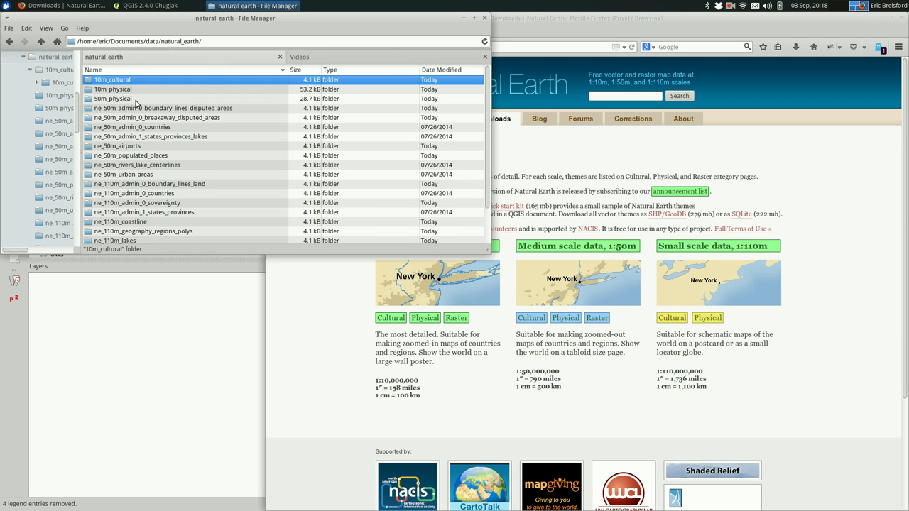
{"action": "left_click", "coordinate": [112, 98]}
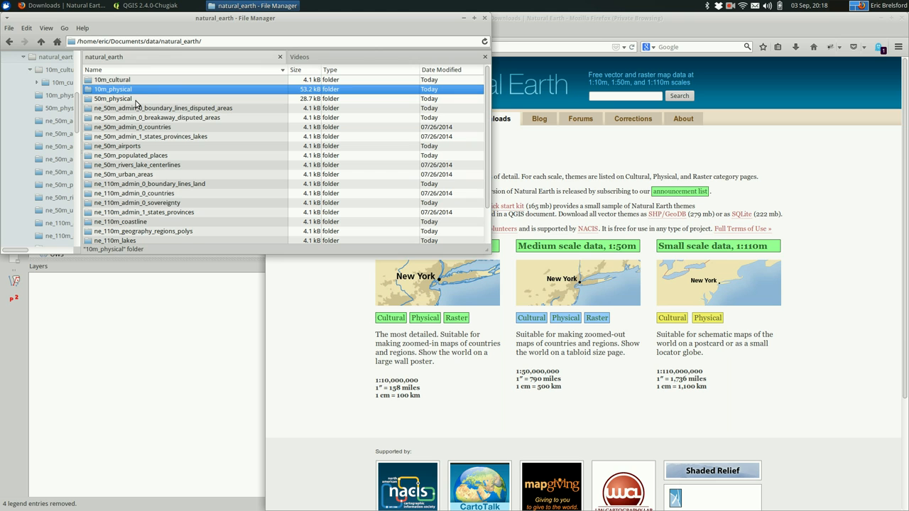
{"action": "double_click", "coordinate": [110, 80]}
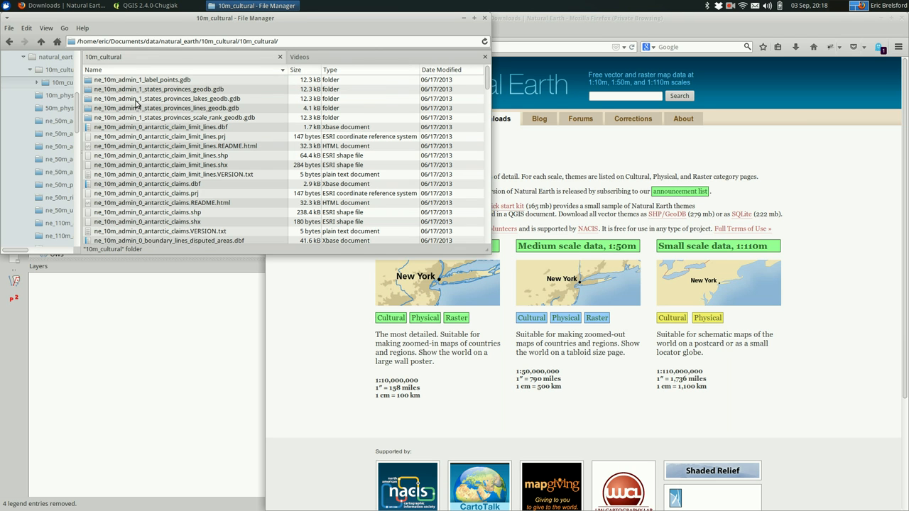
{"action": "scroll", "scroll_direction": "down", "scroll_amount": 3}
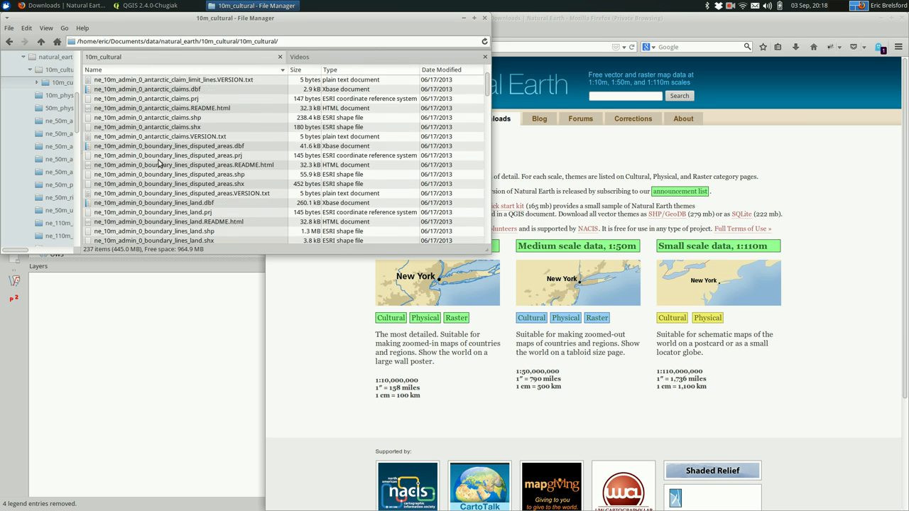
{"action": "scroll", "scroll_direction": "down", "scroll_amount": 3}
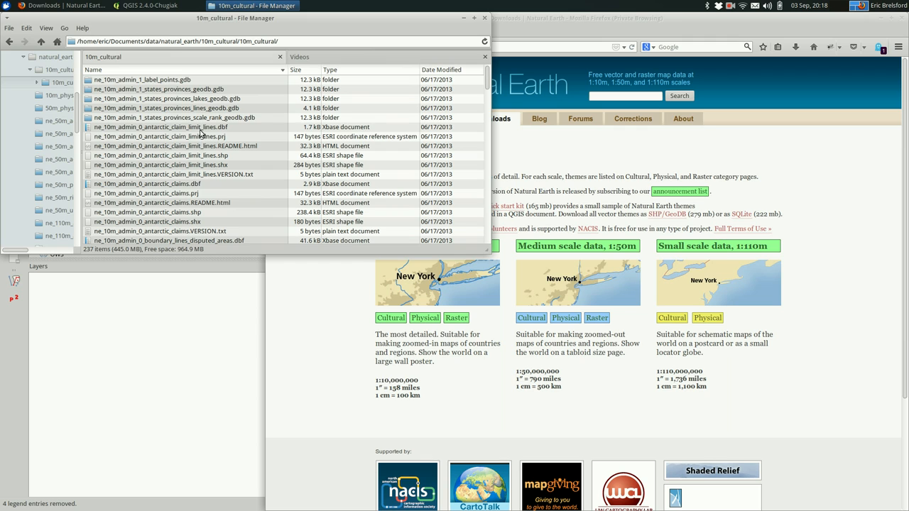
Select the antarctic_claim_limit_lines .dbf, .prj, .shp and .shx files together
{"action": "left_click", "coordinate": [159, 127]}
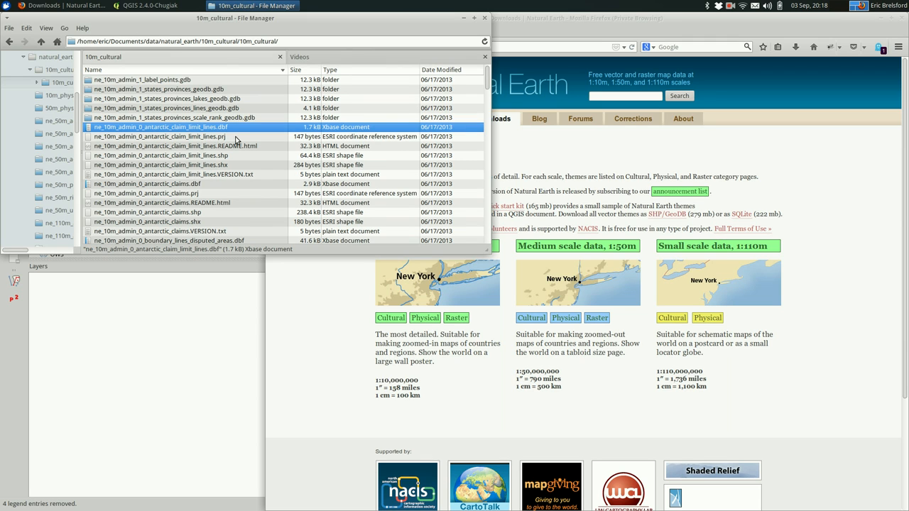
{"action": "left_click", "coordinate": [159, 137]}
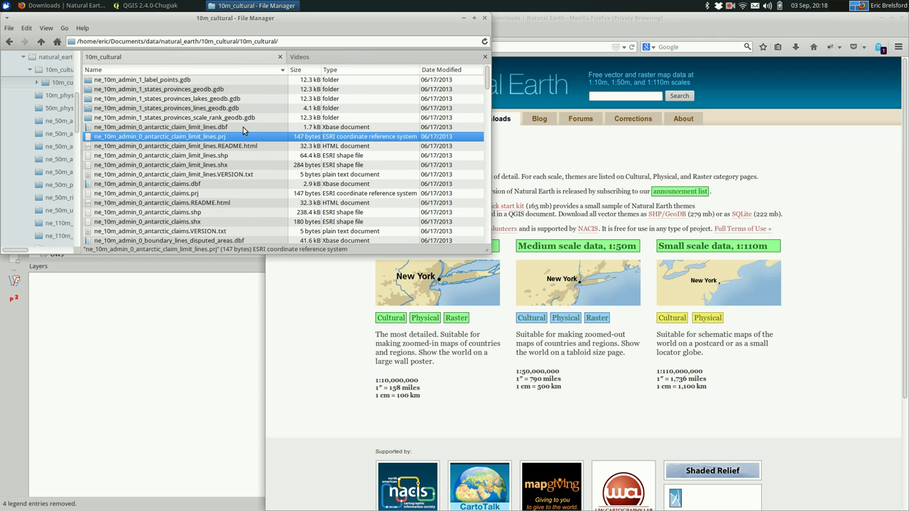
{"action": "left_click", "coordinate": [157, 126]}
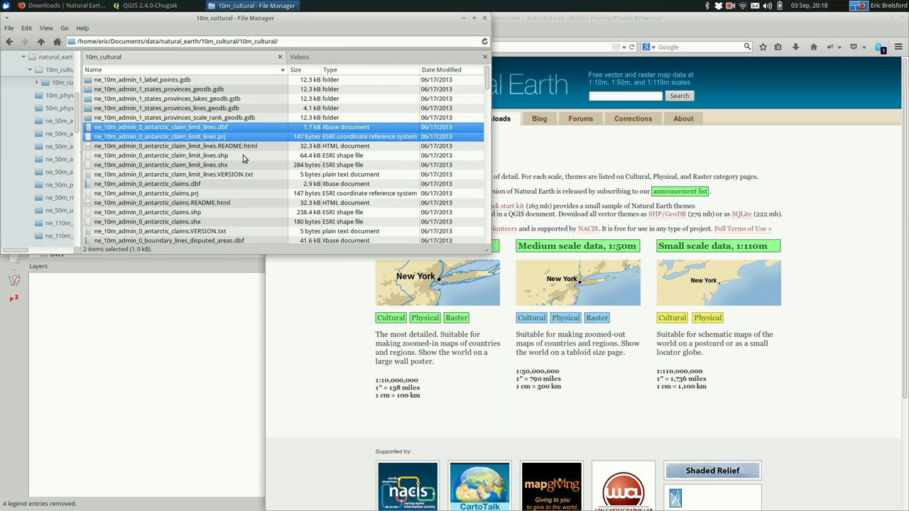
{"action": "left_click", "coordinate": [160, 155]}
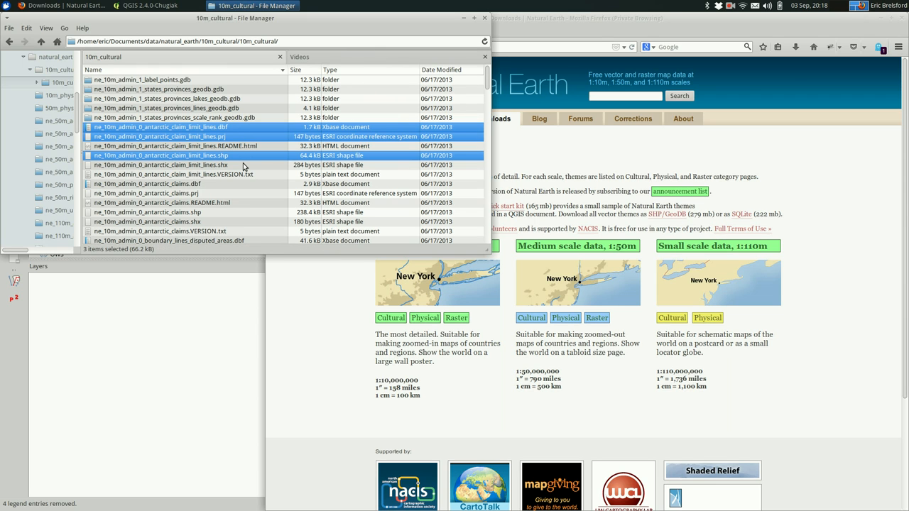
{"action": "left_click", "coordinate": [162, 164]}
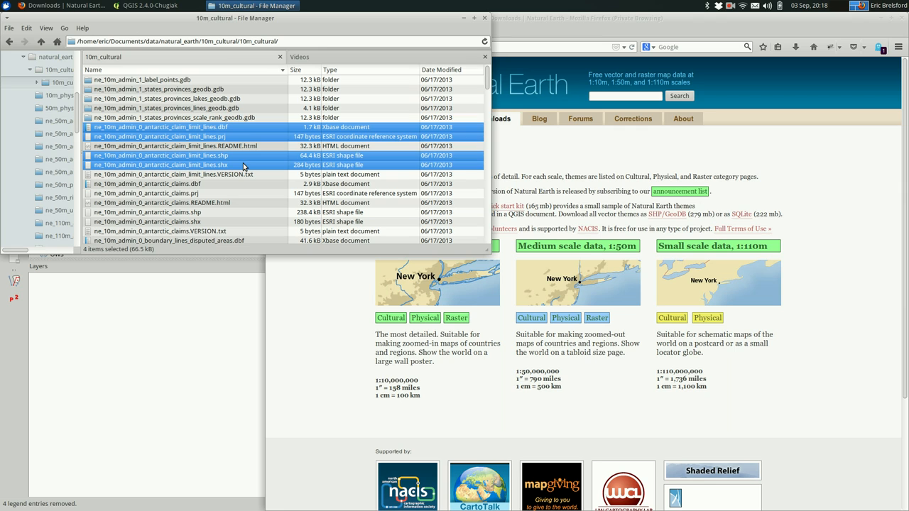
{"action": "mouse_move", "coordinate": [306, 185]}
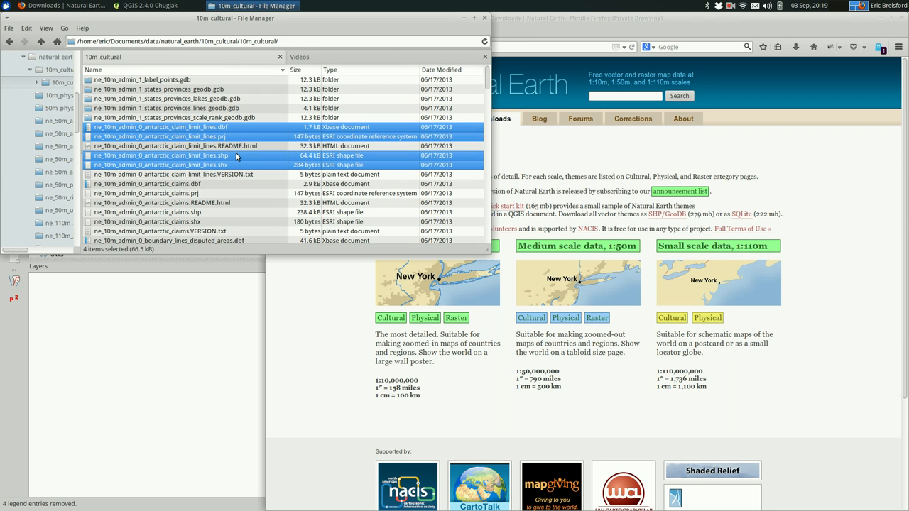
Switch from the file listing back to the empty QGIS project window
{"action": "left_click", "coordinate": [149, 5]}
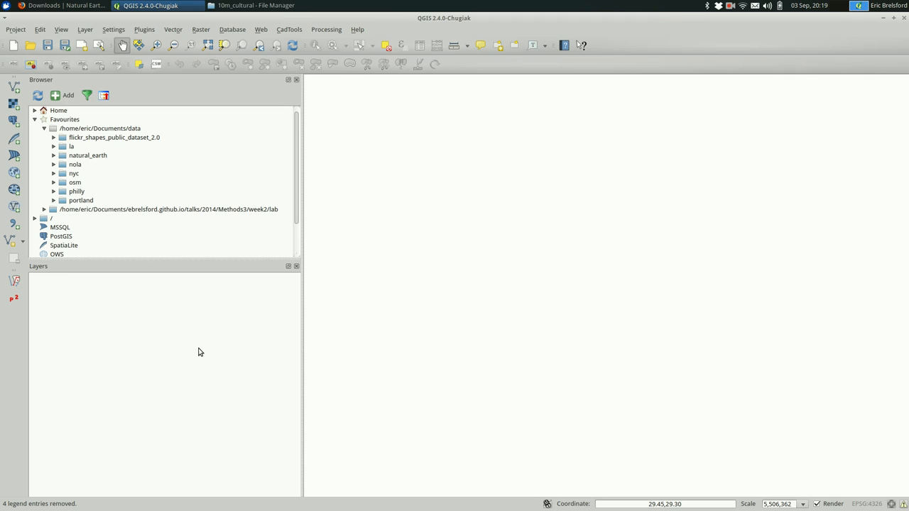
{"action": "mouse_move", "coordinate": [531, 227]}
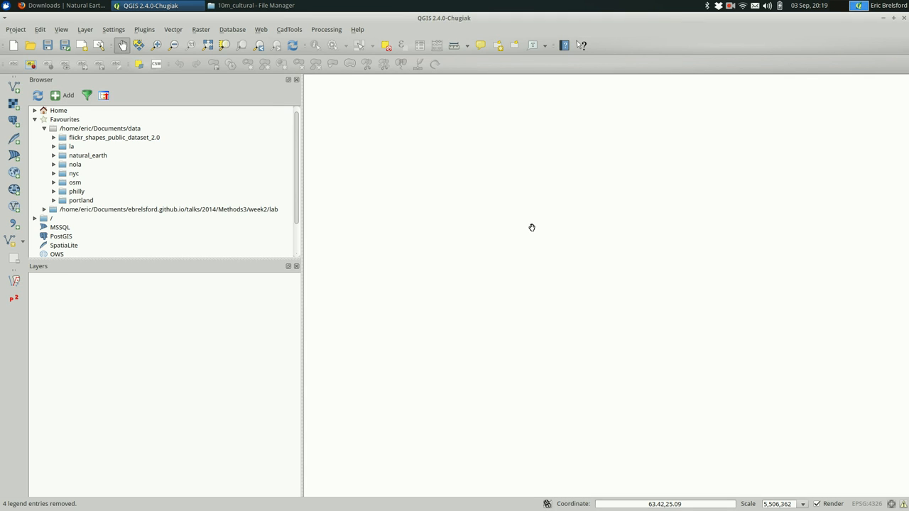
{"action": "mouse_move", "coordinate": [591, 260]}
{"action": "type", "text": "g"}
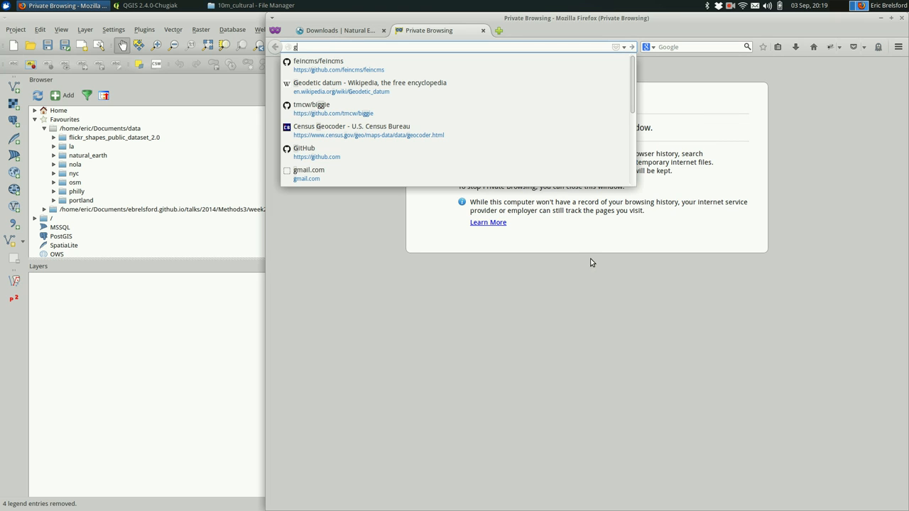
{"action": "key", "text": "Return"}
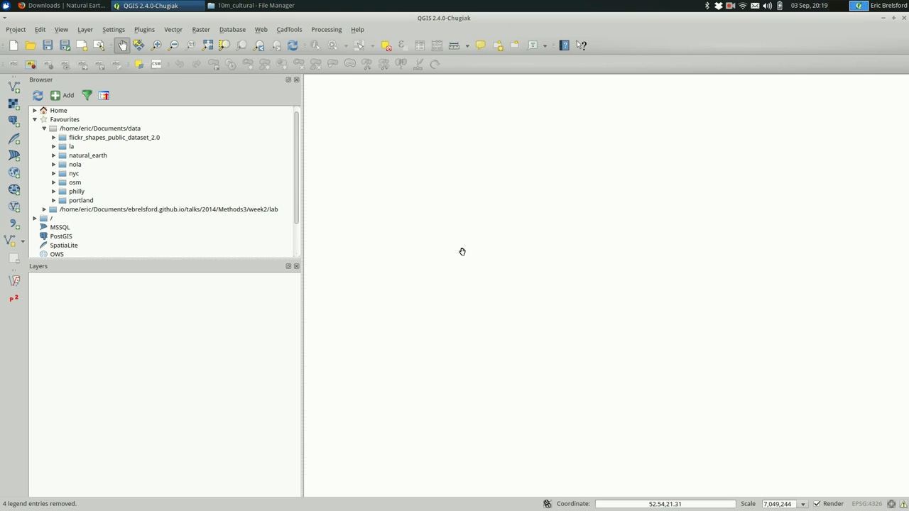
{"action": "mouse_move", "coordinate": [169, 146]}
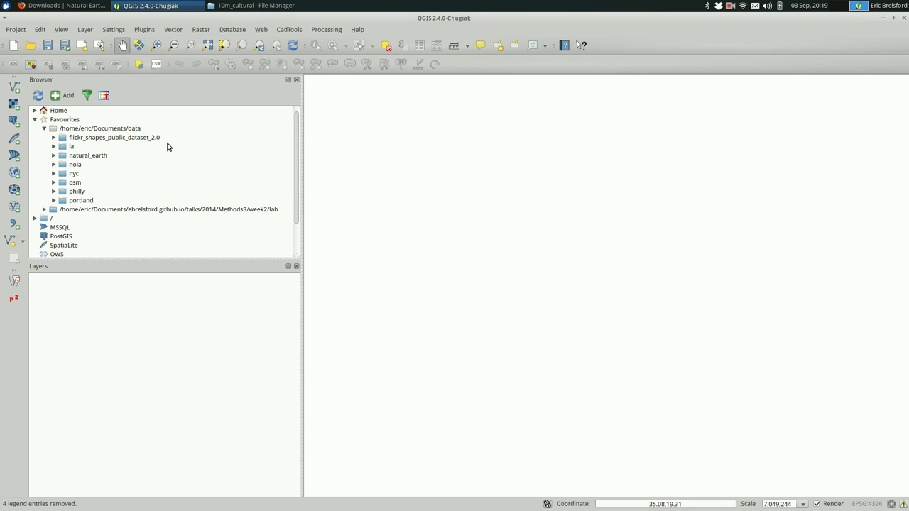
{"action": "mouse_move", "coordinate": [145, 386]}
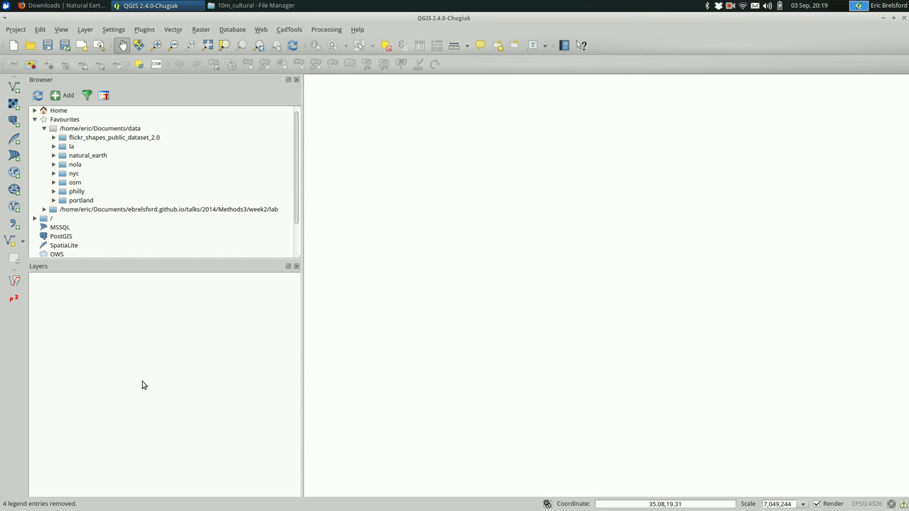
{"action": "mouse_move", "coordinate": [114, 375]}
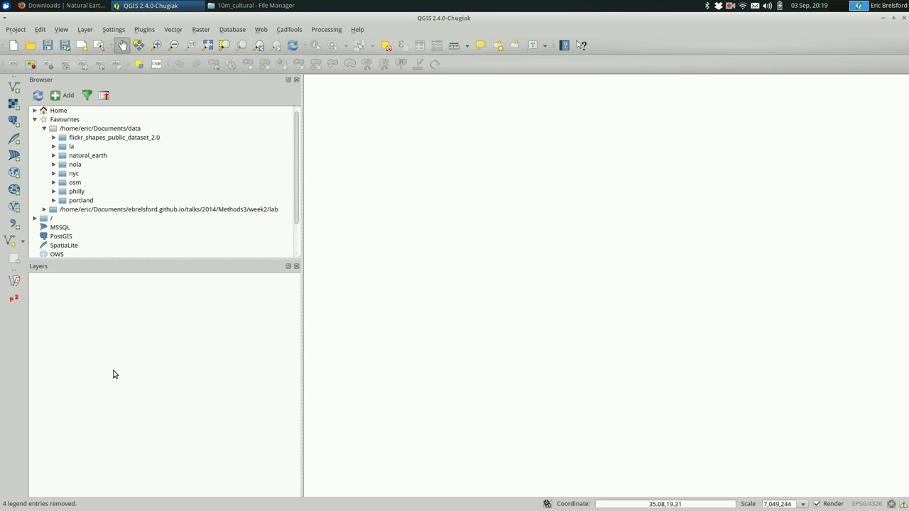
{"action": "mouse_move", "coordinate": [30, 121]}
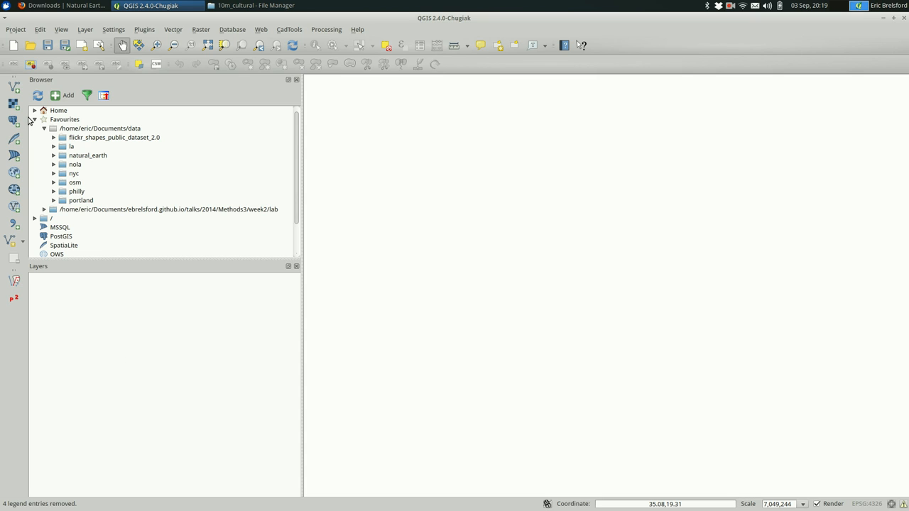
Look through the home and Documents folders in the Browser panel, then reopen Favourites
{"action": "left_click", "coordinate": [44, 128]}
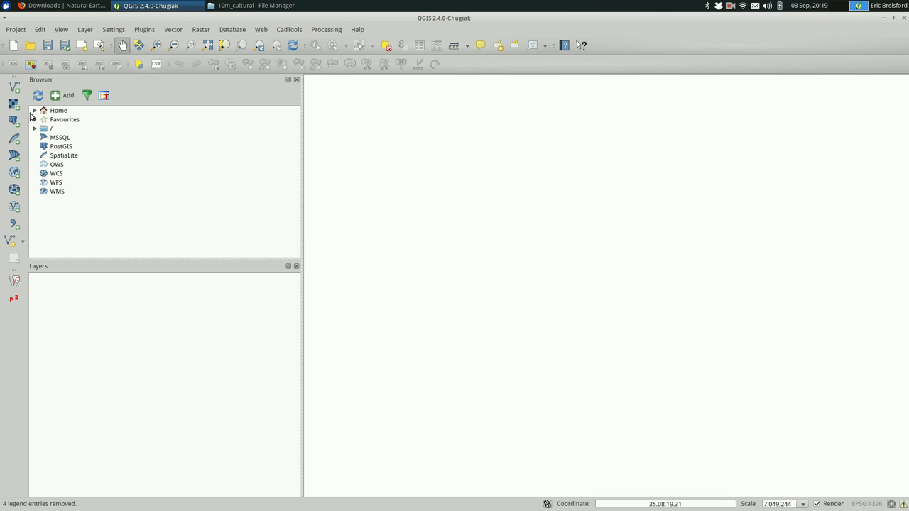
{"action": "left_click", "coordinate": [34, 111]}
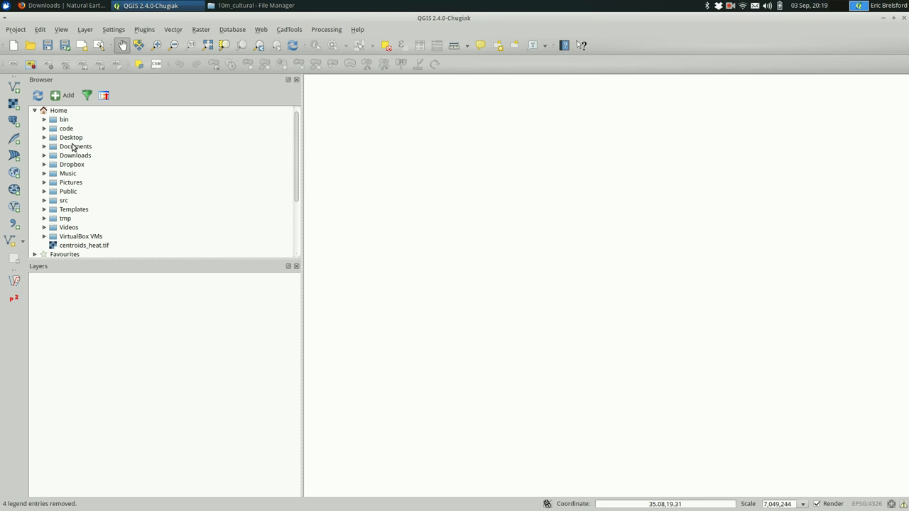
{"action": "right_click", "coordinate": [76, 146]}
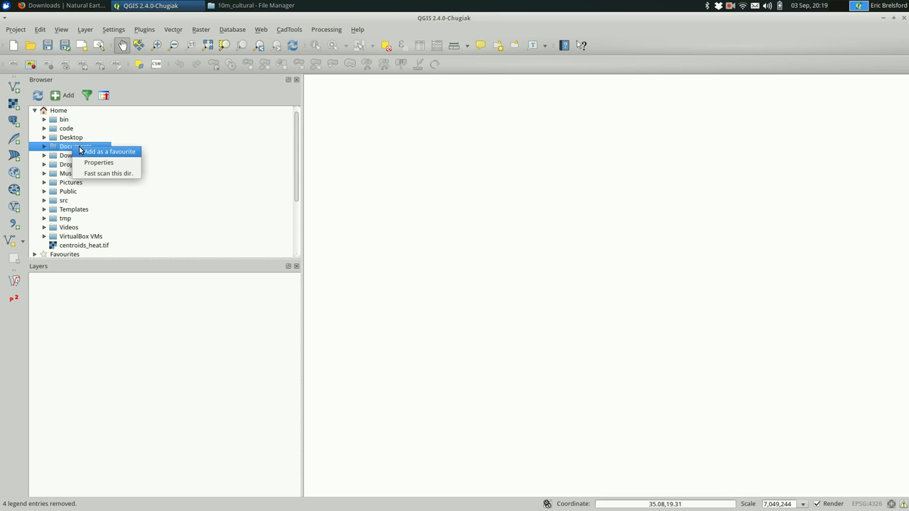
{"action": "mouse_move", "coordinate": [154, 136]}
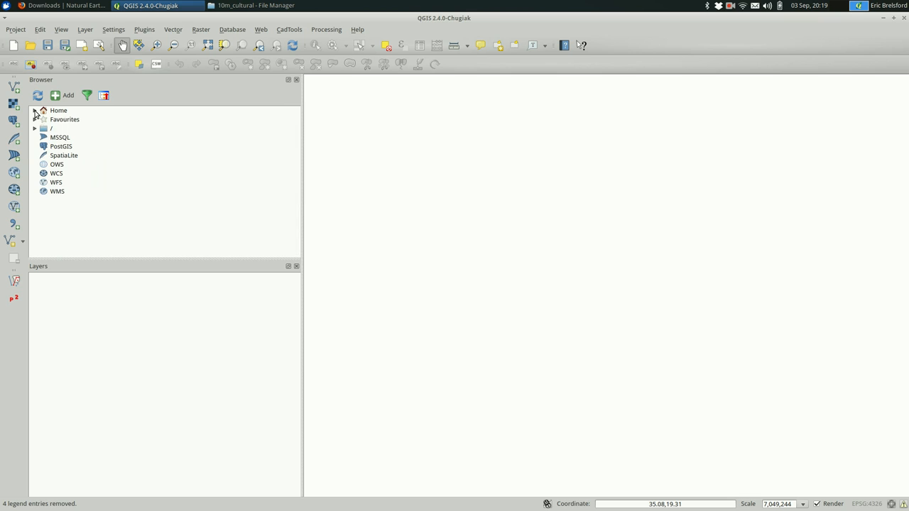
{"action": "left_click", "coordinate": [44, 119]}
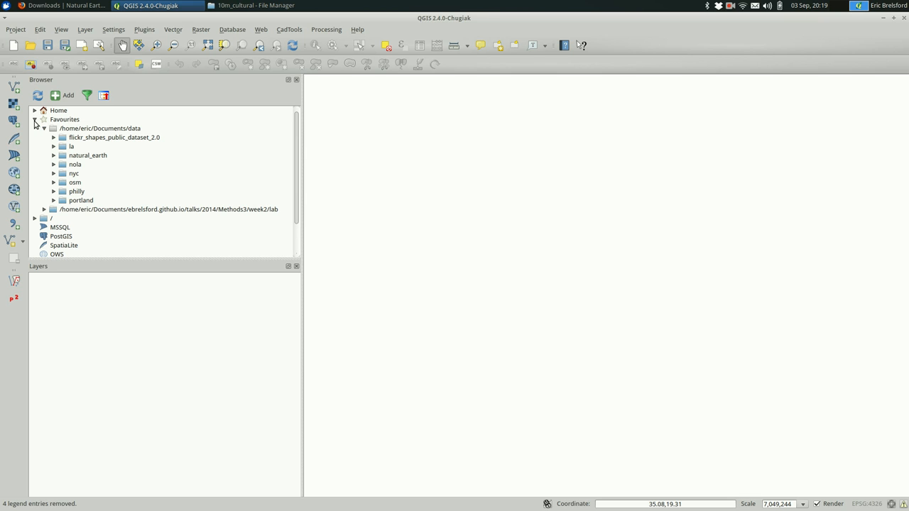
{"action": "mouse_move", "coordinate": [111, 133]}
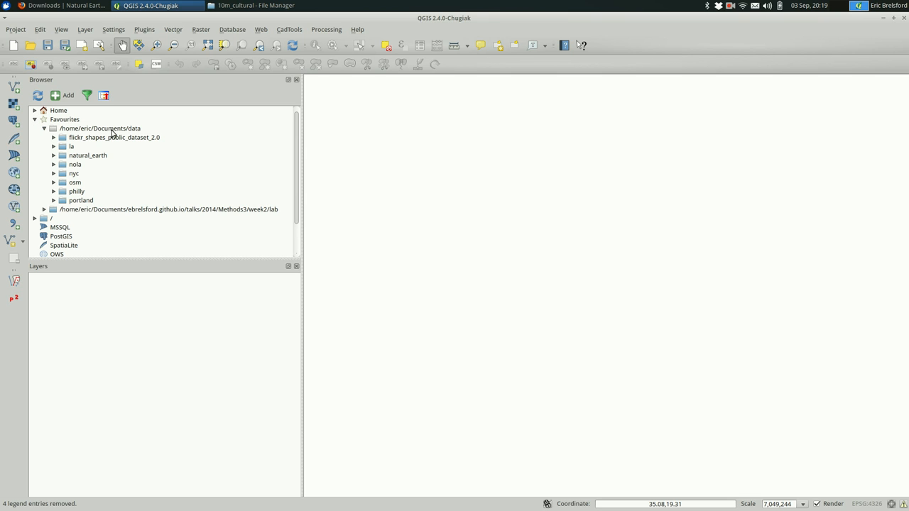
Expand natural_earth > 10m_cultural and scroll to ne_10m_admin_0_countries.shp
{"action": "left_click", "coordinate": [88, 155]}
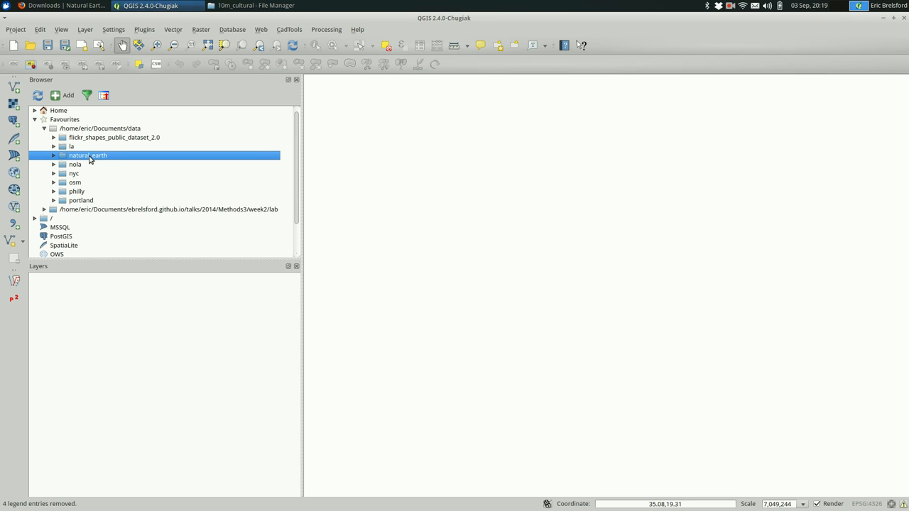
{"action": "left_click", "coordinate": [54, 155]}
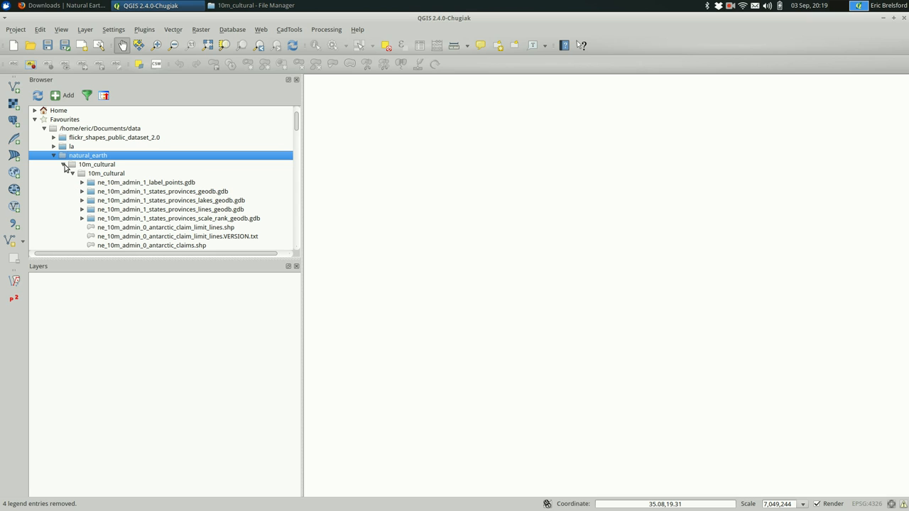
{"action": "left_click", "coordinate": [62, 165]}
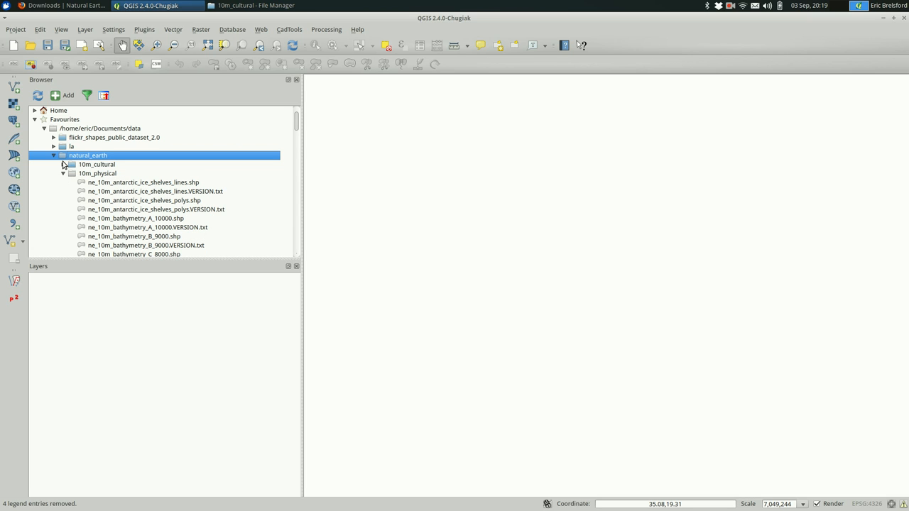
{"action": "left_click", "coordinate": [62, 165]}
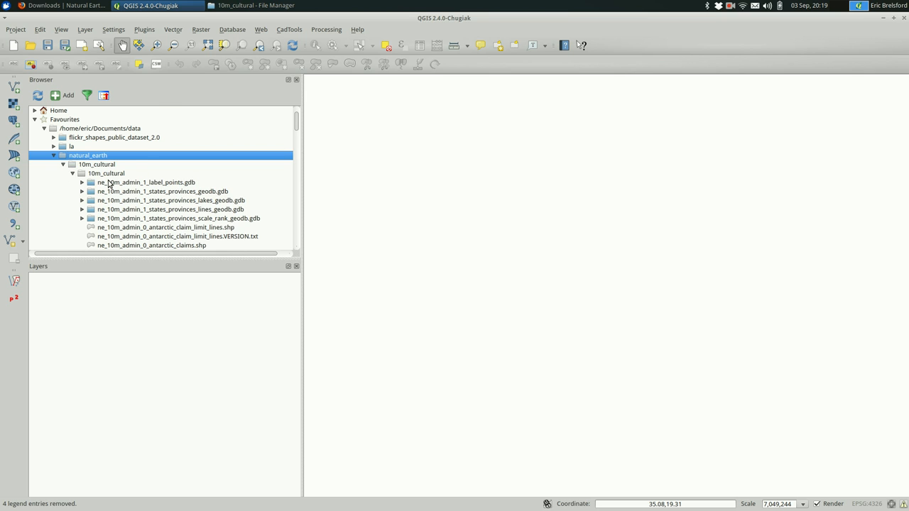
{"action": "scroll", "scroll_direction": "down", "scroll_amount": 3}
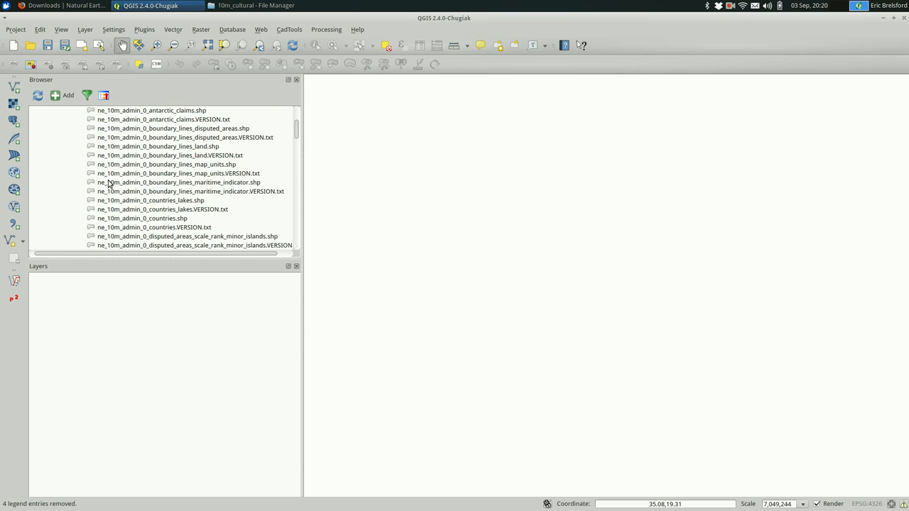
{"action": "scroll", "scroll_direction": "down", "scroll_amount": 3}
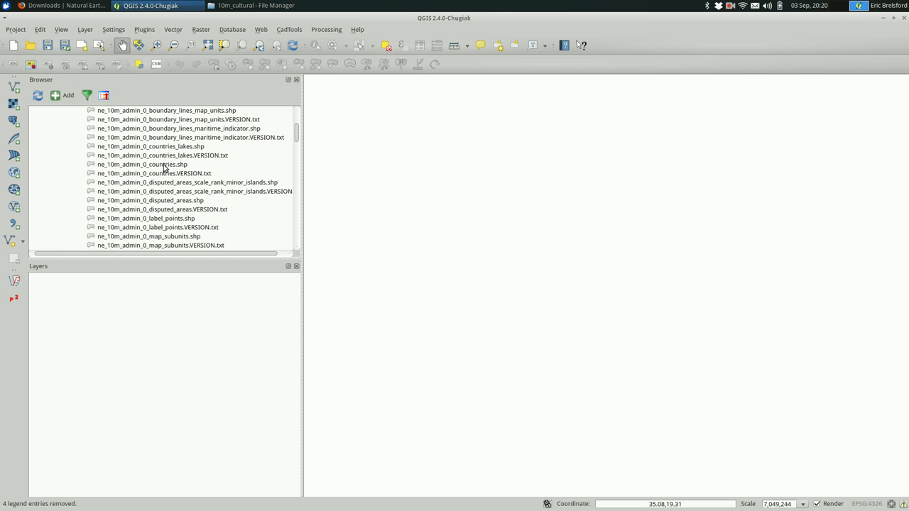
{"action": "mouse_move", "coordinate": [142, 173]}
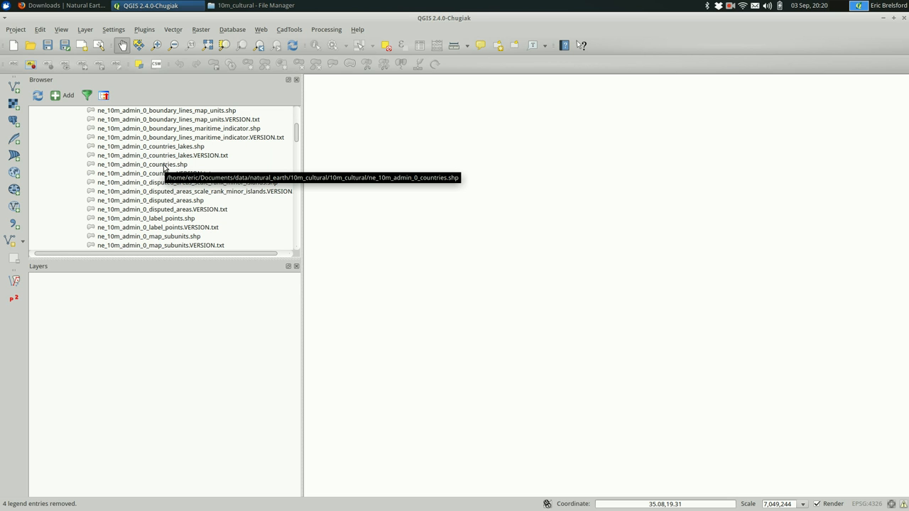
Load ne_10m_admin_0_countries.shp as a green world layer and bring up its Style properties
{"action": "double_click", "coordinate": [142, 165]}
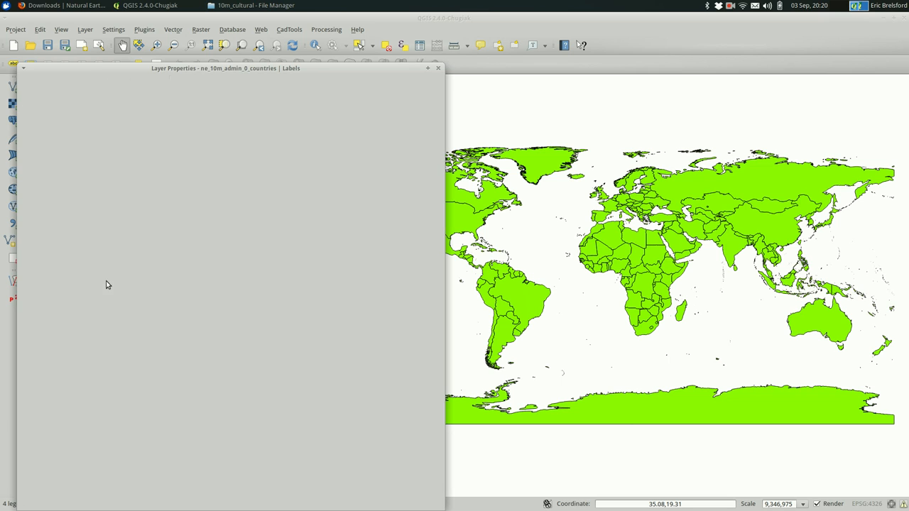
{"action": "left_click", "coordinate": [43, 99]}
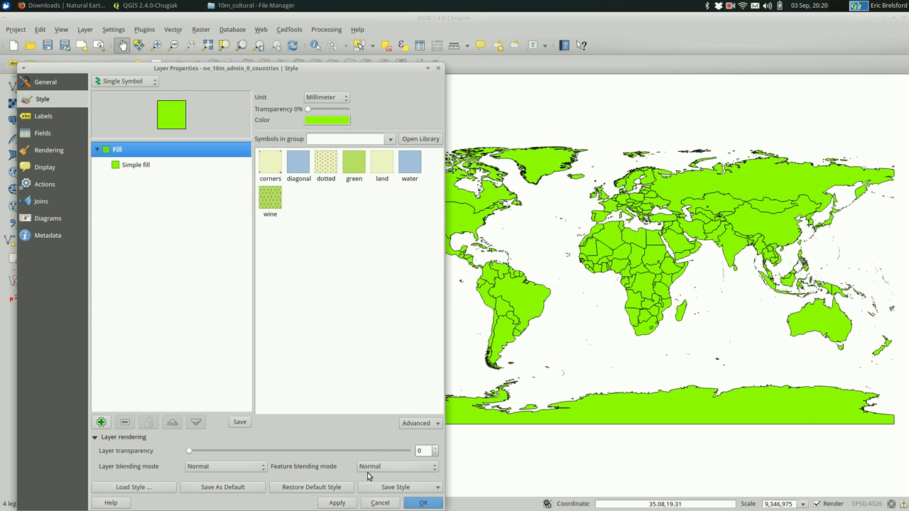
{"action": "left_click", "coordinate": [423, 503]}
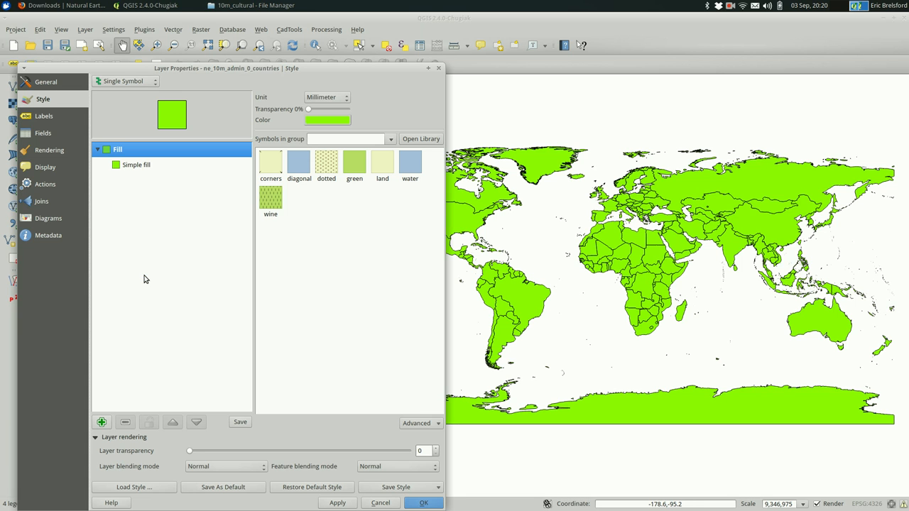
{"action": "mouse_move", "coordinate": [386, 497]}
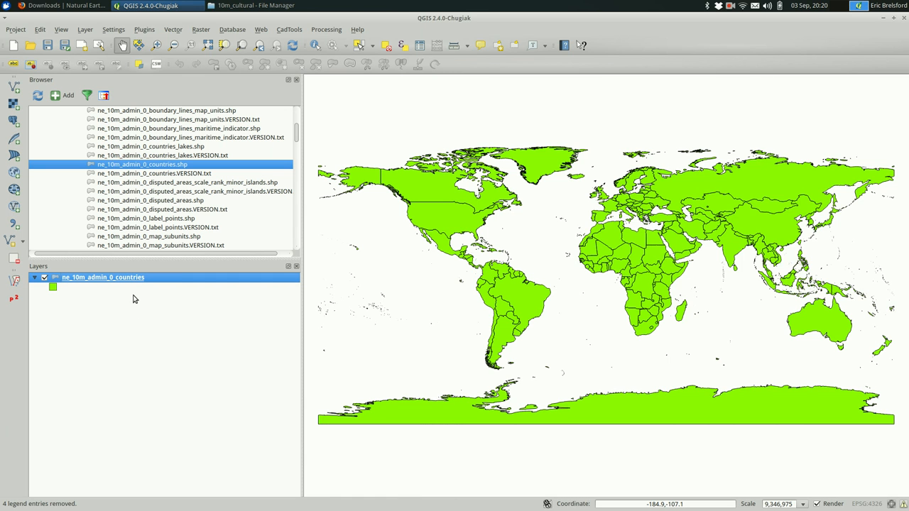
{"action": "right_click", "coordinate": [103, 277]}
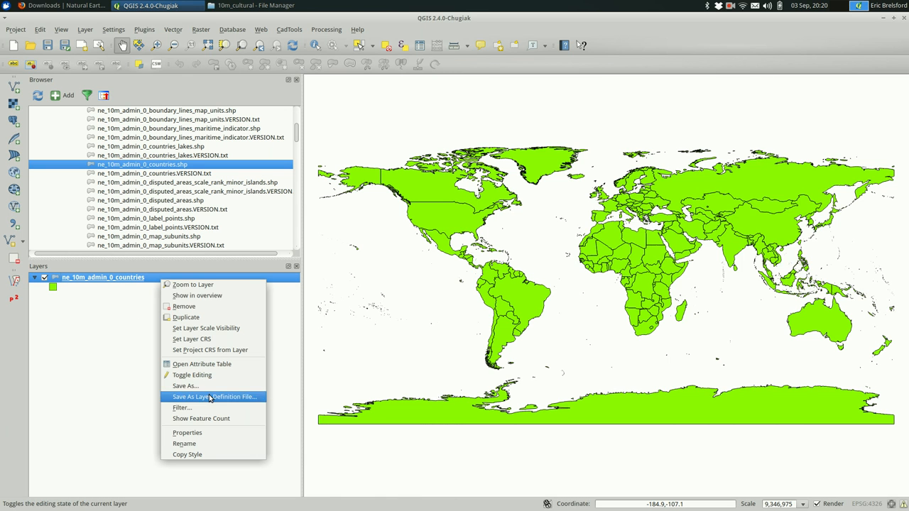
{"action": "left_click", "coordinate": [188, 431]}
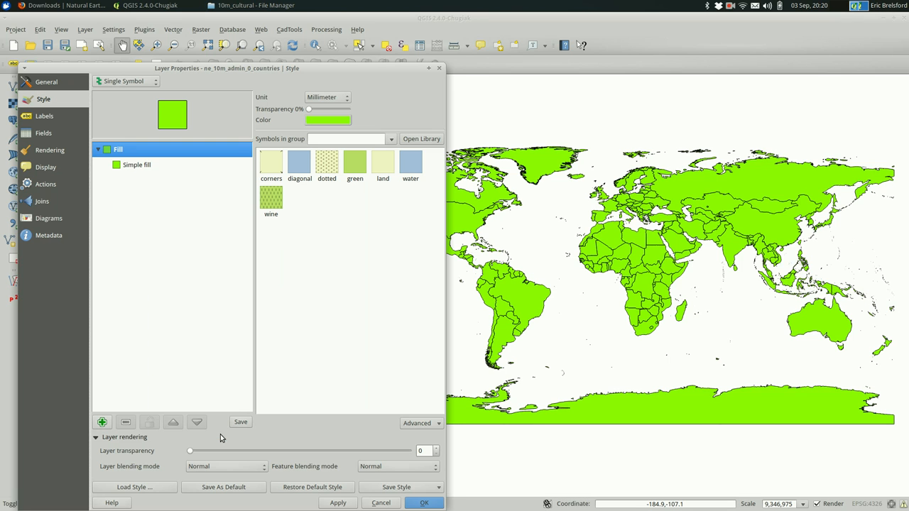
{"action": "mouse_move", "coordinate": [61, 74]}
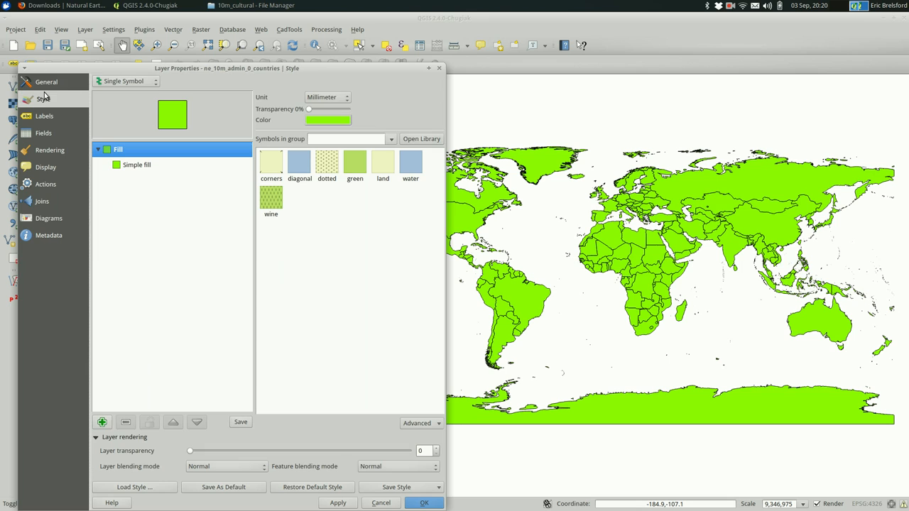
{"action": "mouse_move", "coordinate": [206, 108]}
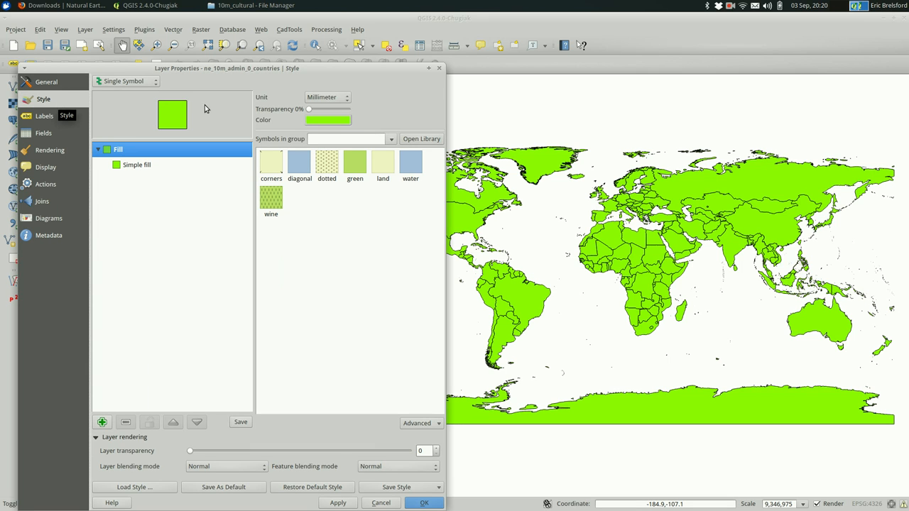
{"action": "mouse_move", "coordinate": [329, 119]}
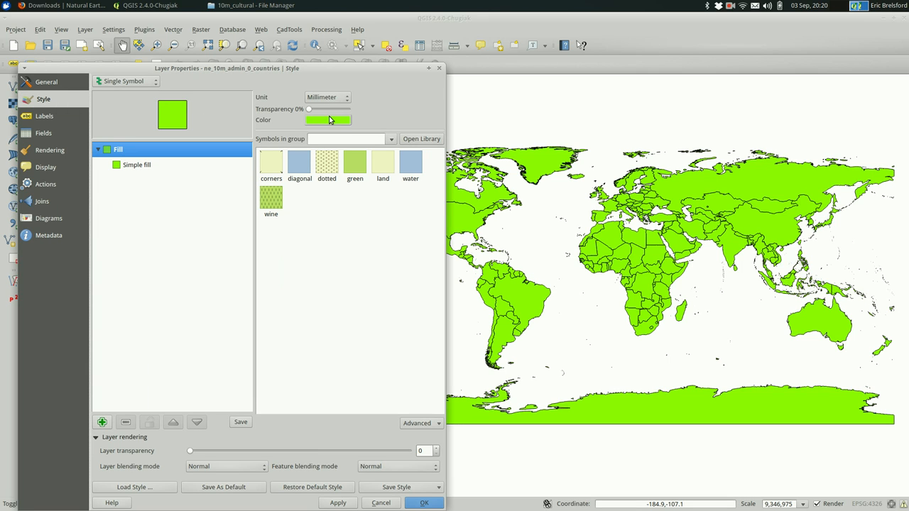
Try several yellow tones in the colour picker and settle on a pale cream-yellow fill
{"action": "left_click", "coordinate": [327, 120]}
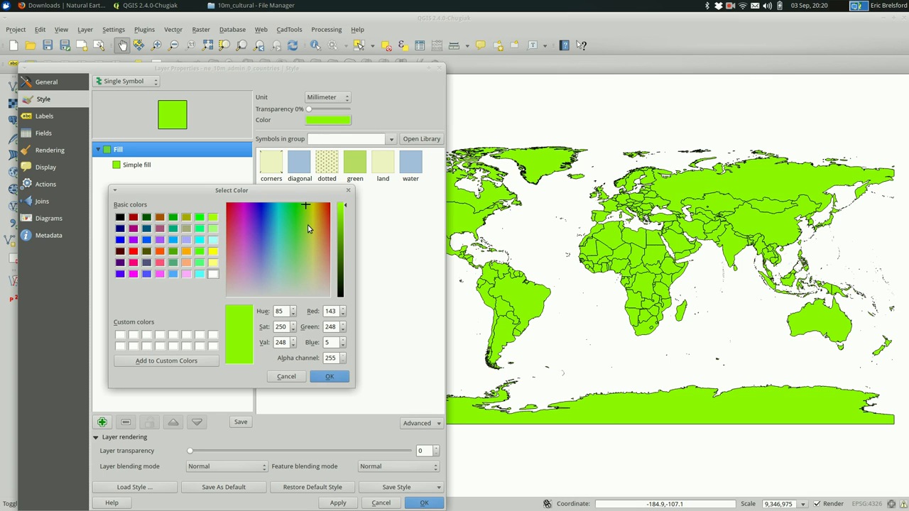
{"action": "mouse_move", "coordinate": [310, 238]}
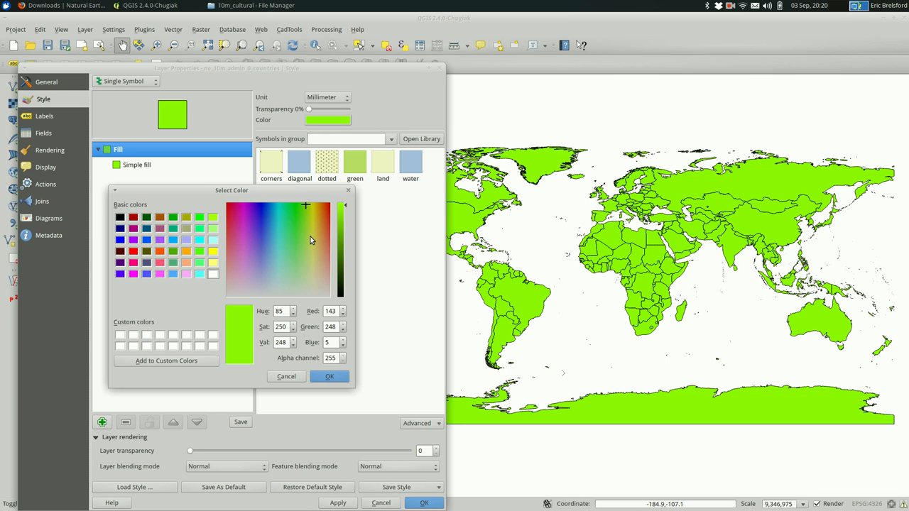
{"action": "left_click", "coordinate": [309, 236]}
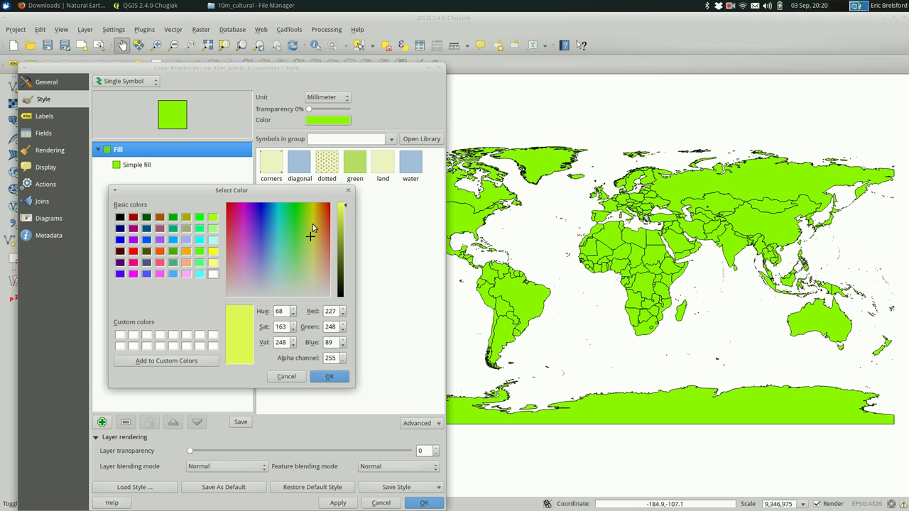
{"action": "left_click", "coordinate": [312, 224]}
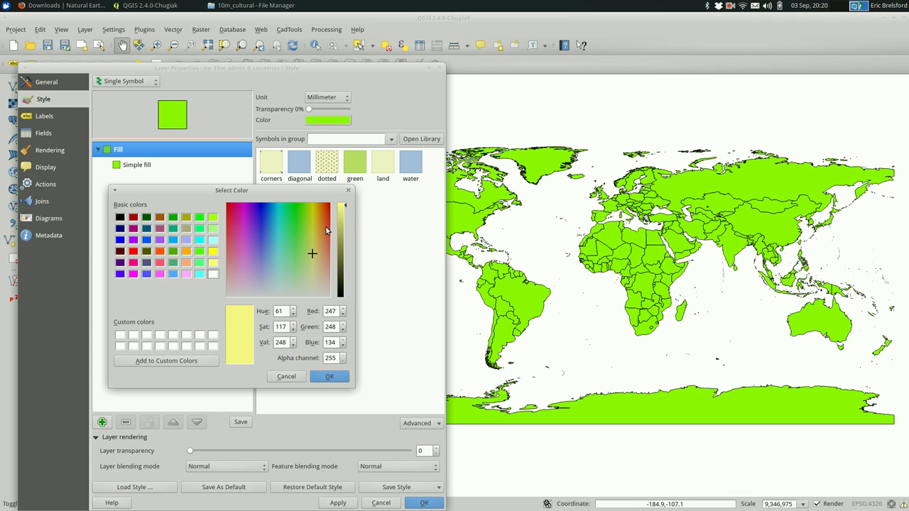
{"action": "left_click", "coordinate": [315, 262]}
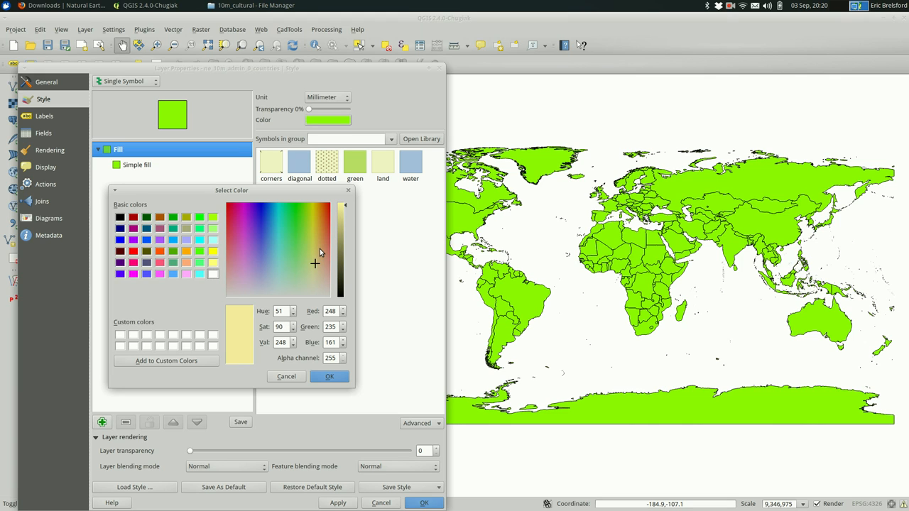
{"action": "left_click", "coordinate": [315, 247]}
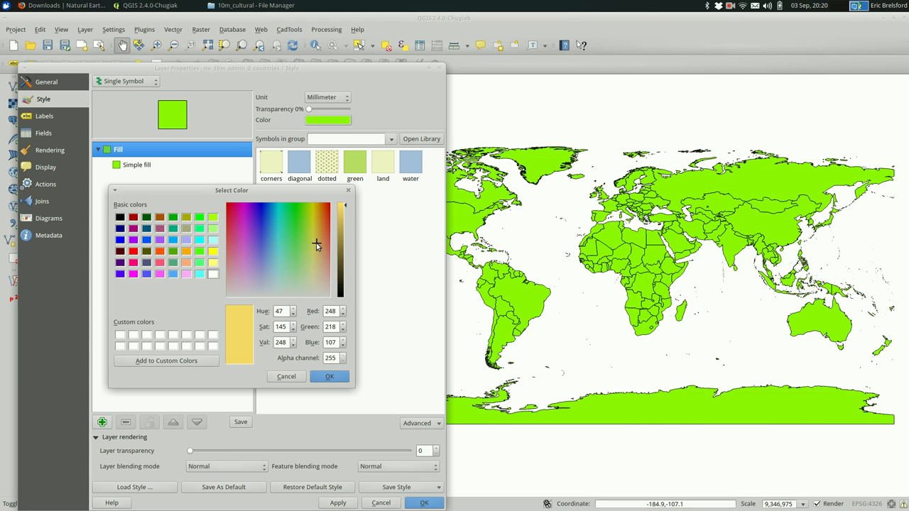
{"action": "left_click", "coordinate": [315, 236]}
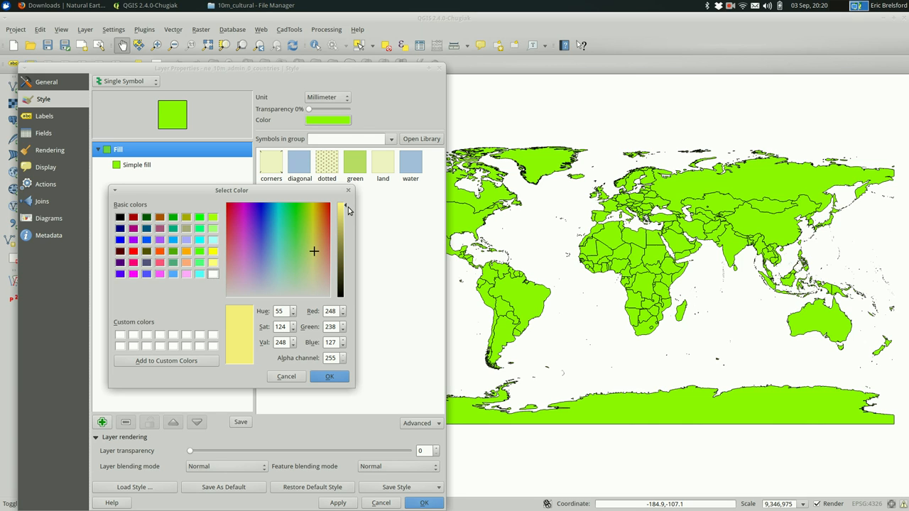
{"action": "mouse_move", "coordinate": [314, 253]}
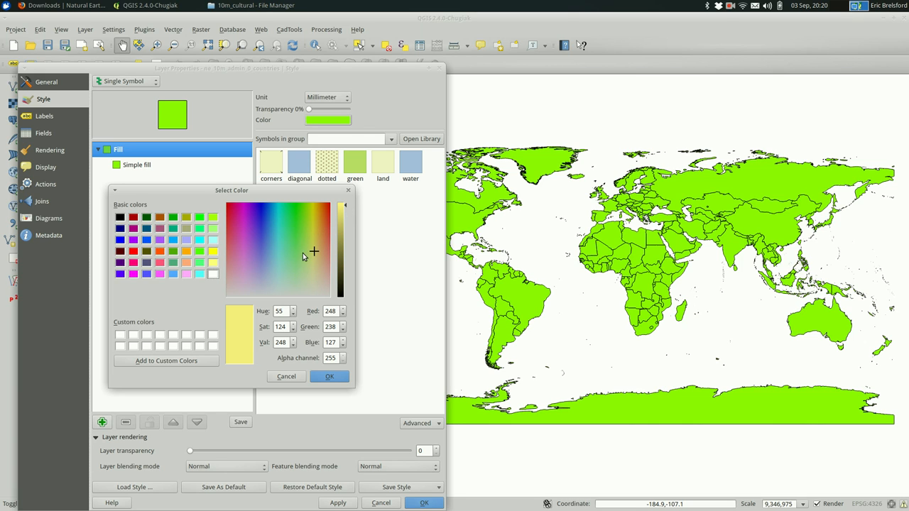
{"action": "left_click", "coordinate": [230, 264]}
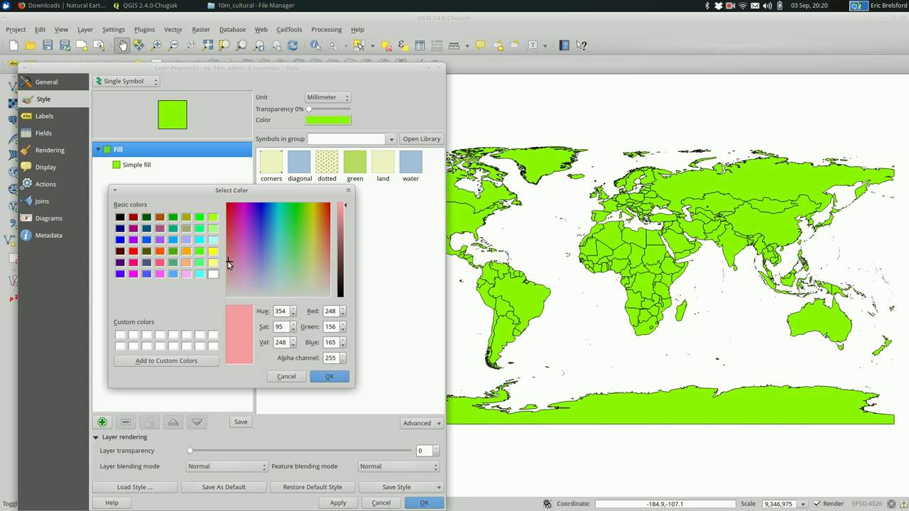
{"action": "left_click", "coordinate": [316, 247]}
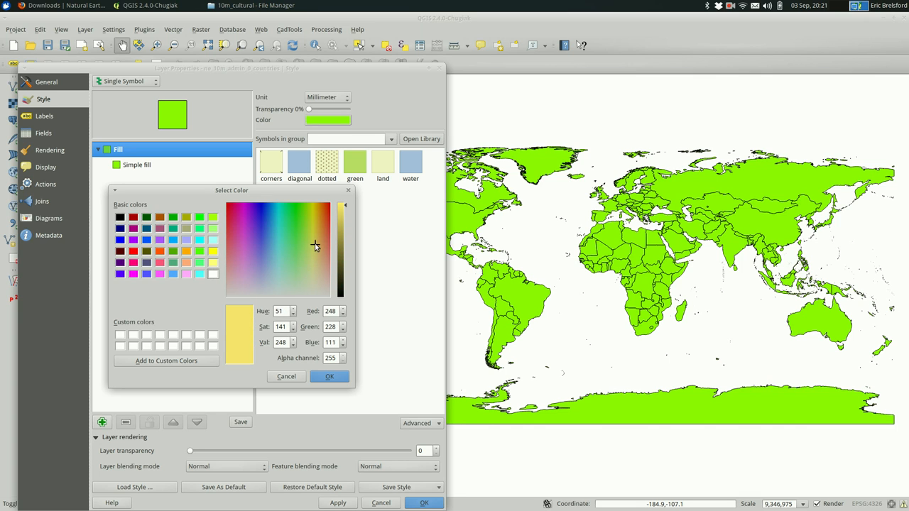
{"action": "left_click", "coordinate": [314, 233]}
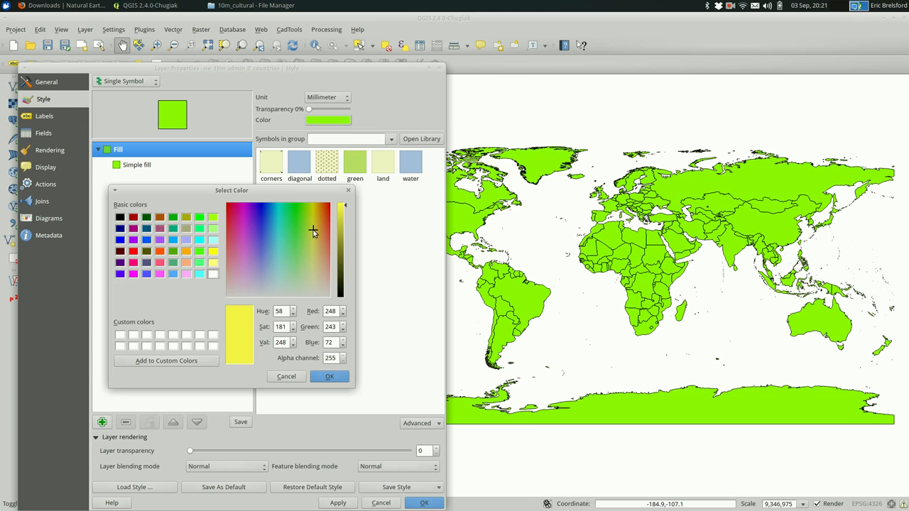
{"action": "left_click", "coordinate": [316, 222]}
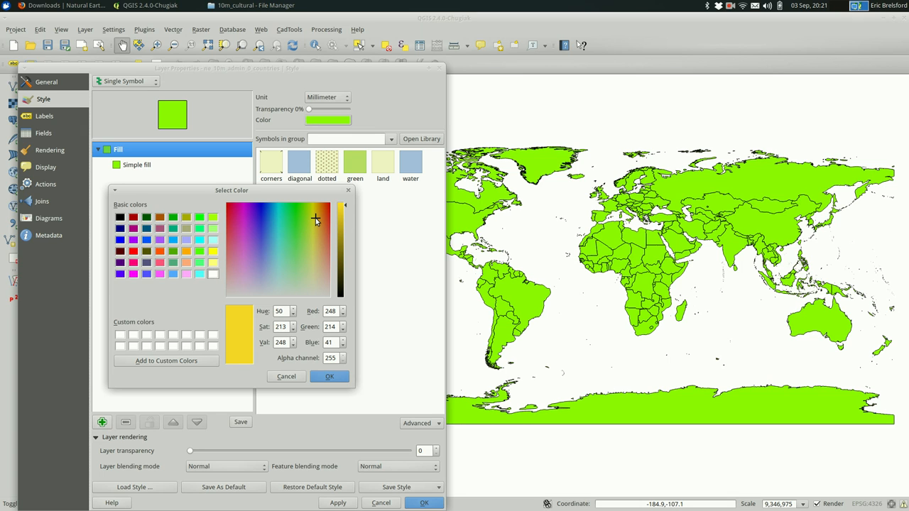
{"action": "left_click", "coordinate": [316, 239]}
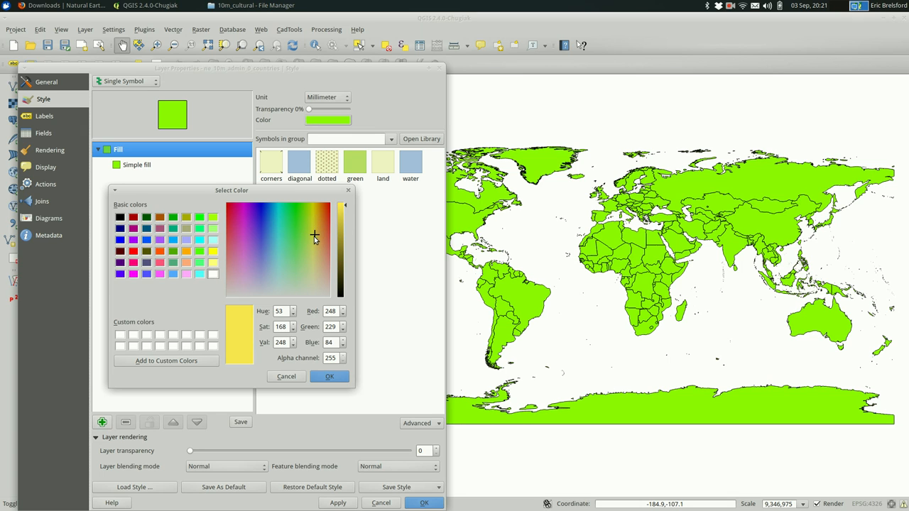
{"action": "left_click", "coordinate": [315, 275]}
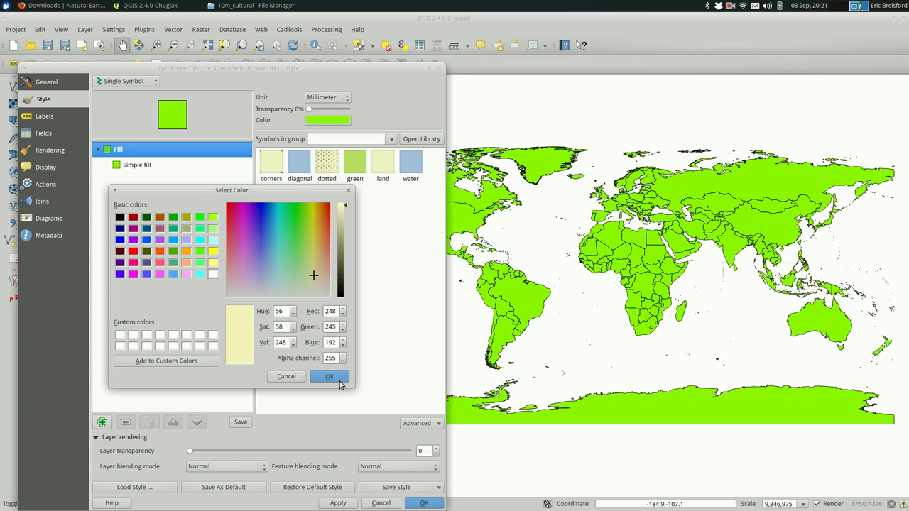
Confirm the cream-yellow fill and apply it to the countries layer
{"action": "left_click", "coordinate": [329, 376]}
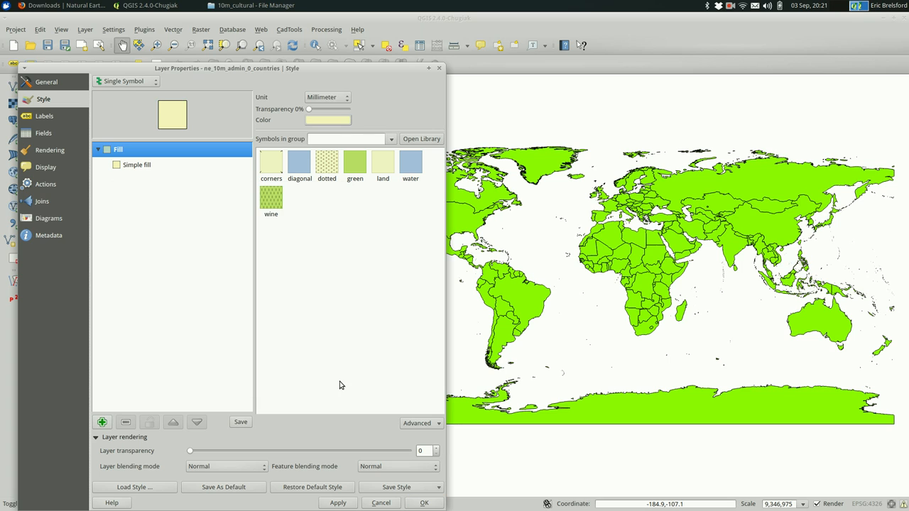
{"action": "left_click", "coordinate": [338, 503]}
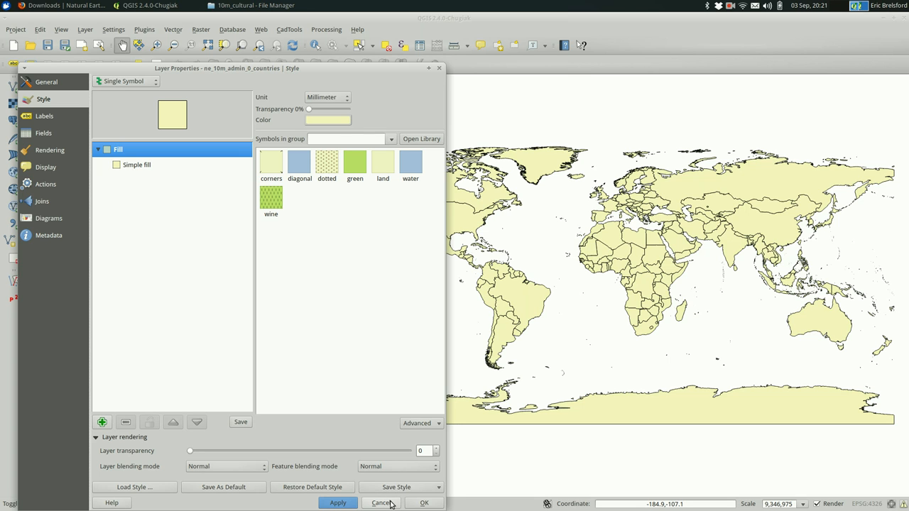
{"action": "left_click", "coordinate": [380, 503]}
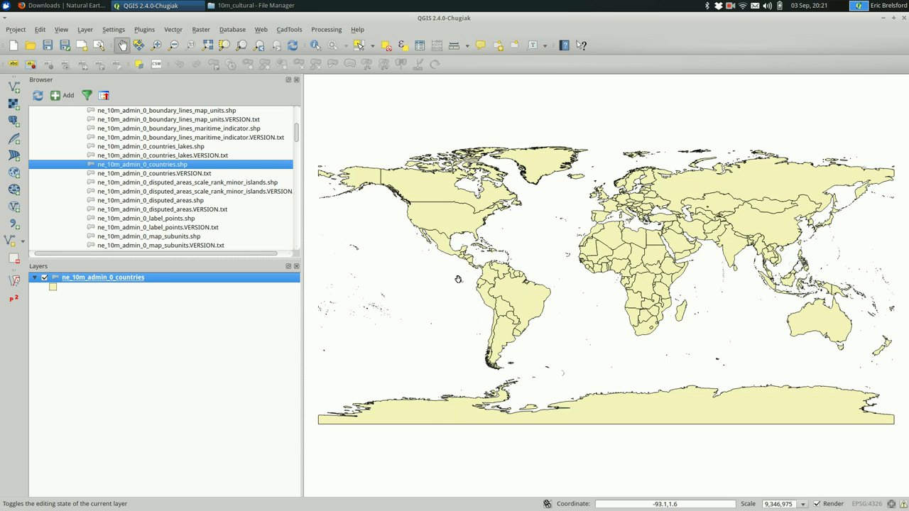
{"action": "mouse_move", "coordinate": [145, 277]}
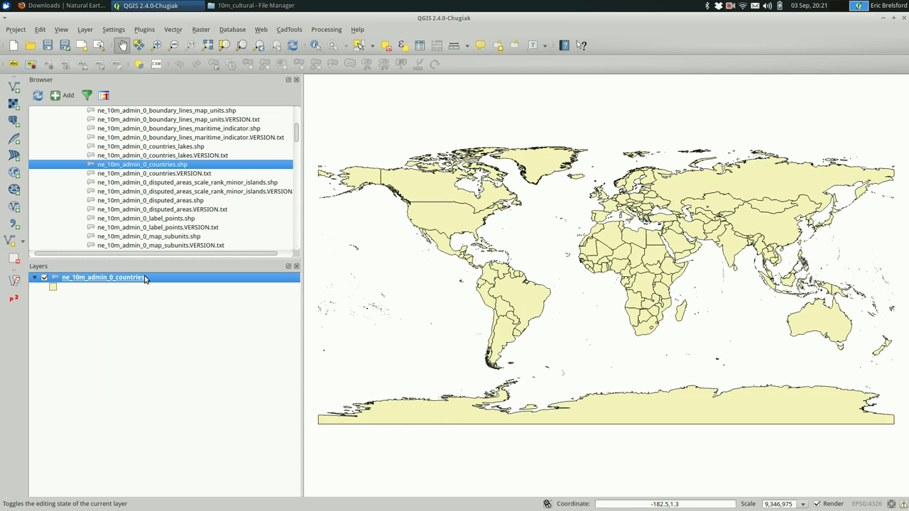
{"action": "mouse_move", "coordinate": [189, 426]}
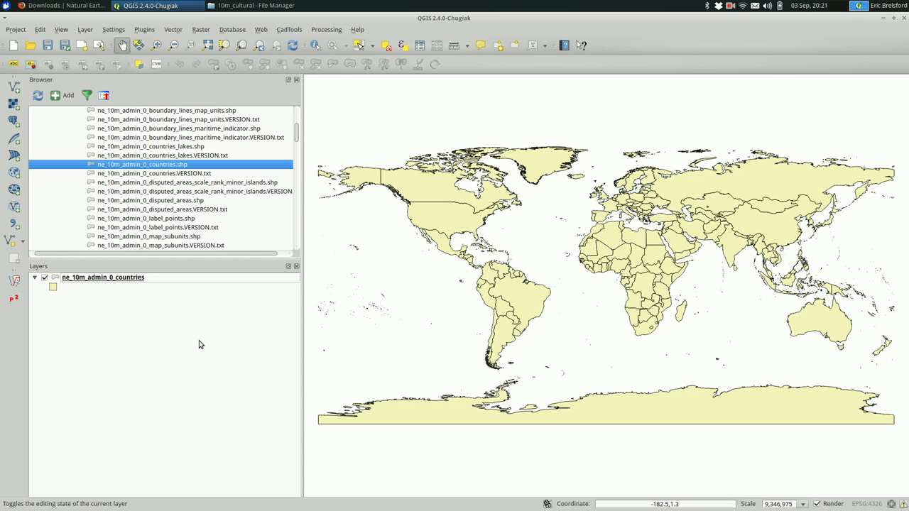
{"action": "mouse_move", "coordinate": [202, 284]}
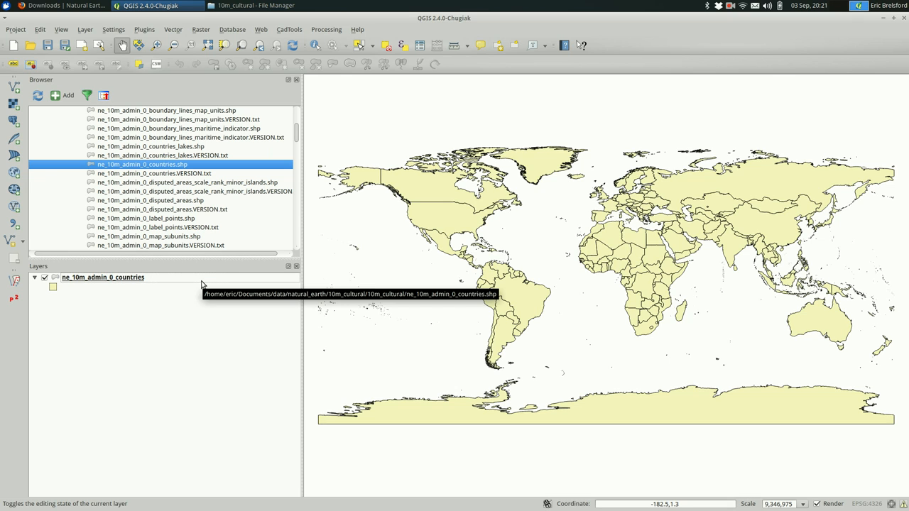
{"action": "right_click", "coordinate": [102, 277]}
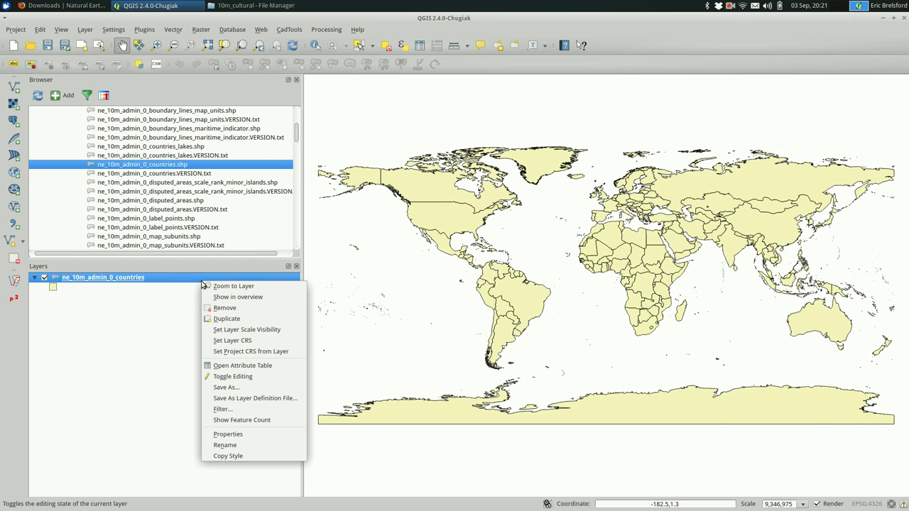
{"action": "mouse_move", "coordinate": [149, 281]}
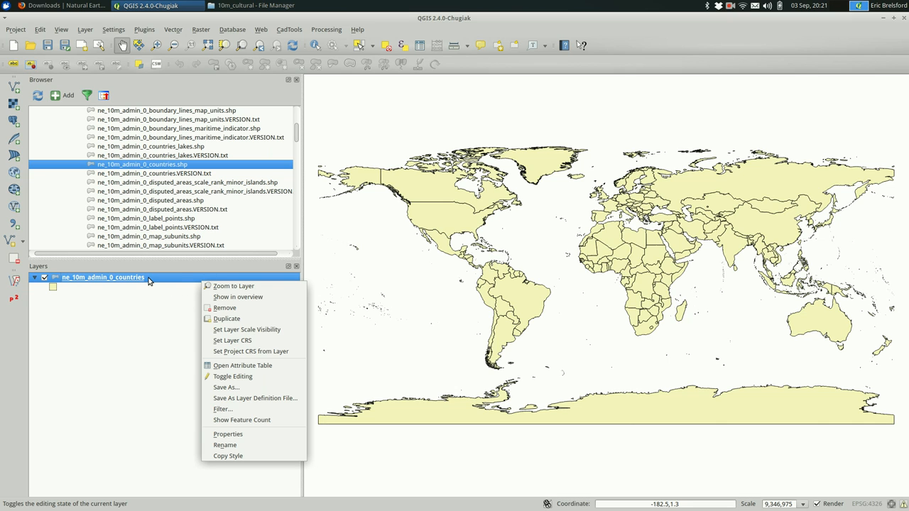
{"action": "mouse_move", "coordinate": [233, 377]}
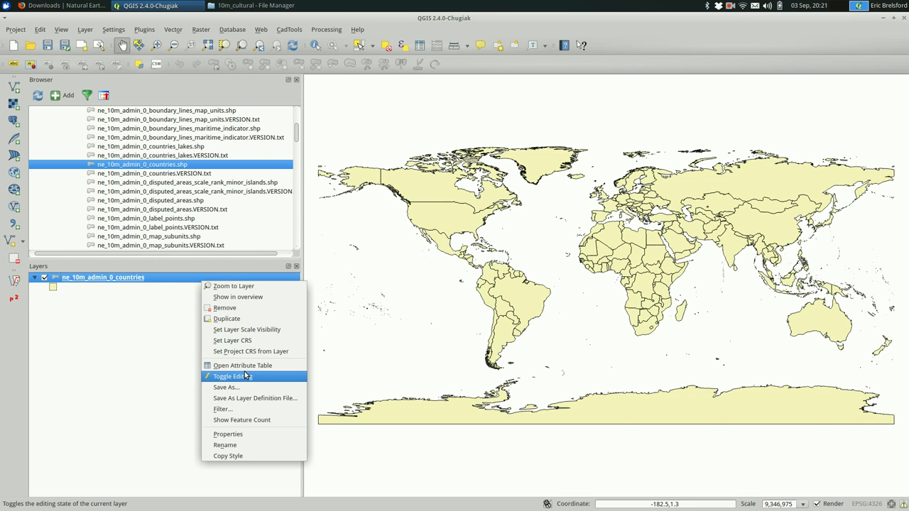
{"action": "mouse_move", "coordinate": [242, 365]}
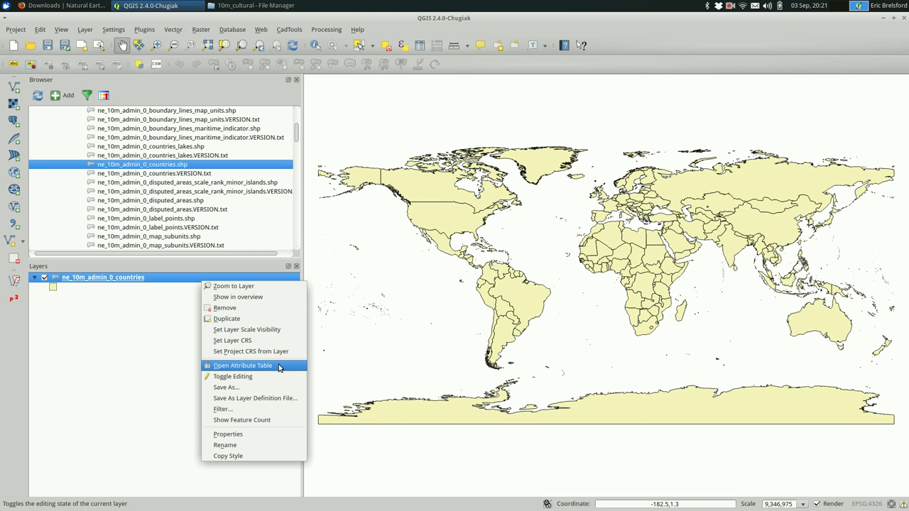
{"action": "left_click", "coordinate": [241, 366]}
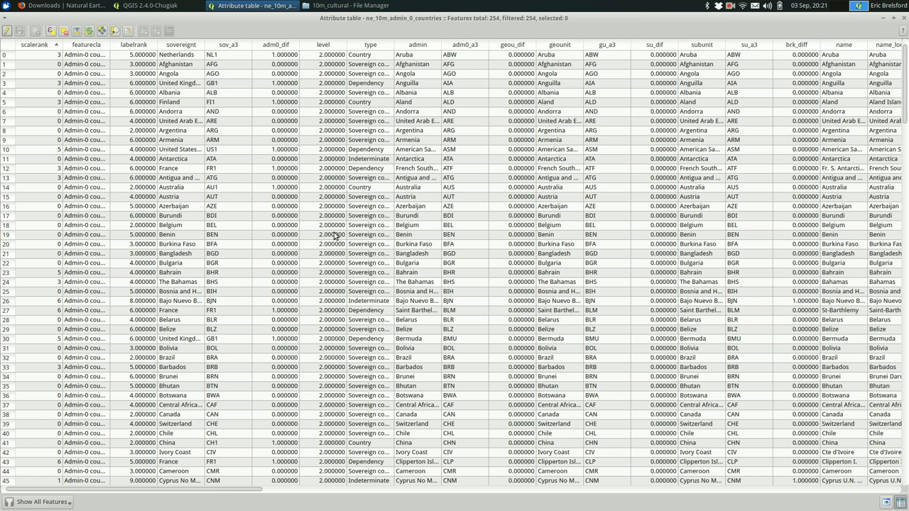
{"action": "scroll", "scroll_direction": "right", "scroll_amount": 3}
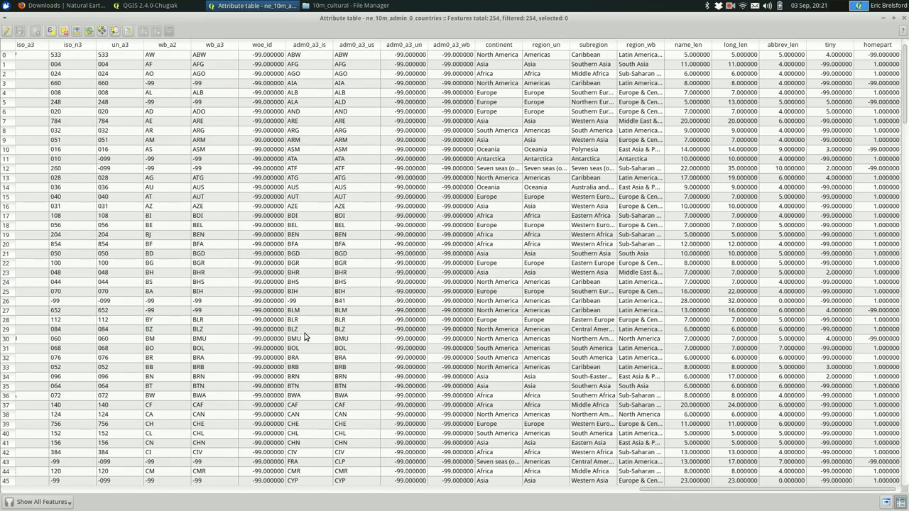
{"action": "scroll", "scroll_direction": "right", "scroll_amount": 3}
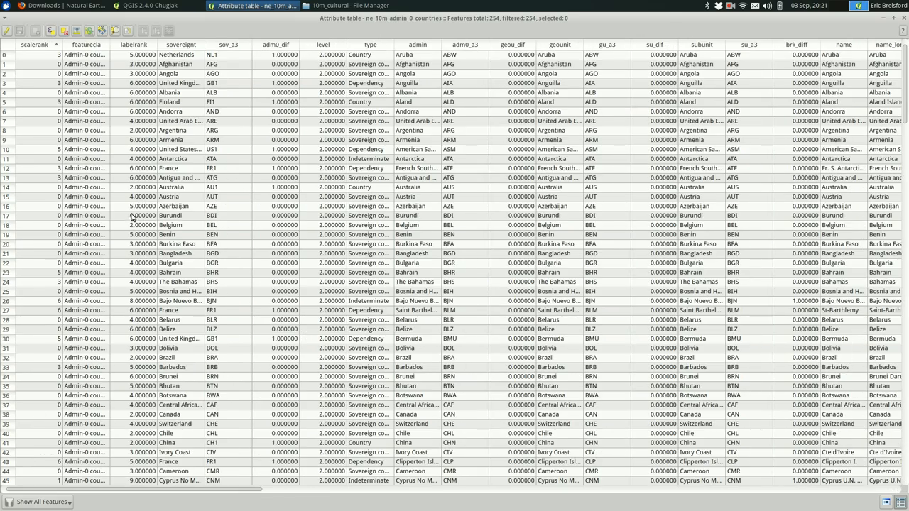
{"action": "mouse_move", "coordinate": [886, 20]}
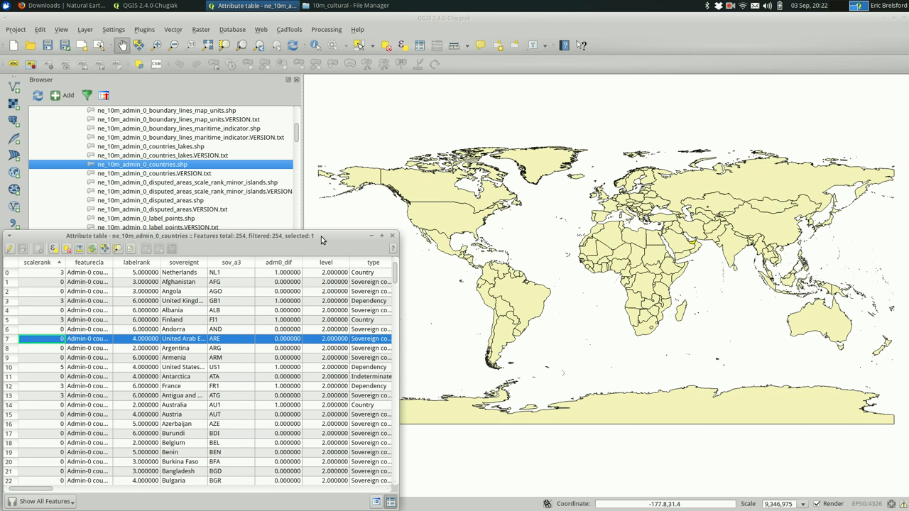
{"action": "left_click", "coordinate": [381, 236]}
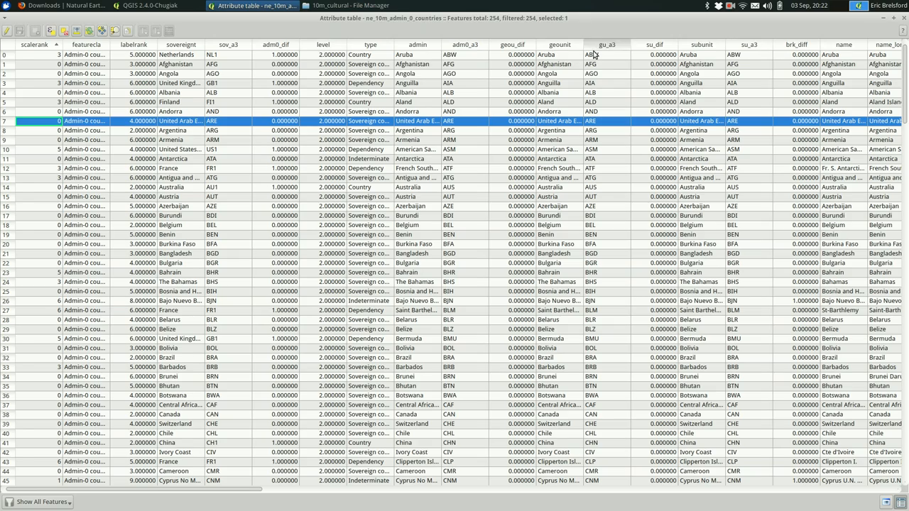
{"action": "scroll", "scroll_direction": "right", "scroll_amount": 3}
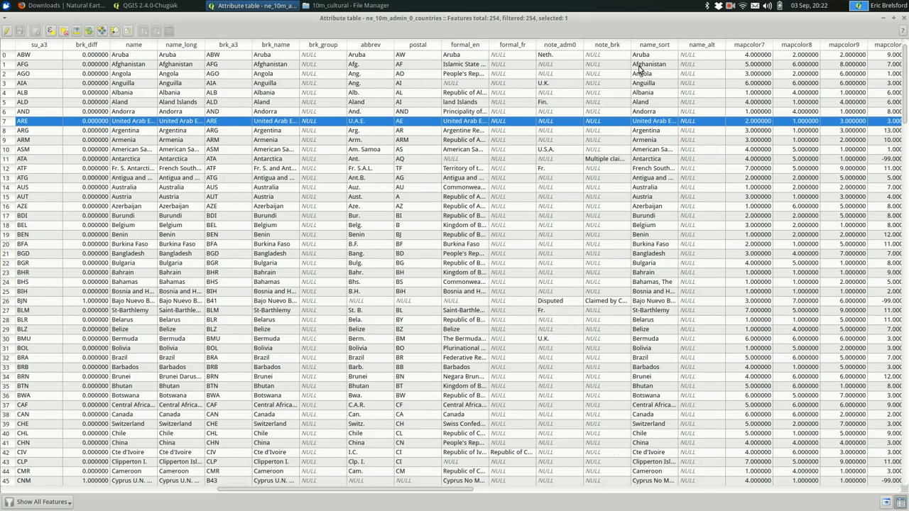
{"action": "scroll", "scroll_direction": "right", "scroll_amount": 3}
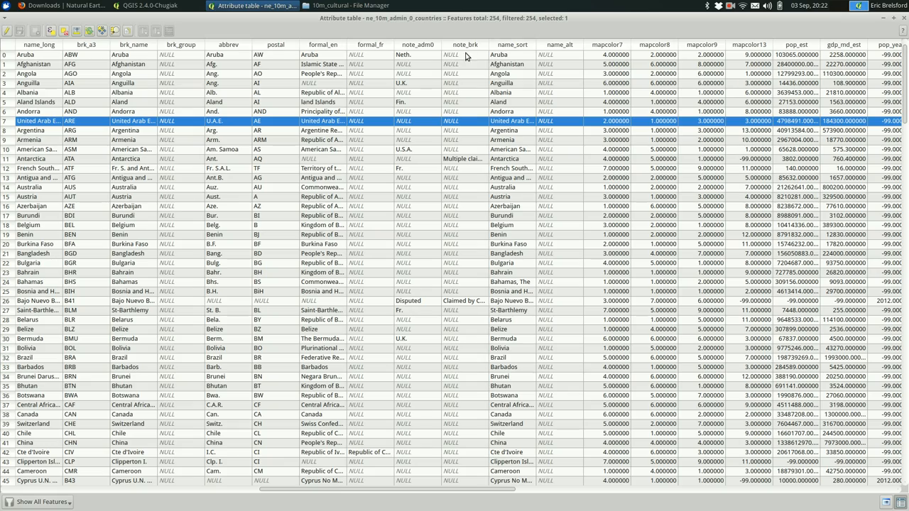
{"action": "scroll", "scroll_direction": "right", "scroll_amount": 3}
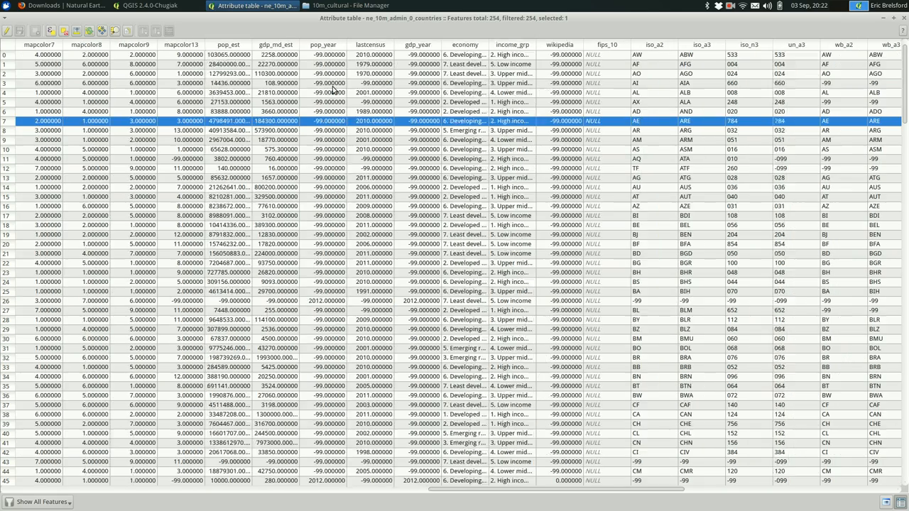
{"action": "scroll", "scroll_direction": "left", "scroll_amount": 3}
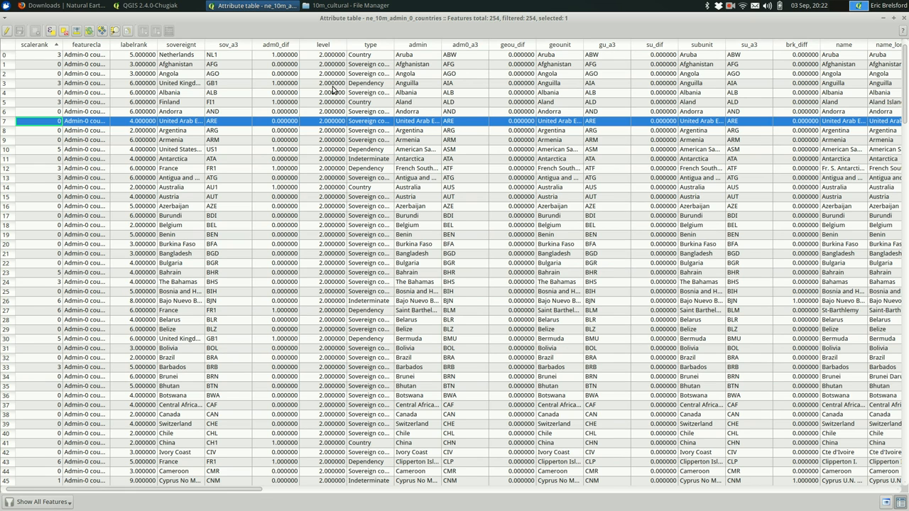
{"action": "scroll", "scroll_direction": "right", "scroll_amount": 3}
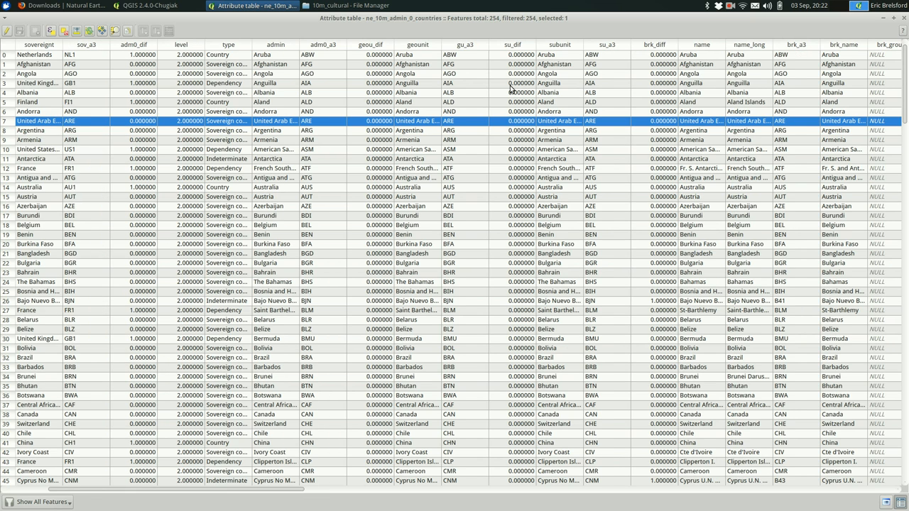
{"action": "scroll", "scroll_direction": "right", "scroll_amount": 3}
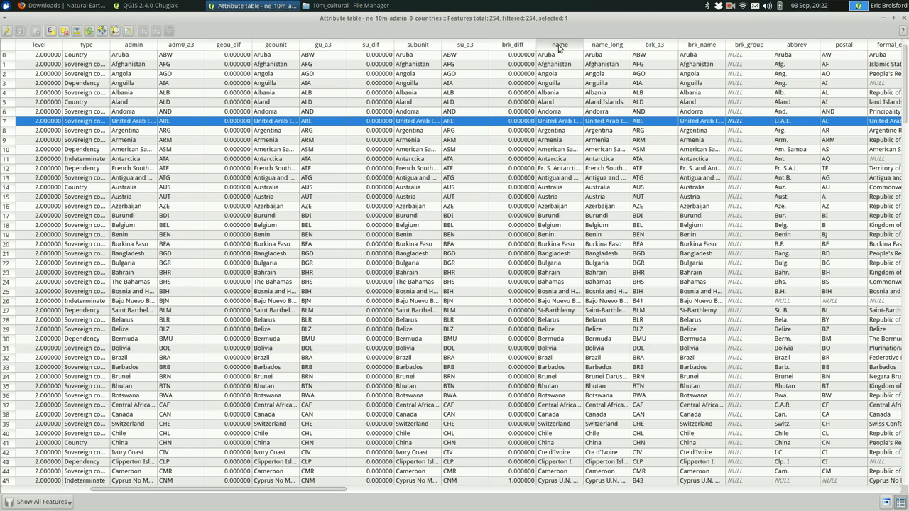
{"action": "left_click", "coordinate": [559, 44]}
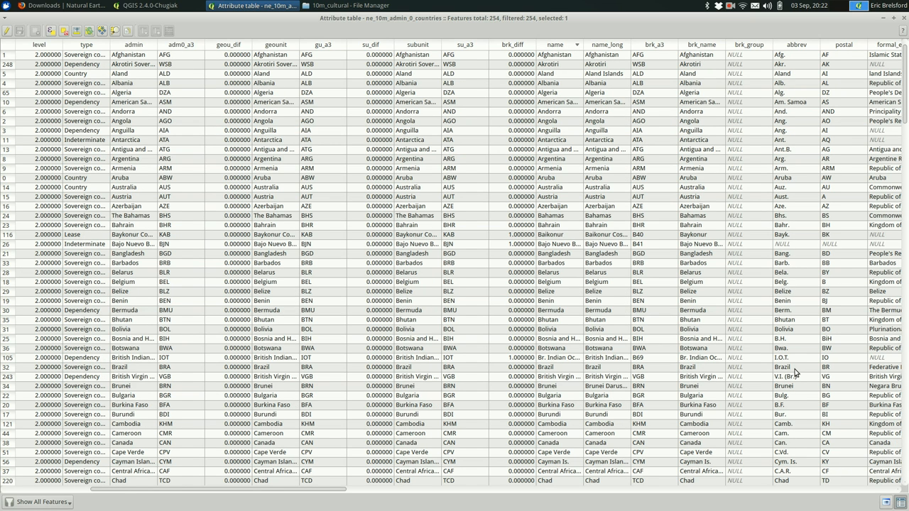
{"action": "mouse_move", "coordinate": [752, 242]}
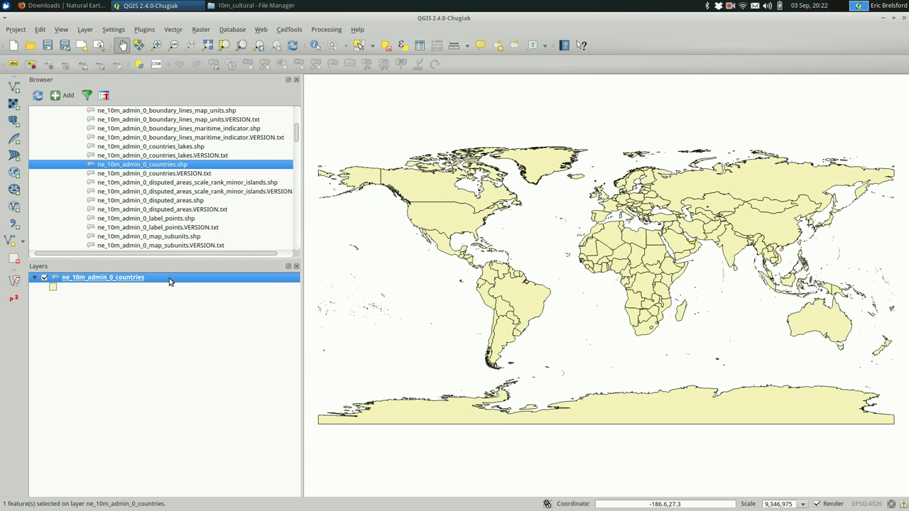
{"action": "mouse_move", "coordinate": [159, 284]}
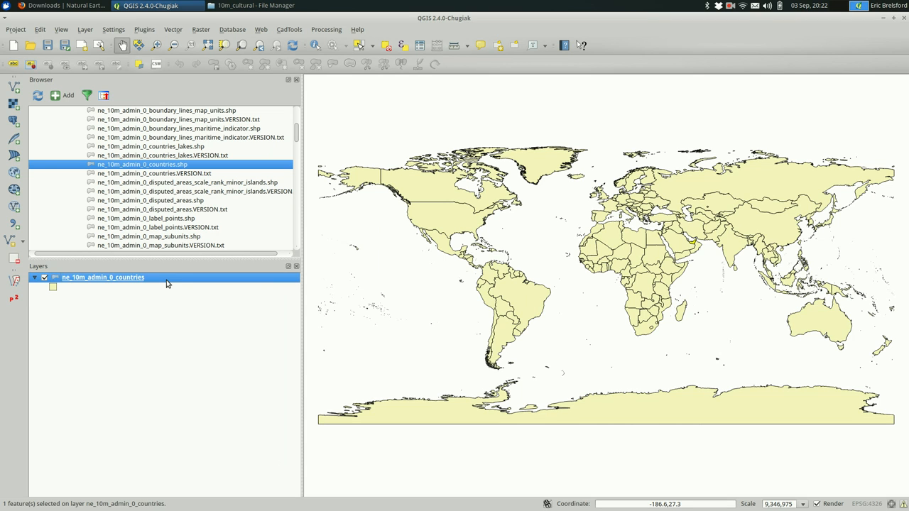
Enable labelling on the countries layer using the name field and apply it
{"action": "double_click", "coordinate": [103, 277]}
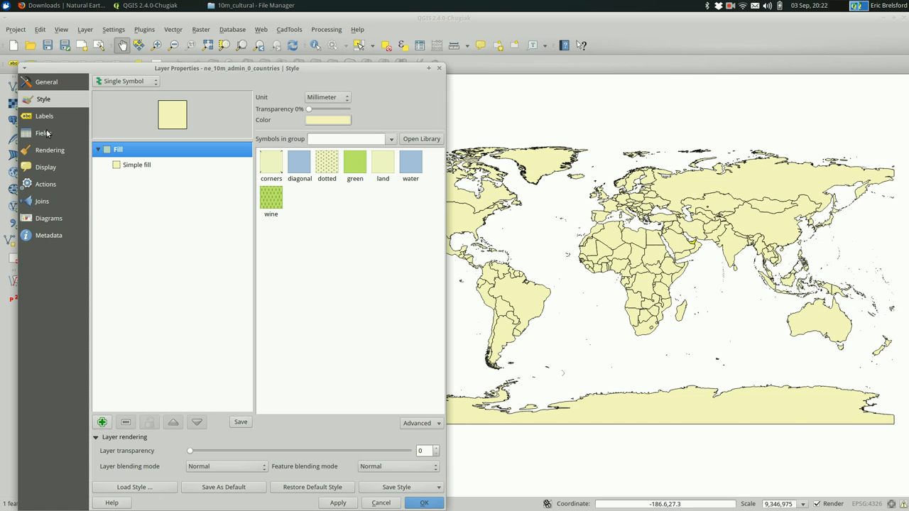
{"action": "left_click", "coordinate": [46, 116]}
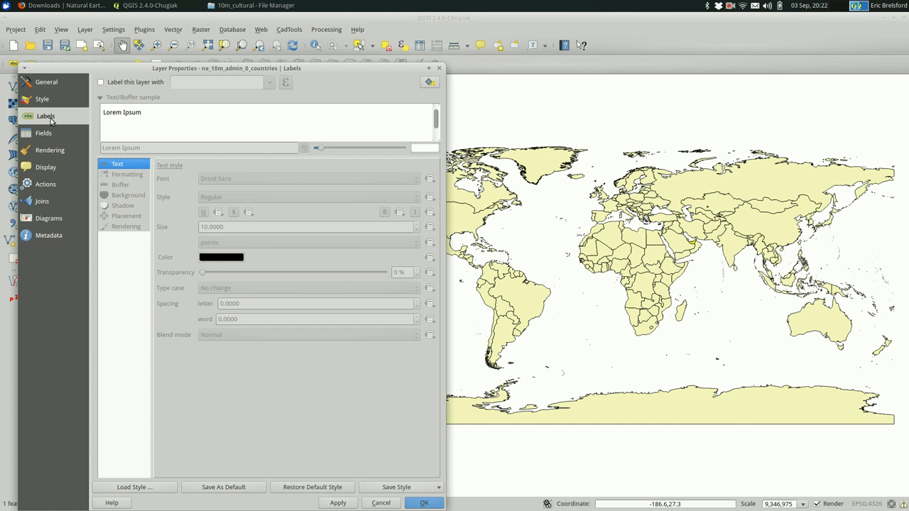
{"action": "left_click", "coordinate": [101, 81]}
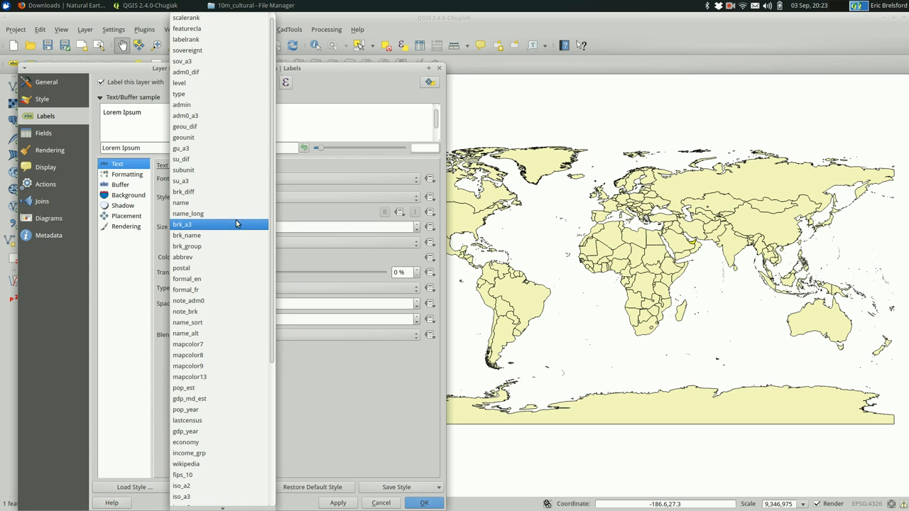
{"action": "left_click", "coordinate": [181, 203]}
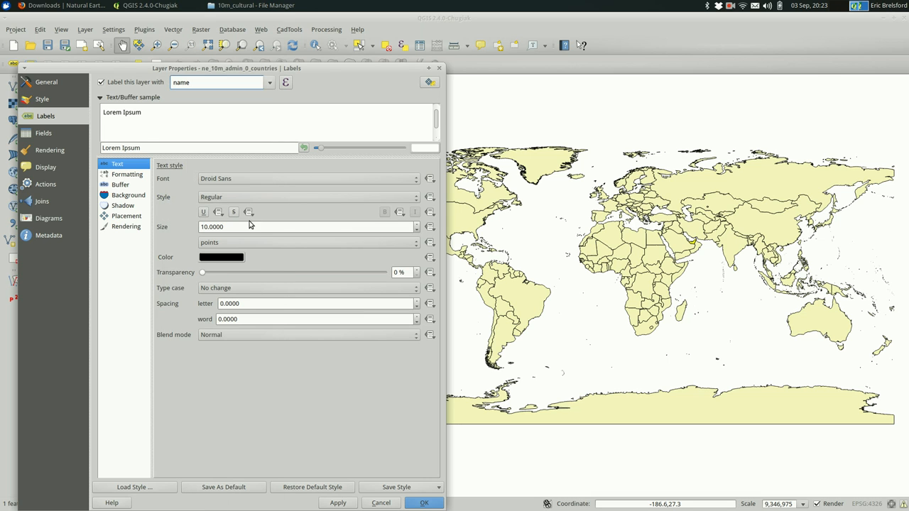
{"action": "mouse_move", "coordinate": [339, 452]}
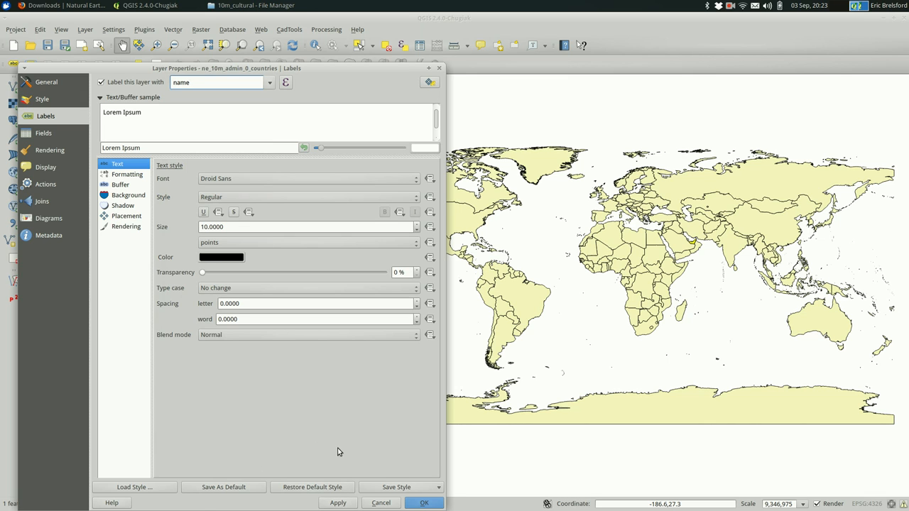
{"action": "left_click", "coordinate": [338, 503]}
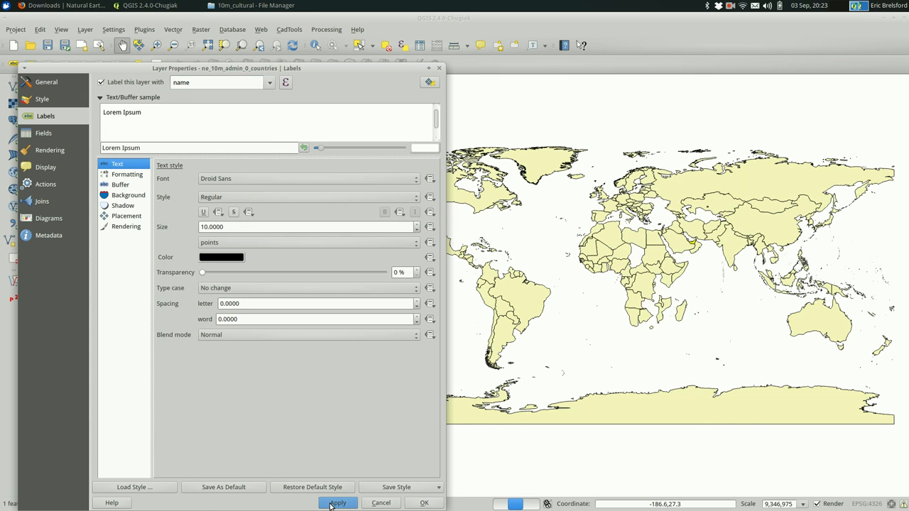
{"action": "left_click", "coordinate": [338, 503]}
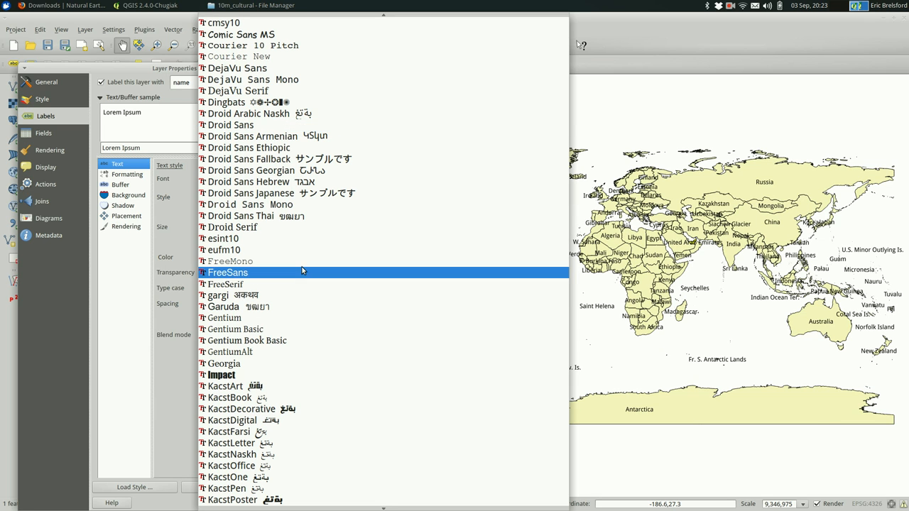
Style the country labels with the Gentium font and dark grey RGB 59,59,59
{"action": "left_click", "coordinate": [225, 318]}
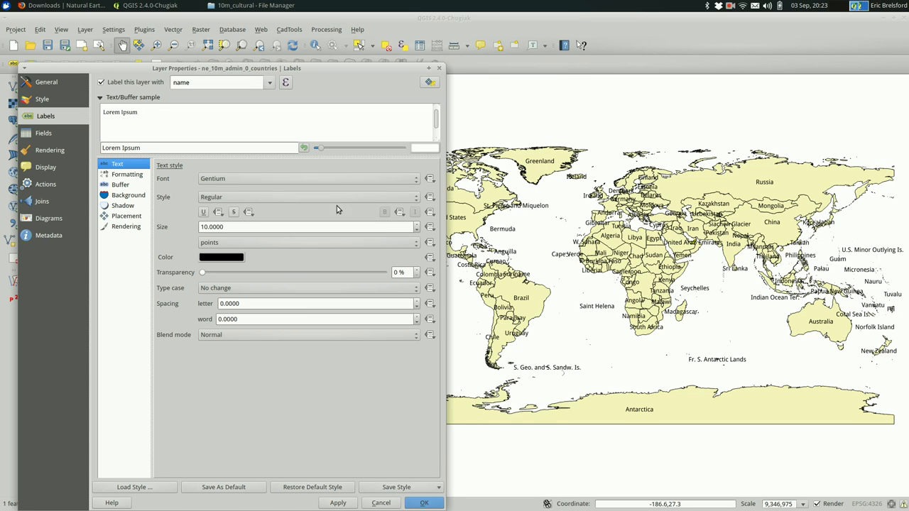
{"action": "mouse_move", "coordinate": [239, 253]}
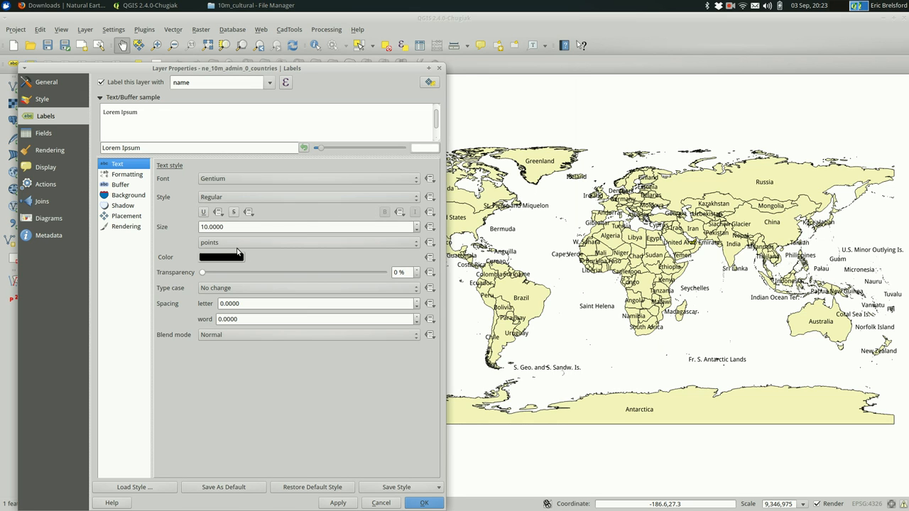
{"action": "left_click", "coordinate": [221, 256]}
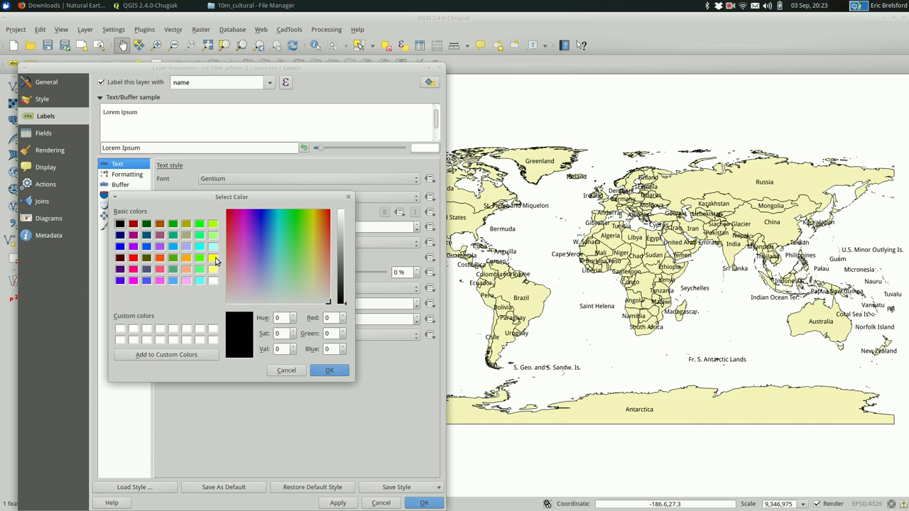
{"action": "mouse_move", "coordinate": [340, 284]}
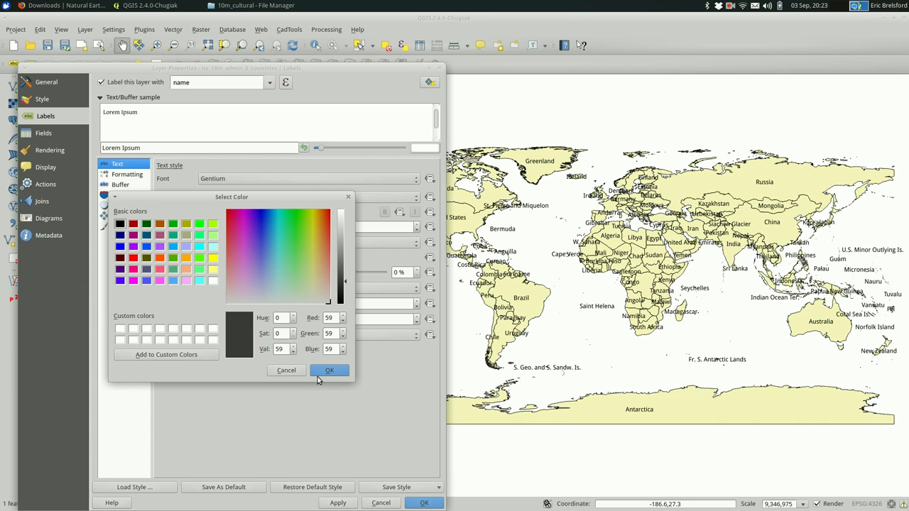
{"action": "left_click", "coordinate": [329, 370]}
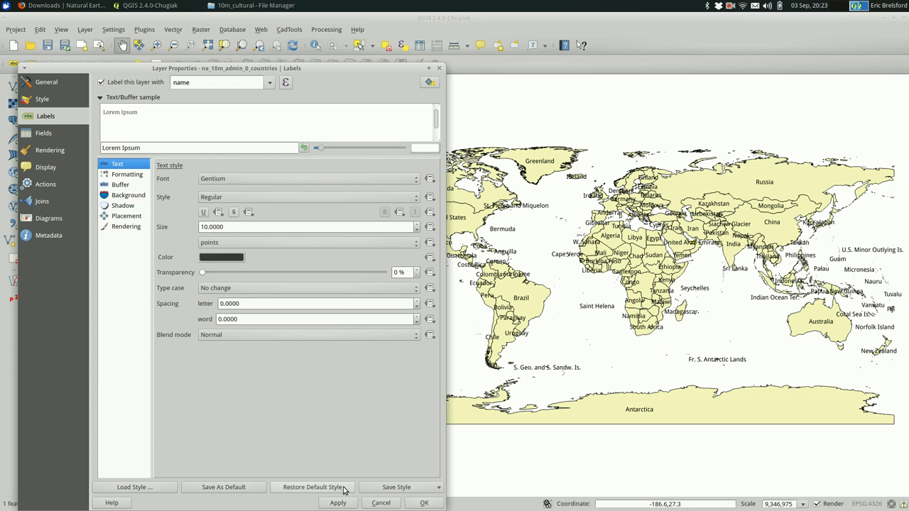
{"action": "left_click", "coordinate": [338, 503]}
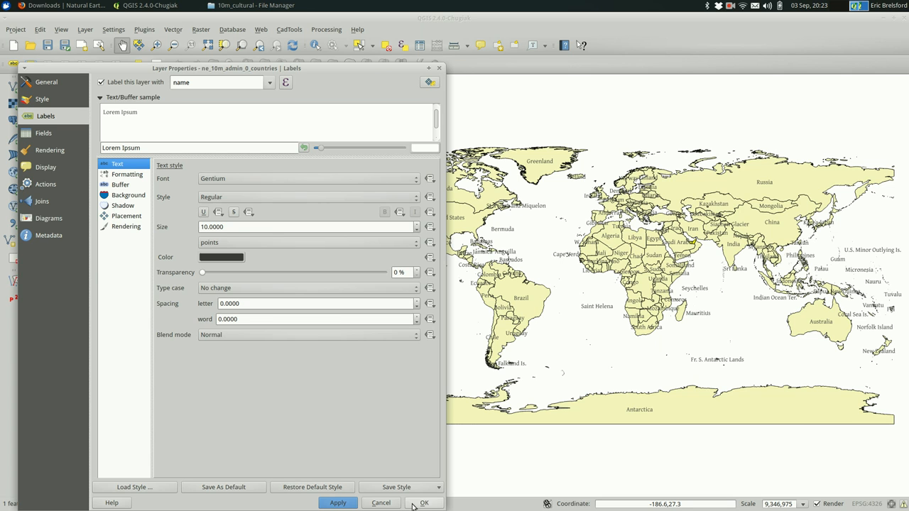
Close the label settings and add ne_10m_ocean.shp from 10m_physical as a cyan sea layer
{"action": "left_click", "coordinate": [423, 503]}
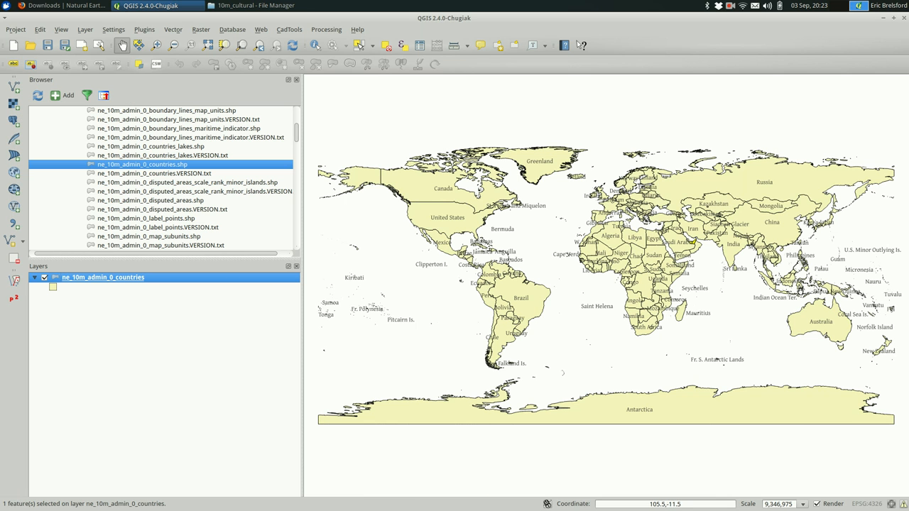
{"action": "mouse_move", "coordinate": [706, 277]}
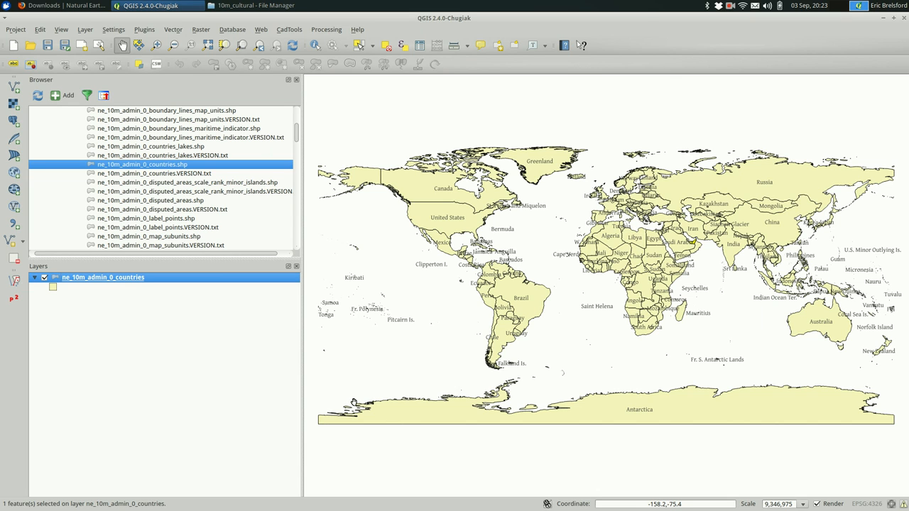
{"action": "mouse_move", "coordinate": [83, 413]}
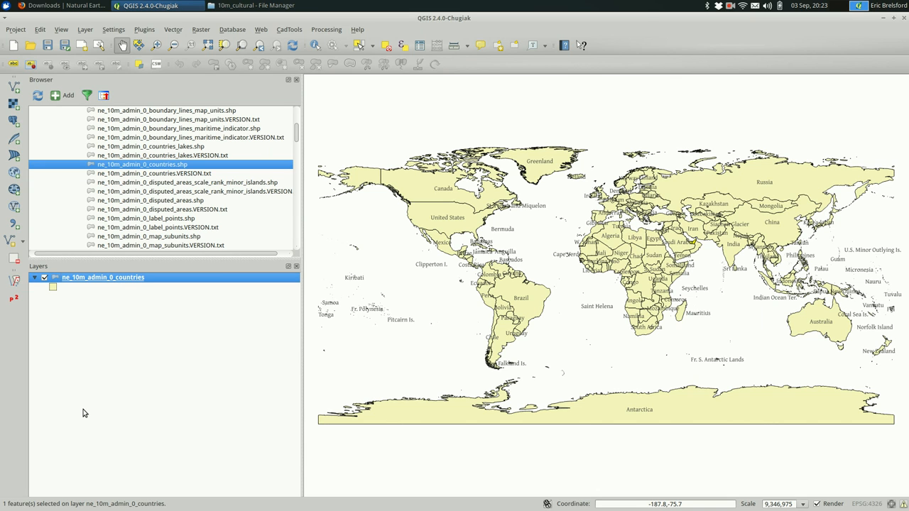
{"action": "mouse_move", "coordinate": [131, 311]}
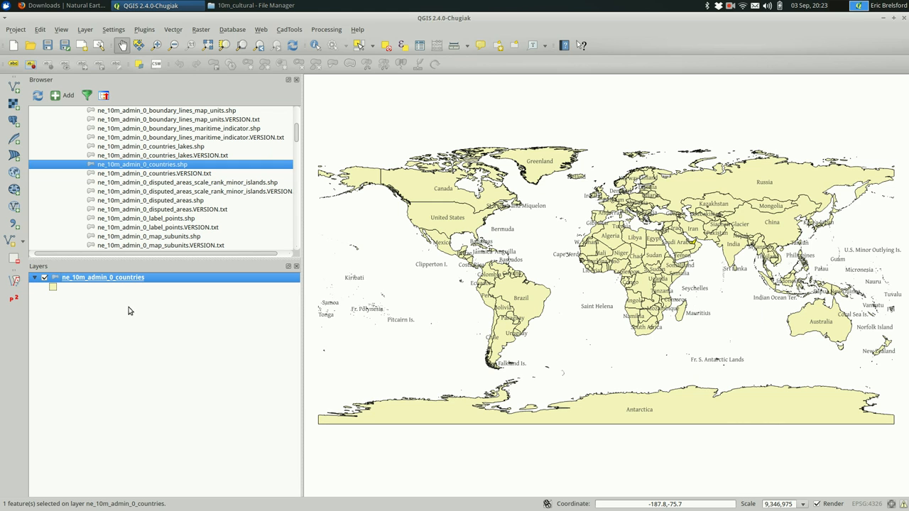
{"action": "mouse_move", "coordinate": [125, 281]}
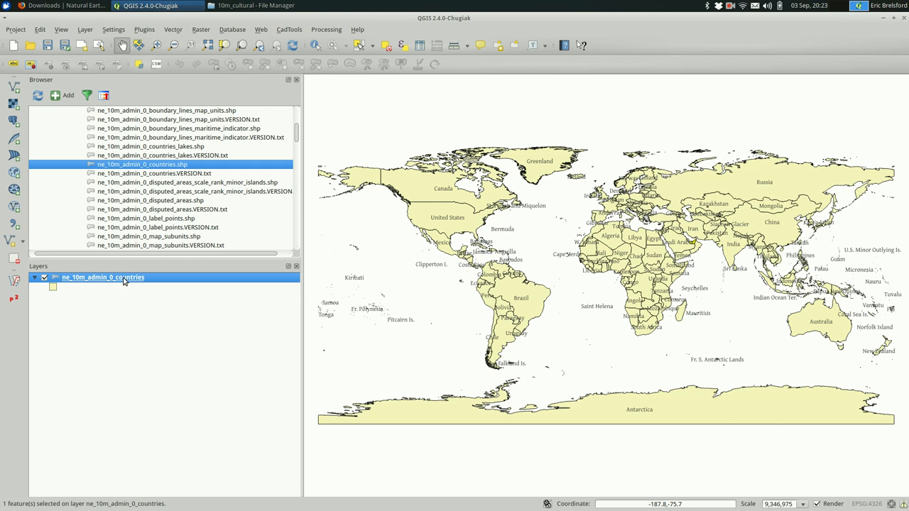
{"action": "scroll", "scroll_direction": "up", "scroll_amount": 3}
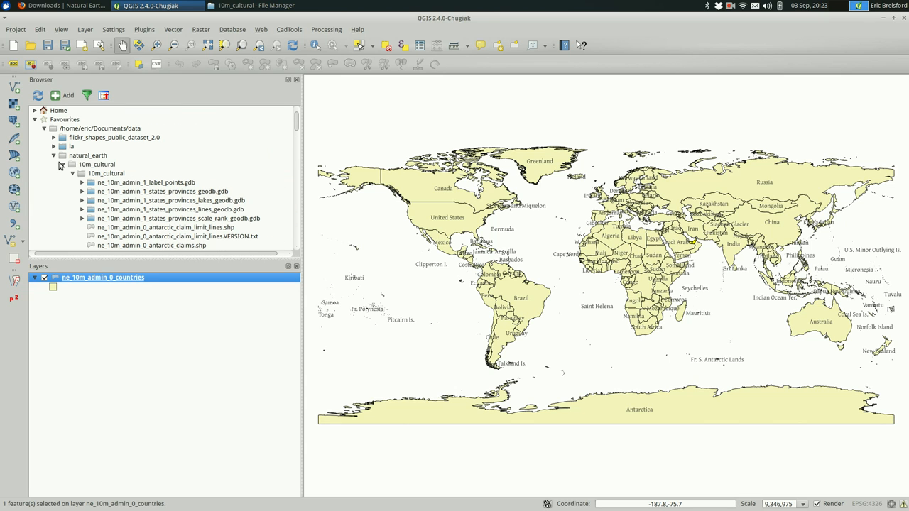
{"action": "left_click", "coordinate": [63, 173]}
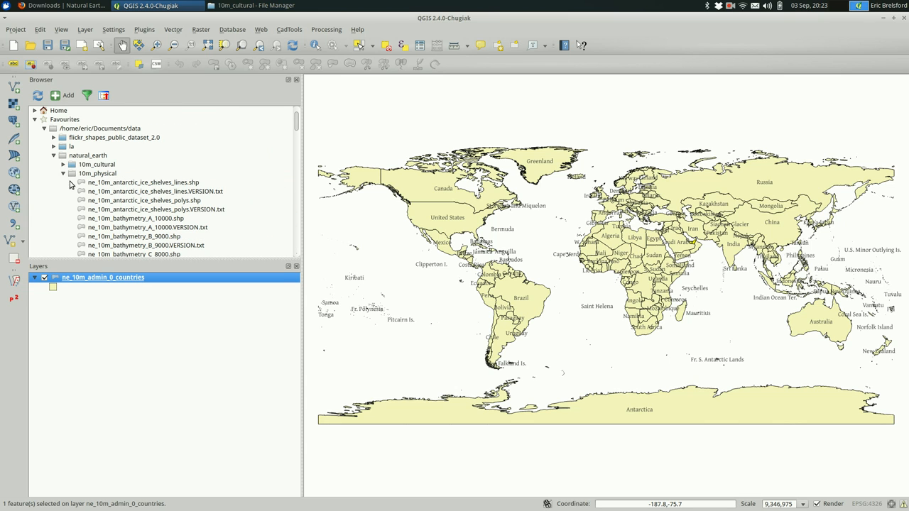
{"action": "mouse_move", "coordinate": [97, 173]}
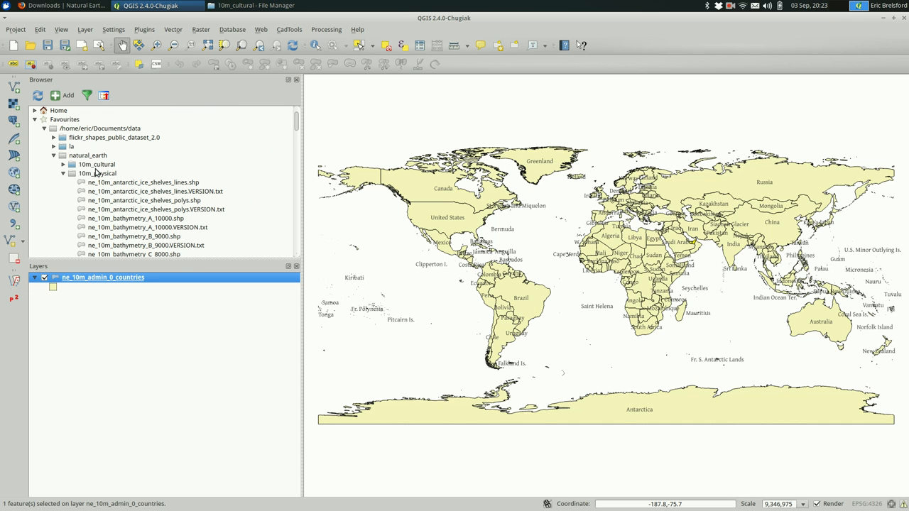
{"action": "scroll", "scroll_direction": "down", "scroll_amount": 3}
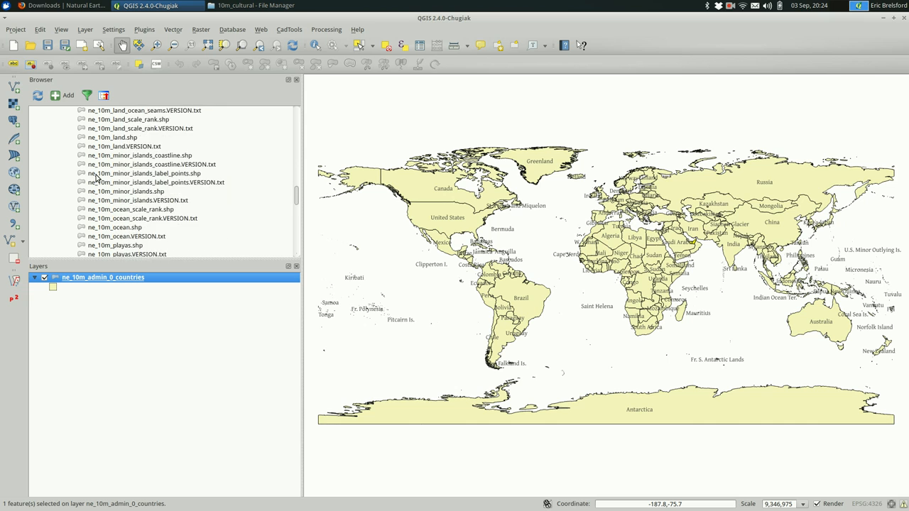
{"action": "scroll", "scroll_direction": "down", "scroll_amount": 3}
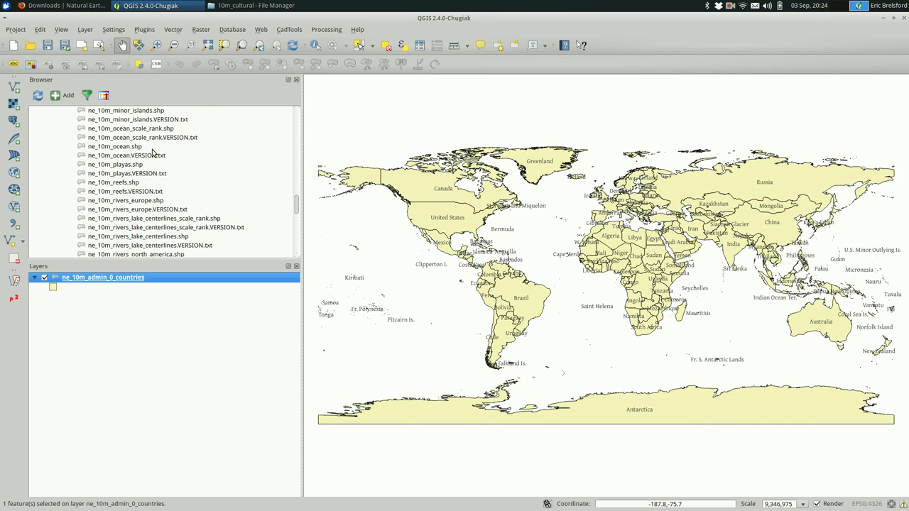
{"action": "left_click", "coordinate": [113, 146]}
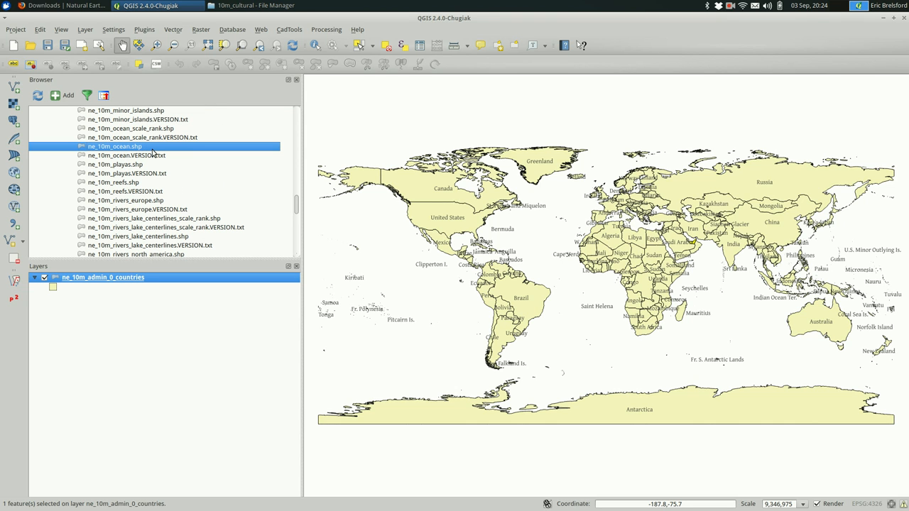
{"action": "double_click", "coordinate": [113, 145]}
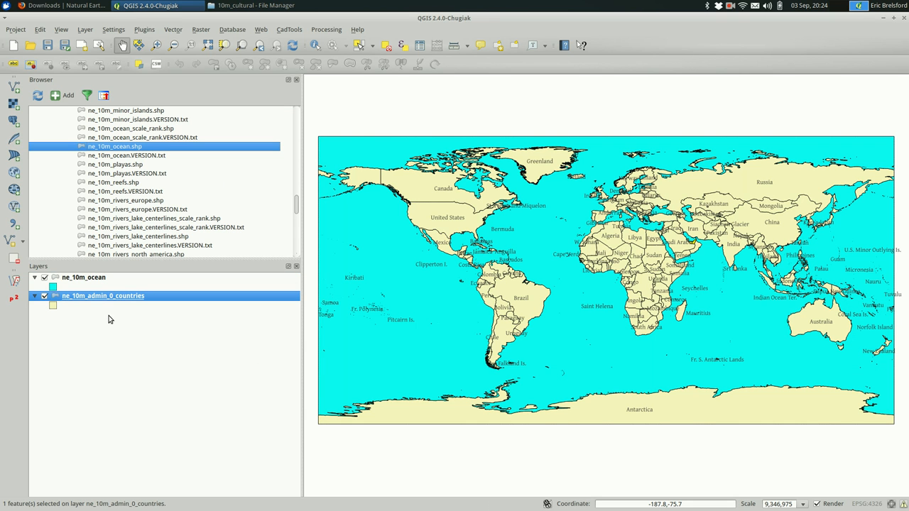
{"action": "mouse_move", "coordinate": [202, 280]}
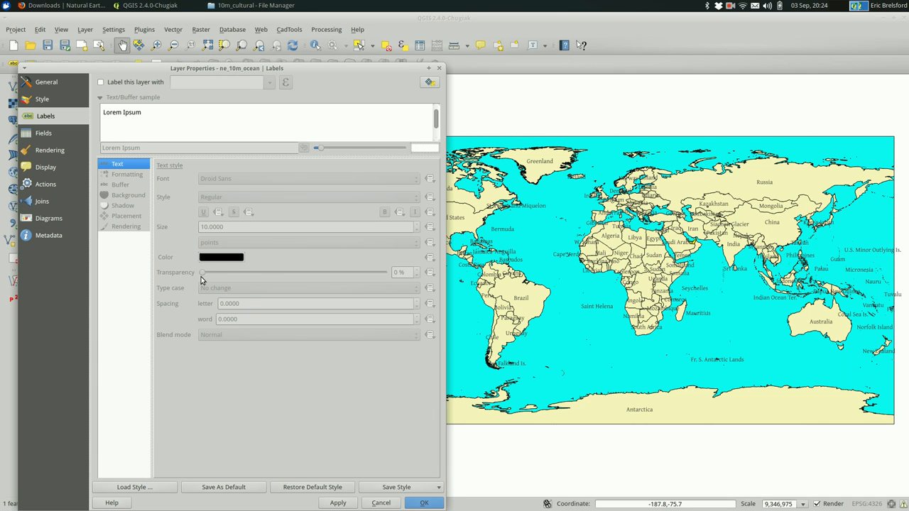
{"action": "mouse_move", "coordinate": [42, 99]}
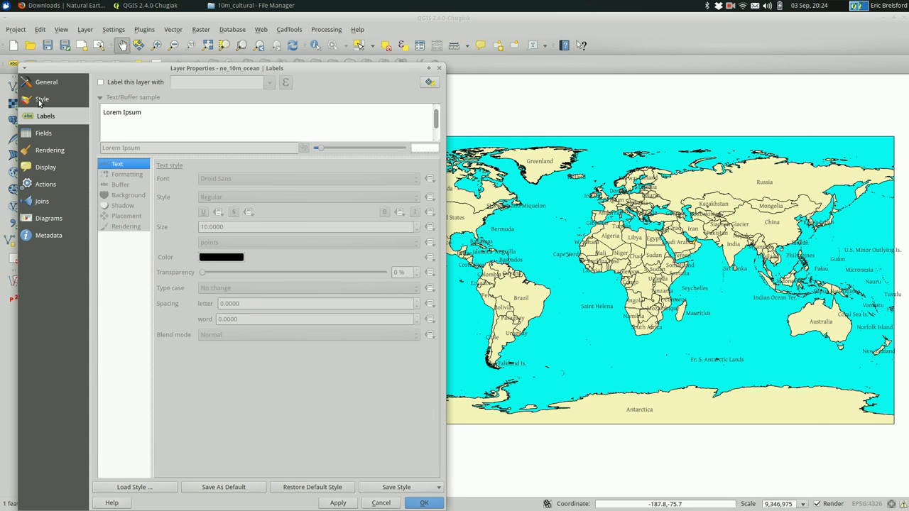
{"action": "left_click", "coordinate": [43, 99]}
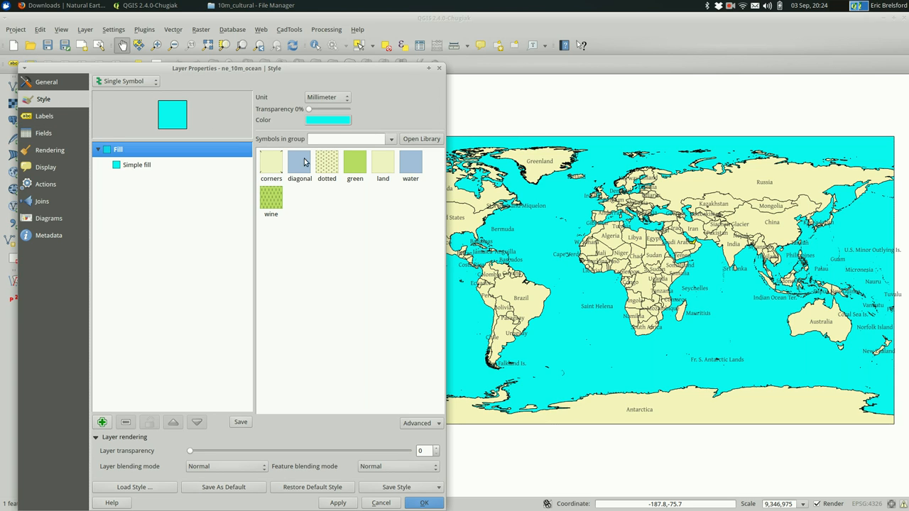
{"action": "mouse_move", "coordinate": [409, 168]}
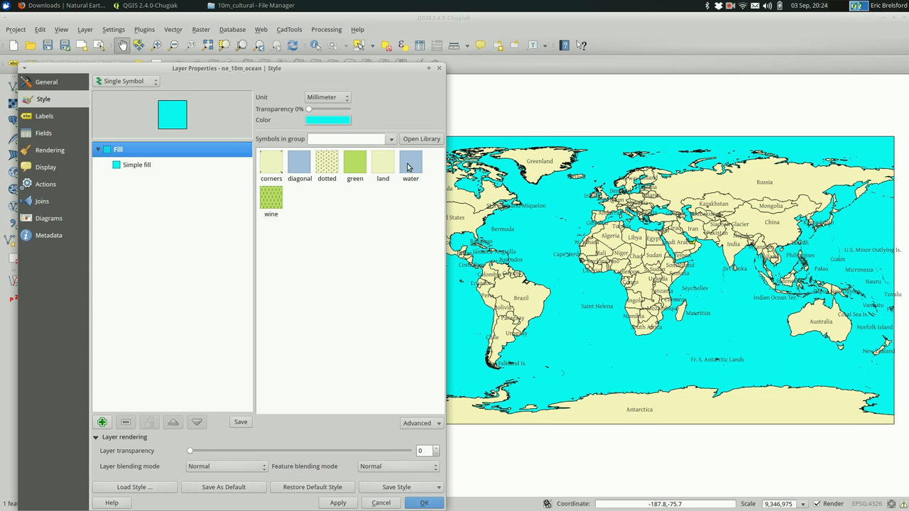
{"action": "left_click", "coordinate": [411, 163]}
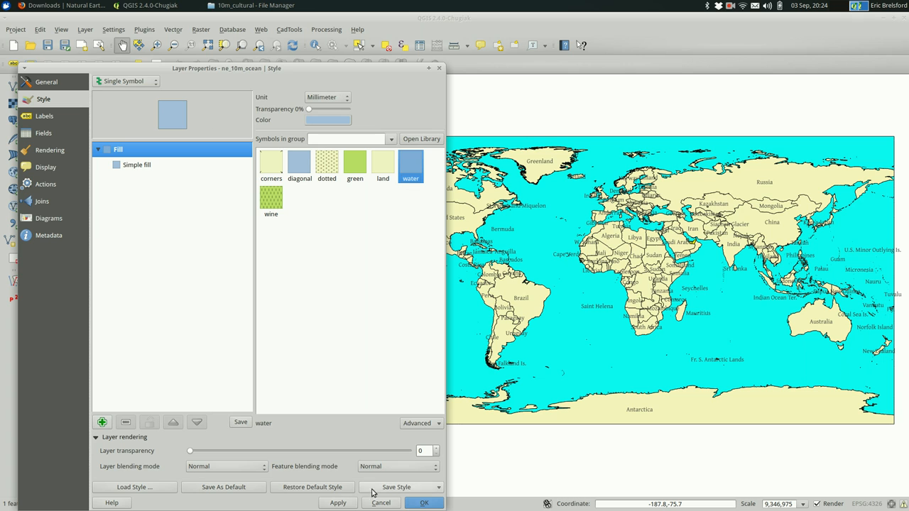
{"action": "left_click", "coordinate": [338, 503]}
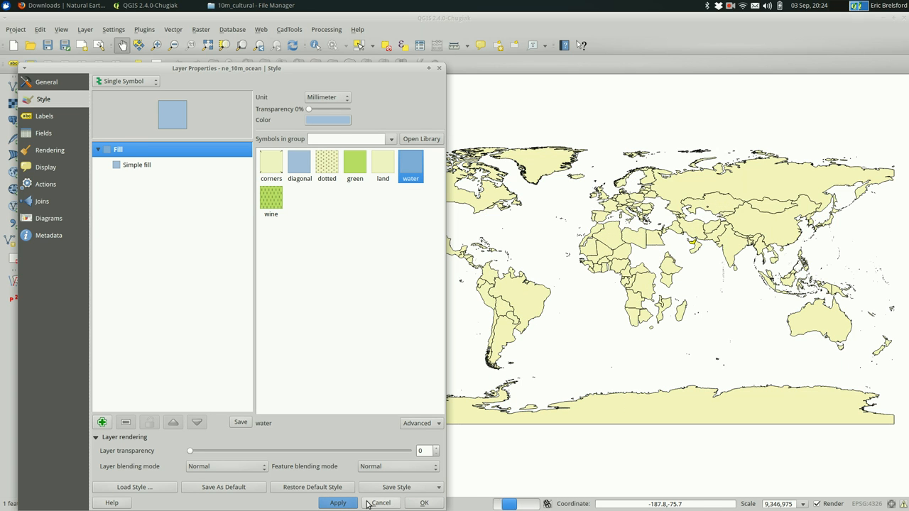
{"action": "left_click", "coordinate": [338, 503]}
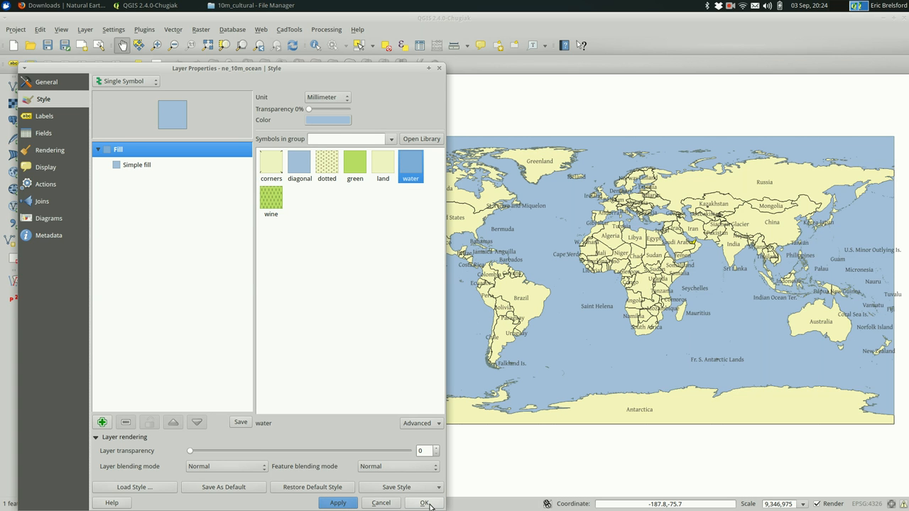
{"action": "left_click", "coordinate": [424, 503]}
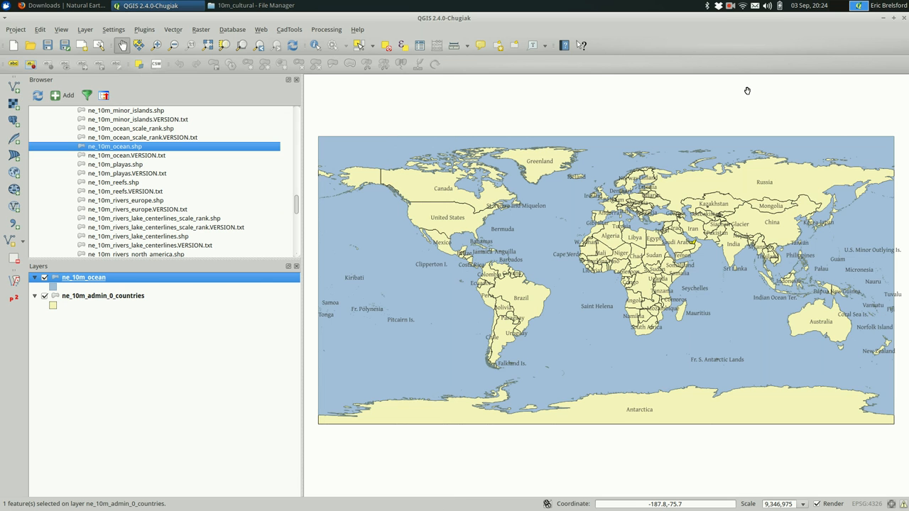
Add ne_10m_geography_marine_polys.shp from the Browser as a layer and make it the active layer
{"action": "left_click", "coordinate": [730, 6]}
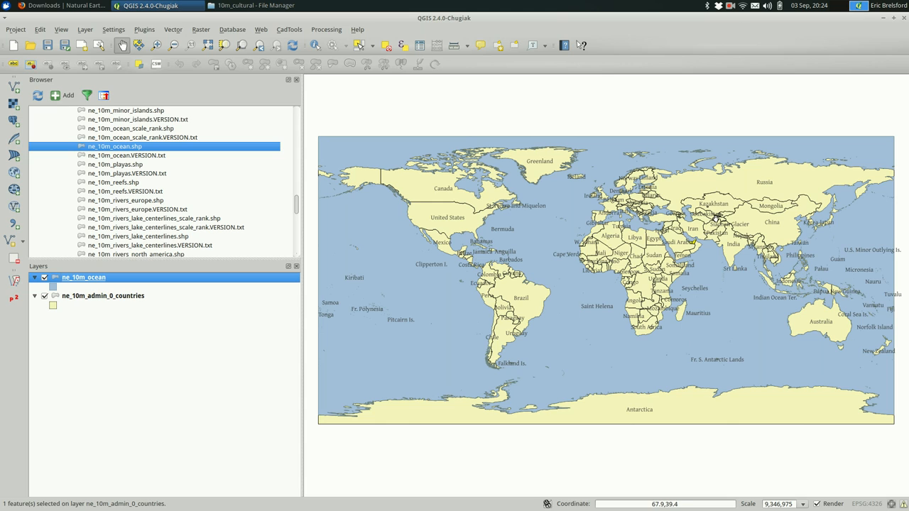
{"action": "mouse_move", "coordinate": [434, 349]}
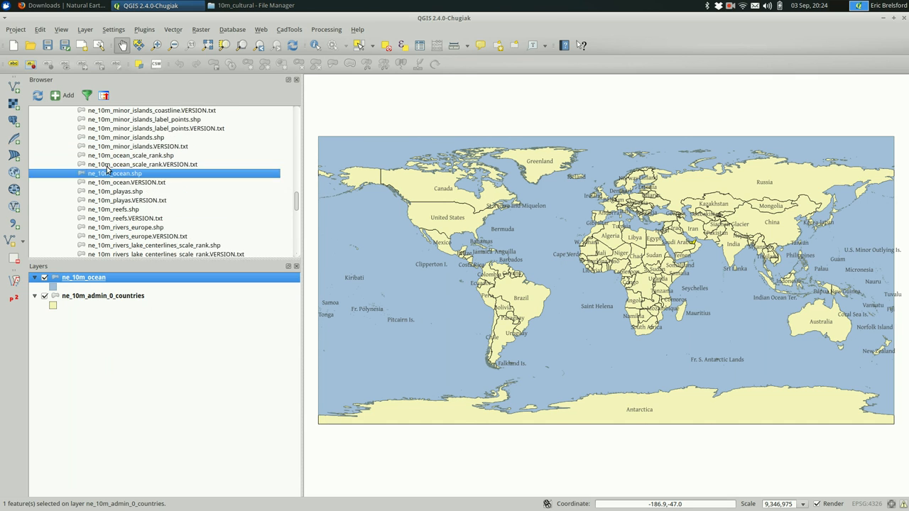
{"action": "scroll", "scroll_direction": "up", "scroll_amount": 3}
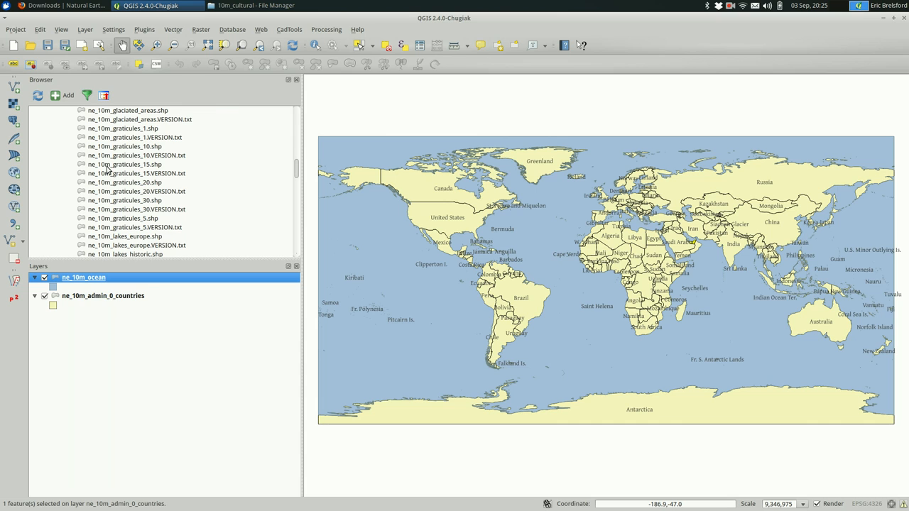
{"action": "scroll", "scroll_direction": "up", "scroll_amount": 3}
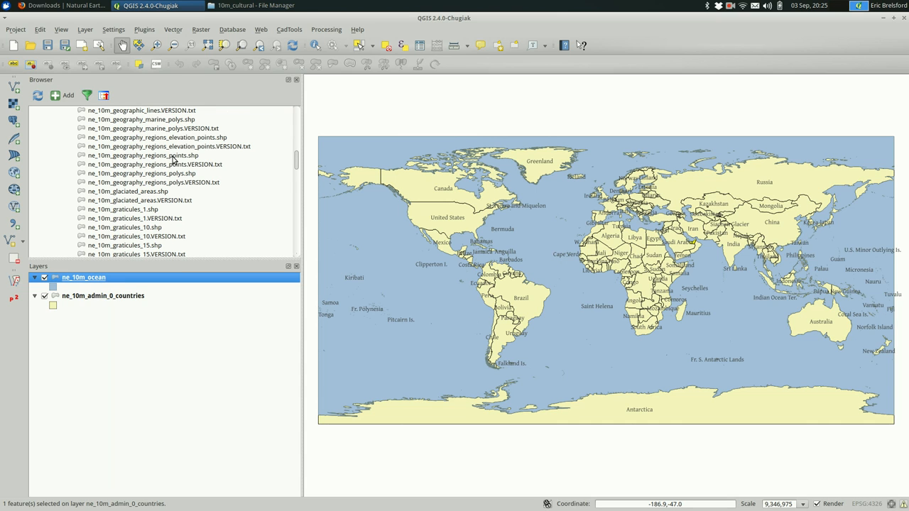
{"action": "mouse_move", "coordinate": [125, 208]}
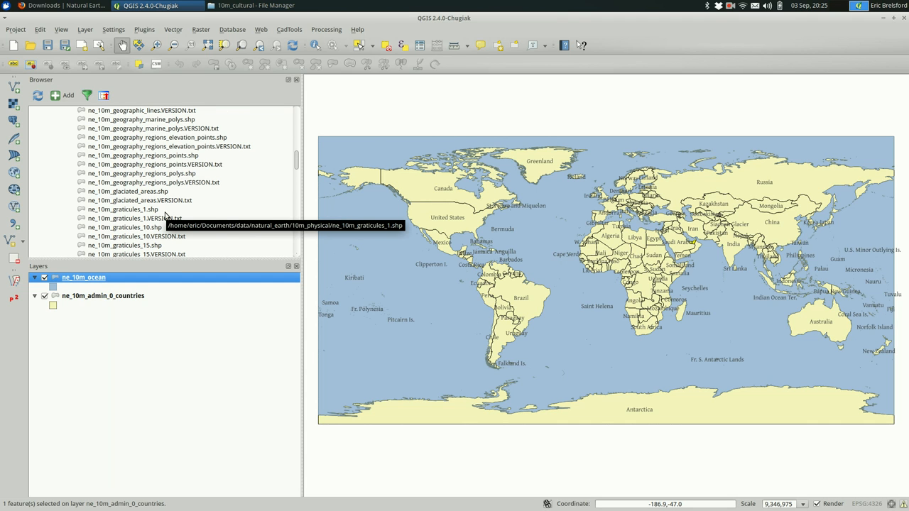
{"action": "mouse_move", "coordinate": [192, 193]}
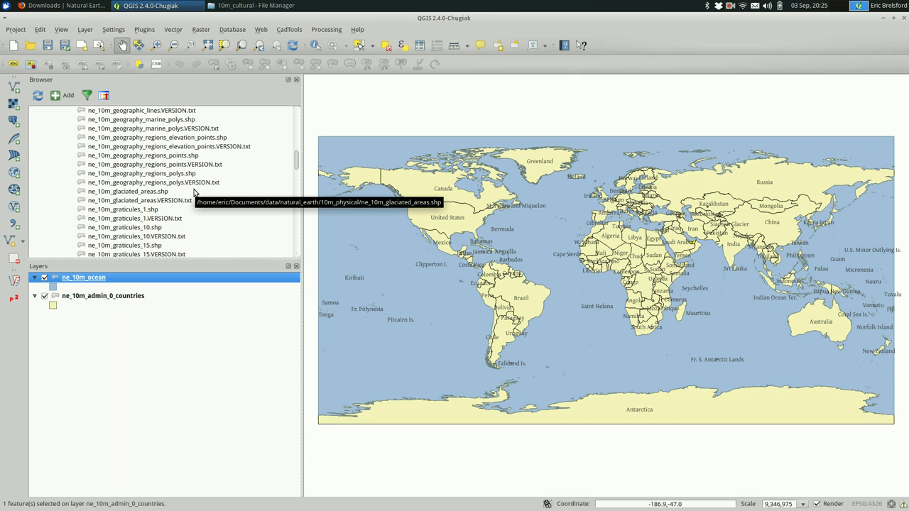
{"action": "scroll", "scroll_direction": "up", "scroll_amount": 3}
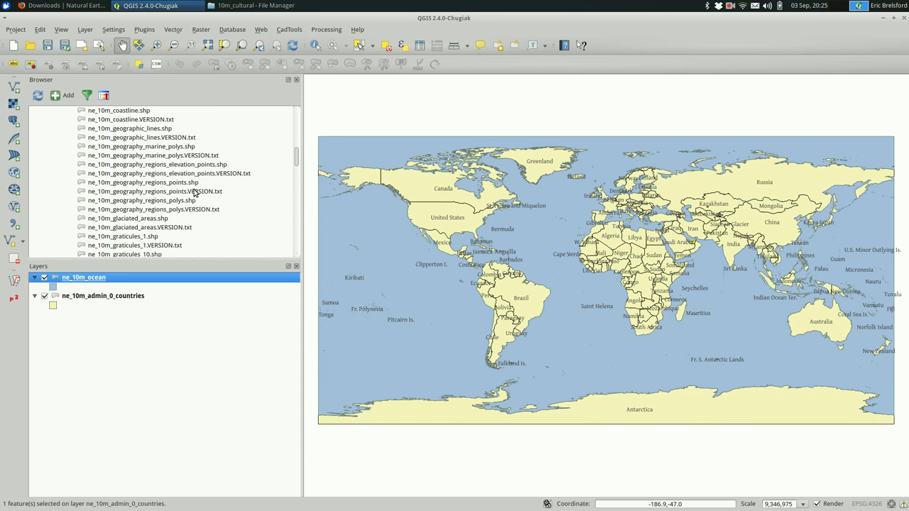
{"action": "mouse_move", "coordinate": [176, 173]}
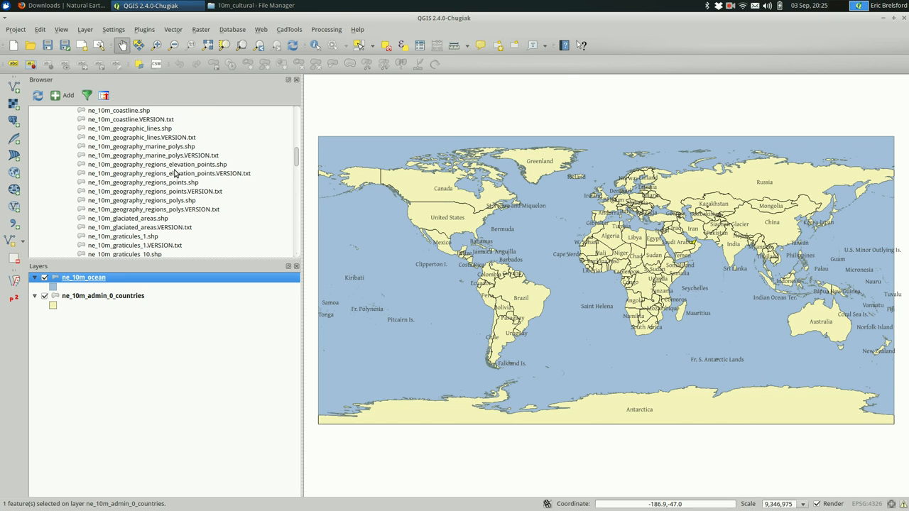
{"action": "mouse_move", "coordinate": [142, 146]}
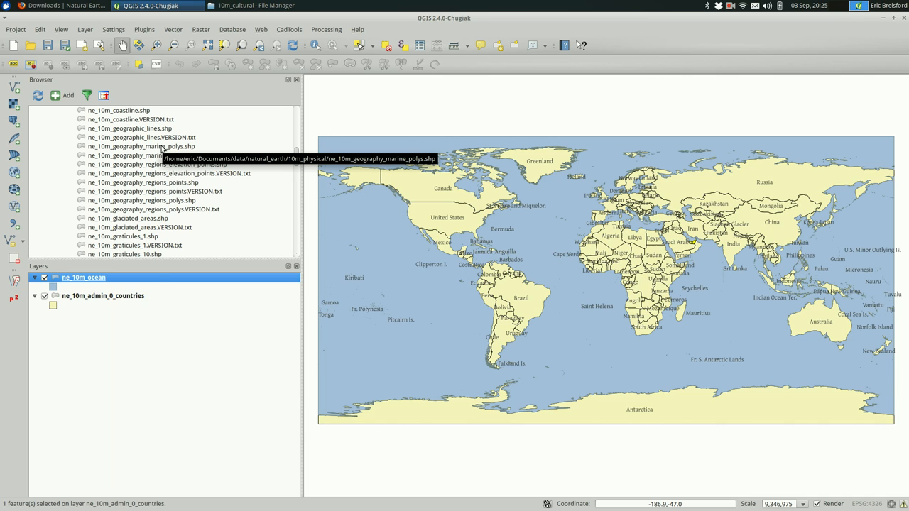
{"action": "double_click", "coordinate": [141, 146]}
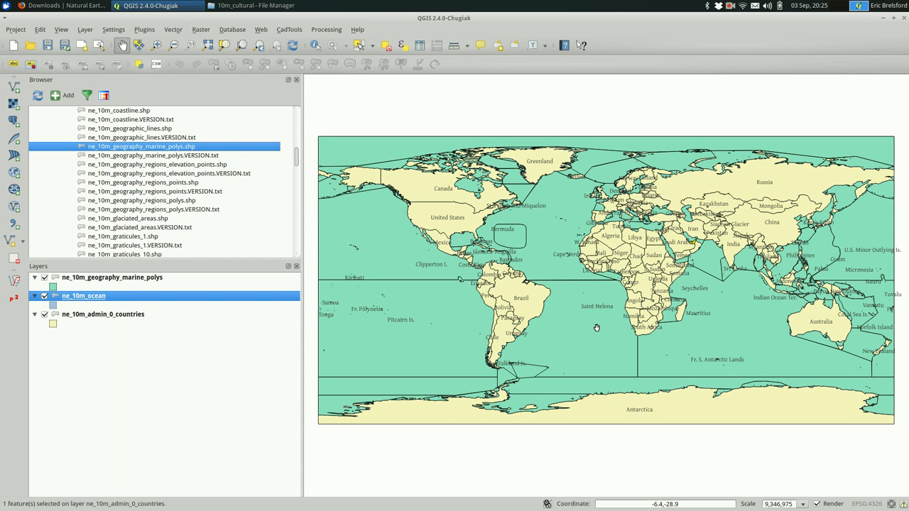
{"action": "mouse_move", "coordinate": [741, 307]}
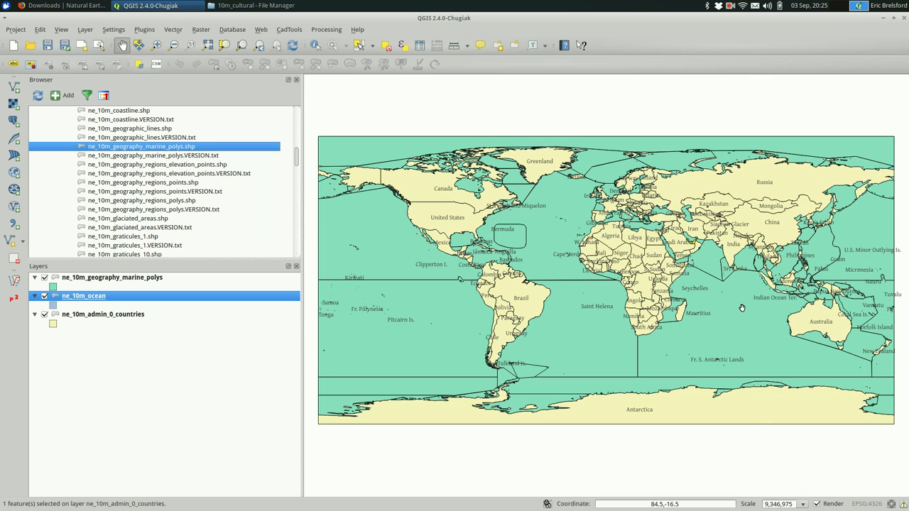
{"action": "mouse_move", "coordinate": [696, 289]}
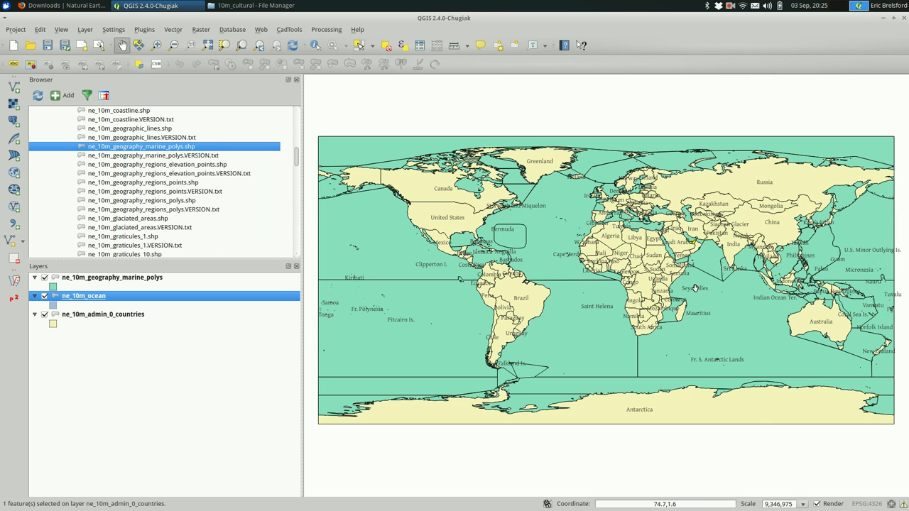
{"action": "mouse_move", "coordinate": [142, 366]}
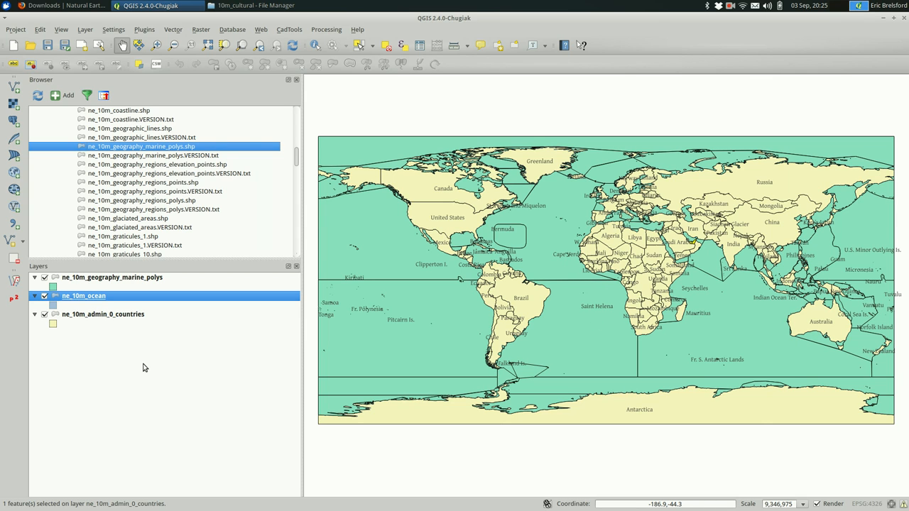
{"action": "mouse_move", "coordinate": [132, 278]}
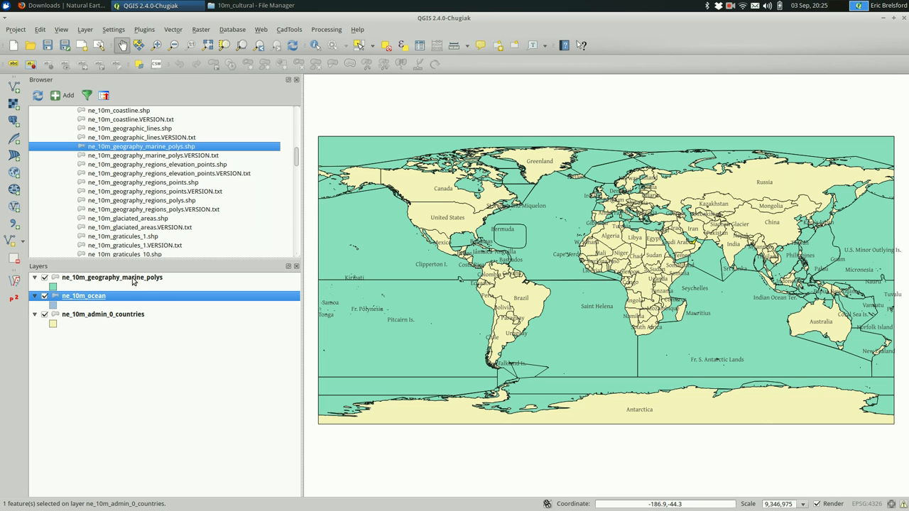
{"action": "left_click", "coordinate": [111, 277]}
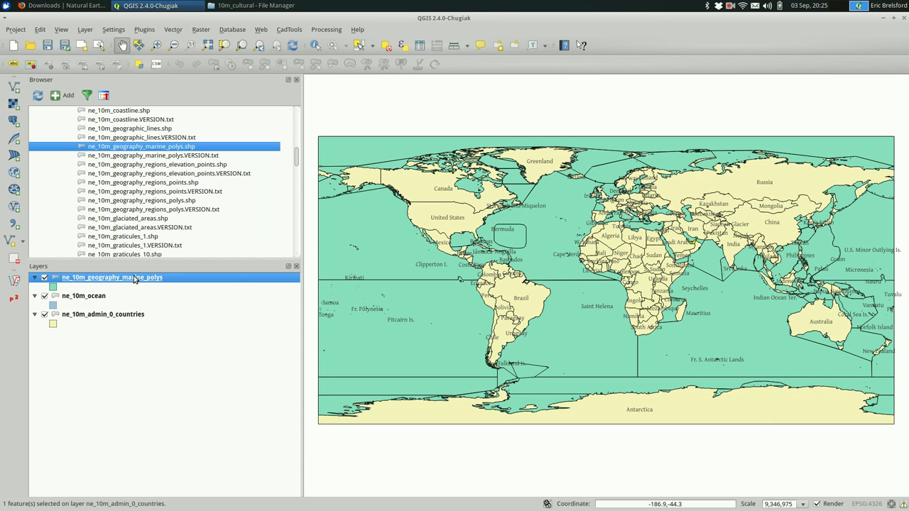
Style the marine polys layer's simple fill with No Brush fill and No Pen border and apply it
{"action": "right_click", "coordinate": [111, 277]}
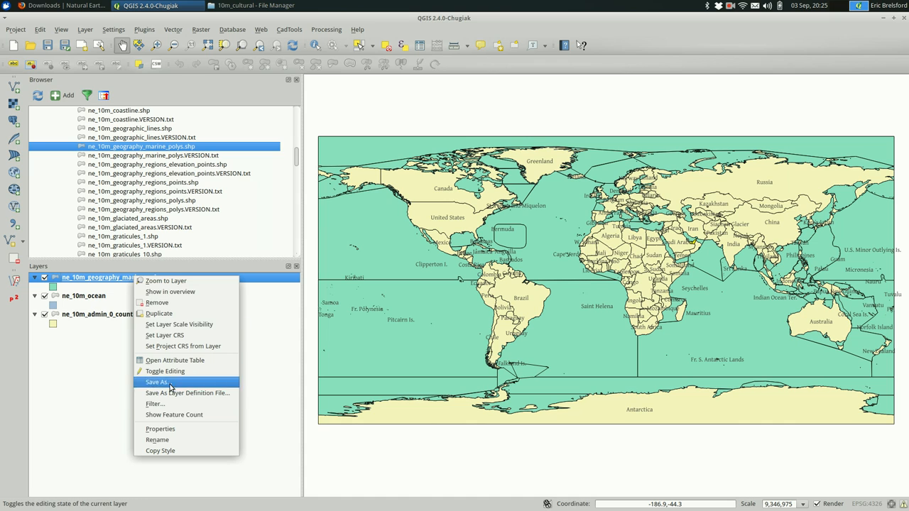
{"action": "left_click", "coordinate": [160, 429]}
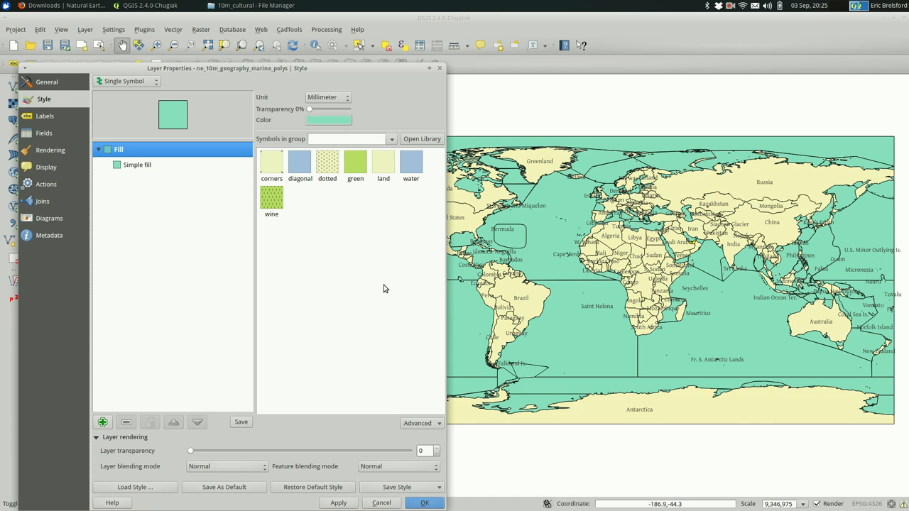
{"action": "mouse_move", "coordinate": [176, 170]}
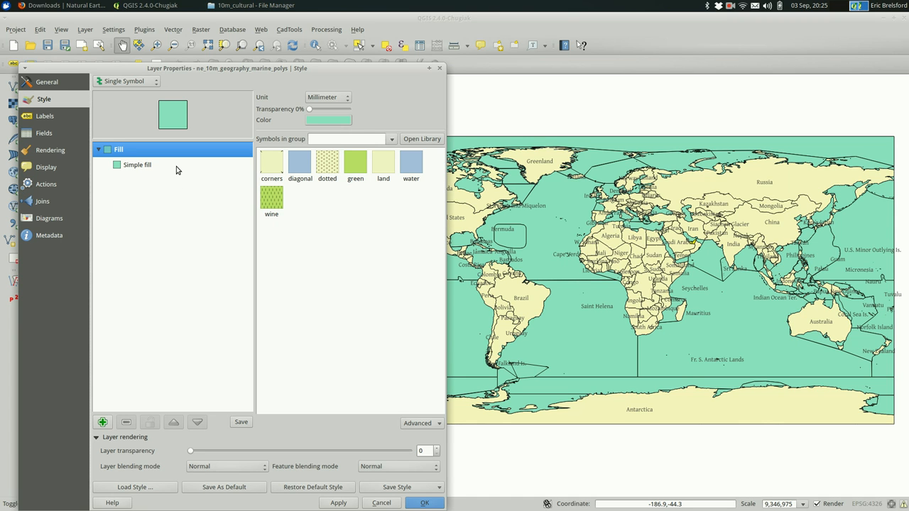
{"action": "left_click", "coordinate": [136, 165]}
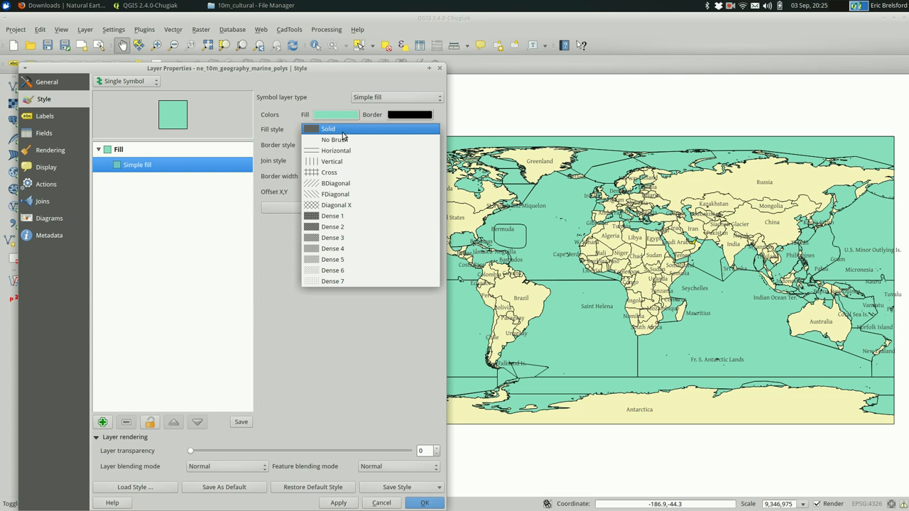
{"action": "left_click", "coordinate": [334, 140]}
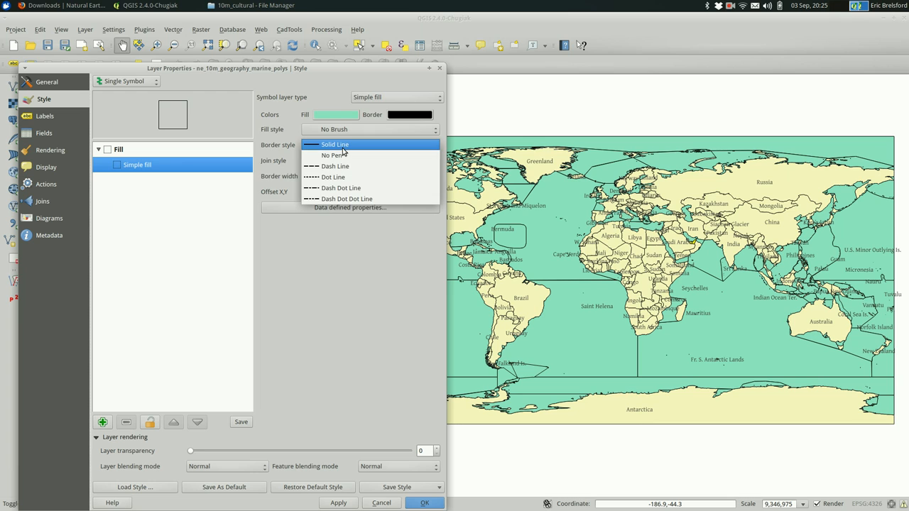
{"action": "left_click", "coordinate": [332, 155]}
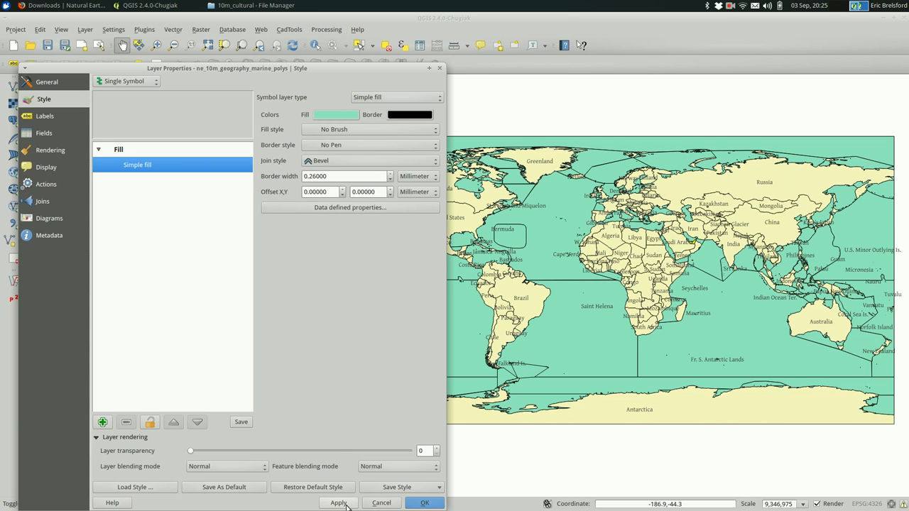
{"action": "left_click", "coordinate": [338, 503]}
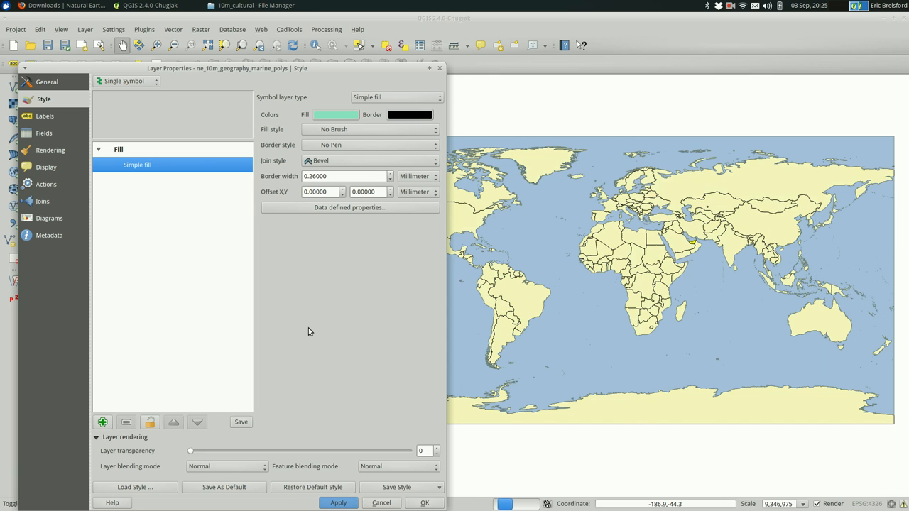
{"action": "left_click", "coordinate": [338, 503]}
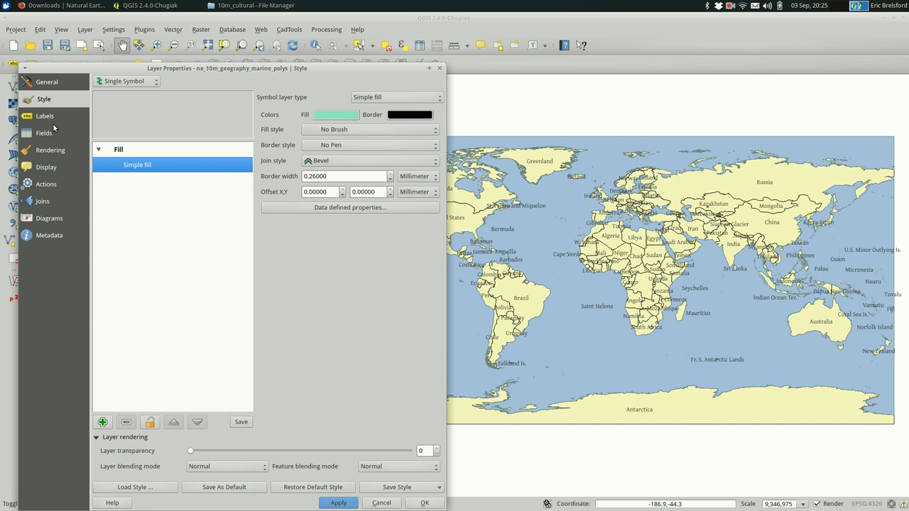
Enable labelling on the marine areas layer using the name field (after trying namealt) and apply
{"action": "left_click", "coordinate": [45, 117]}
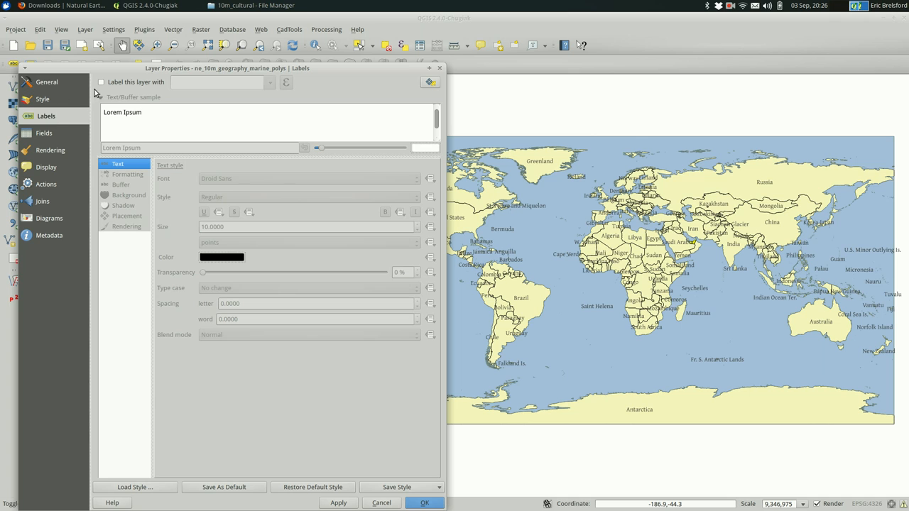
{"action": "left_click", "coordinate": [102, 81]}
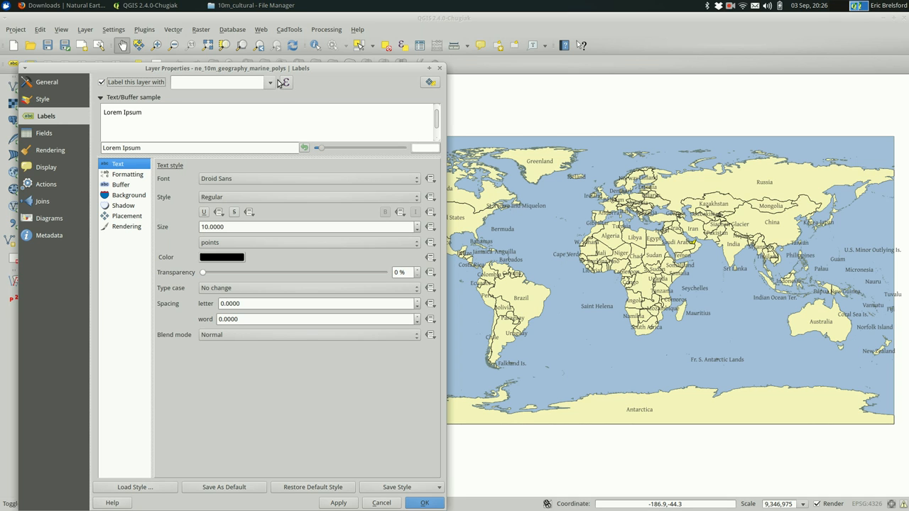
{"action": "left_click", "coordinate": [270, 83]}
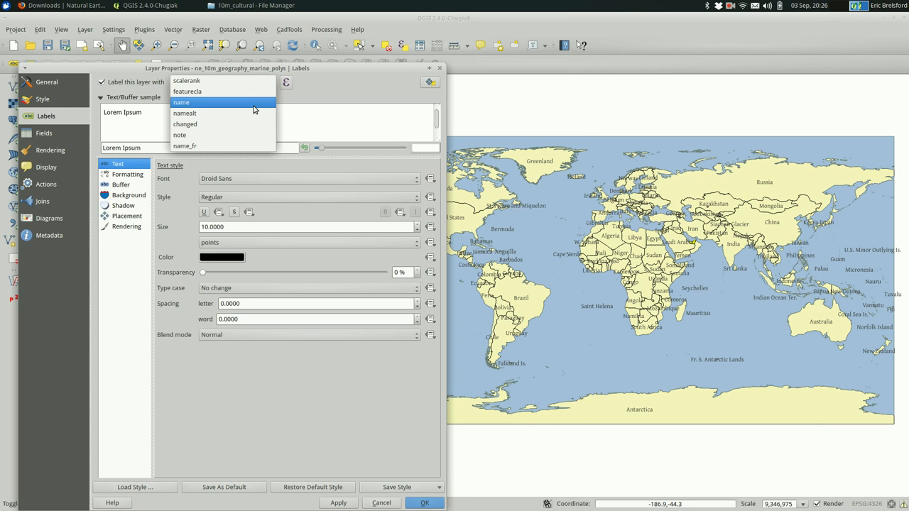
{"action": "left_click", "coordinate": [184, 113]}
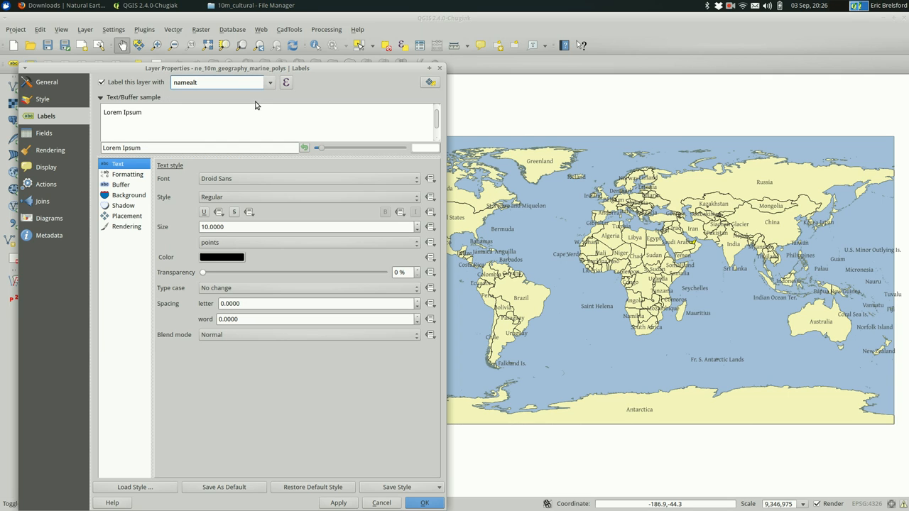
{"action": "left_click", "coordinate": [270, 82]}
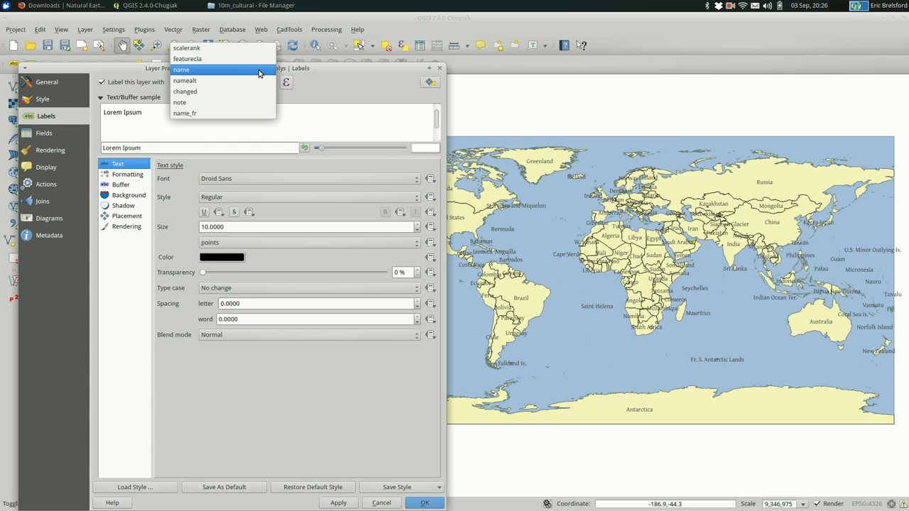
{"action": "left_click", "coordinate": [181, 68]}
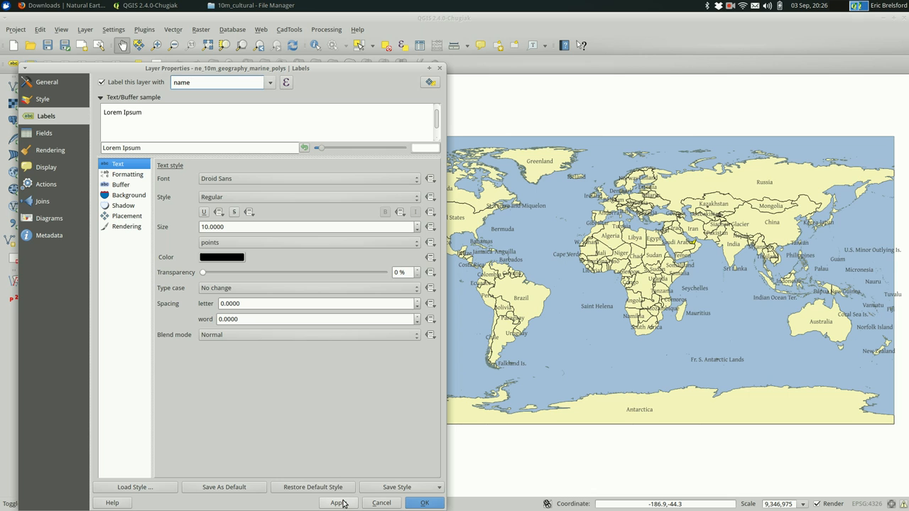
{"action": "left_click", "coordinate": [339, 503]}
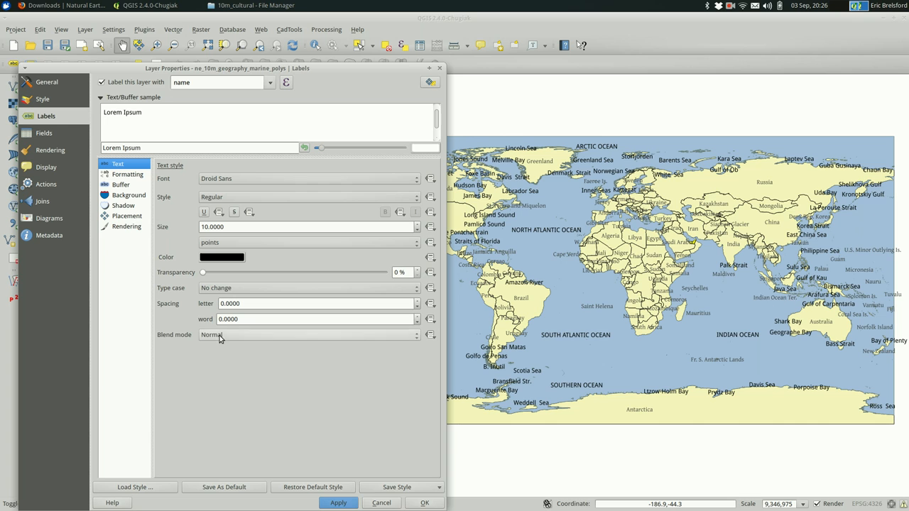
Set the marine label text colour to blue and apply it to the map
{"action": "left_click", "coordinate": [45, 133]}
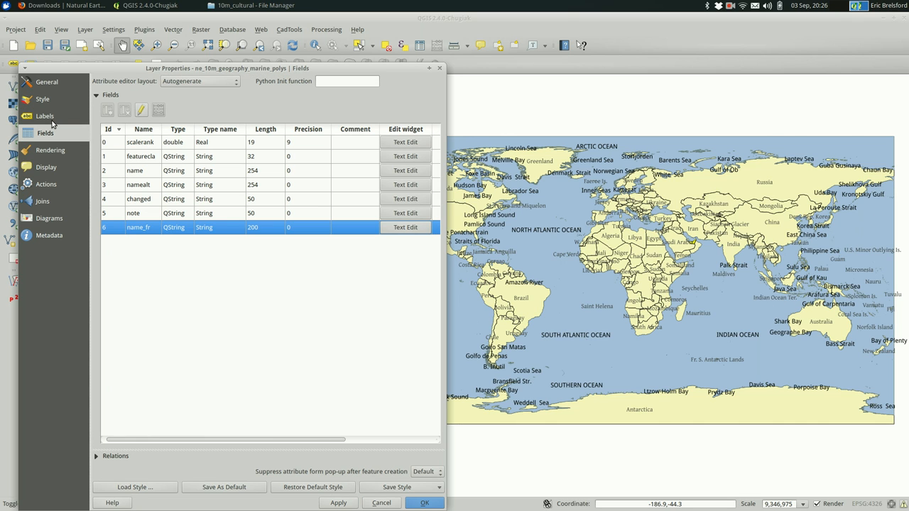
{"action": "left_click", "coordinate": [45, 117]}
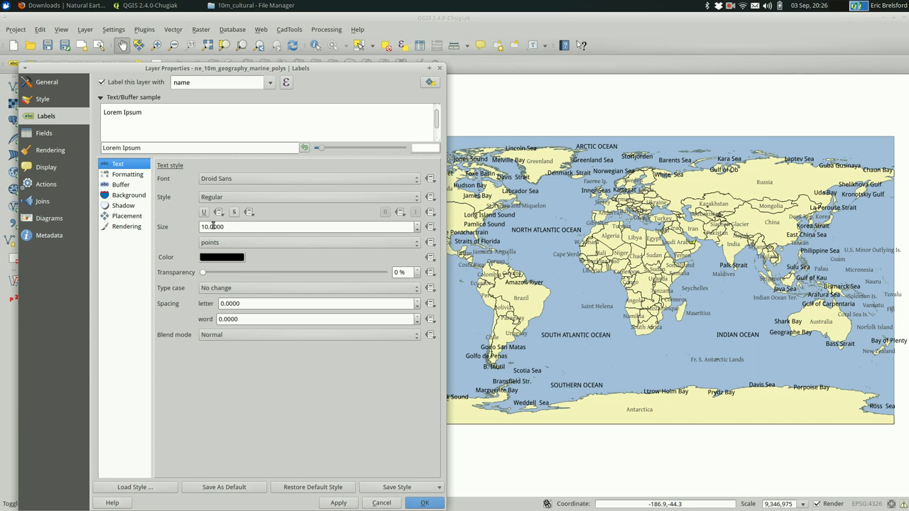
{"action": "left_click", "coordinate": [221, 257]}
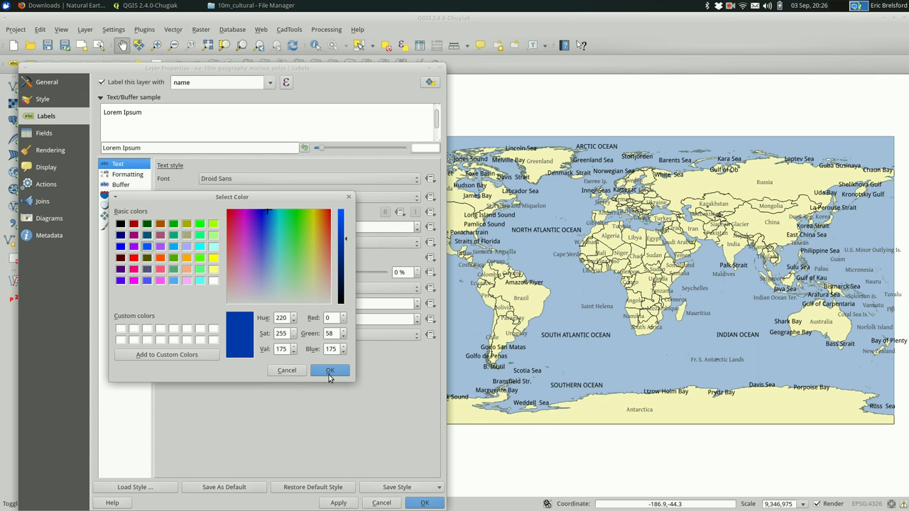
{"action": "left_click", "coordinate": [329, 369]}
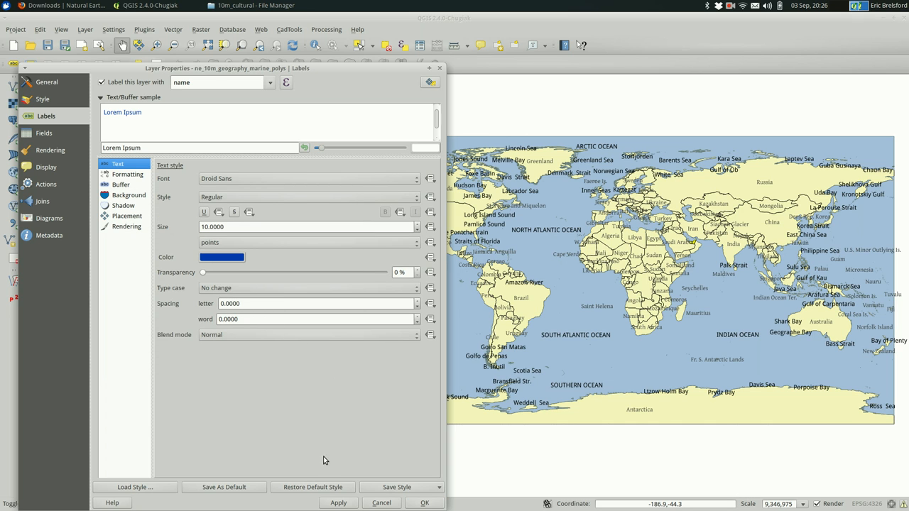
{"action": "left_click", "coordinate": [338, 503]}
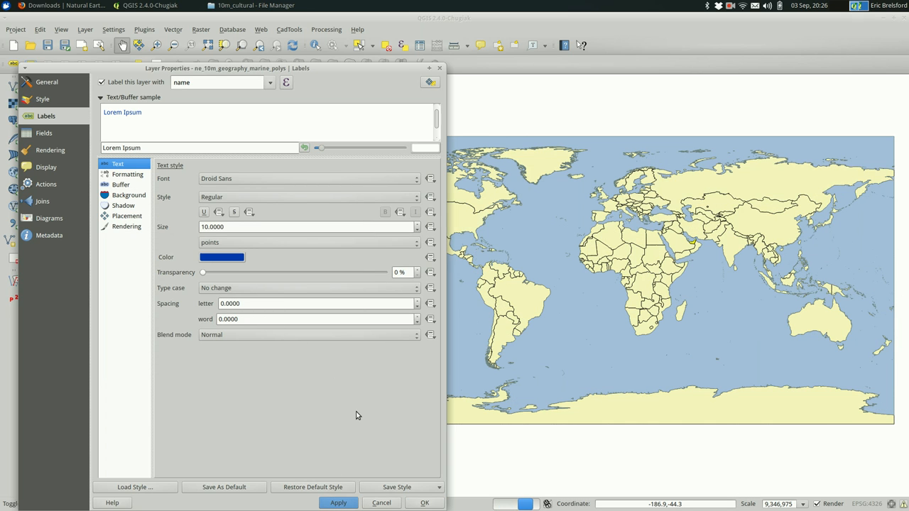
{"action": "left_click", "coordinate": [338, 503]}
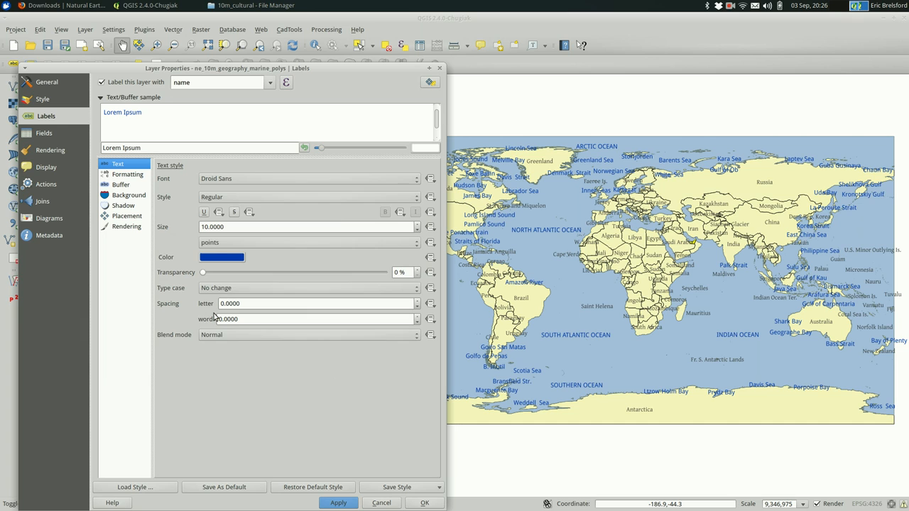
Make the marine labels Oblique at size 8, apply and close the layer properties
{"action": "left_click", "coordinate": [310, 196]}
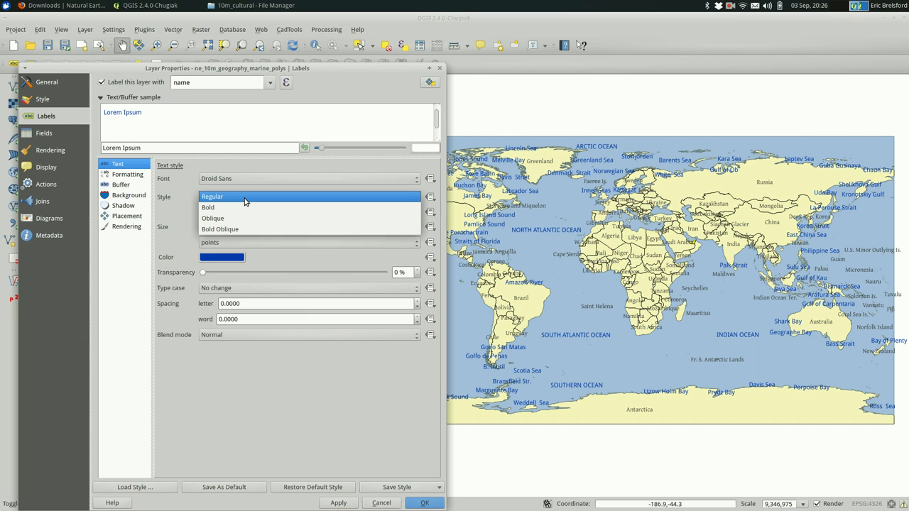
{"action": "left_click", "coordinate": [214, 219]}
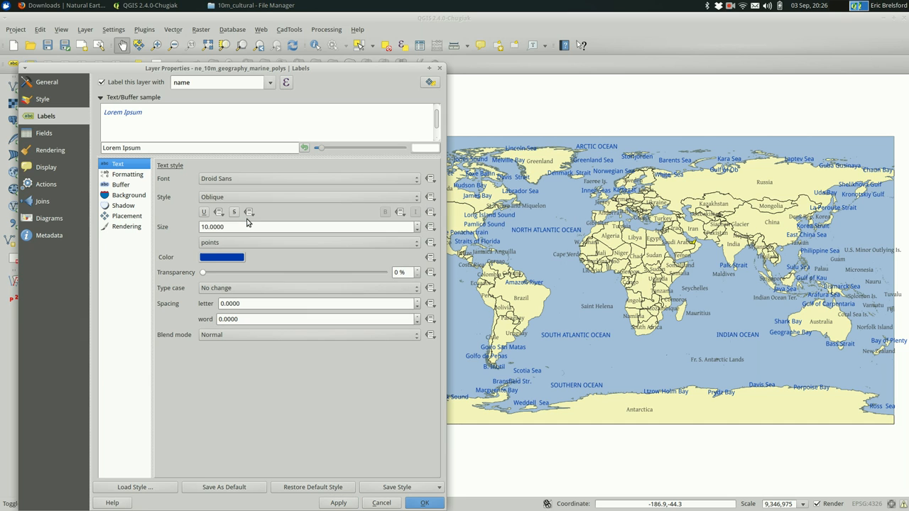
{"action": "left_click", "coordinate": [338, 502]}
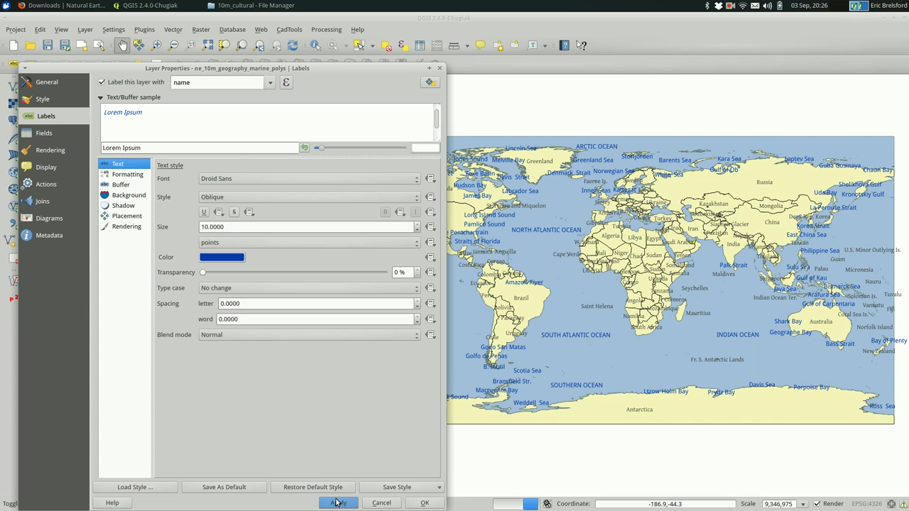
{"action": "left_click", "coordinate": [338, 502]}
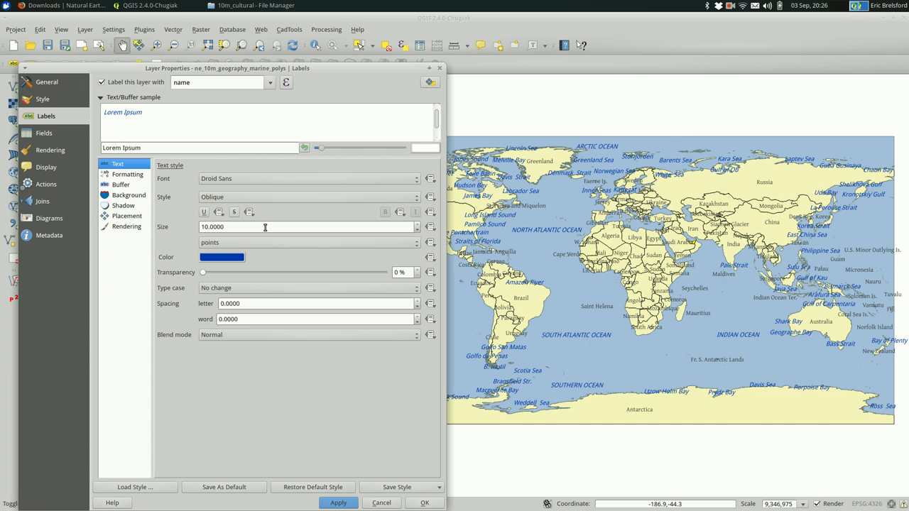
{"action": "mouse_move", "coordinate": [210, 236]}
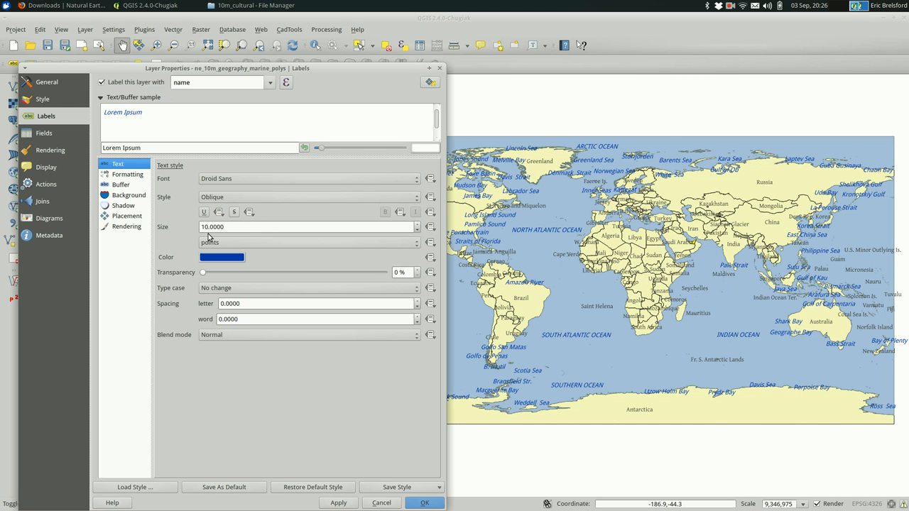
{"action": "triple_click", "coordinate": [305, 228]}
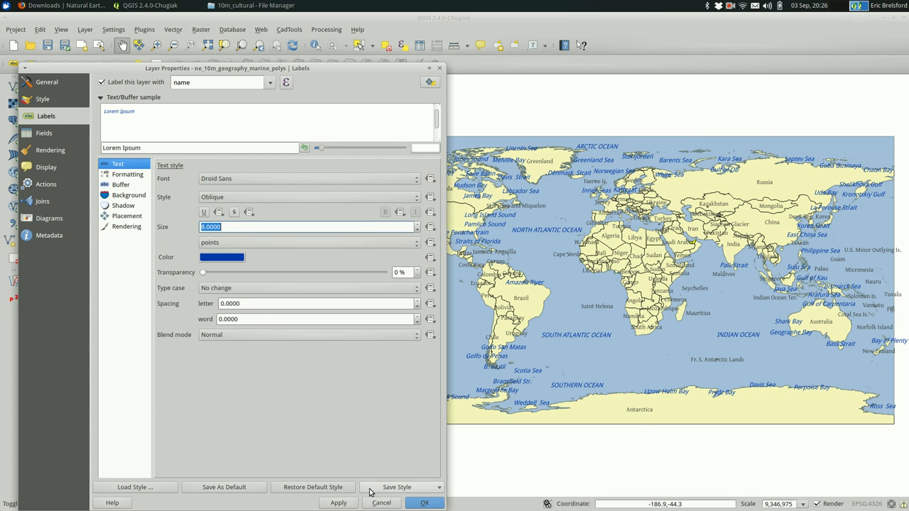
{"action": "left_click", "coordinate": [338, 503]}
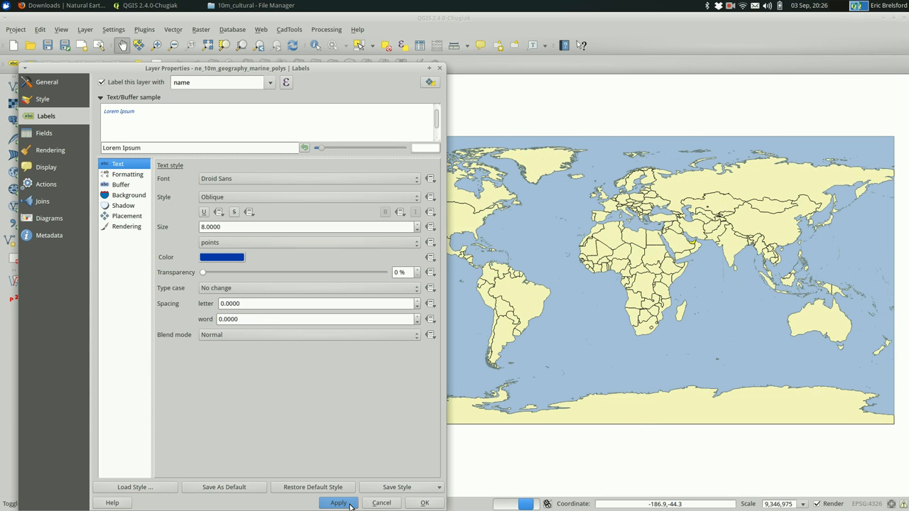
{"action": "left_click", "coordinate": [338, 502]}
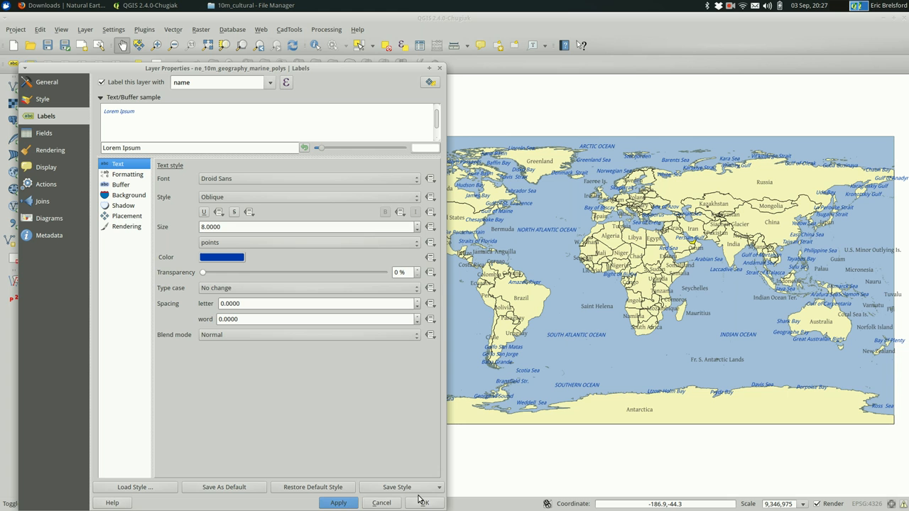
{"action": "left_click", "coordinate": [424, 503]}
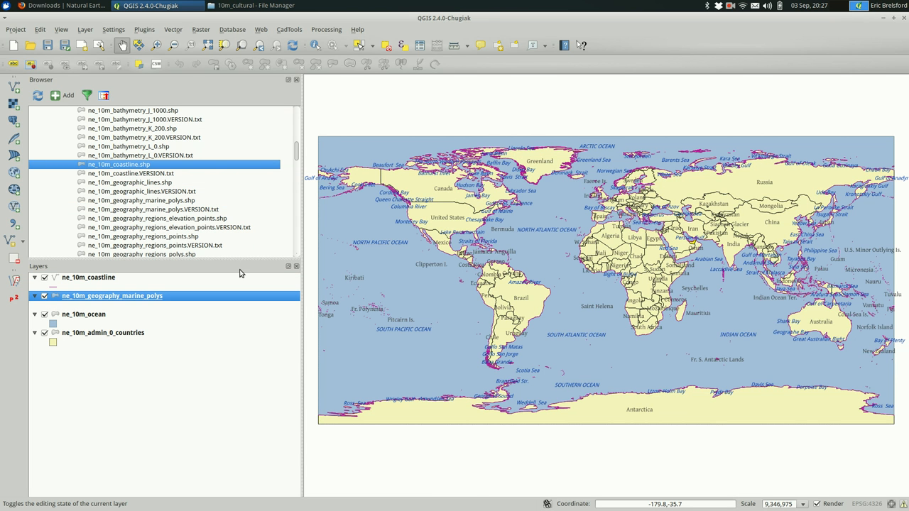
{"action": "mouse_move", "coordinate": [159, 284]}
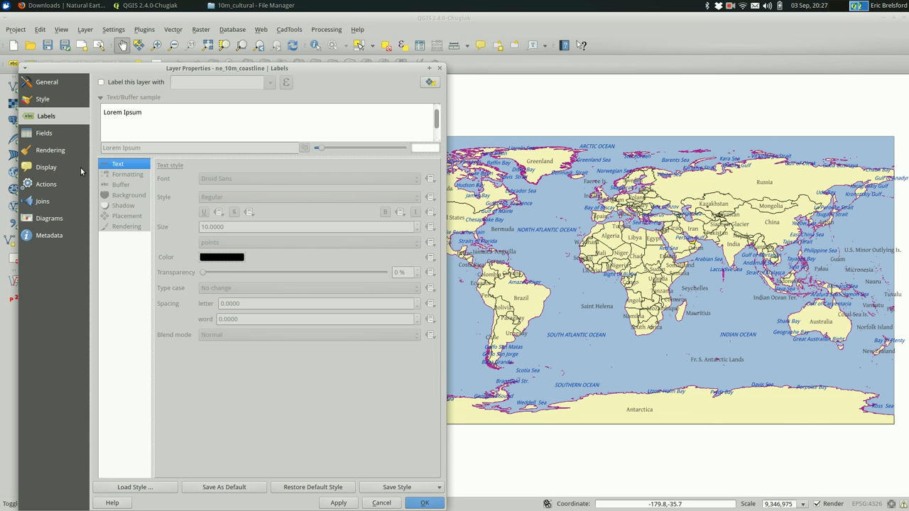
Recolour the coastline layer's simple line symbol from magenta to dark blue and apply it
{"action": "left_click", "coordinate": [44, 99]}
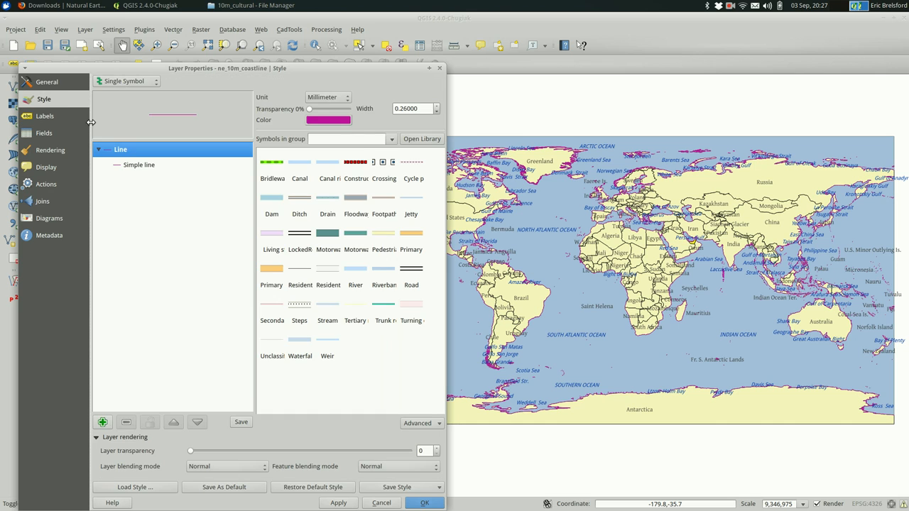
{"action": "left_click", "coordinate": [140, 165]}
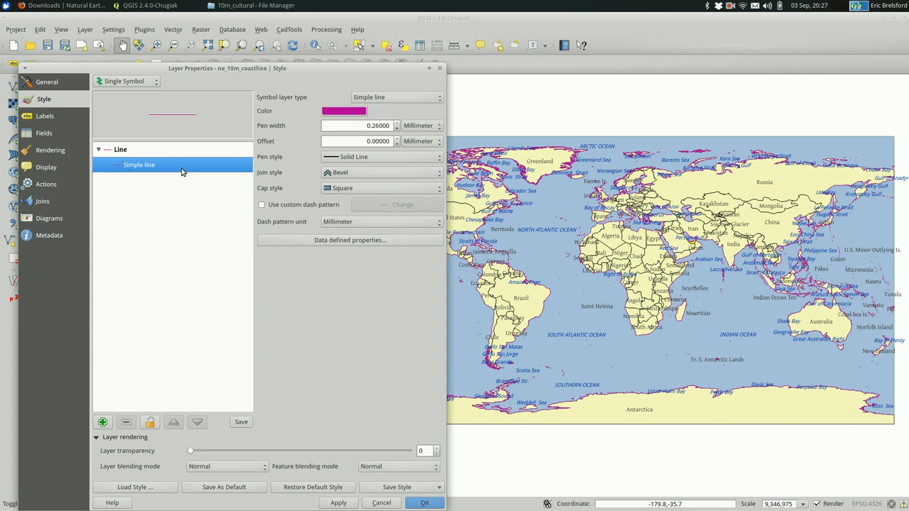
{"action": "mouse_move", "coordinate": [335, 216]}
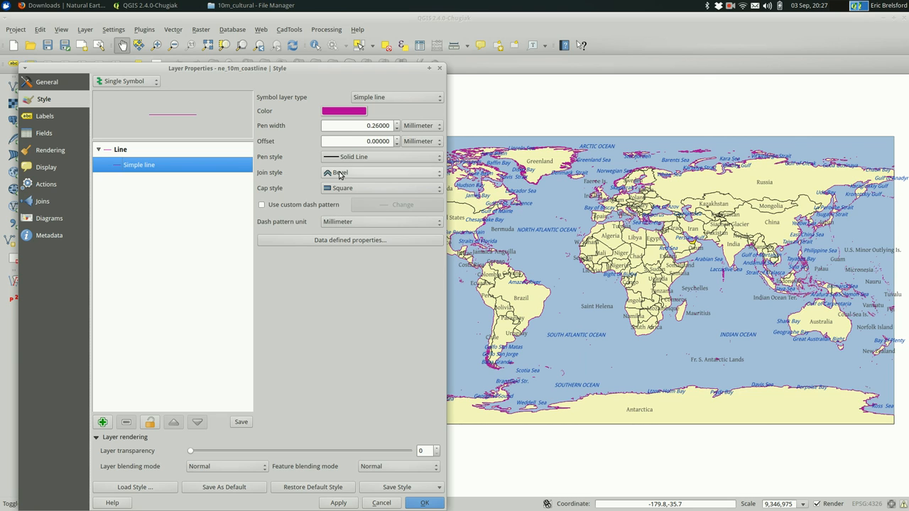
{"action": "left_click", "coordinate": [343, 111]}
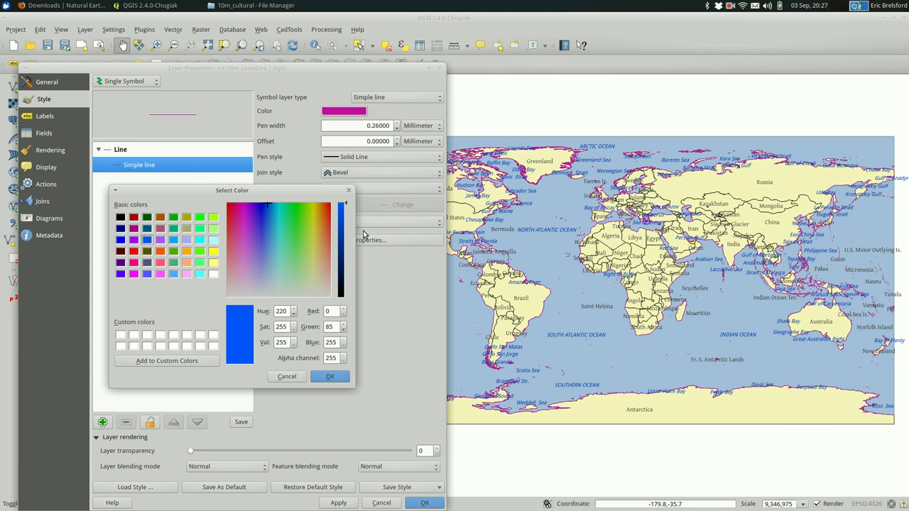
{"action": "left_click_drag", "start_coordinate": [344, 208], "coordinate": [344, 239]}
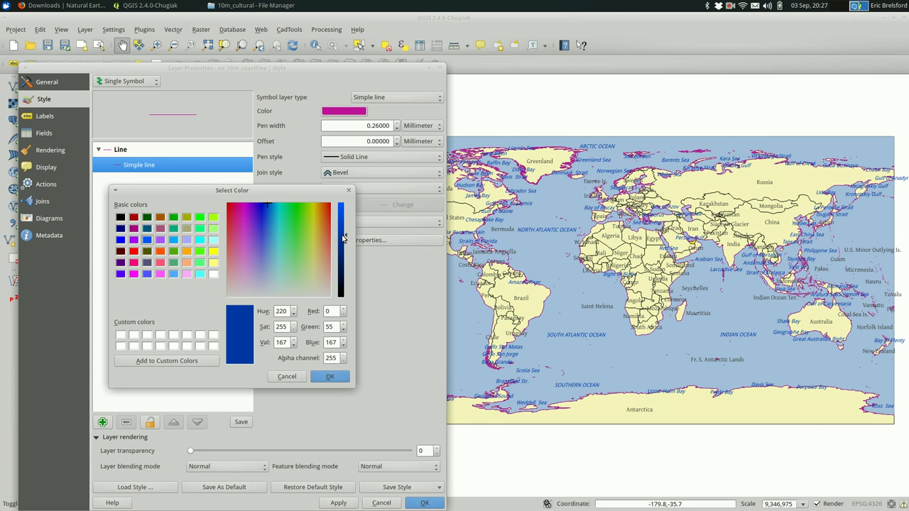
{"action": "left_click", "coordinate": [330, 376]}
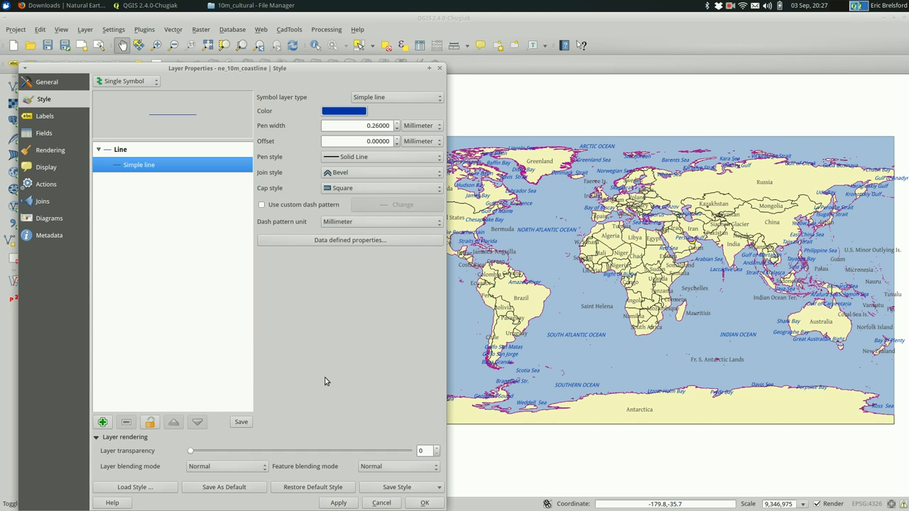
{"action": "mouse_move", "coordinate": [358, 215]}
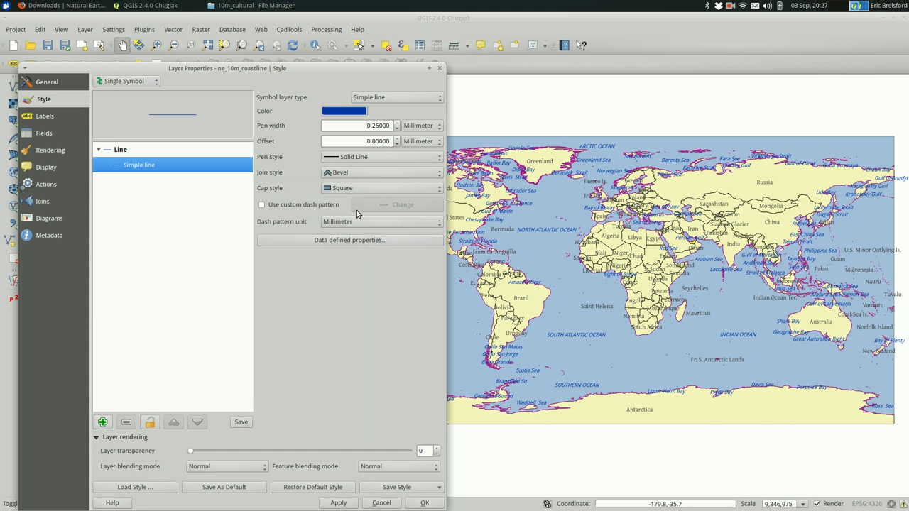
{"action": "mouse_move", "coordinate": [381, 502]}
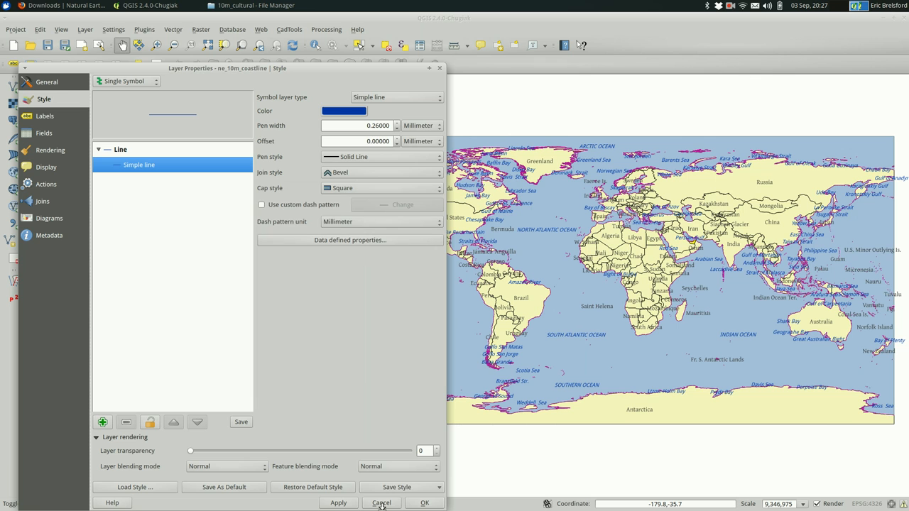
{"action": "left_click", "coordinate": [338, 502]}
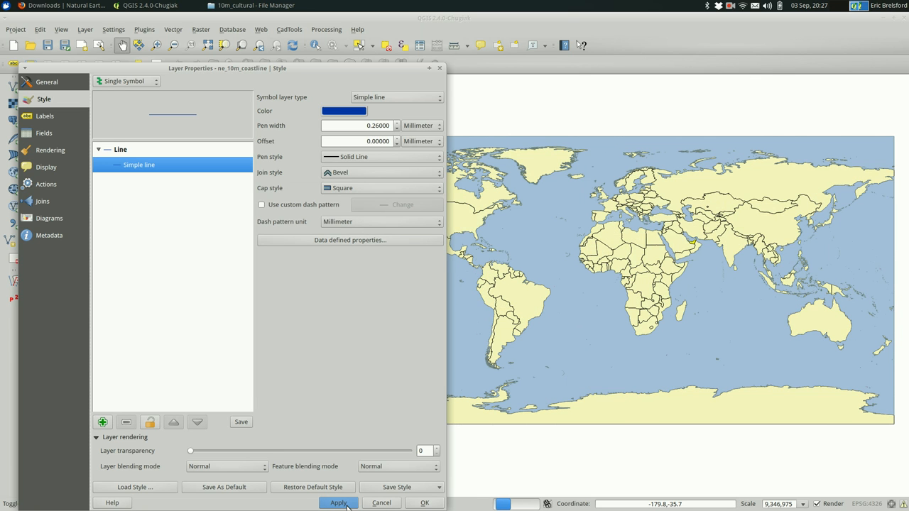
{"action": "left_click", "coordinate": [338, 503]}
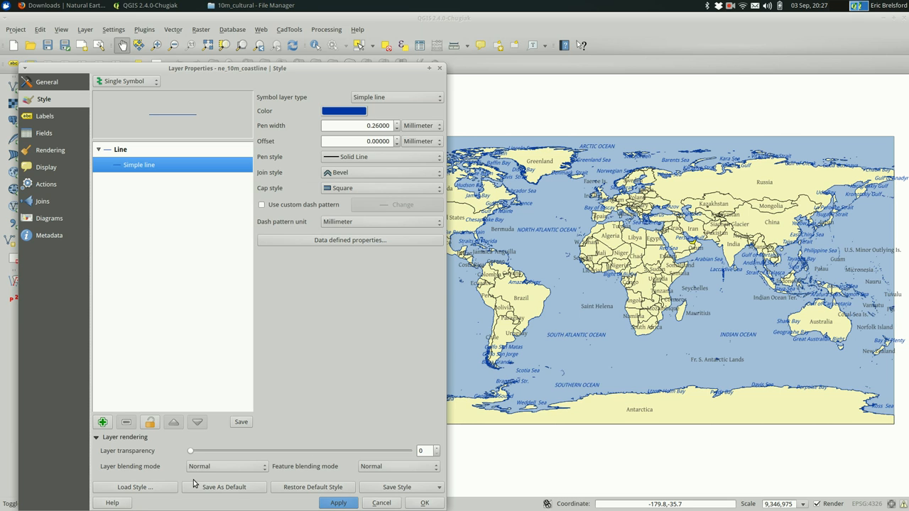
{"action": "mouse_move", "coordinate": [210, 440]}
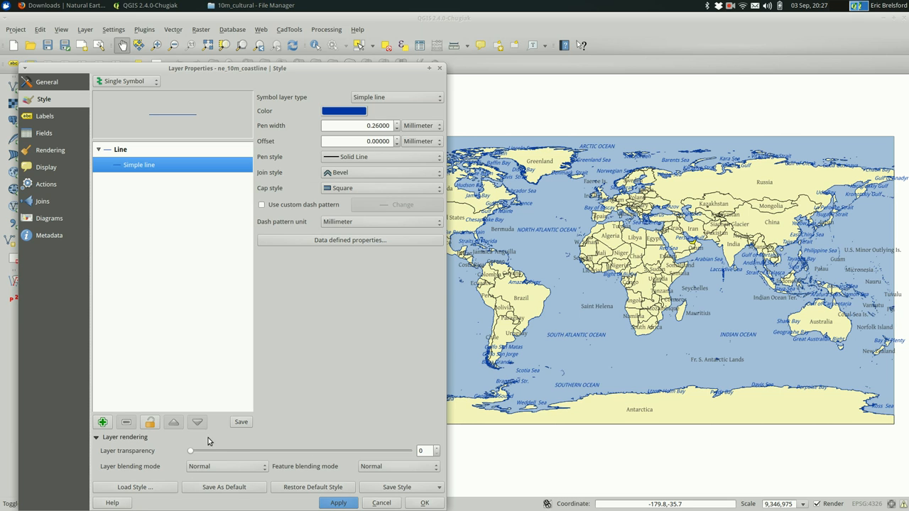
Set the coastline layer transparency to 30 and layer blending mode to Multiply, then confirm
{"action": "left_click_drag", "start_coordinate": [191, 451], "coordinate": [211, 451]}
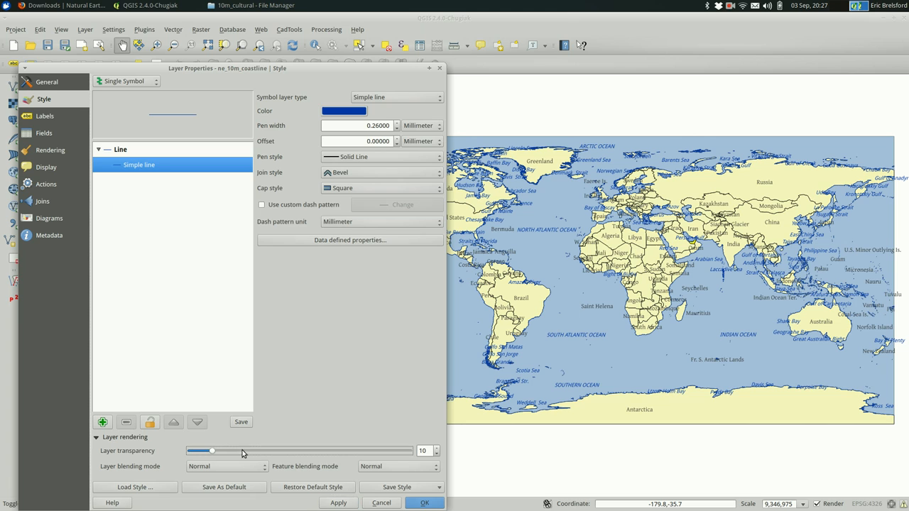
{"action": "left_click_drag", "start_coordinate": [212, 451], "coordinate": [255, 451]}
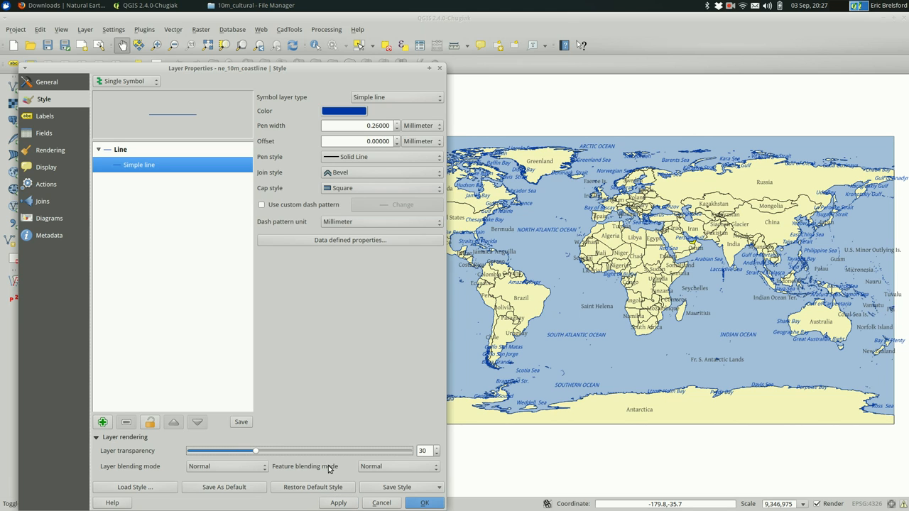
{"action": "left_click", "coordinate": [397, 466]}
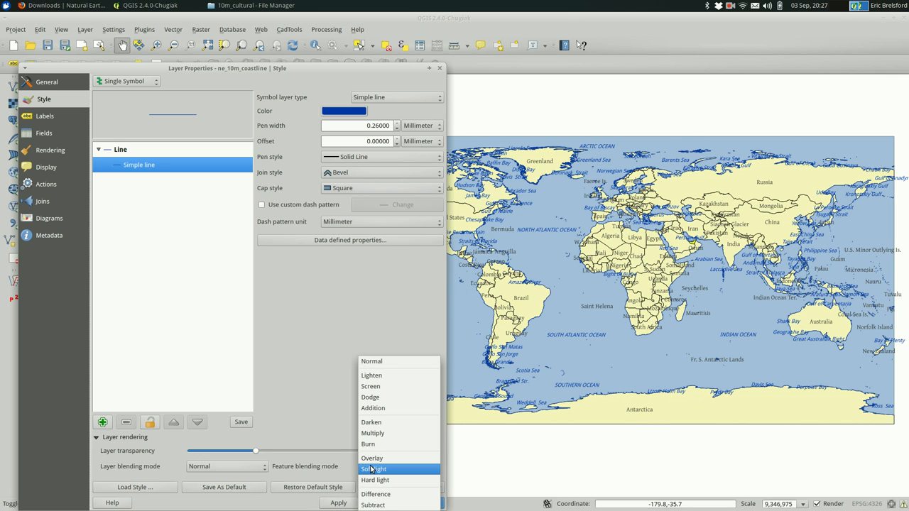
{"action": "left_click", "coordinate": [372, 361]}
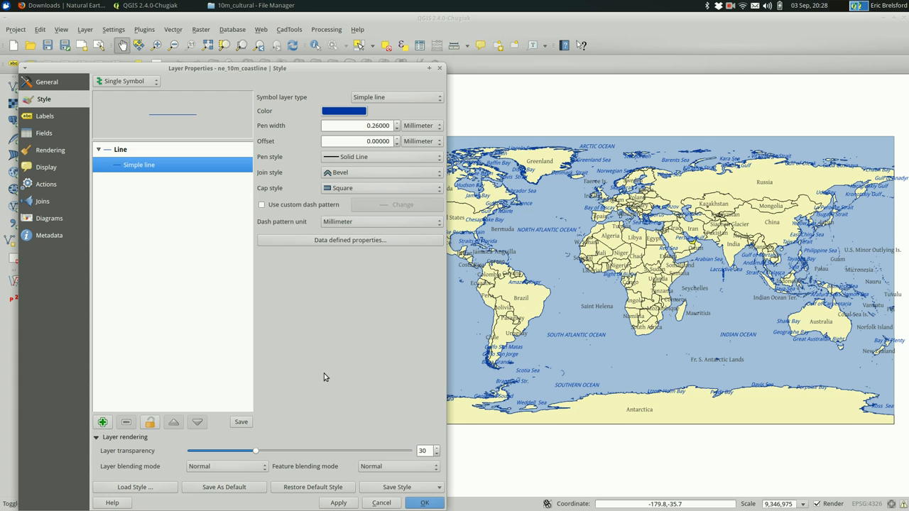
{"action": "left_click", "coordinate": [226, 465]}
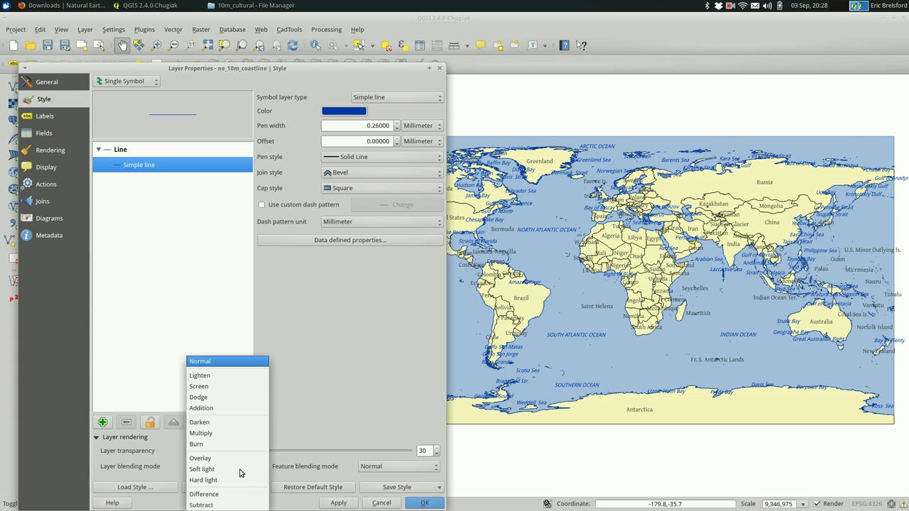
{"action": "mouse_move", "coordinate": [249, 433]}
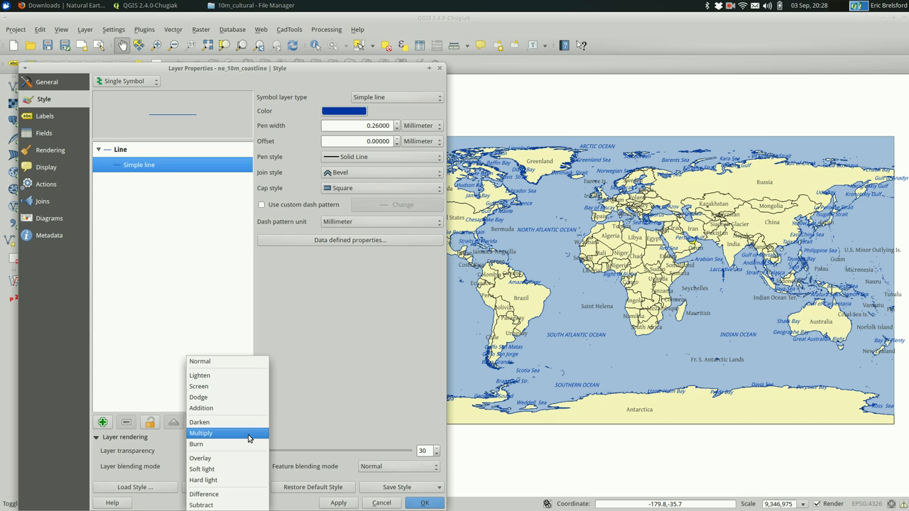
{"action": "left_click", "coordinate": [202, 433]}
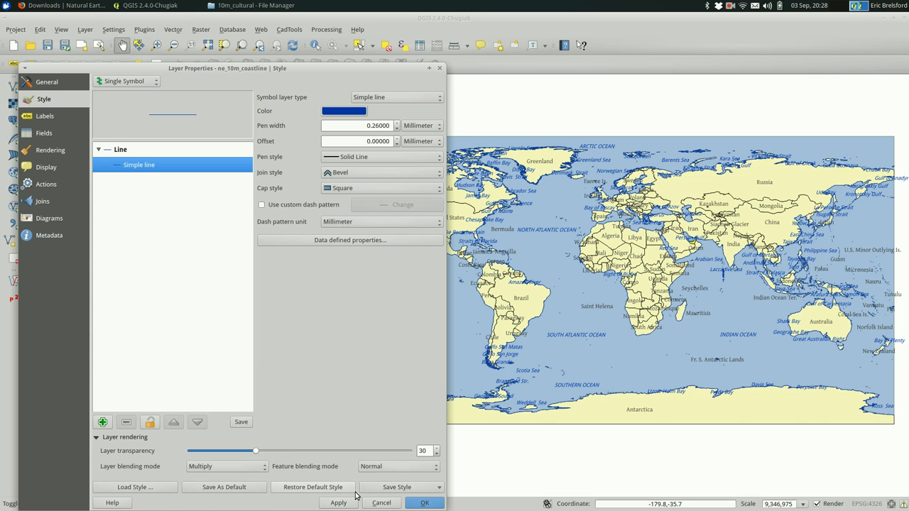
{"action": "left_click", "coordinate": [338, 503]}
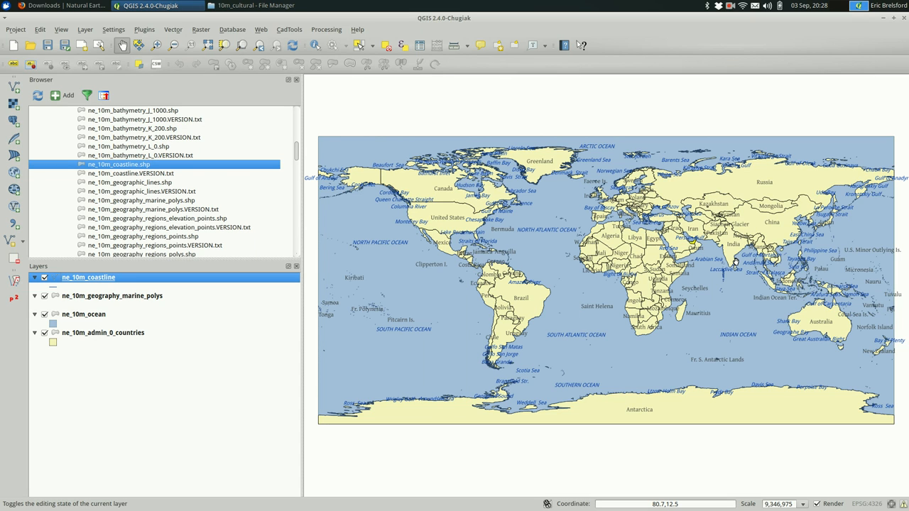
{"action": "mouse_move", "coordinate": [736, 261]}
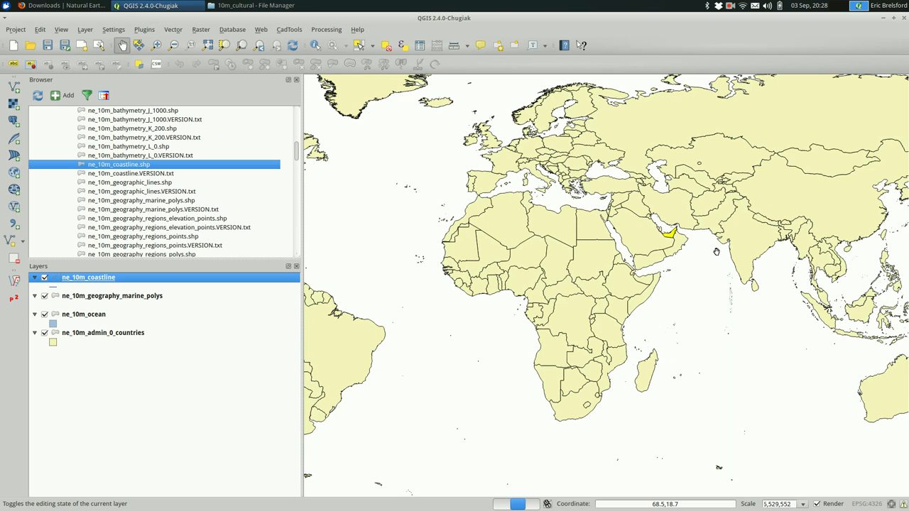
Zoom the map in on the Arabian Peninsula and Indian Ocean region
{"action": "scroll", "scroll_direction": "up", "scroll_amount": 3}
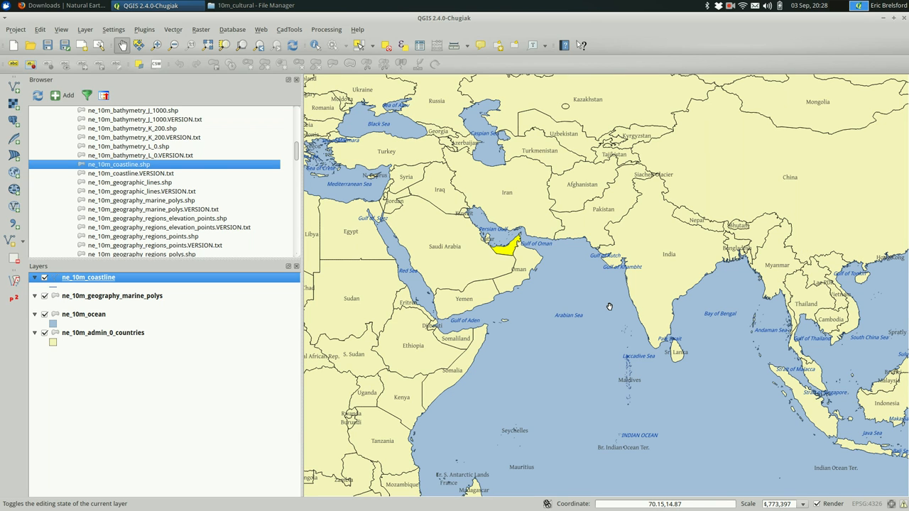
{"action": "mouse_move", "coordinate": [455, 293]}
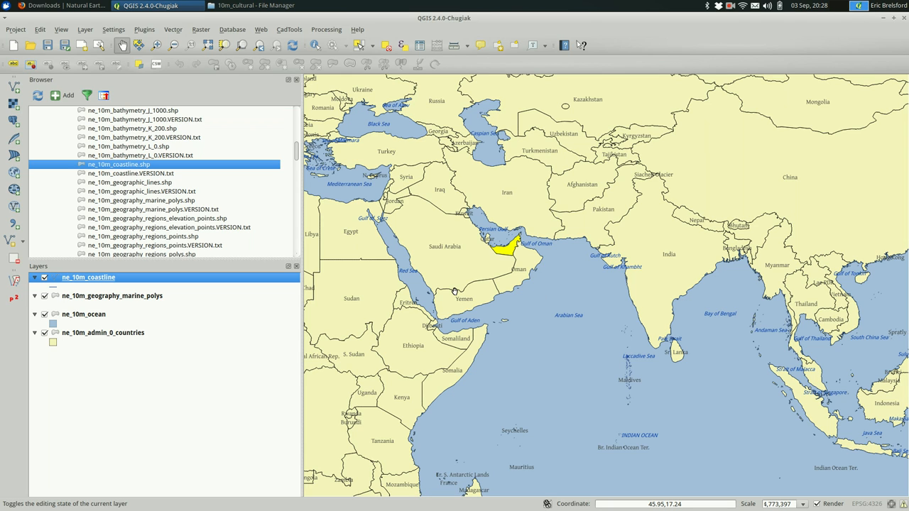
{"action": "mouse_move", "coordinate": [226, 281]}
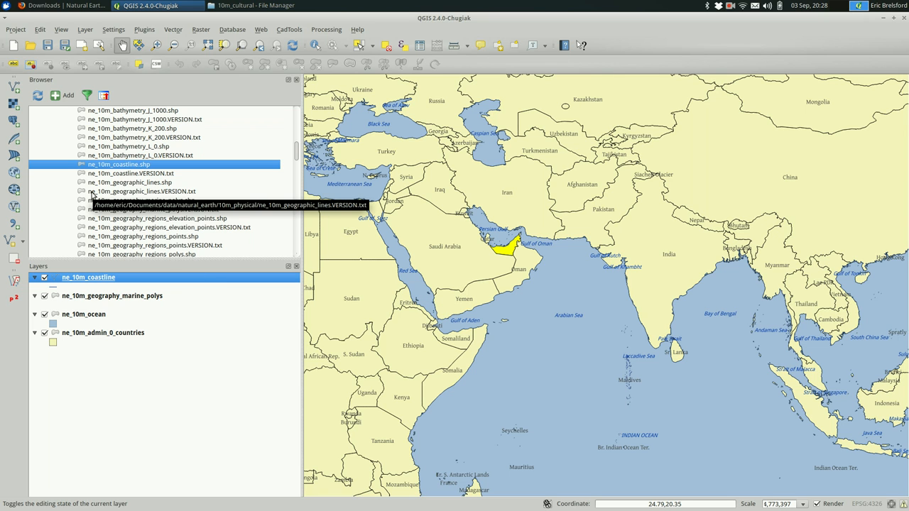
Collapse 10m_physical, expand 10m_cultural and add the urban areas shapefiles as layers
{"action": "scroll", "scroll_direction": "up", "scroll_amount": 3}
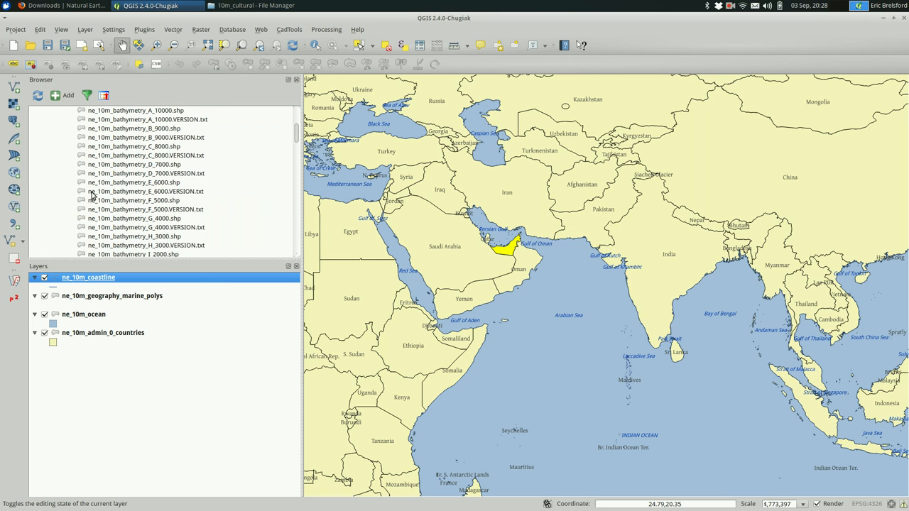
{"action": "left_click", "coordinate": [62, 173]}
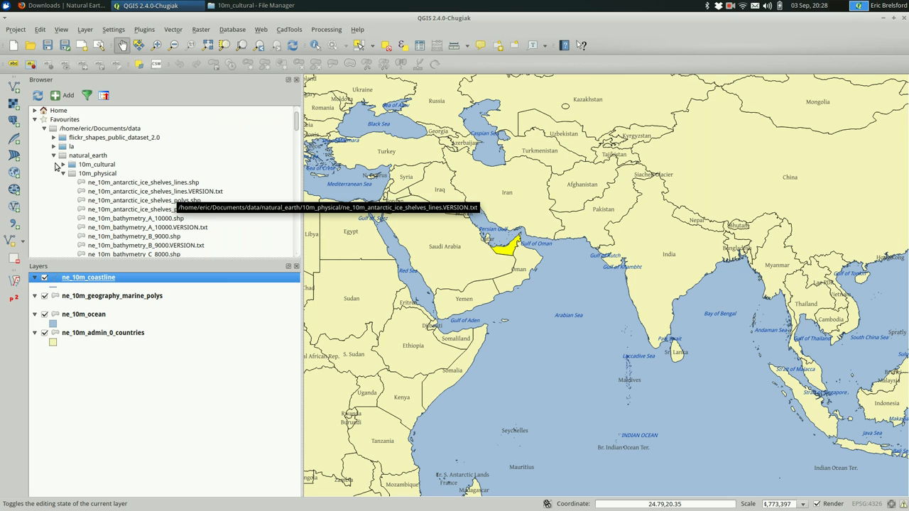
{"action": "left_click", "coordinate": [54, 173]}
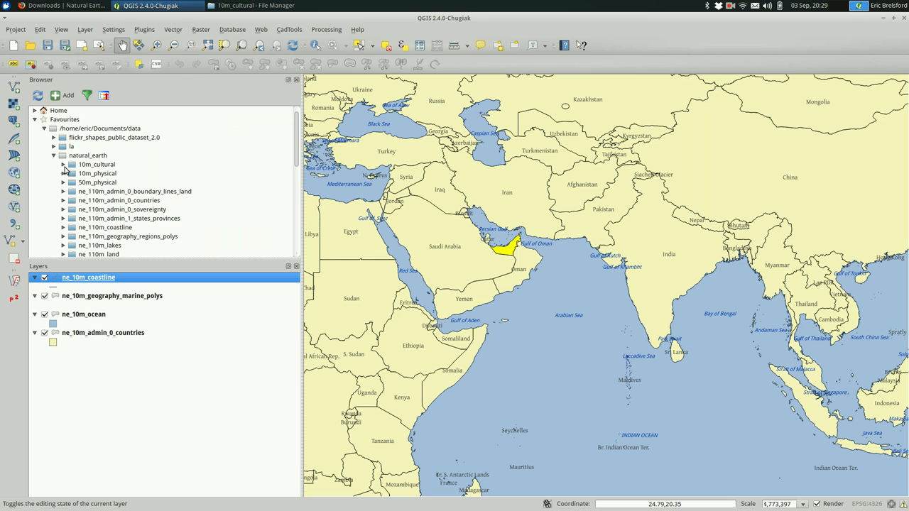
{"action": "left_click", "coordinate": [63, 165]}
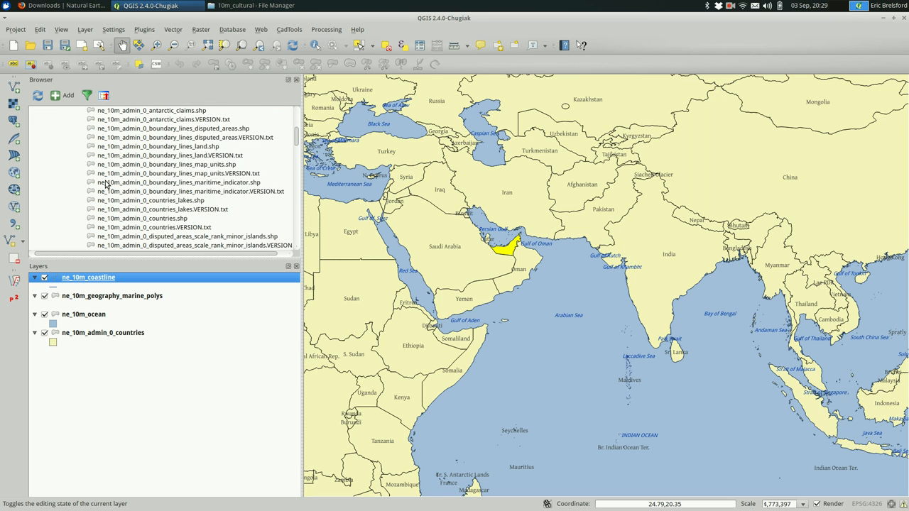
{"action": "scroll", "scroll_direction": "down", "scroll_amount": 3}
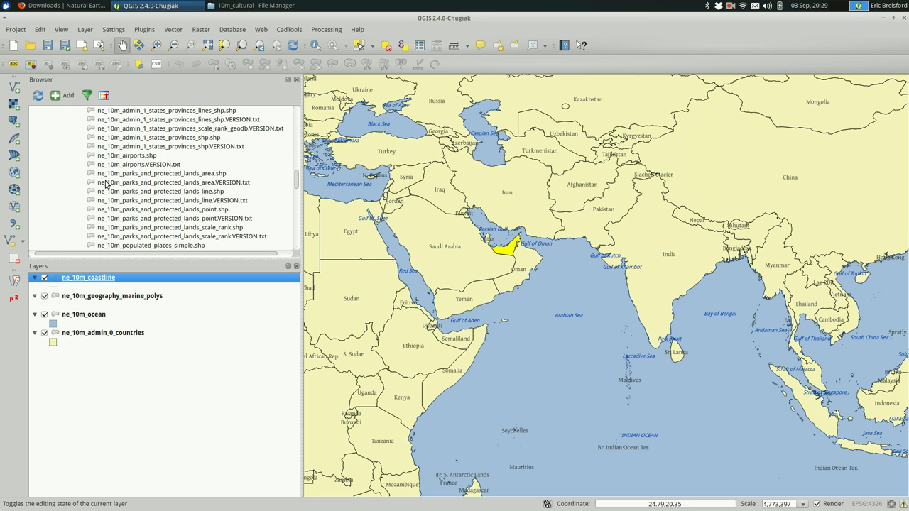
{"action": "scroll", "scroll_direction": "down", "scroll_amount": 3}
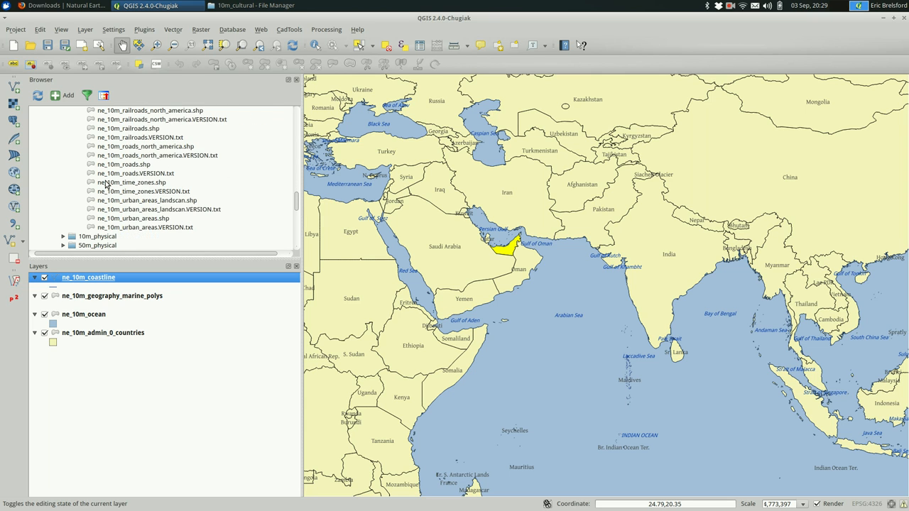
{"action": "scroll", "scroll_direction": "down", "scroll_amount": 3}
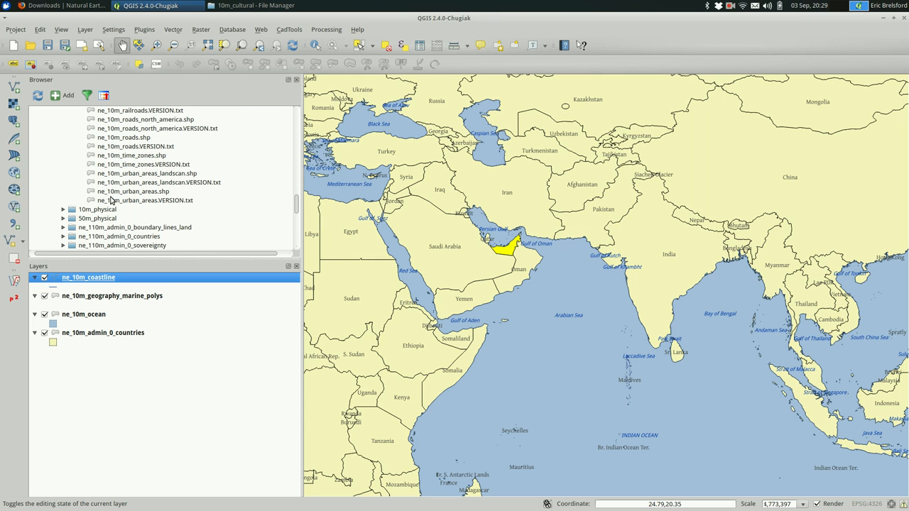
{"action": "mouse_move", "coordinate": [134, 192]}
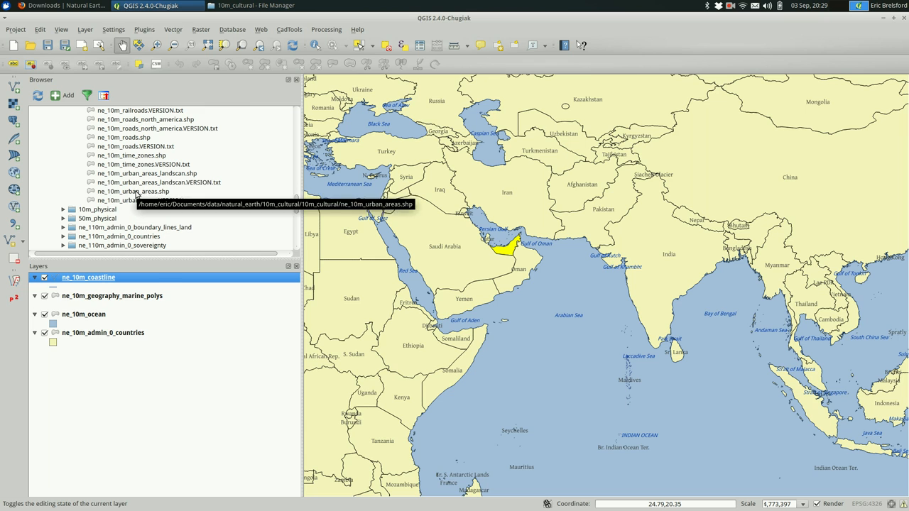
{"action": "double_click", "coordinate": [134, 190]}
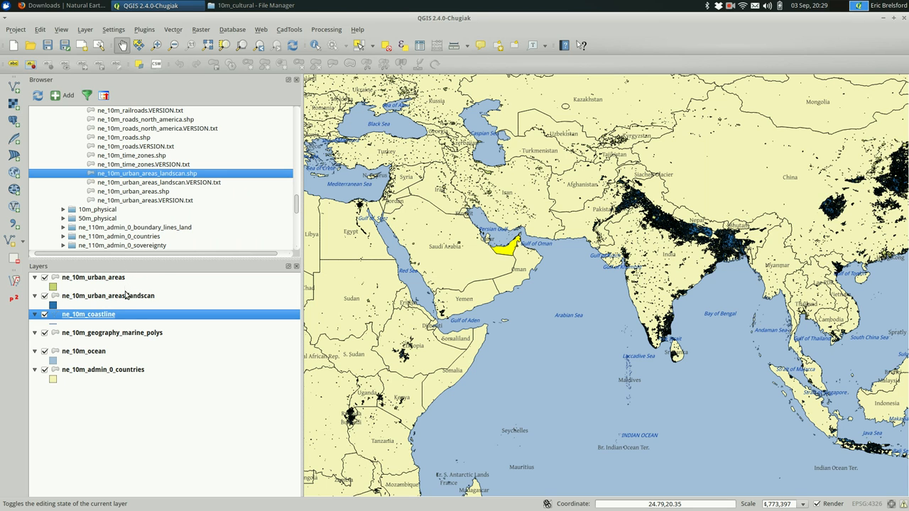
Inspect the landscan urban areas layer's attribute table and toggle its visibility off and on
{"action": "right_click", "coordinate": [108, 296]}
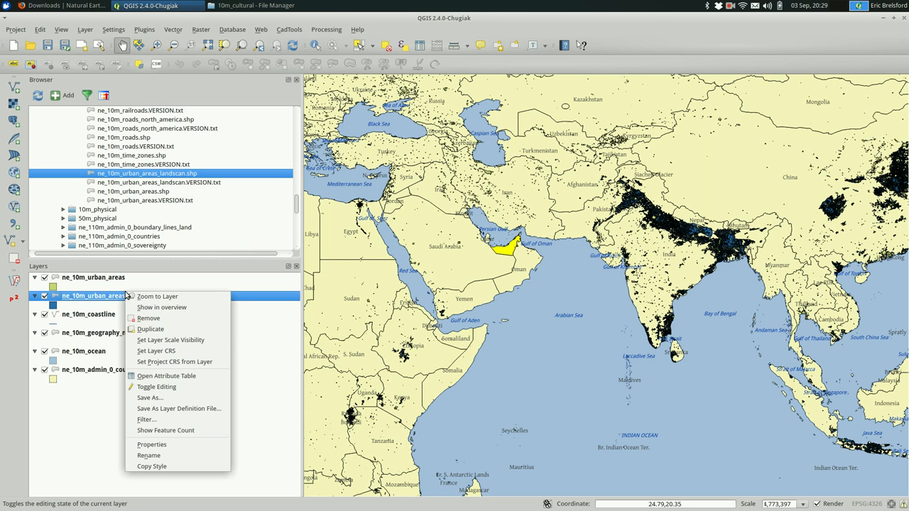
{"action": "mouse_move", "coordinate": [178, 375]}
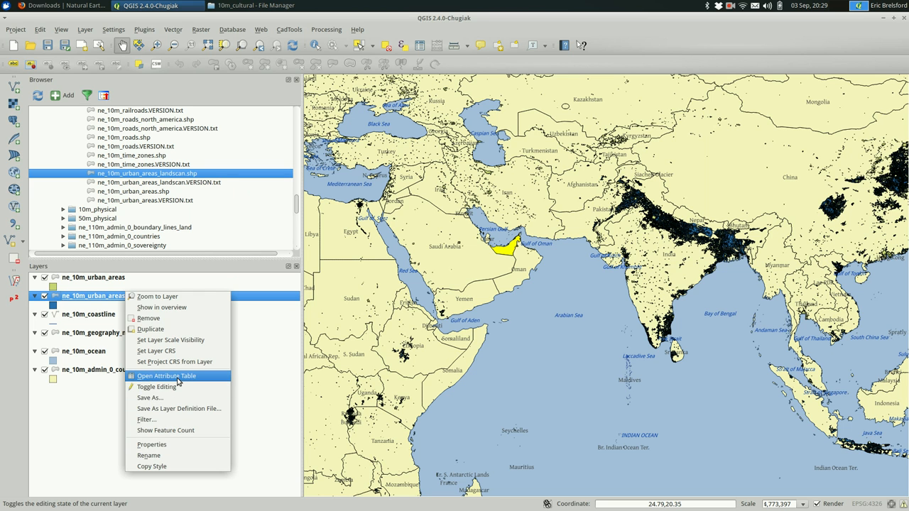
{"action": "left_click", "coordinate": [166, 375]}
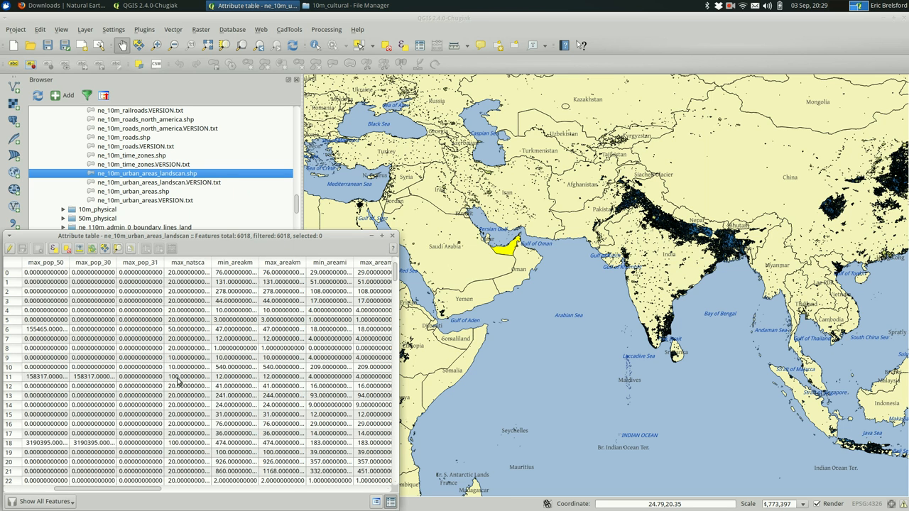
{"action": "scroll", "scroll_direction": "right", "scroll_amount": 3}
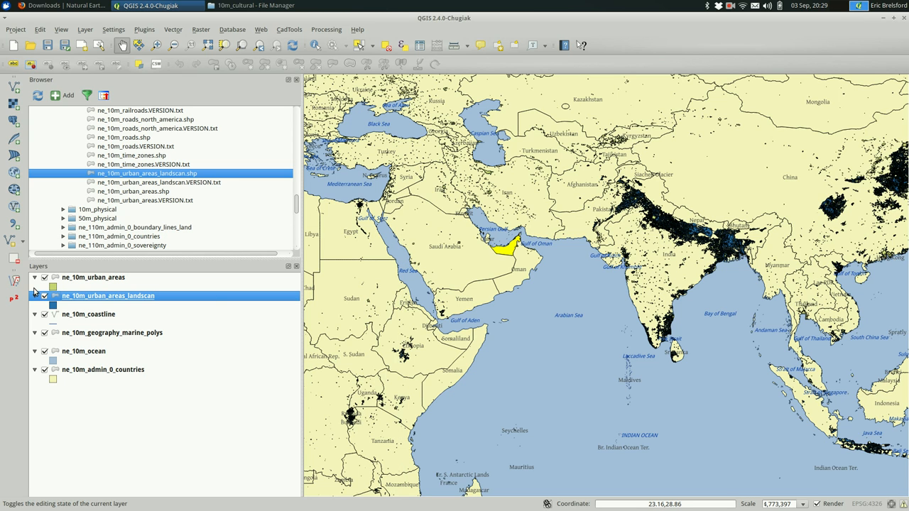
{"action": "left_click", "coordinate": [44, 297]}
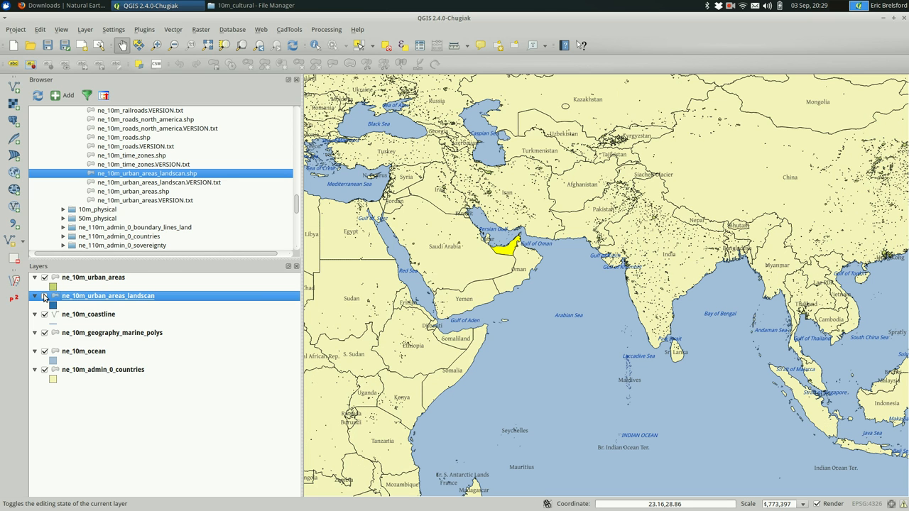
{"action": "left_click", "coordinate": [44, 296]}
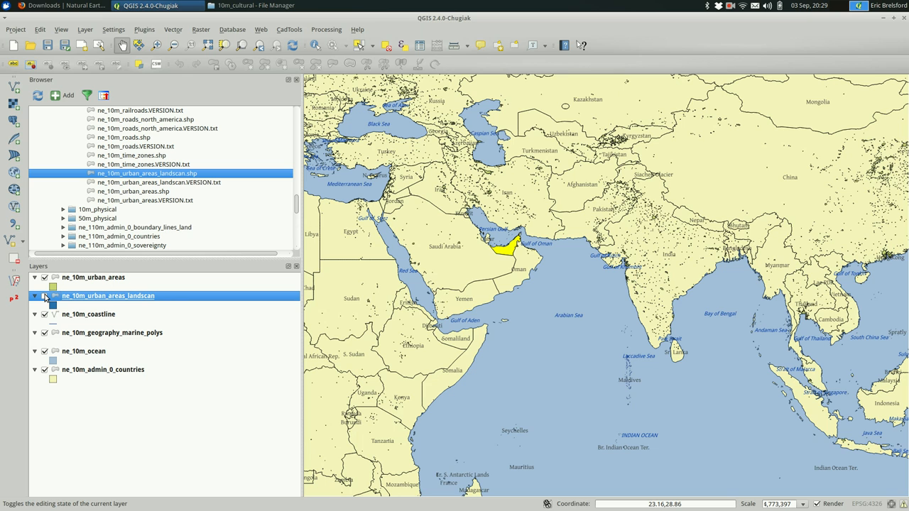
{"action": "left_click", "coordinate": [46, 296]}
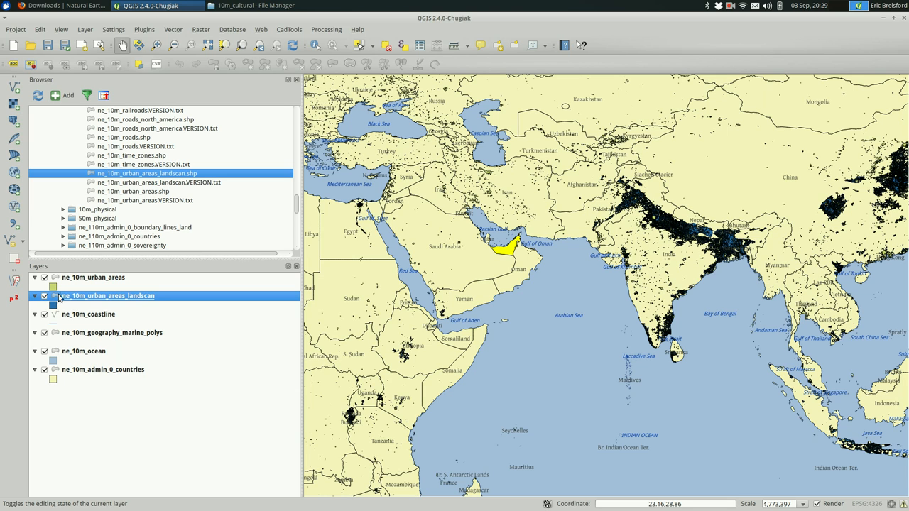
Remove the plain ne_10m_urban_areas layer, keeping only the landscan one
{"action": "right_click", "coordinate": [107, 296]}
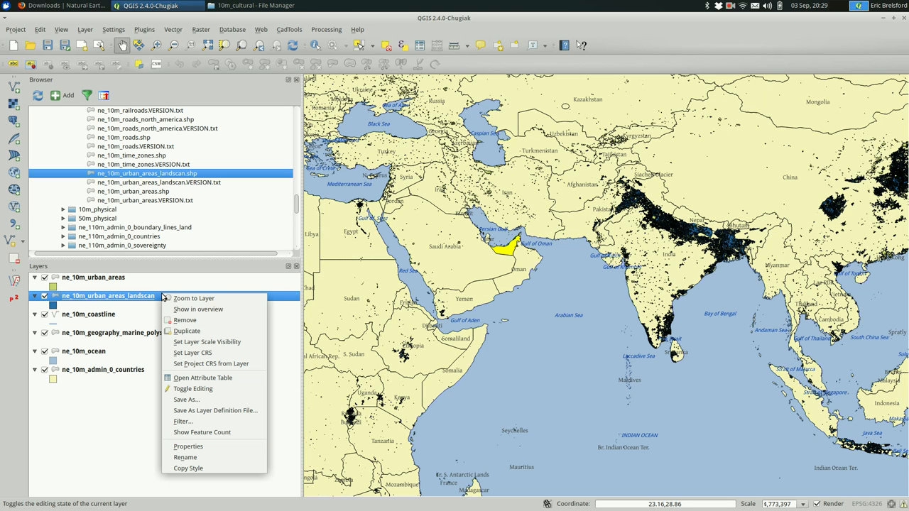
{"action": "mouse_move", "coordinate": [91, 277]}
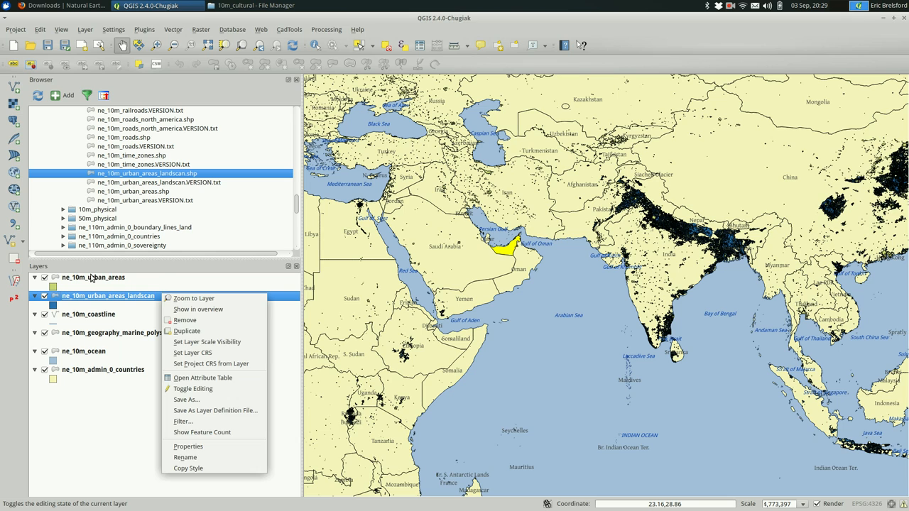
{"action": "left_click", "coordinate": [93, 277]}
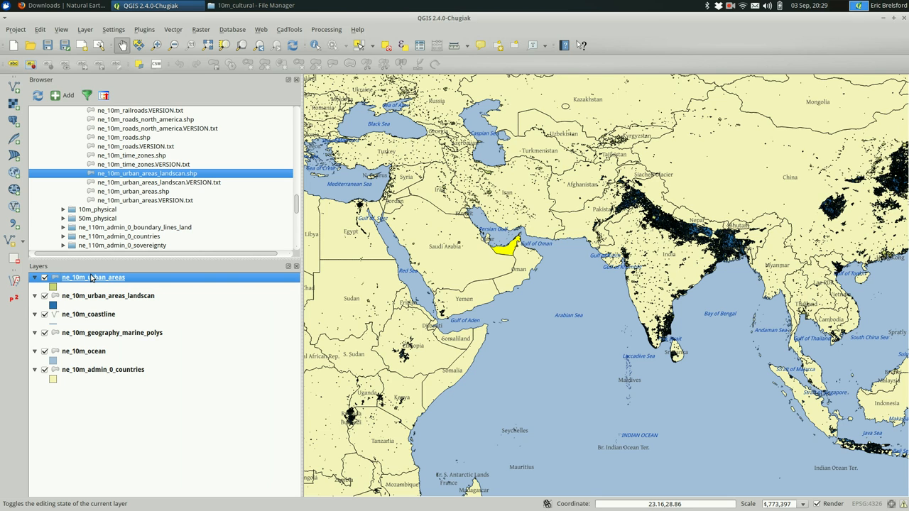
{"action": "right_click", "coordinate": [94, 277]}
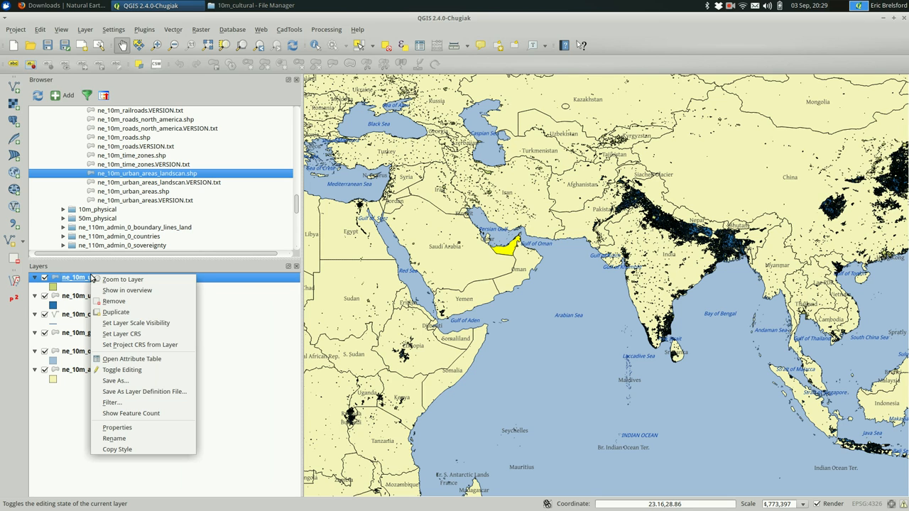
{"action": "mouse_move", "coordinate": [127, 289]}
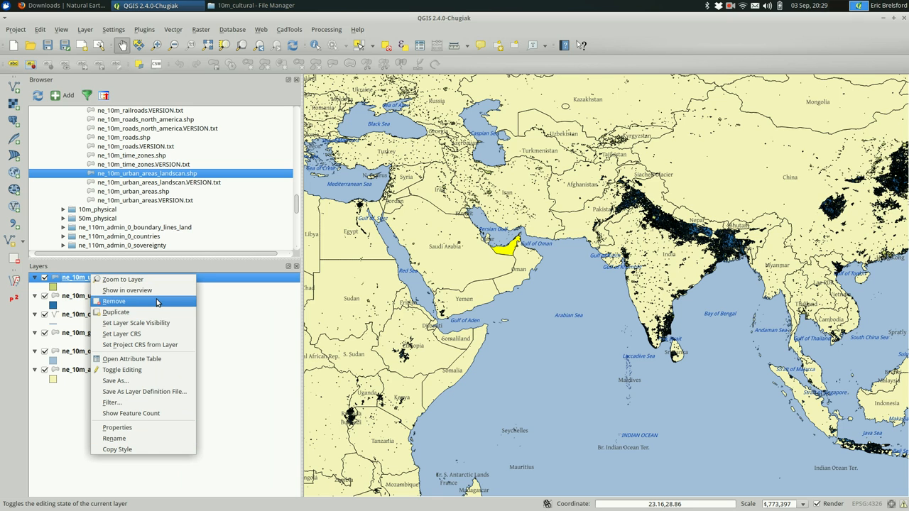
{"action": "left_click", "coordinate": [114, 301]}
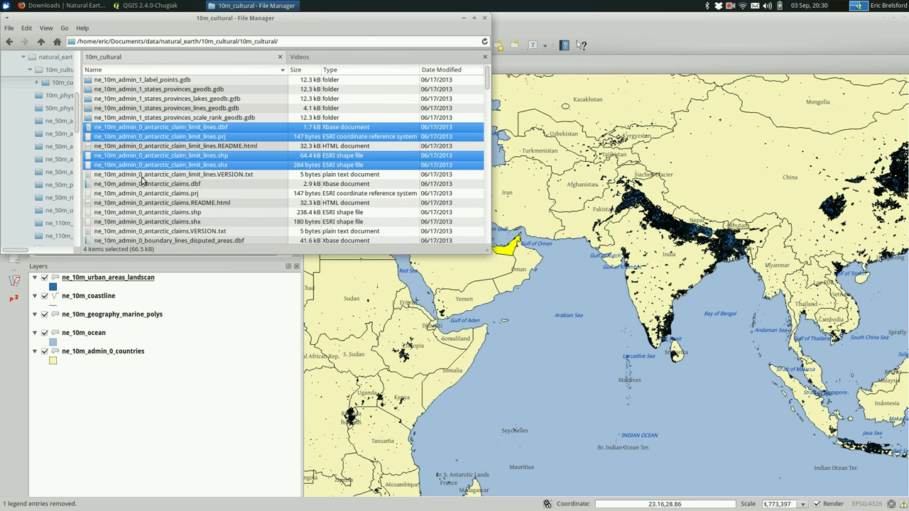
Scroll the 10m_cultural folder to the urban areas files and open the landscan README.html
{"action": "scroll", "scroll_direction": "down", "scroll_amount": 3}
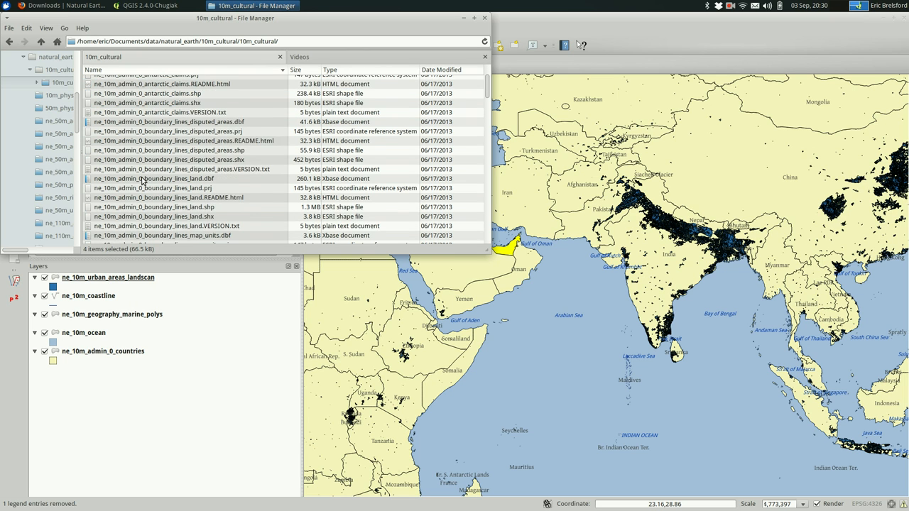
{"action": "scroll", "scroll_direction": "down", "scroll_amount": 3}
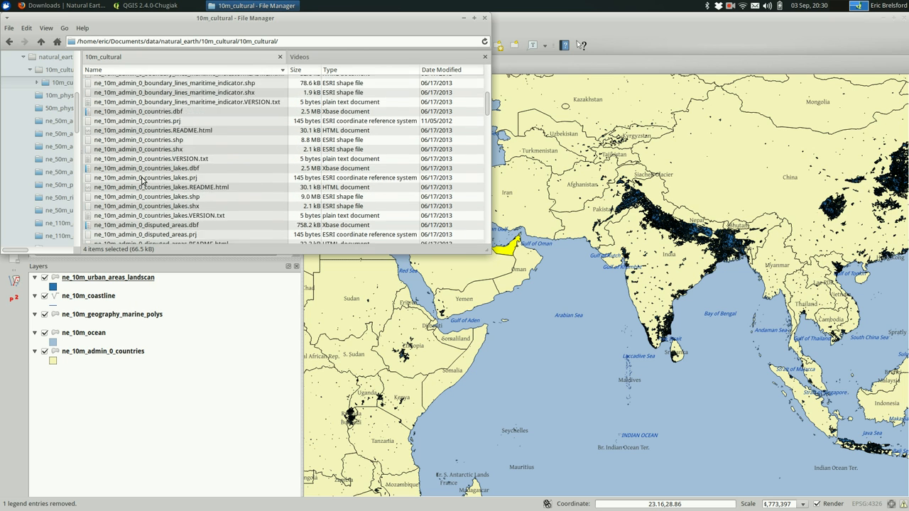
{"action": "scroll", "scroll_direction": "down", "scroll_amount": 3}
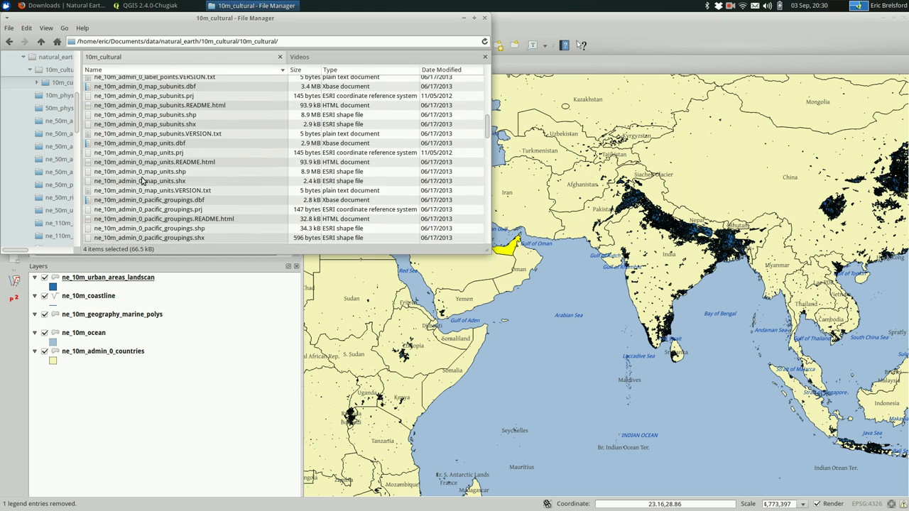
{"action": "scroll", "scroll_direction": "down", "scroll_amount": 3}
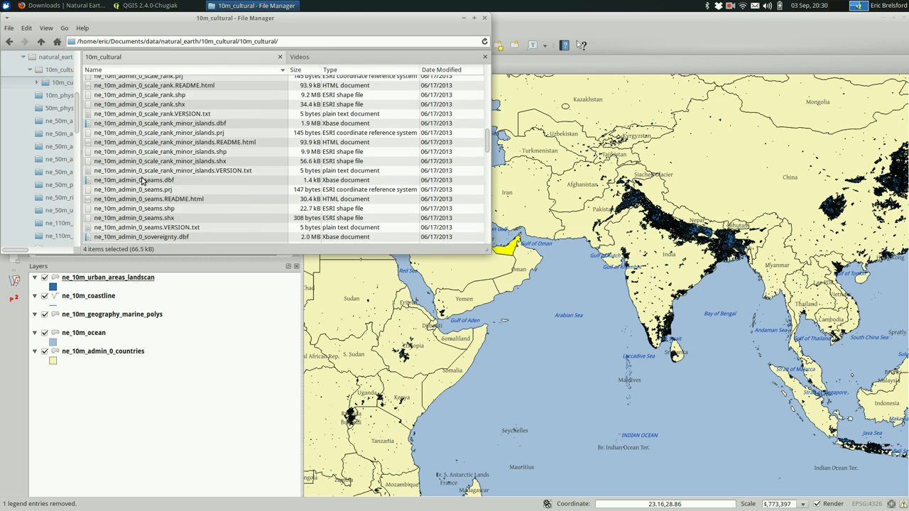
{"action": "scroll", "scroll_direction": "down", "scroll_amount": 3}
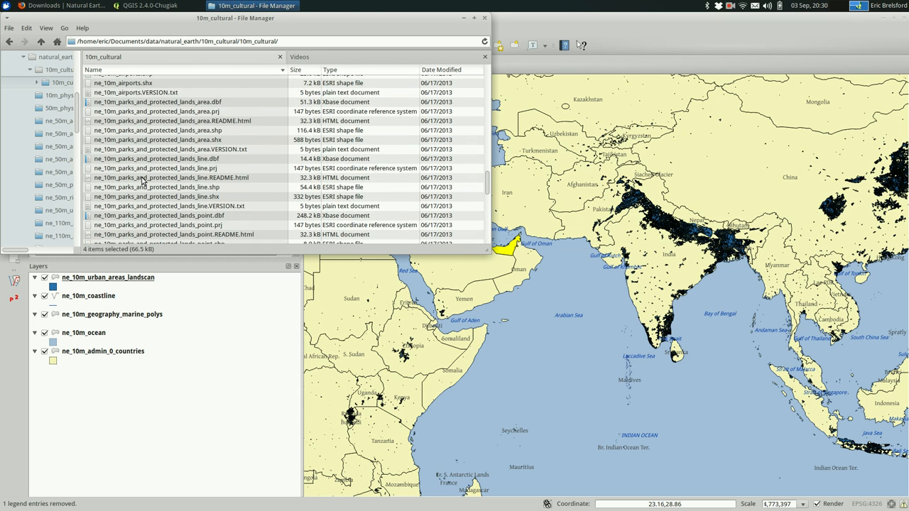
{"action": "scroll", "scroll_direction": "down", "scroll_amount": 3}
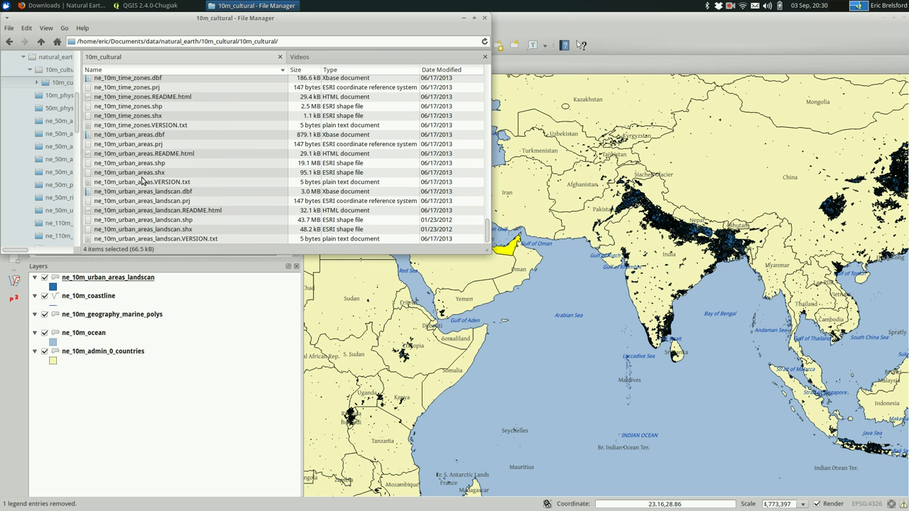
{"action": "mouse_move", "coordinate": [150, 199]}
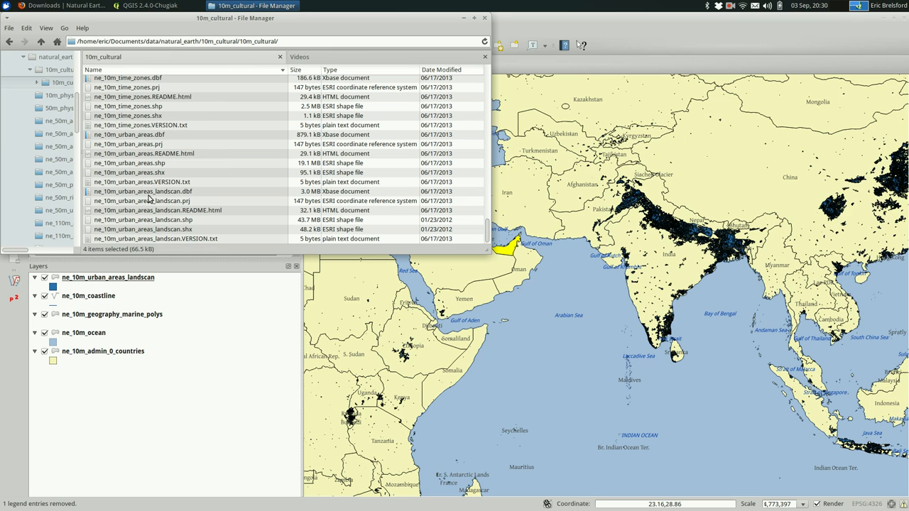
{"action": "double_click", "coordinate": [157, 210]}
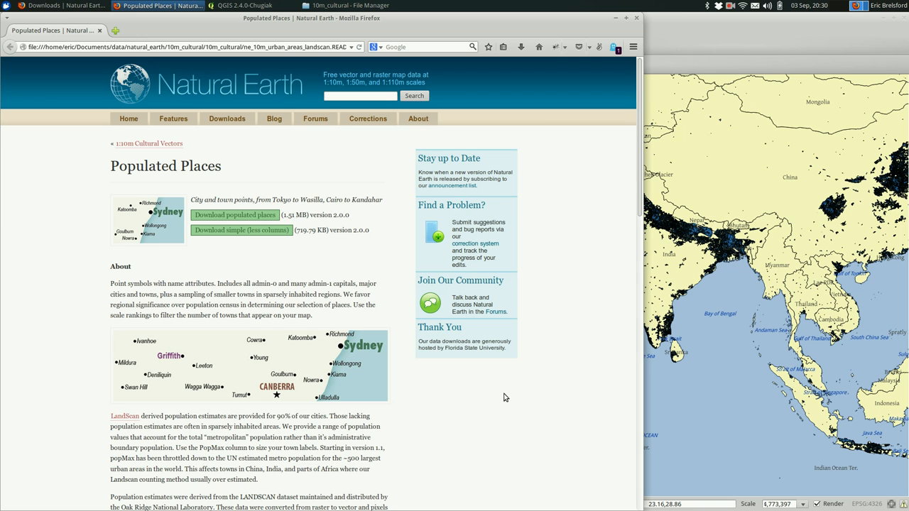
{"action": "scroll", "scroll_direction": "down", "scroll_amount": 3}
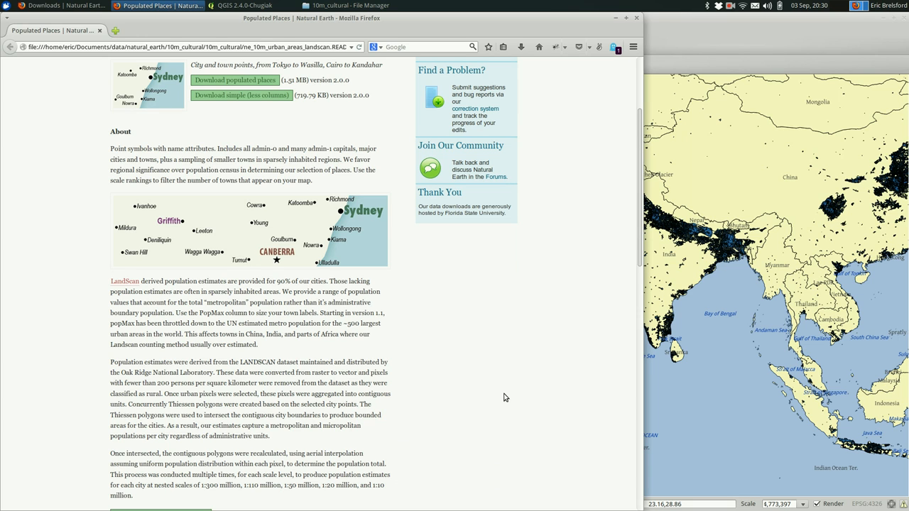
{"action": "scroll", "scroll_direction": "down", "scroll_amount": 3}
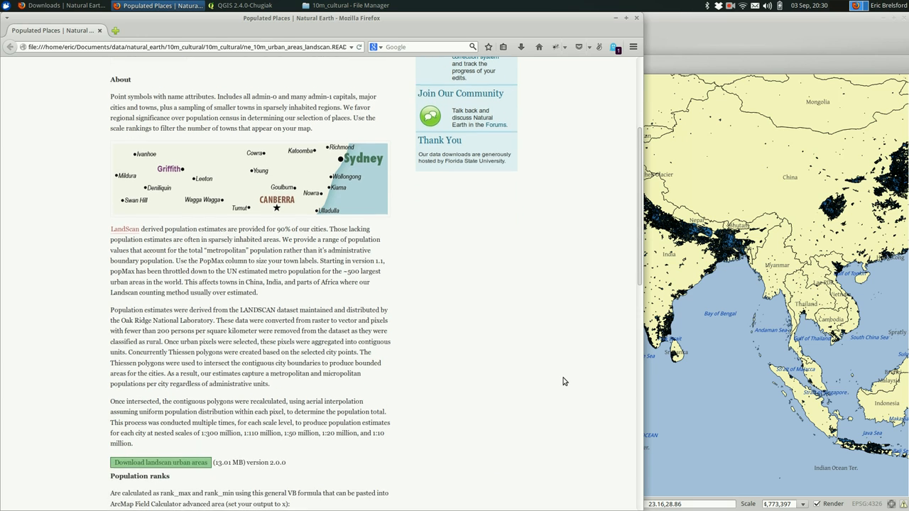
{"action": "scroll", "scroll_direction": "down", "scroll_amount": 3}
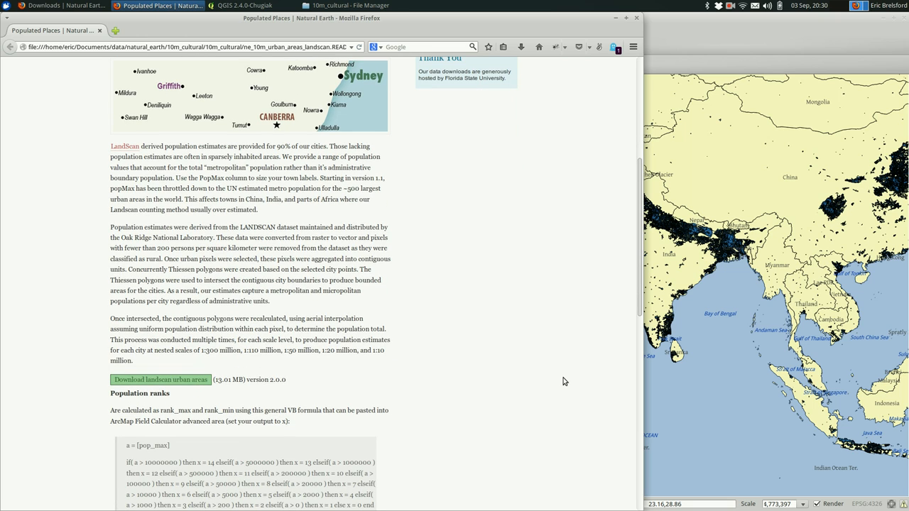
{"action": "mouse_move", "coordinate": [395, 281]}
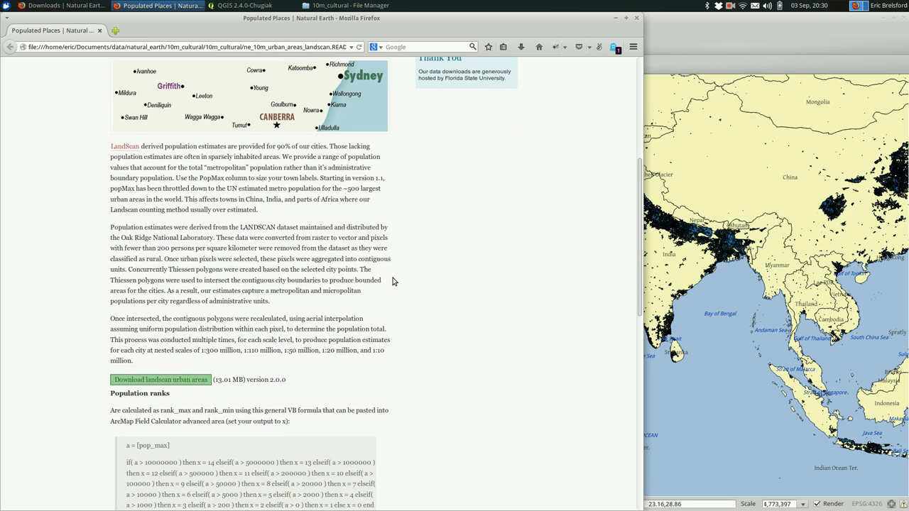
{"action": "mouse_move", "coordinate": [270, 244]}
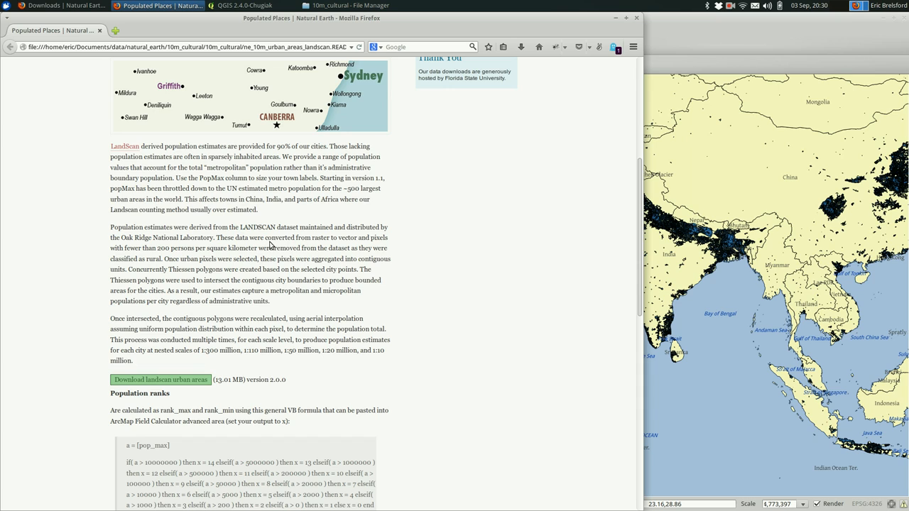
{"action": "mouse_move", "coordinate": [213, 239]}
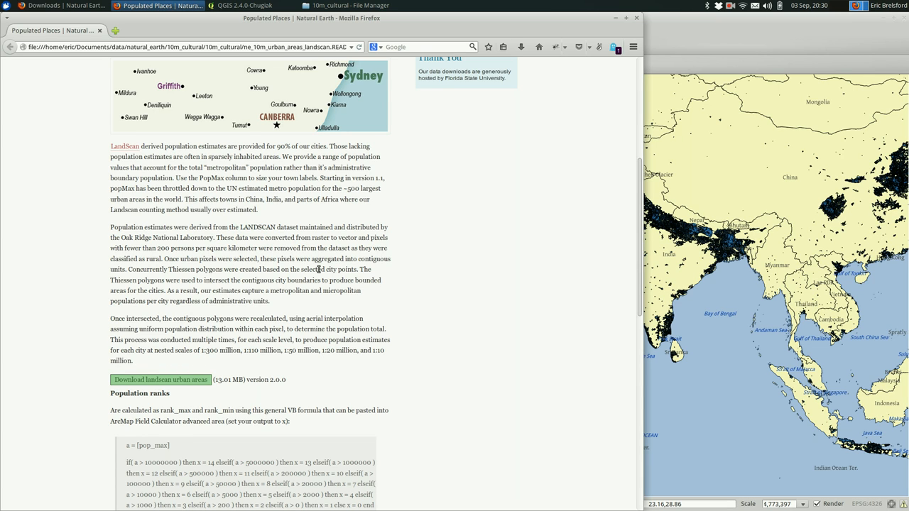
{"action": "scroll", "scroll_direction": "up", "scroll_amount": 3}
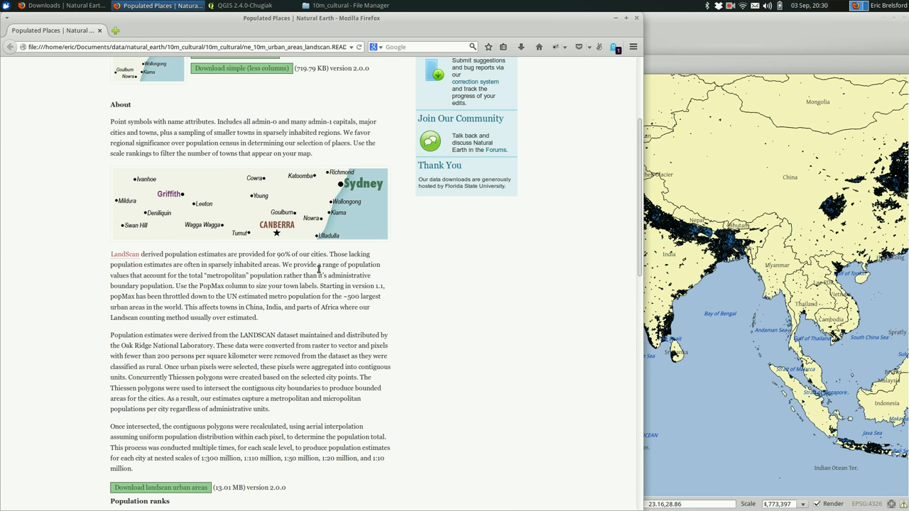
{"action": "mouse_move", "coordinate": [463, 323]}
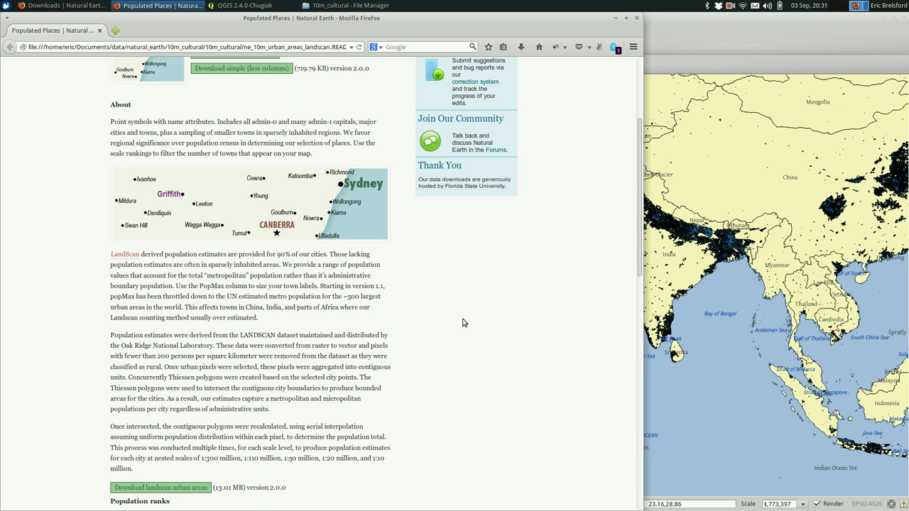
{"action": "mouse_move", "coordinate": [164, 290]}
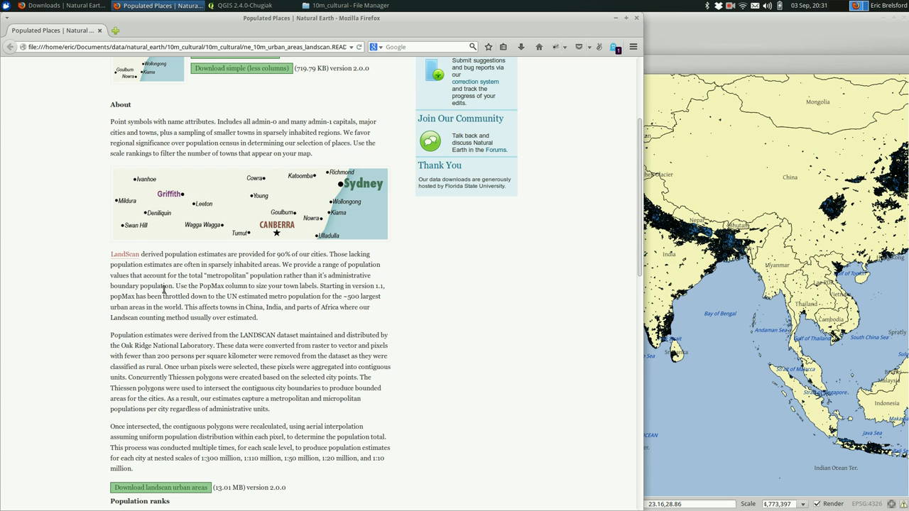
{"action": "mouse_move", "coordinate": [351, 324]}
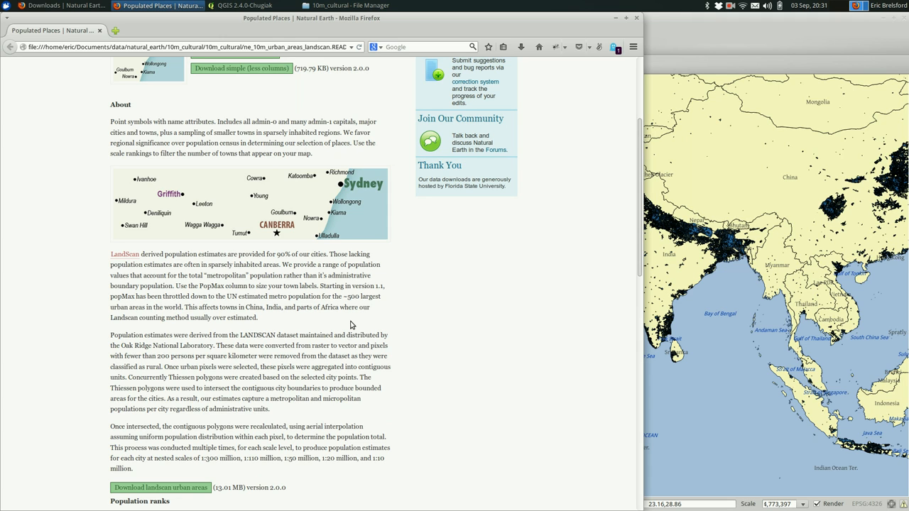
{"action": "mouse_move", "coordinate": [248, 339]}
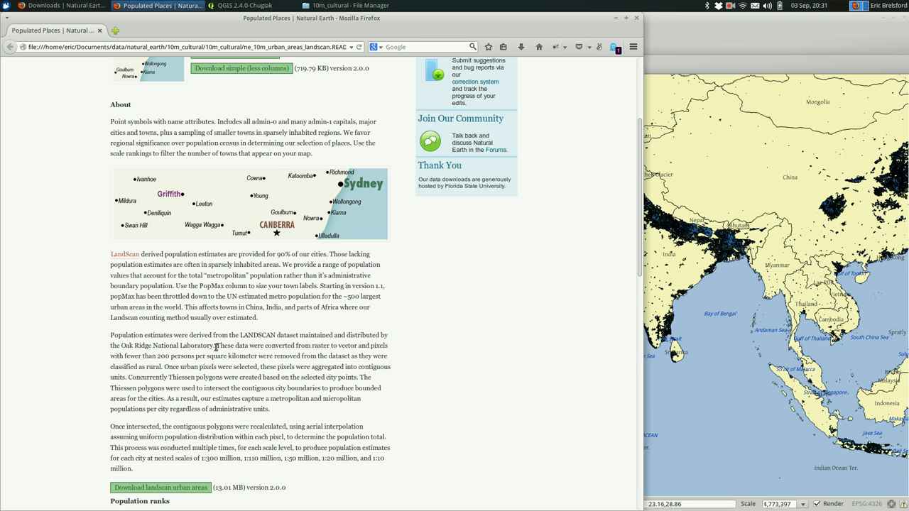
{"action": "mouse_move", "coordinate": [310, 347]}
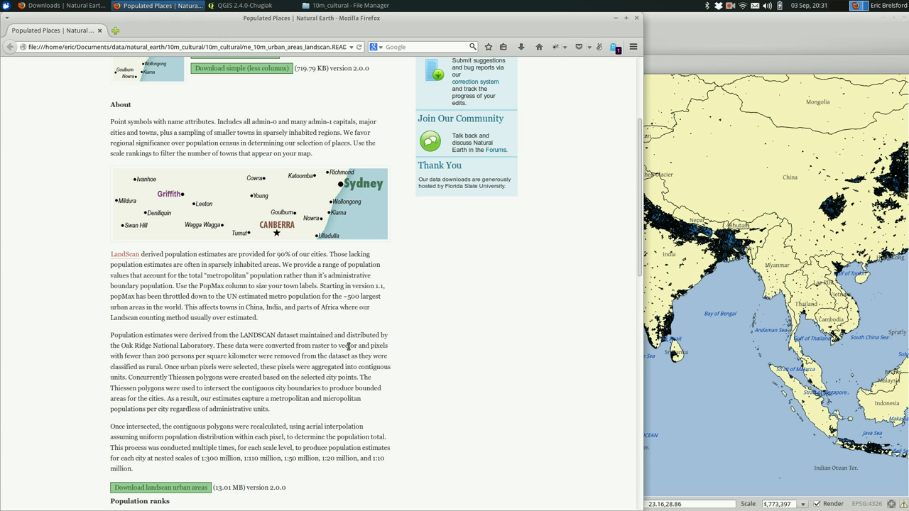
{"action": "mouse_move", "coordinate": [219, 354]}
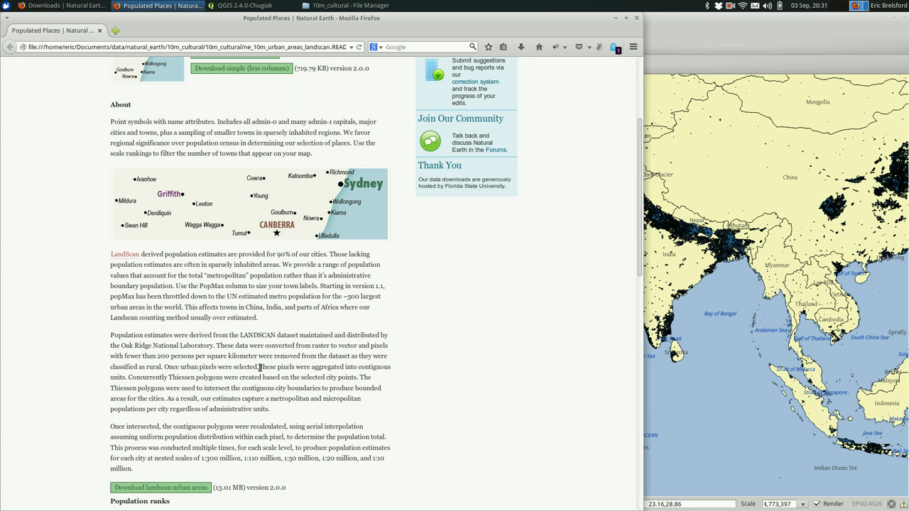
{"action": "mouse_move", "coordinate": [244, 338]}
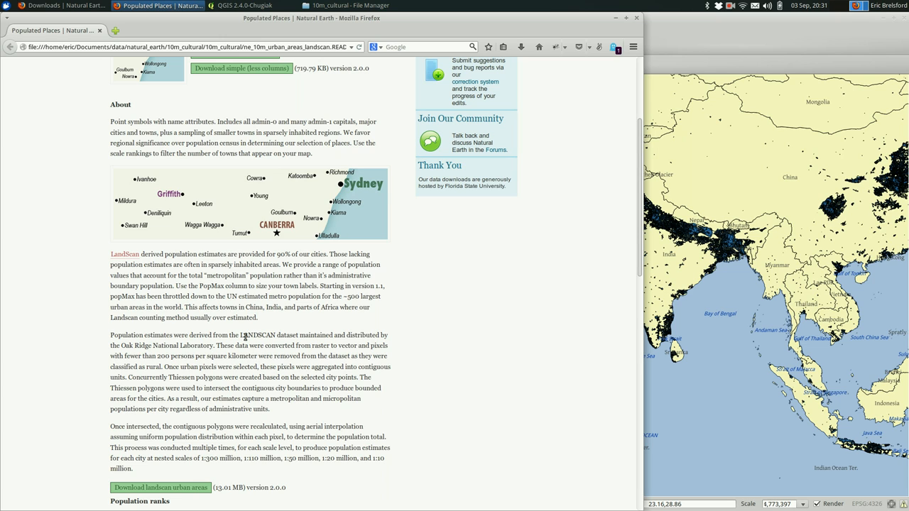
{"action": "mouse_move", "coordinate": [503, 335]}
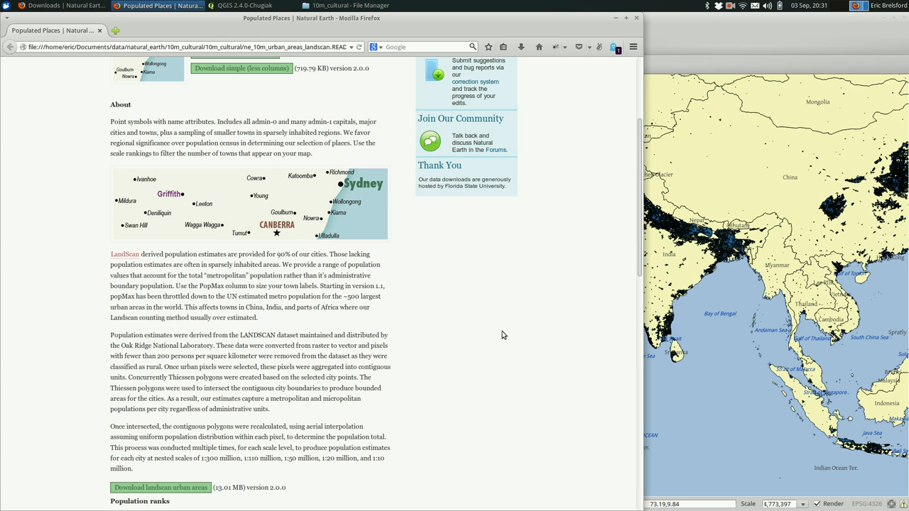
Back in QGIS, give the urban areas layer a dark olive yellow fill colour
{"action": "left_click", "coordinate": [245, 6]}
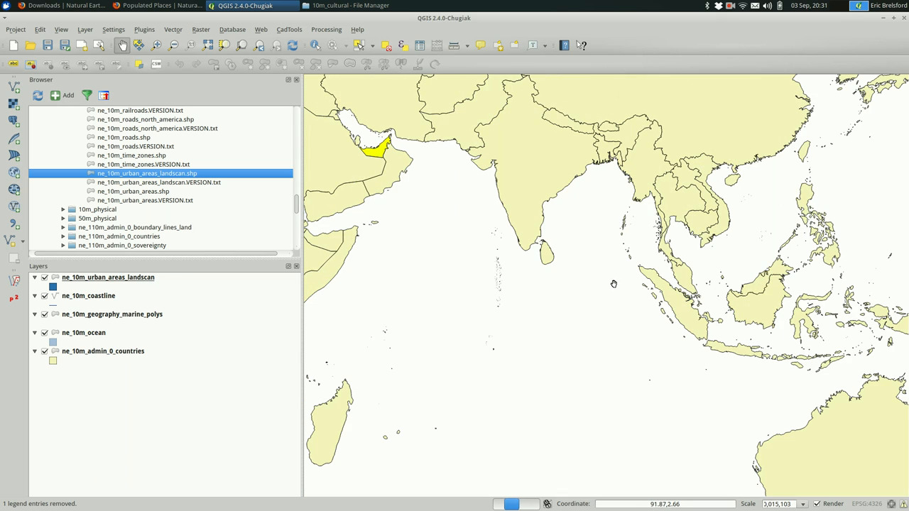
{"action": "scroll", "scroll_direction": "down", "scroll_amount": 3}
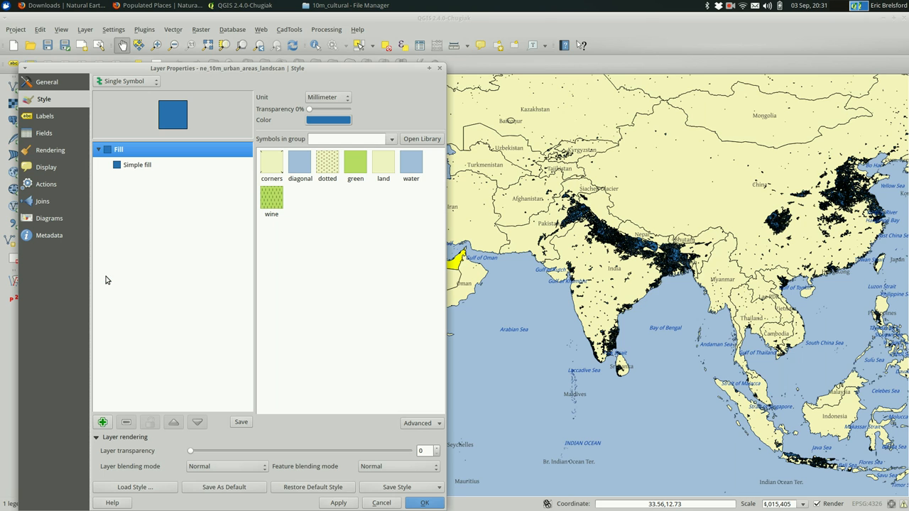
{"action": "mouse_move", "coordinate": [309, 146]}
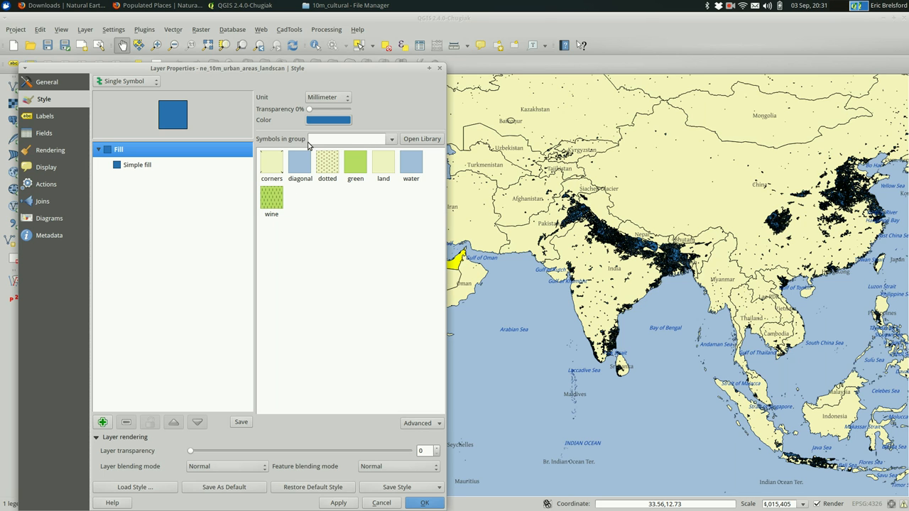
{"action": "mouse_move", "coordinate": [398, 176]}
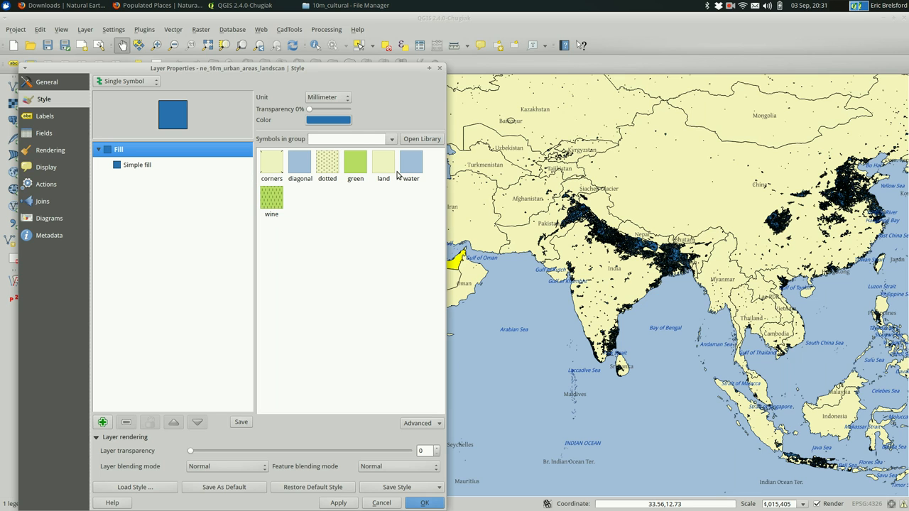
{"action": "left_click", "coordinate": [136, 165]}
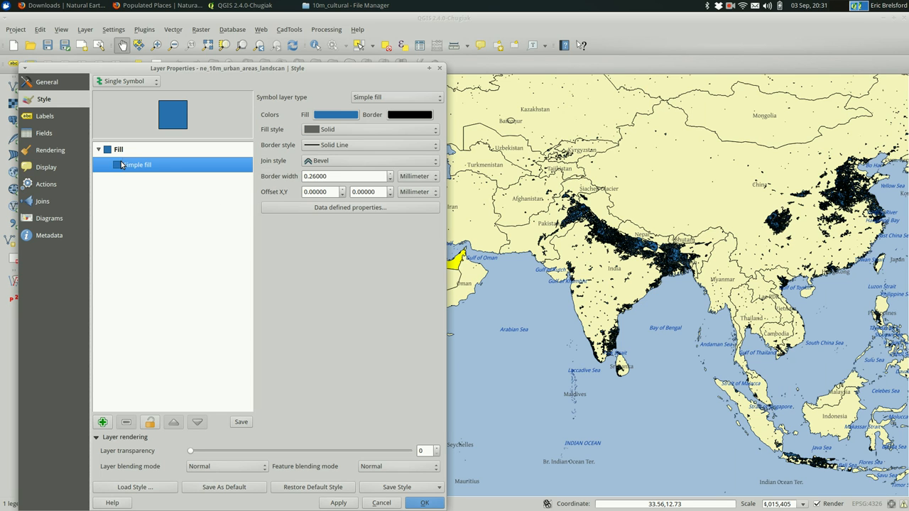
{"action": "left_click", "coordinate": [119, 149]}
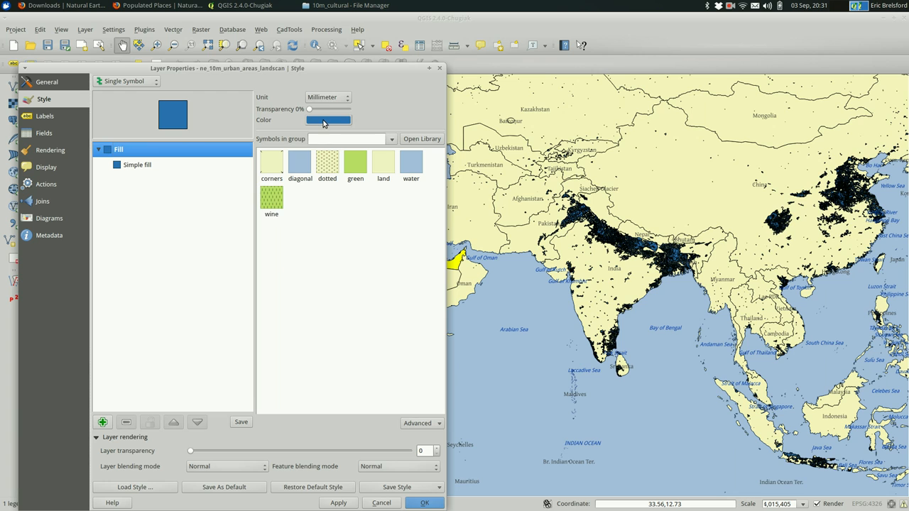
{"action": "left_click", "coordinate": [328, 120]}
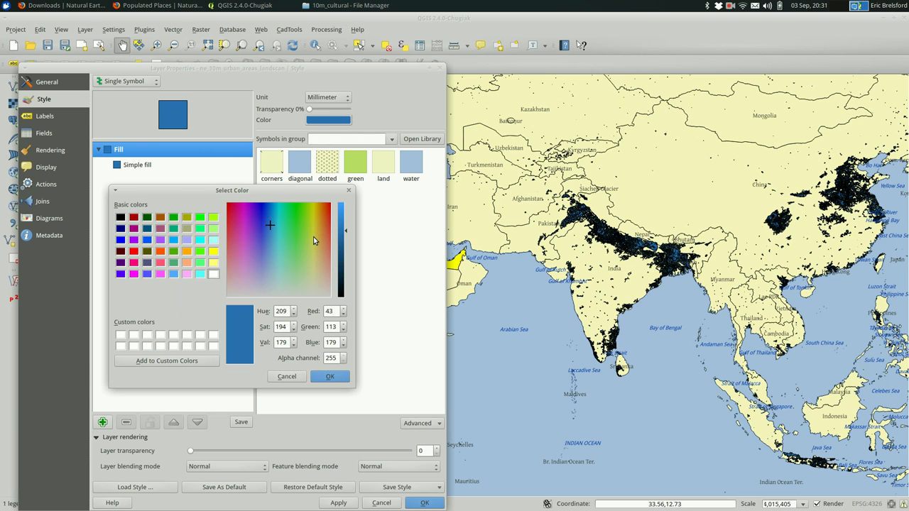
{"action": "left_click", "coordinate": [313, 237]}
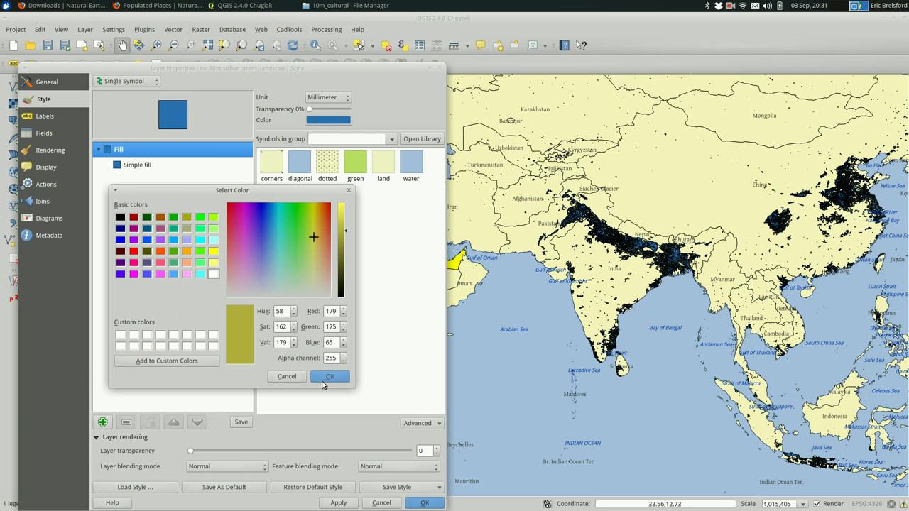
{"action": "left_click", "coordinate": [329, 375]}
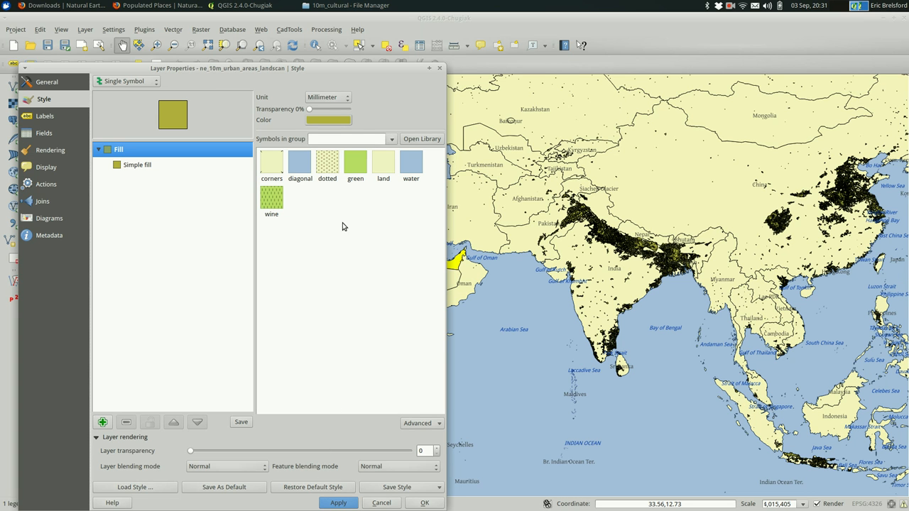
{"action": "mouse_move", "coordinate": [191, 196]}
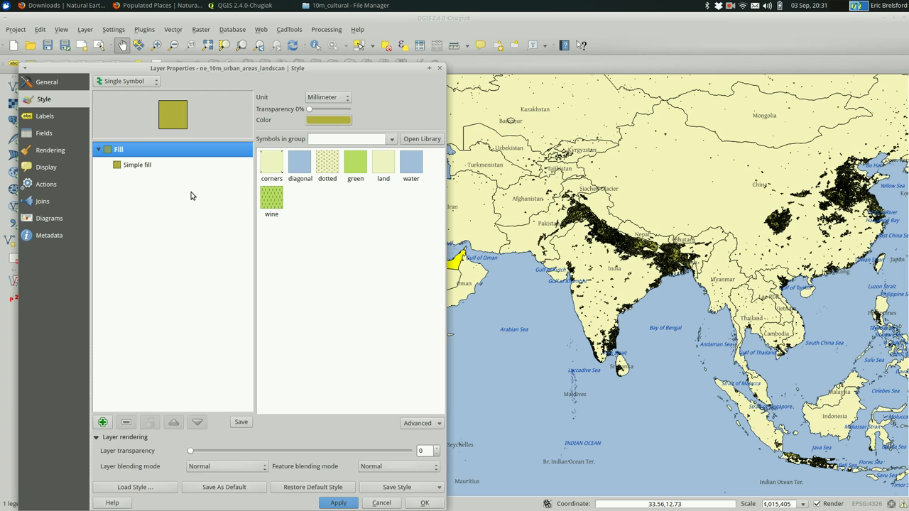
Set the border style to No Pen, try a dense fill pattern, then return the fill to Solid
{"action": "left_click", "coordinate": [136, 164]}
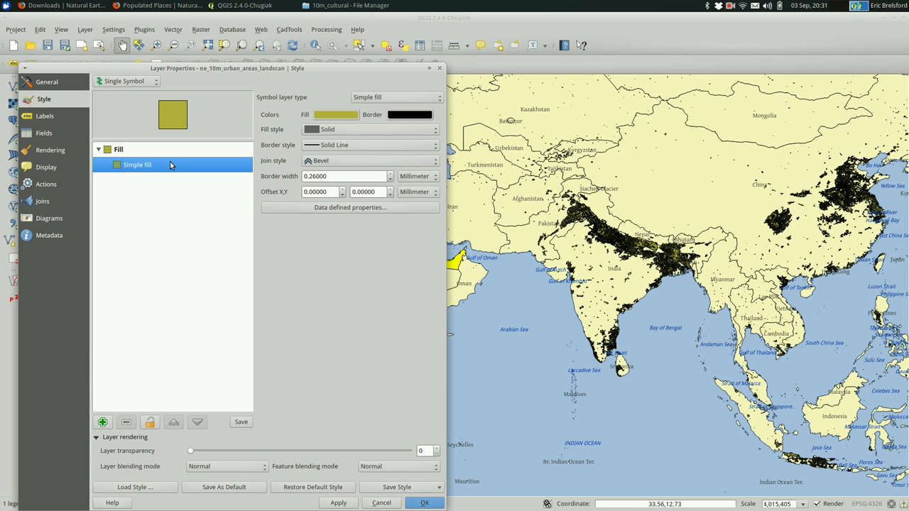
{"action": "left_click", "coordinate": [433, 144]}
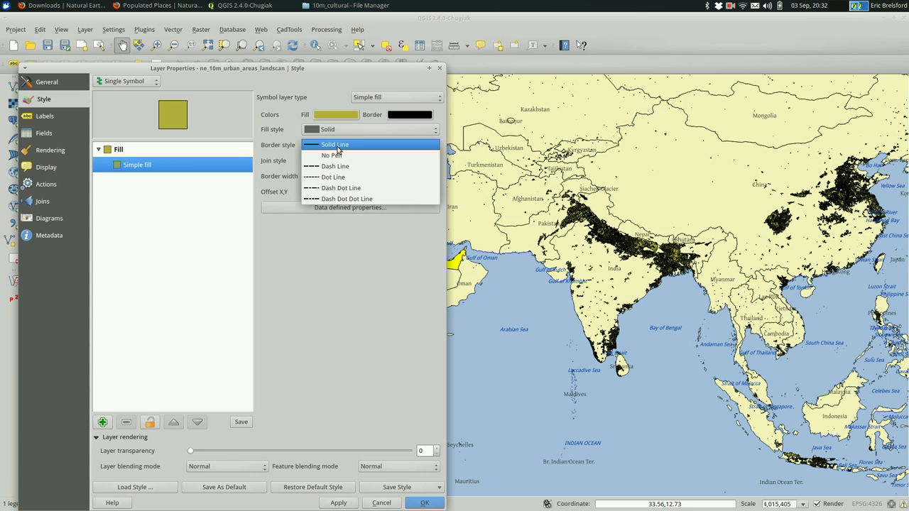
{"action": "left_click", "coordinate": [331, 155]}
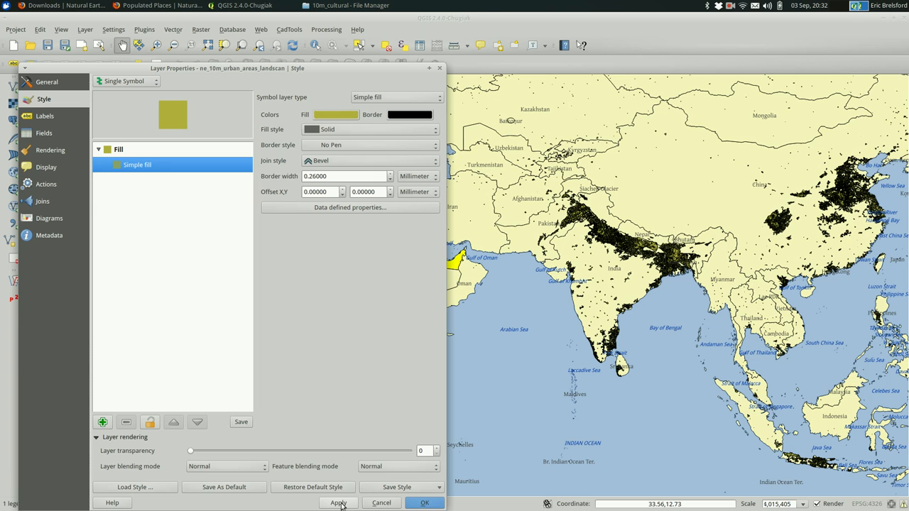
{"action": "left_click", "coordinate": [338, 503]}
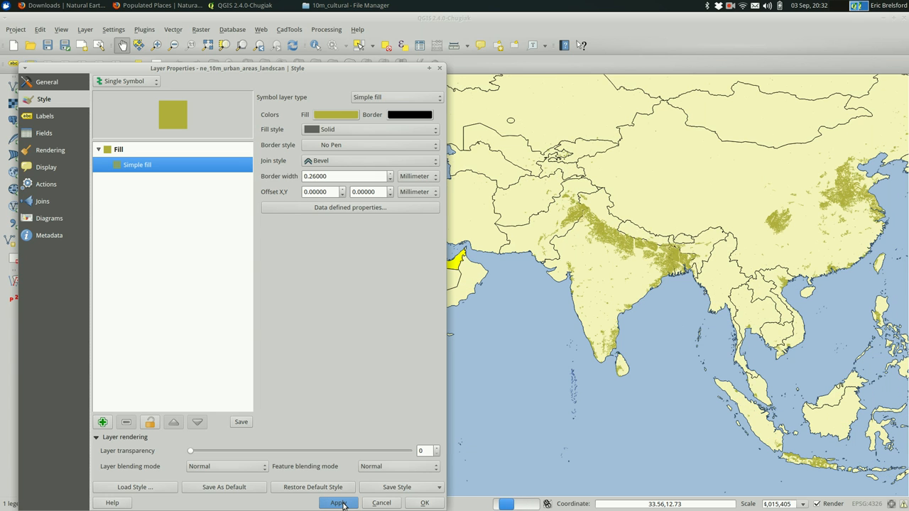
{"action": "left_click", "coordinate": [338, 503]}
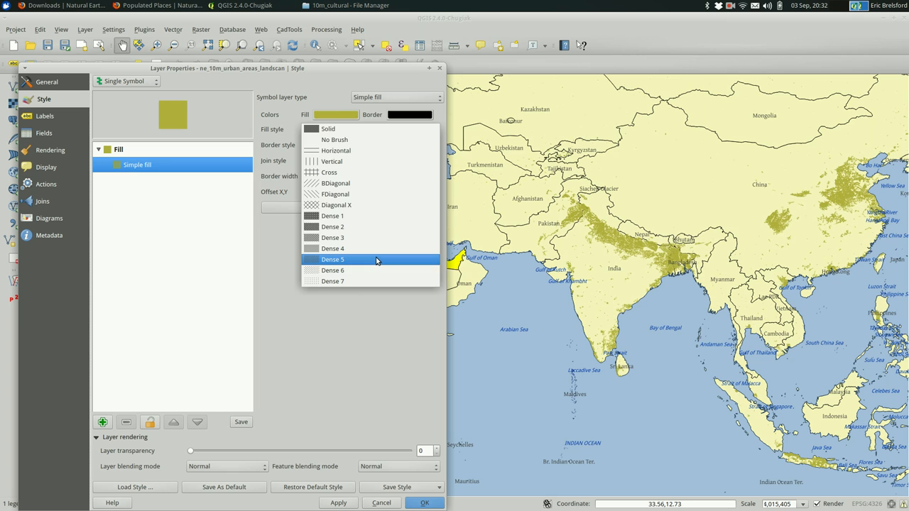
{"action": "left_click", "coordinate": [332, 259]}
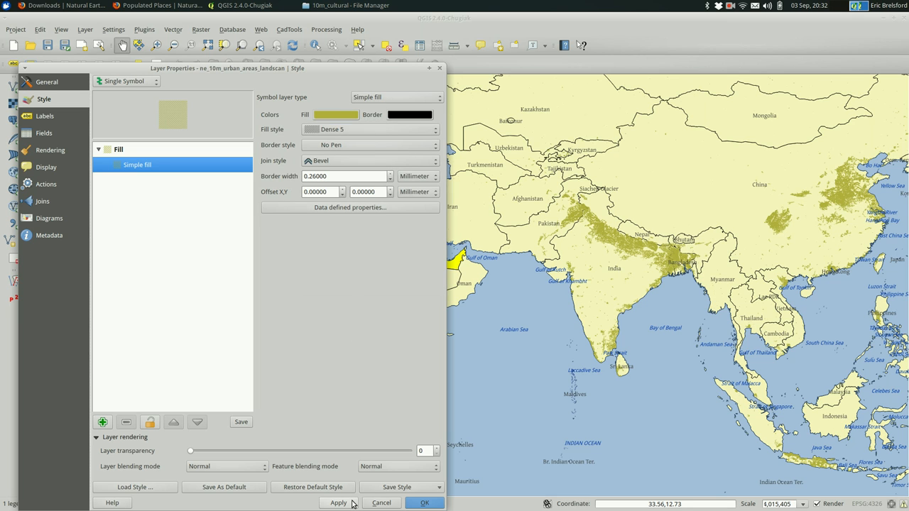
{"action": "left_click", "coordinate": [338, 503]}
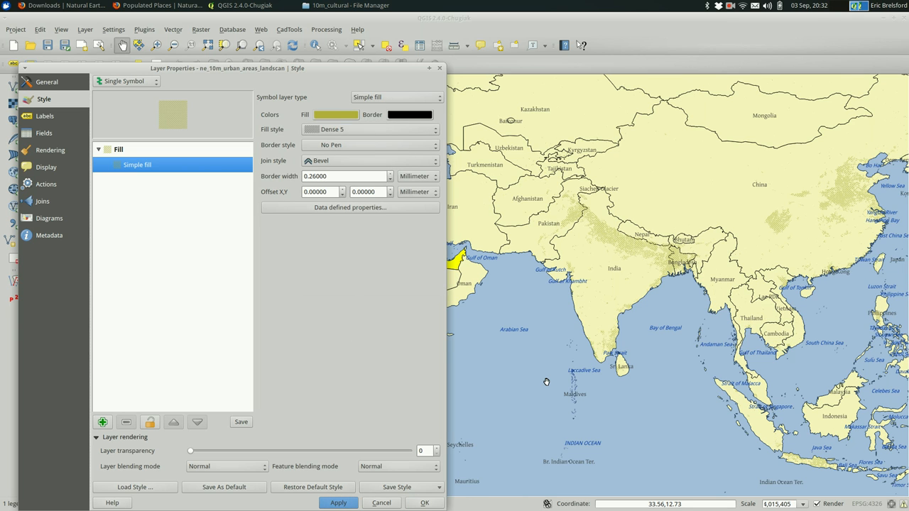
{"action": "mouse_move", "coordinate": [480, 246]}
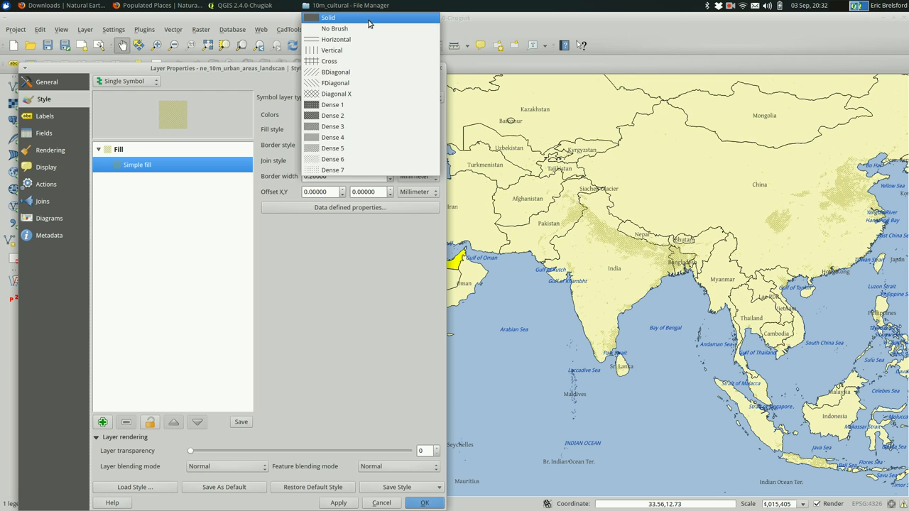
{"action": "left_click", "coordinate": [328, 17]}
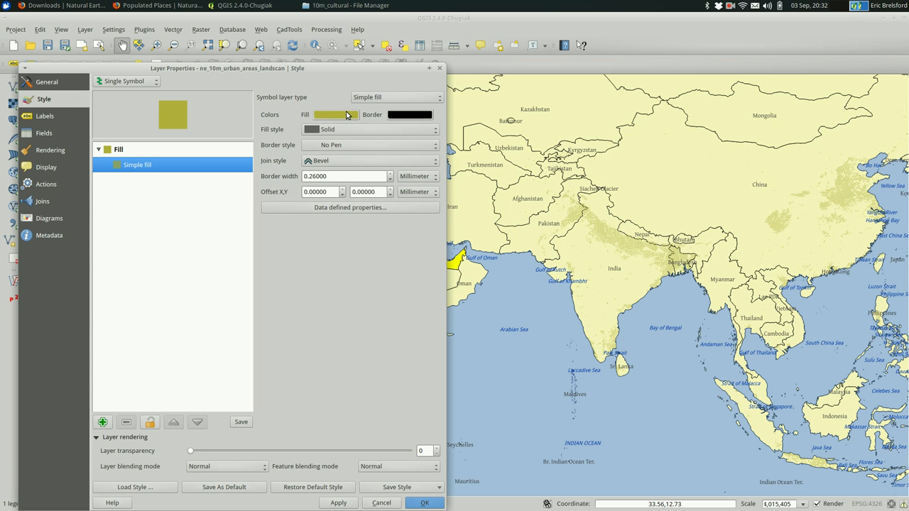
{"action": "left_click", "coordinate": [329, 114]}
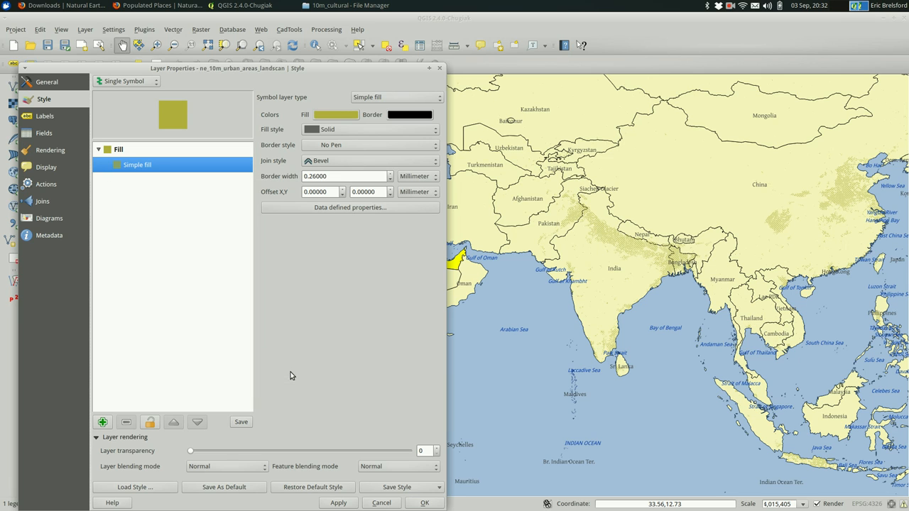
{"action": "mouse_move", "coordinate": [193, 449]}
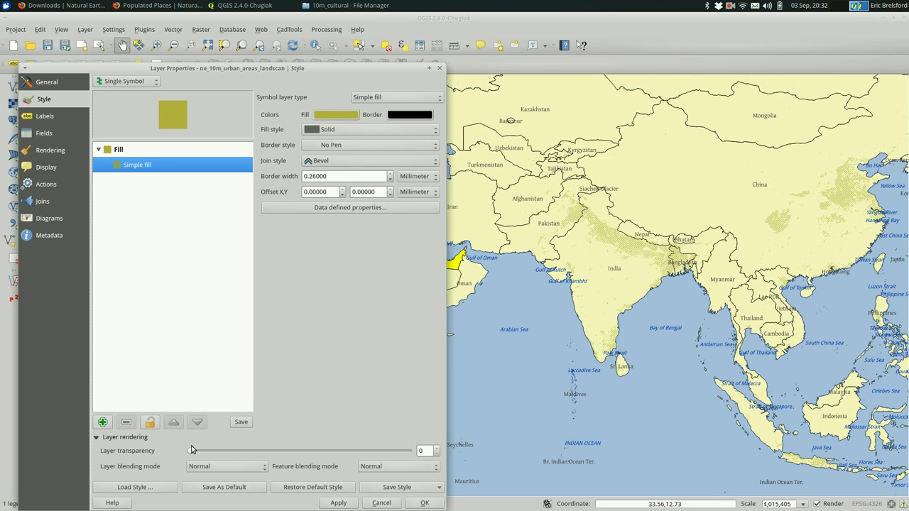
Raise the layer transparency to 25 then 75, apply it and close the properties with OK
{"action": "left_click_drag", "start_coordinate": [191, 450], "coordinate": [242, 450]}
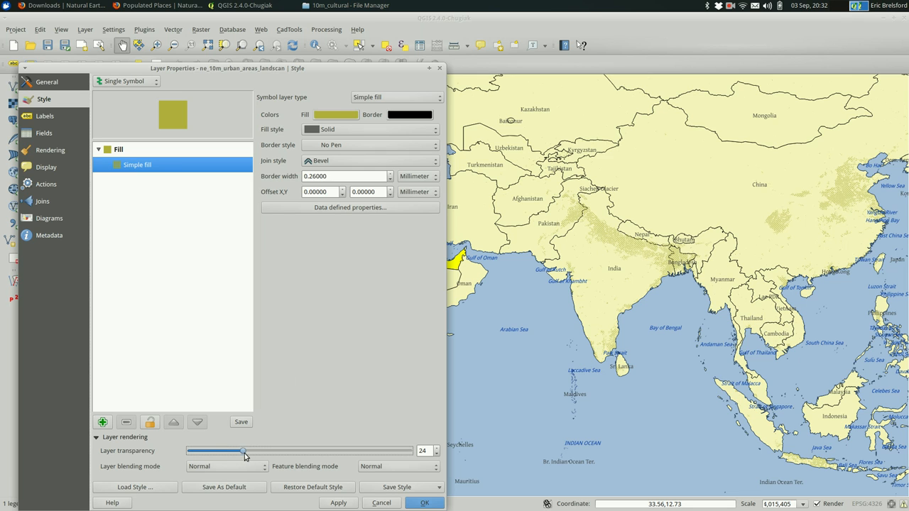
{"action": "left_click_drag", "start_coordinate": [242, 452], "coordinate": [244, 452]}
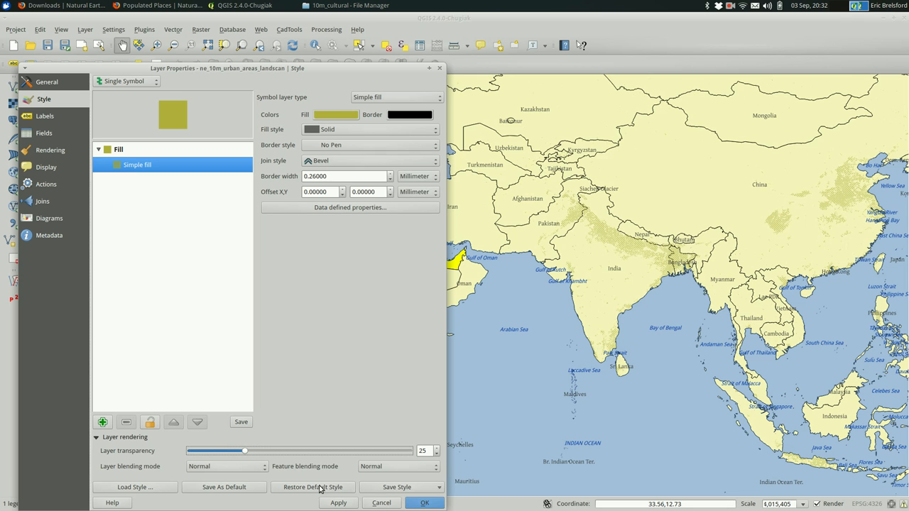
{"action": "left_click", "coordinate": [339, 503]}
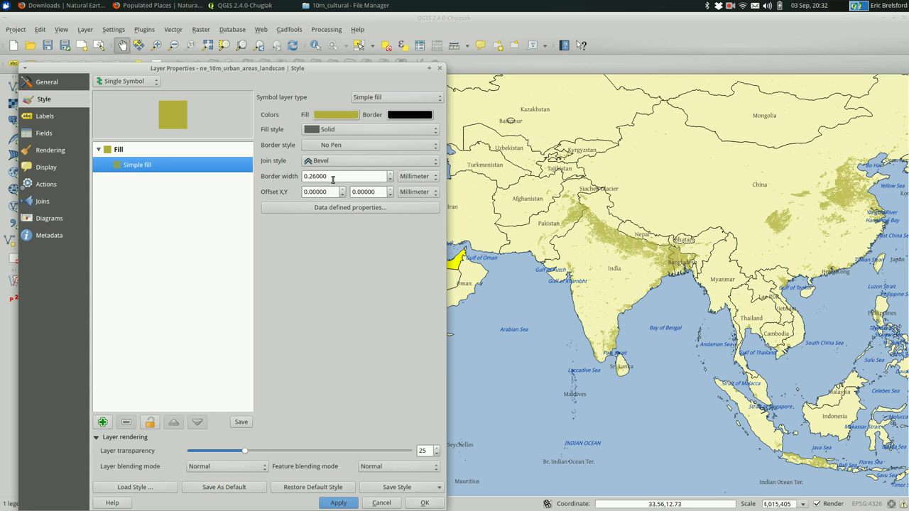
{"action": "mouse_move", "coordinate": [346, 454]}
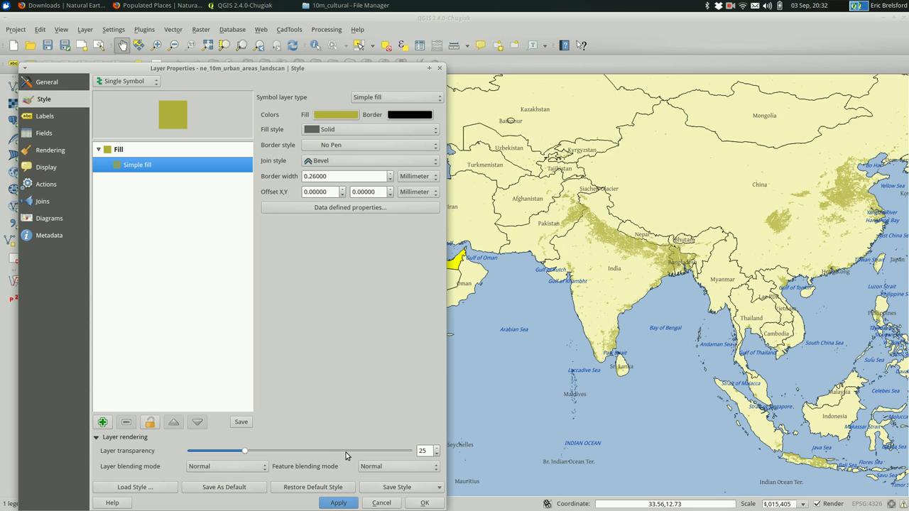
{"action": "left_click_drag", "start_coordinate": [244, 450], "coordinate": [287, 451]}
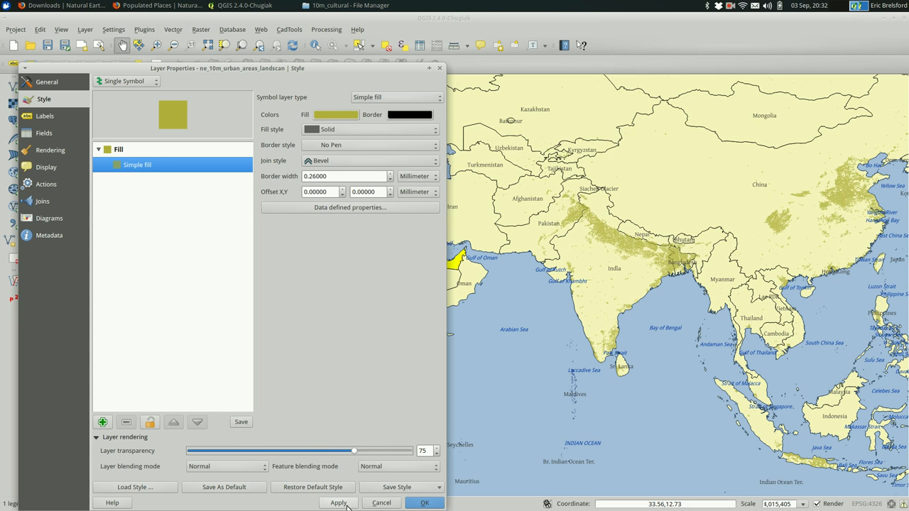
{"action": "left_click", "coordinate": [338, 502]}
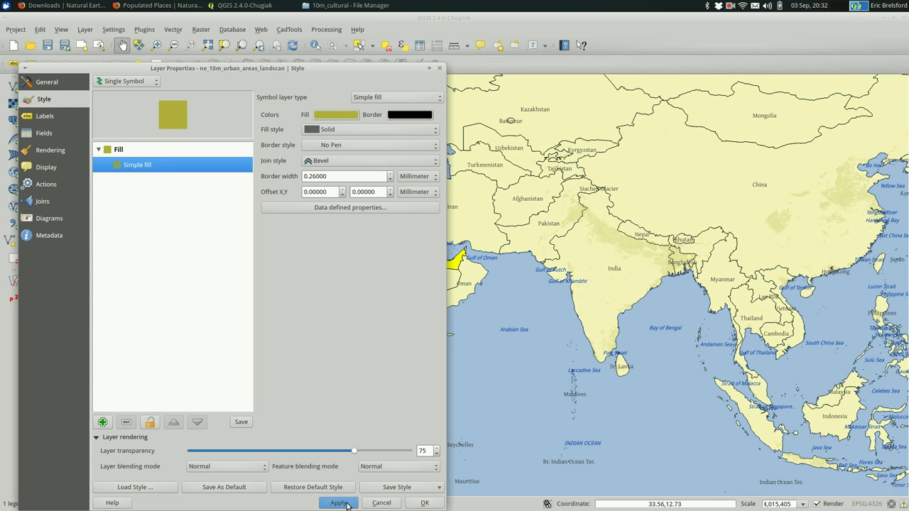
{"action": "mouse_move", "coordinate": [372, 342]}
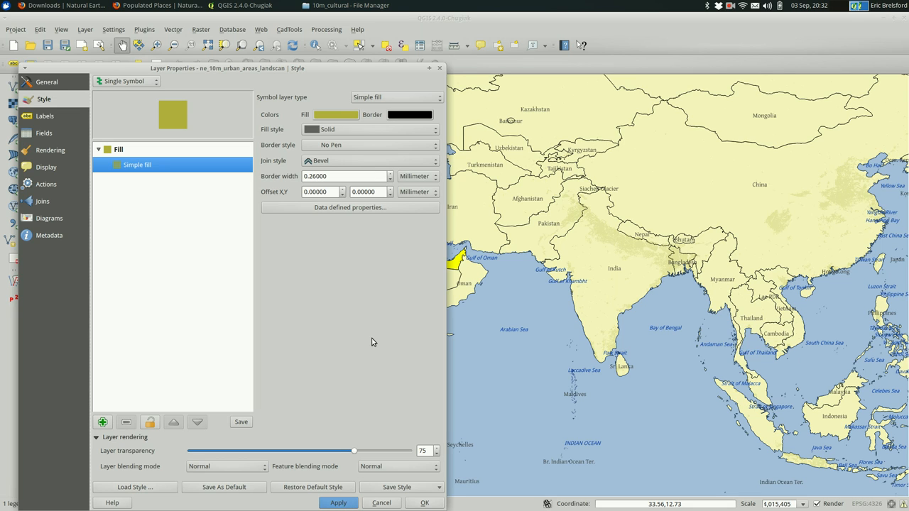
{"action": "left_click", "coordinate": [425, 503]}
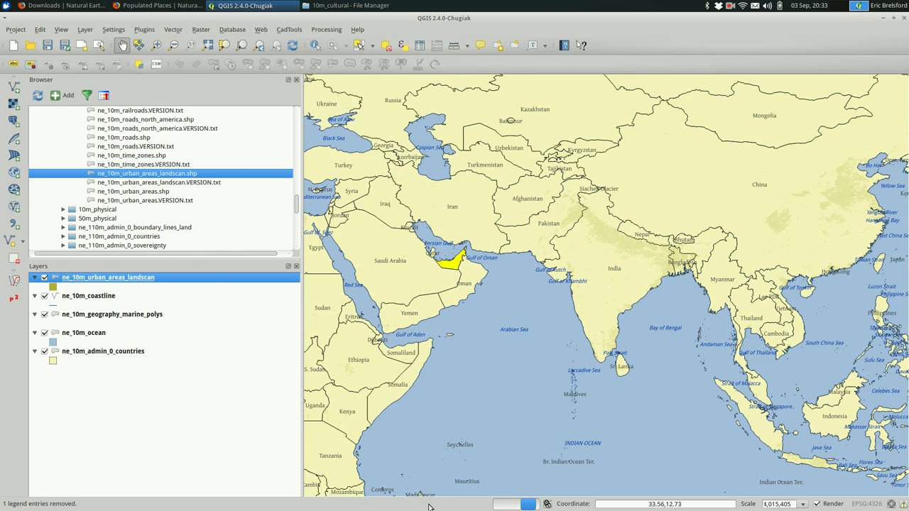
{"action": "mouse_move", "coordinate": [538, 277]}
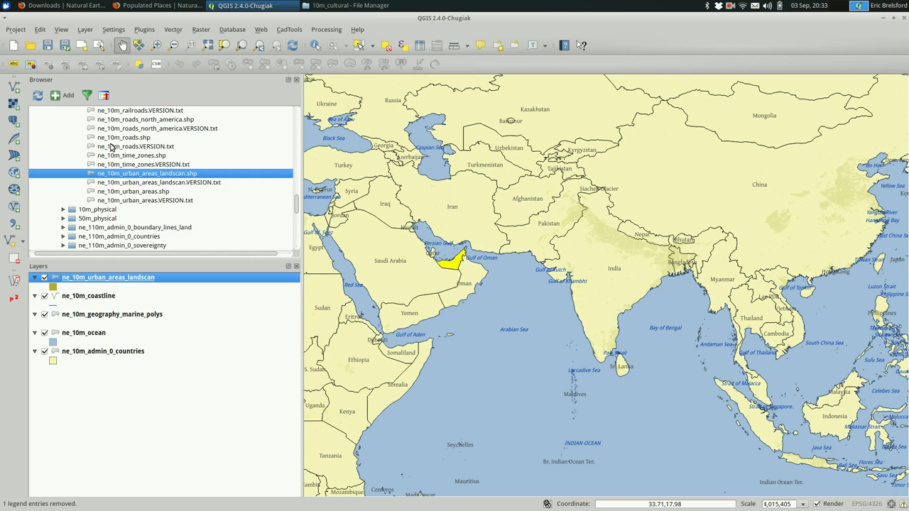
Add the ports and the parks and protected lands shapefiles from the Browser panel
{"action": "scroll", "scroll_direction": "up", "scroll_amount": 3}
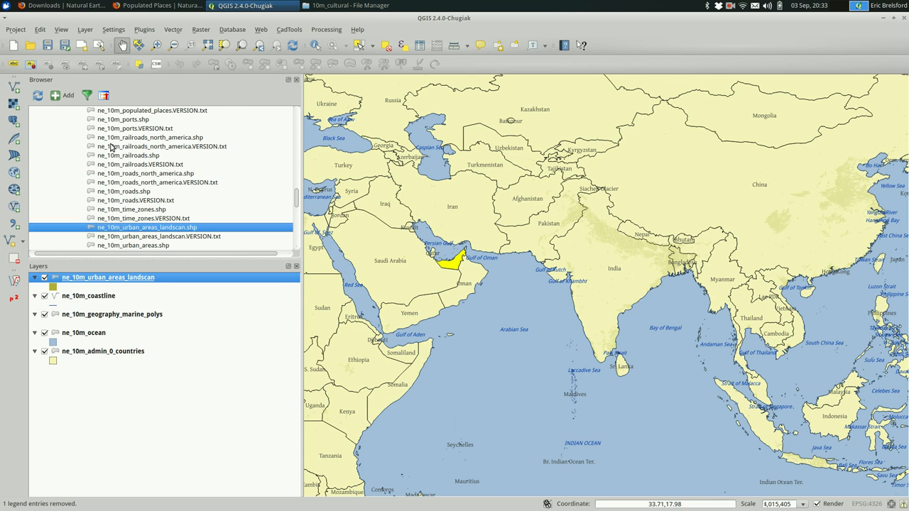
{"action": "scroll", "scroll_direction": "up", "scroll_amount": 3}
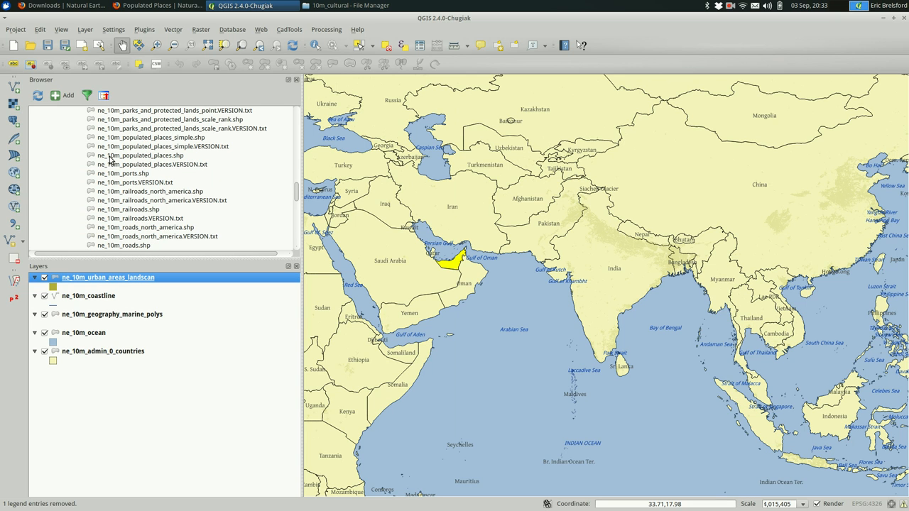
{"action": "double_click", "coordinate": [122, 173]}
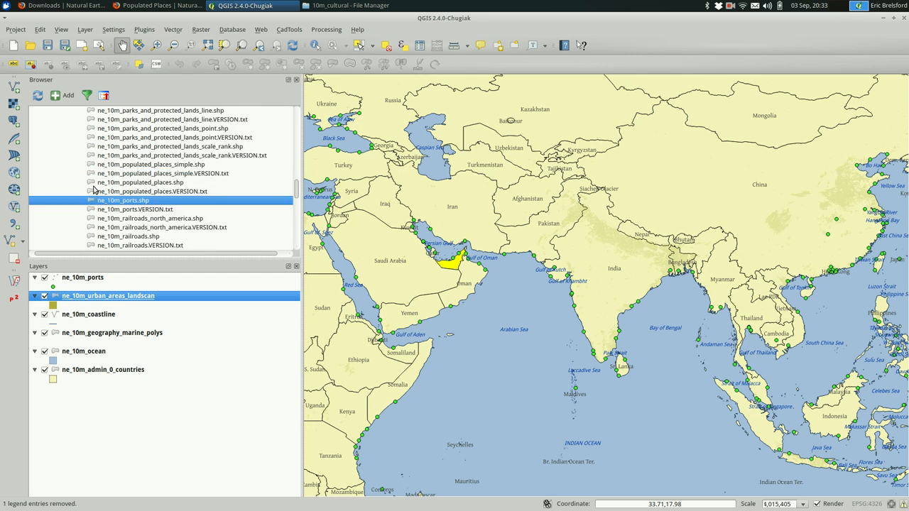
{"action": "scroll", "scroll_direction": "up", "scroll_amount": 3}
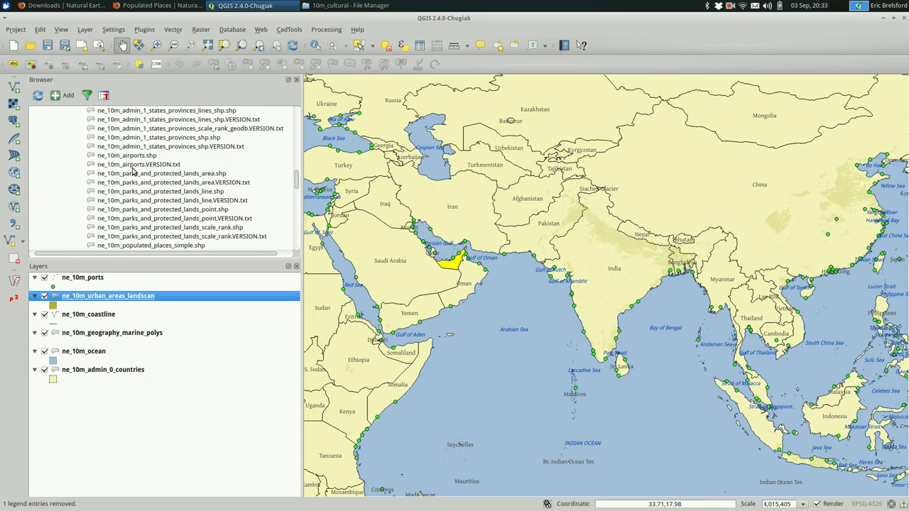
{"action": "double_click", "coordinate": [162, 173]}
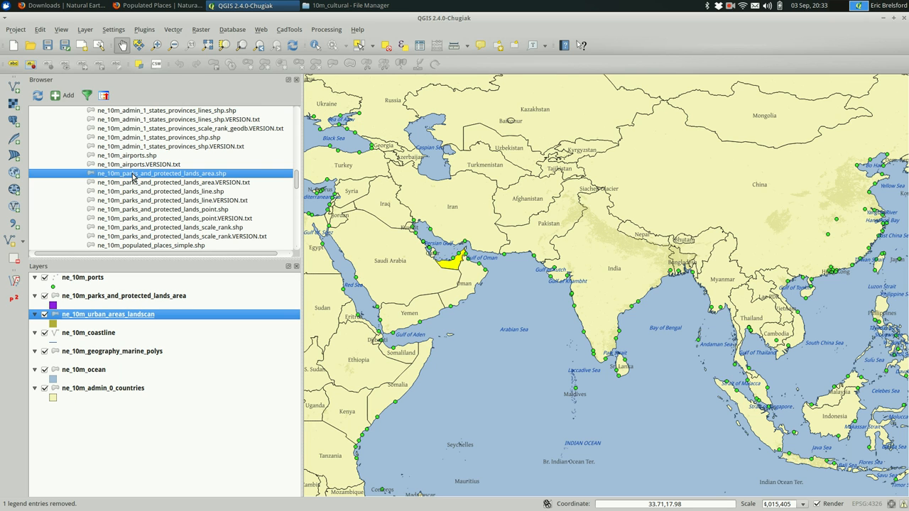
Select the states and provinces layer in the Layers list
{"action": "scroll", "scroll_direction": "up", "scroll_amount": 3}
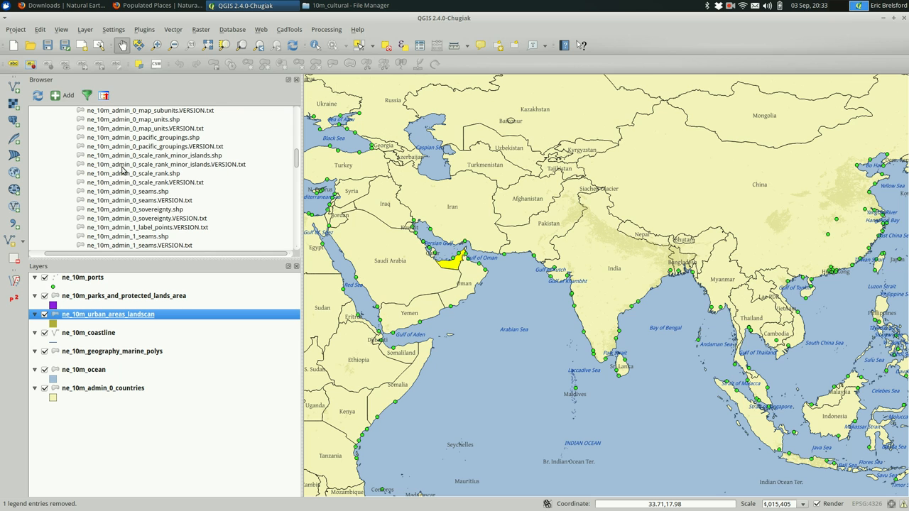
{"action": "scroll", "scroll_direction": "down", "scroll_amount": 3}
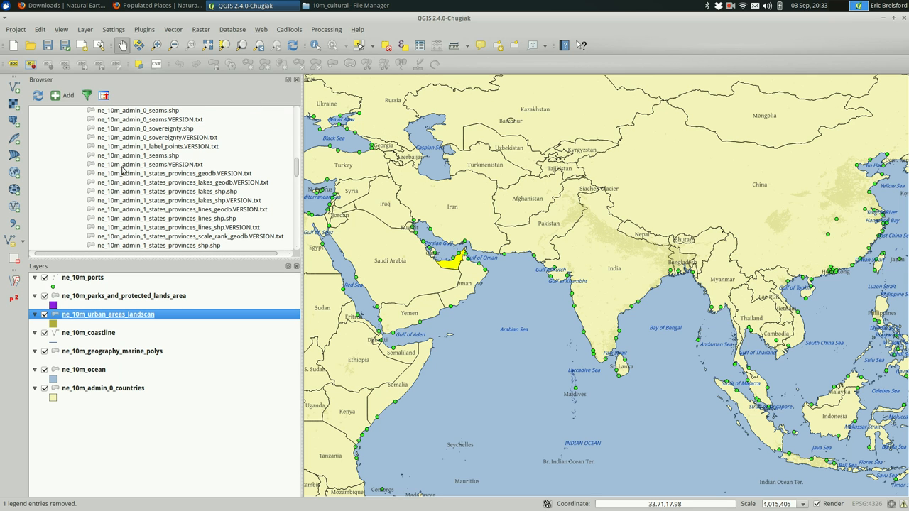
{"action": "mouse_move", "coordinate": [151, 207]}
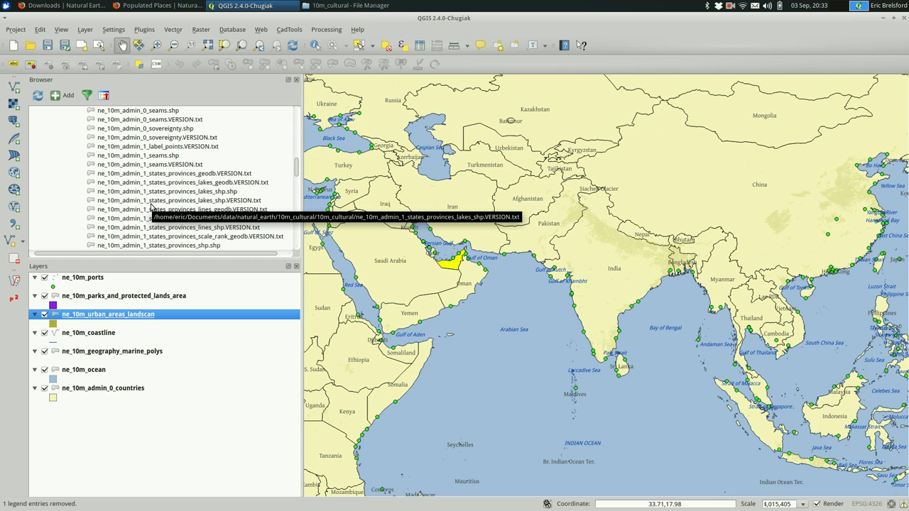
{"action": "mouse_move", "coordinate": [131, 211]}
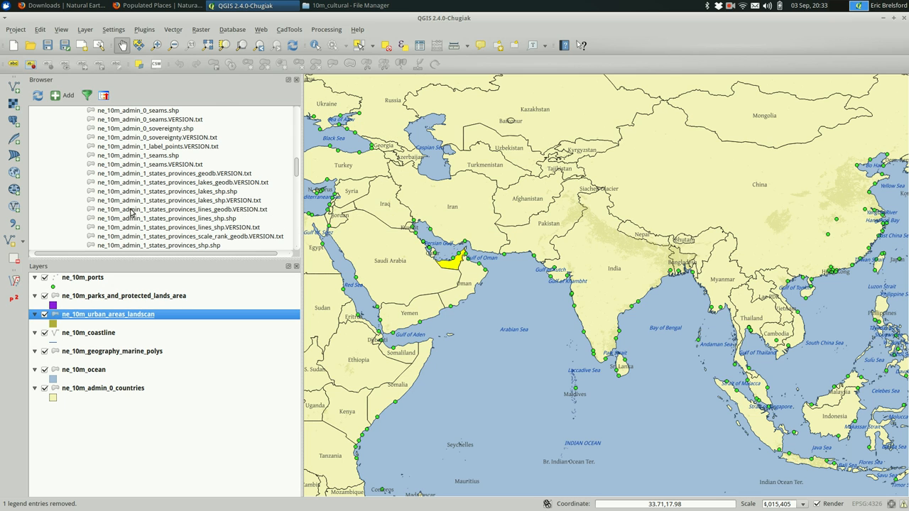
{"action": "scroll", "scroll_direction": "down", "scroll_amount": 3}
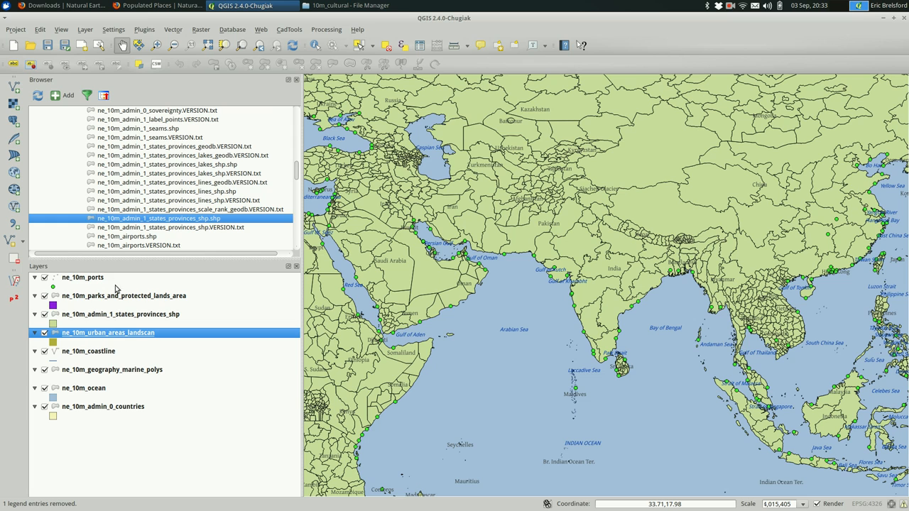
{"action": "mouse_move", "coordinate": [125, 324]}
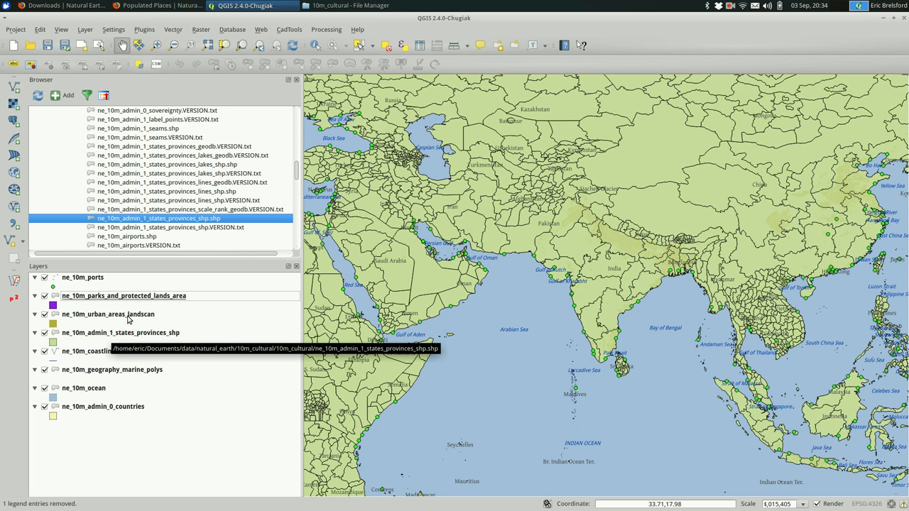
{"action": "left_click", "coordinate": [119, 332]}
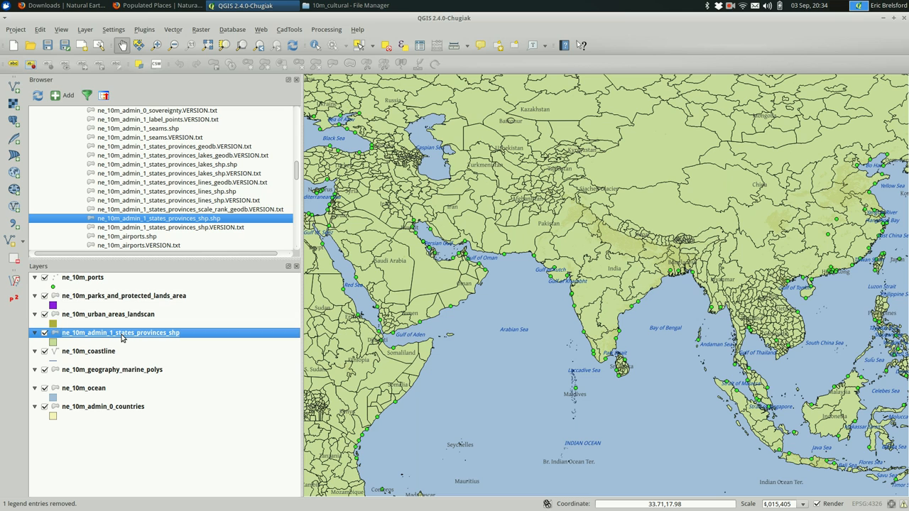
In the provinces layer's Simple fill, set Fill style No Brush and Border style Solid Line
{"action": "double_click", "coordinate": [120, 333]}
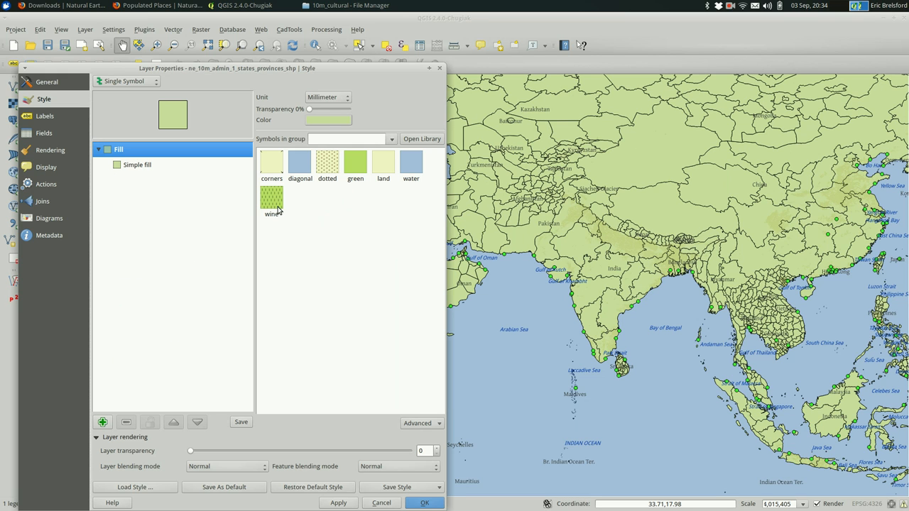
{"action": "mouse_move", "coordinate": [318, 114]}
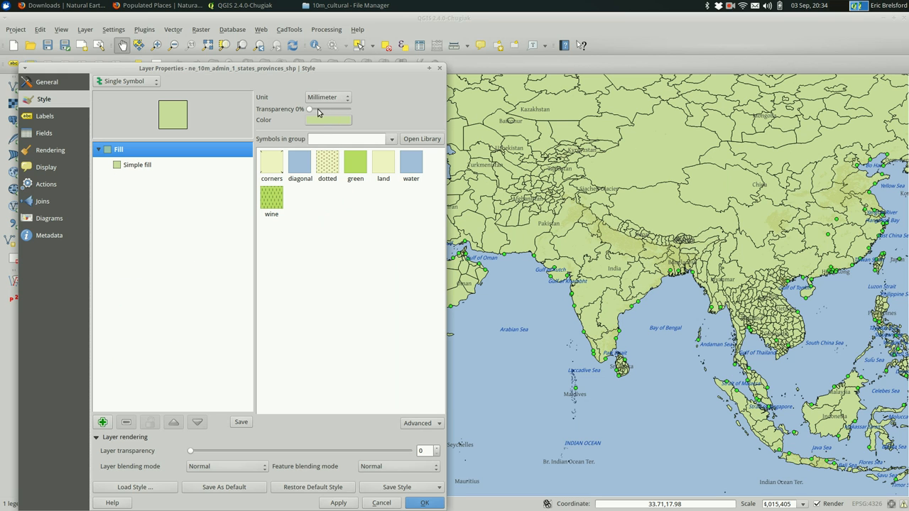
{"action": "left_click", "coordinate": [328, 119]}
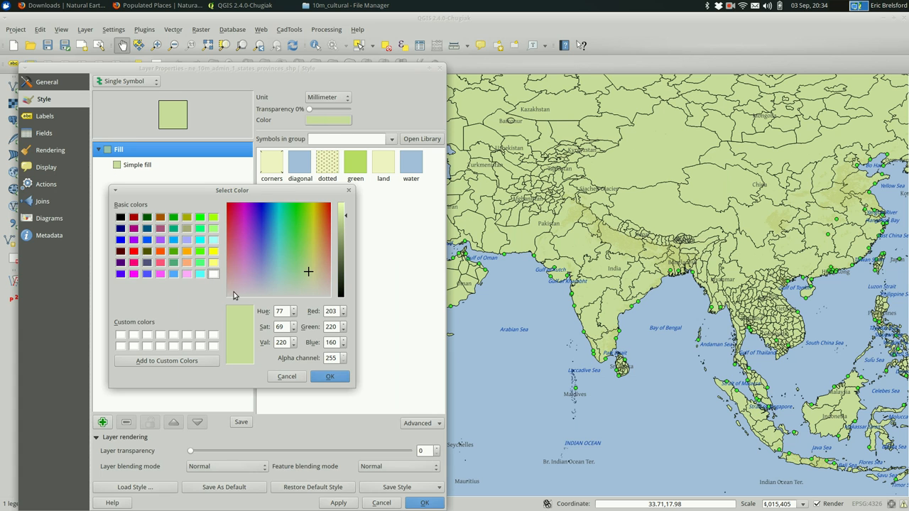
{"action": "left_click", "coordinate": [329, 376]}
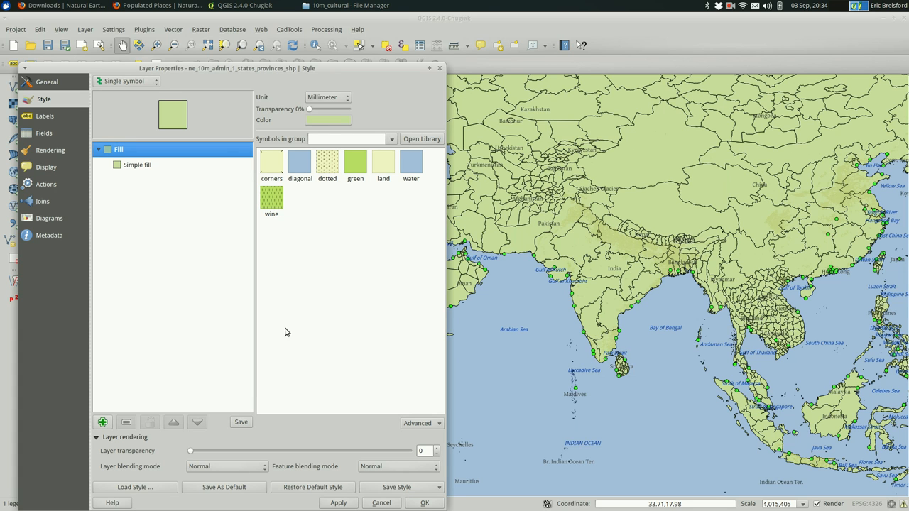
{"action": "left_click", "coordinate": [136, 164]}
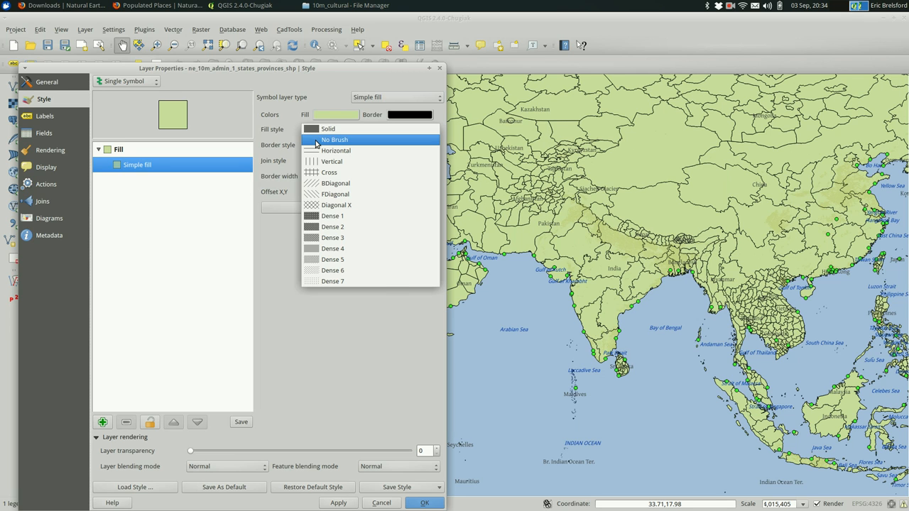
{"action": "left_click", "coordinate": [334, 139]}
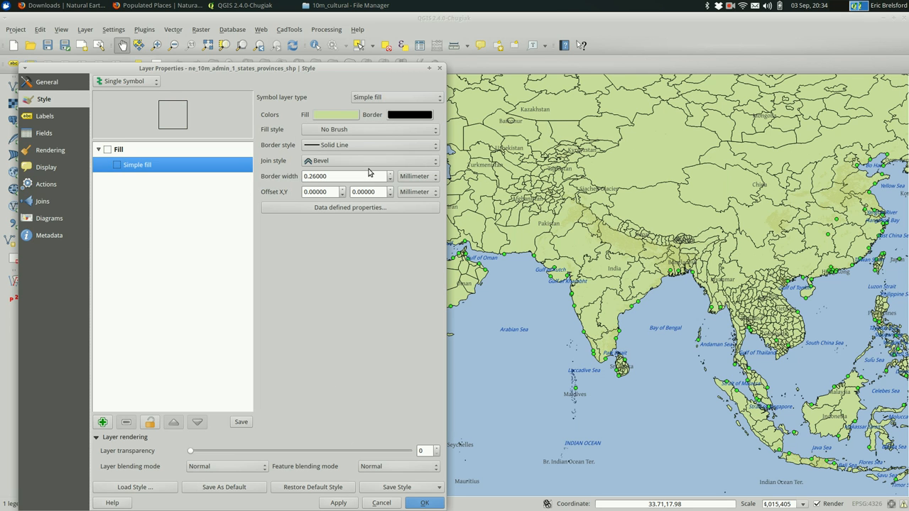
{"action": "left_click", "coordinate": [370, 145]}
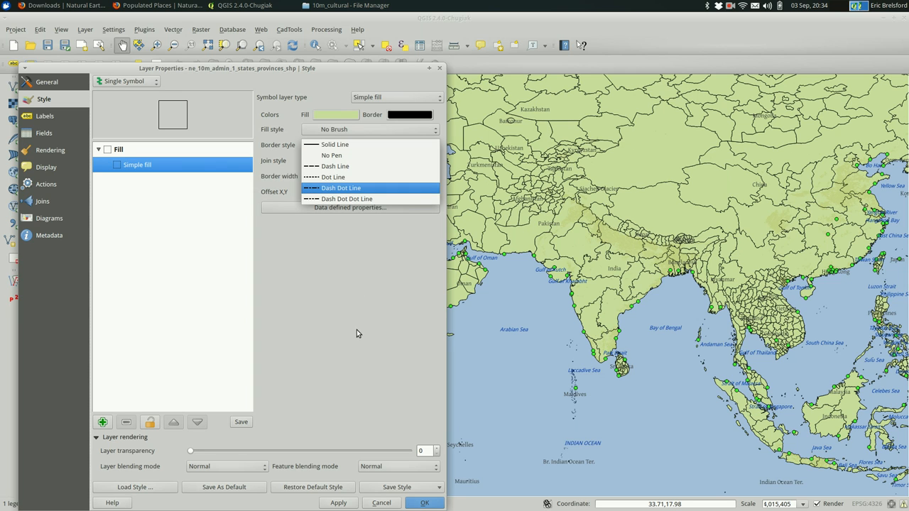
{"action": "left_click", "coordinate": [335, 145]}
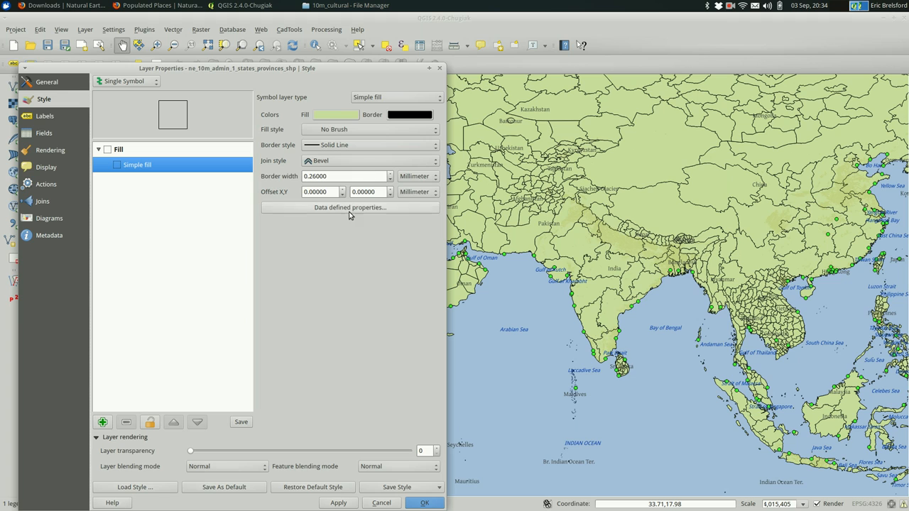
{"action": "mouse_move", "coordinate": [224, 435]}
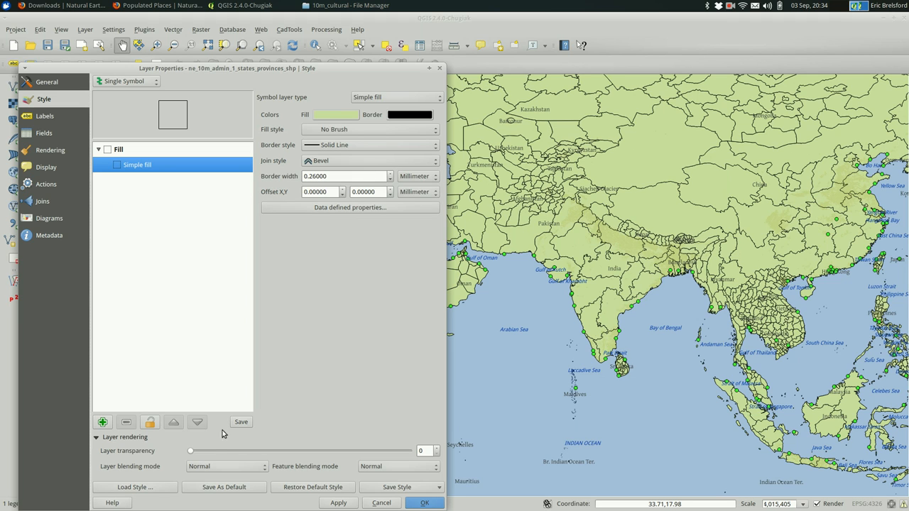
Raise the layer transparency to about 82, apply it and confirm with OK
{"action": "left_click_drag", "start_coordinate": [190, 452], "coordinate": [202, 452]}
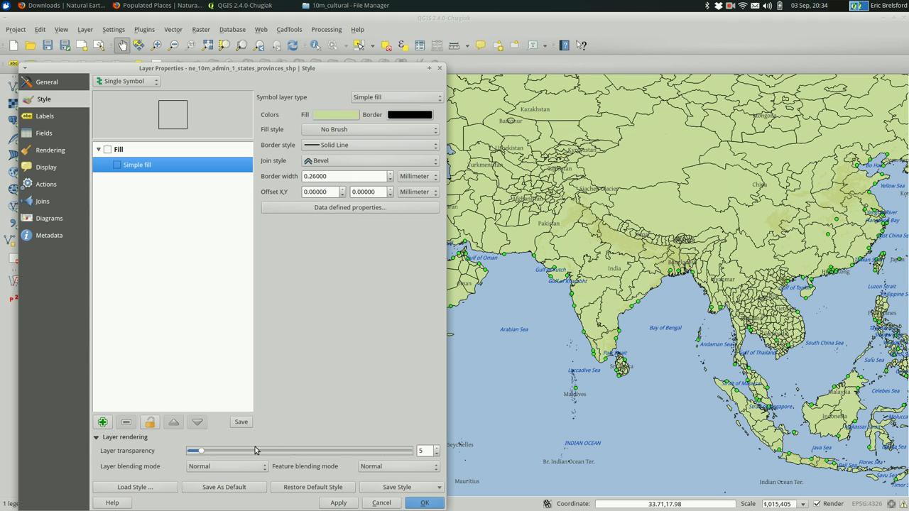
{"action": "left_click_drag", "start_coordinate": [199, 451], "coordinate": [281, 452]}
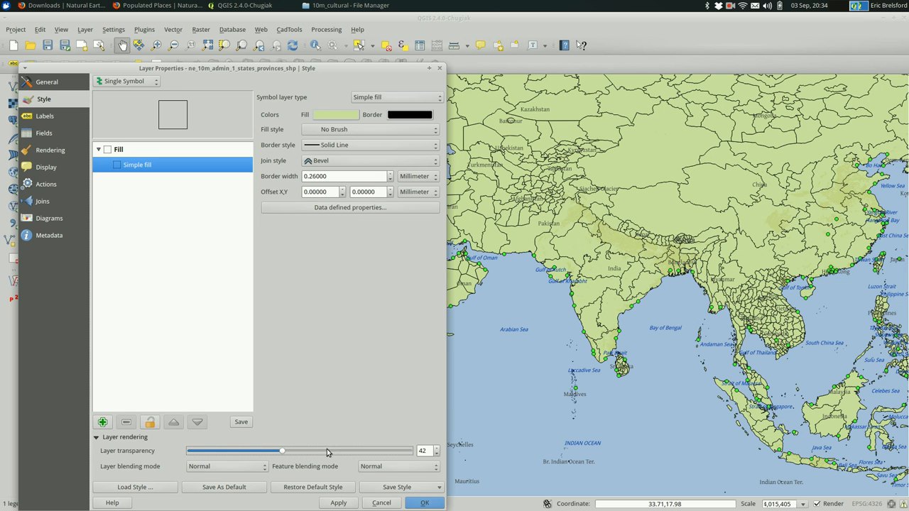
{"action": "left_click", "coordinate": [338, 503]}
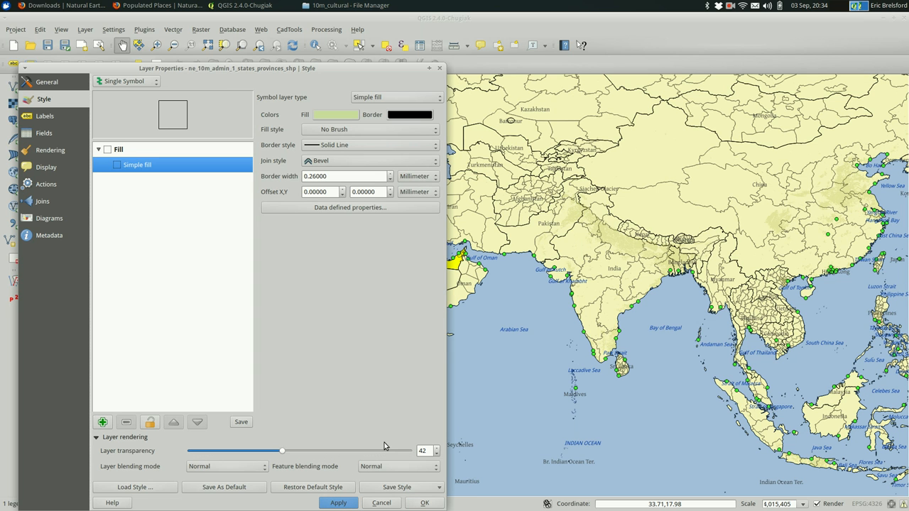
{"action": "mouse_move", "coordinate": [320, 457]}
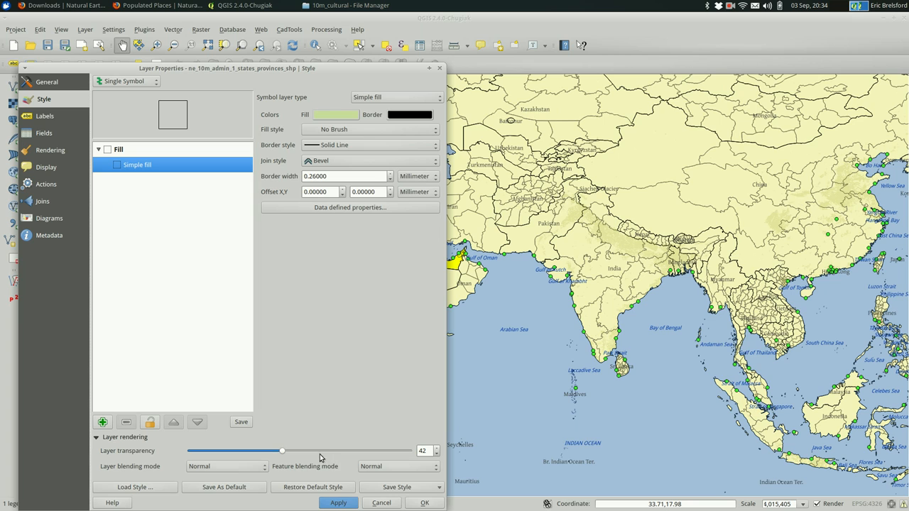
{"action": "left_click_drag", "start_coordinate": [282, 451], "coordinate": [304, 452]}
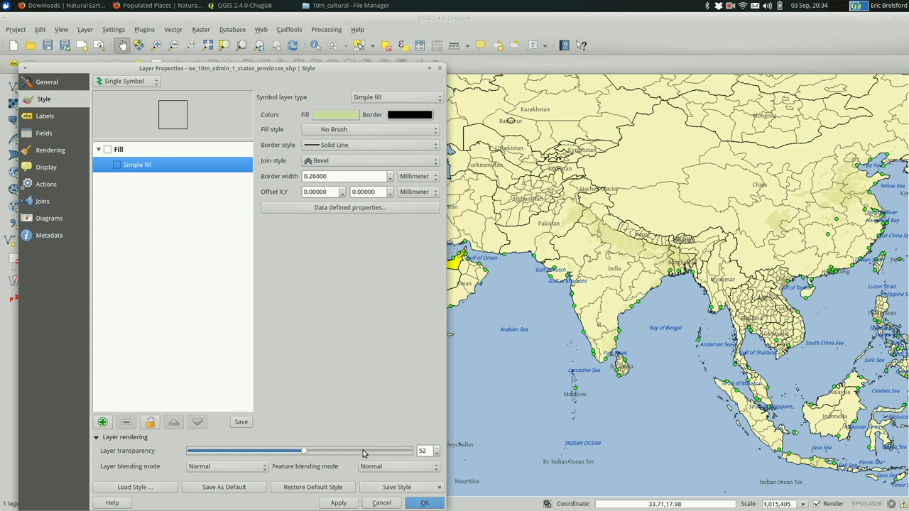
{"action": "left_click_drag", "start_coordinate": [304, 452], "coordinate": [347, 452]}
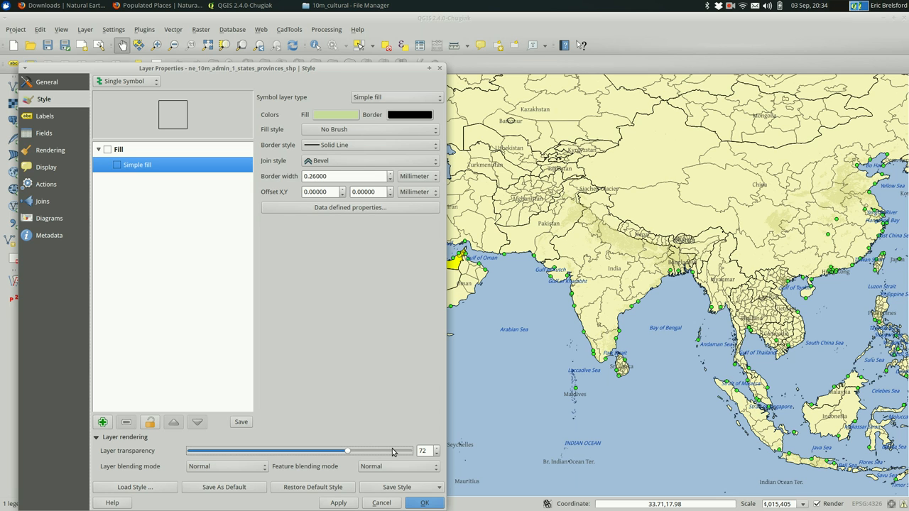
{"action": "left_click_drag", "start_coordinate": [347, 452], "coordinate": [369, 451]}
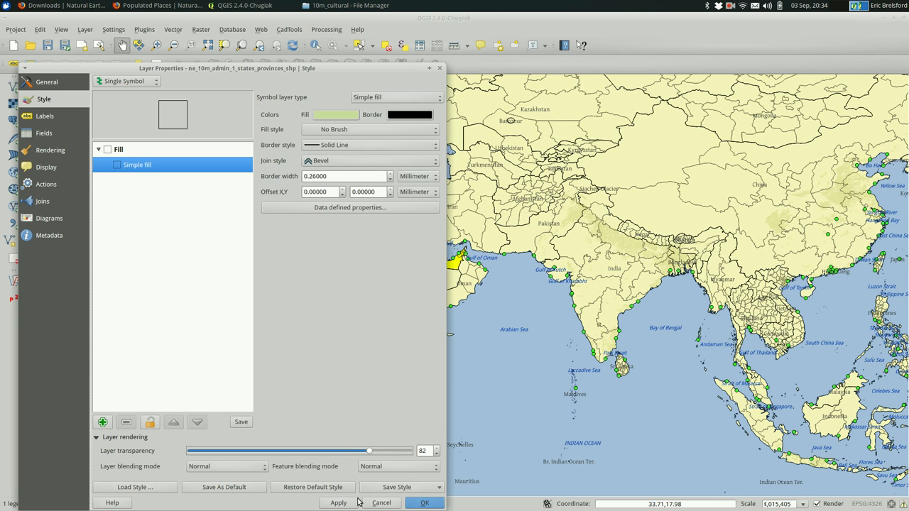
{"action": "left_click", "coordinate": [338, 502]}
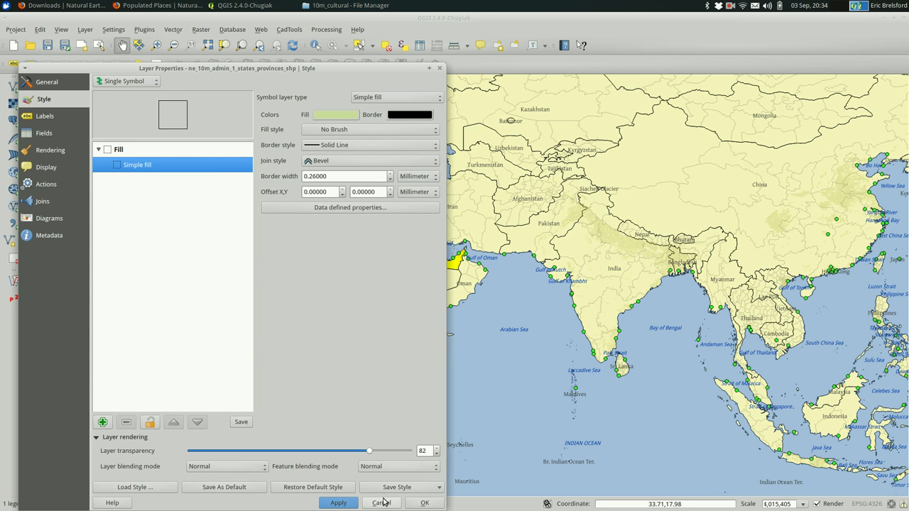
{"action": "left_click", "coordinate": [380, 503]}
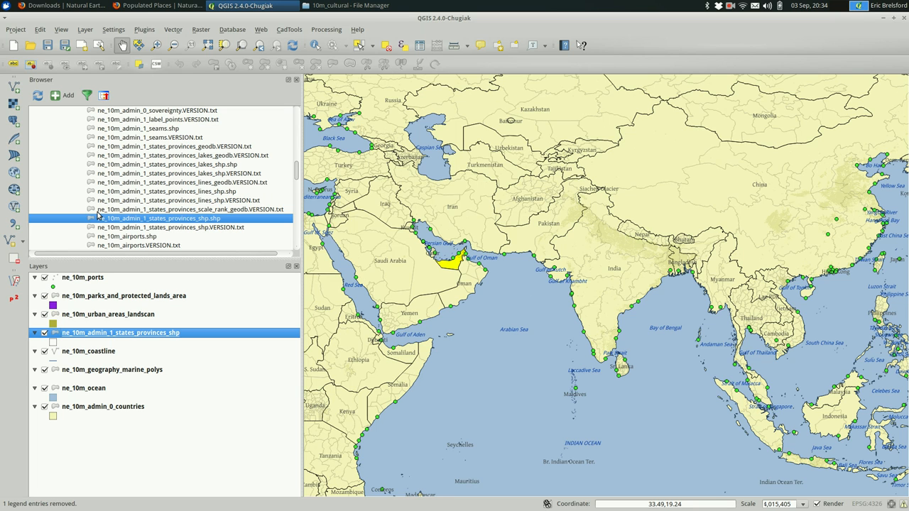
Add the 10-degree graticules from the physical data folder and select the countries layer to reorder
{"action": "scroll", "scroll_direction": "down", "scroll_amount": 3}
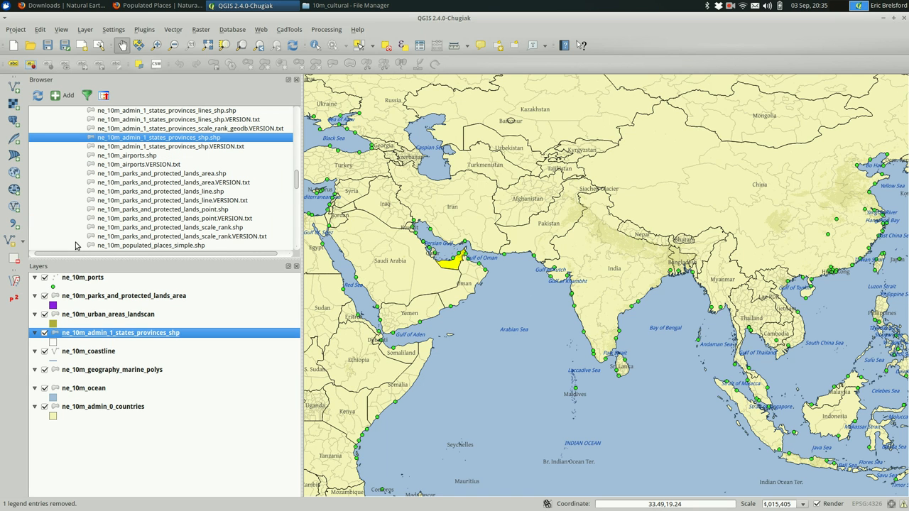
{"action": "scroll", "scroll_direction": "down", "scroll_amount": 3}
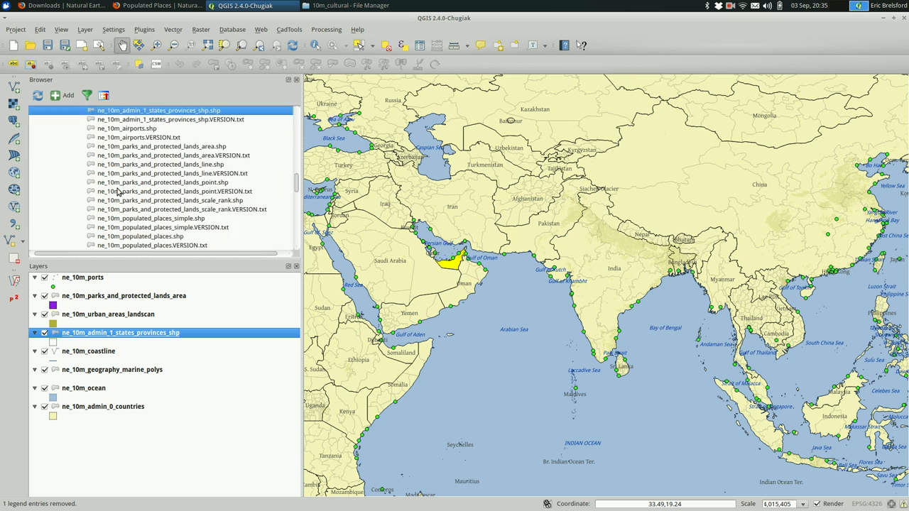
{"action": "scroll", "scroll_direction": "down", "scroll_amount": 3}
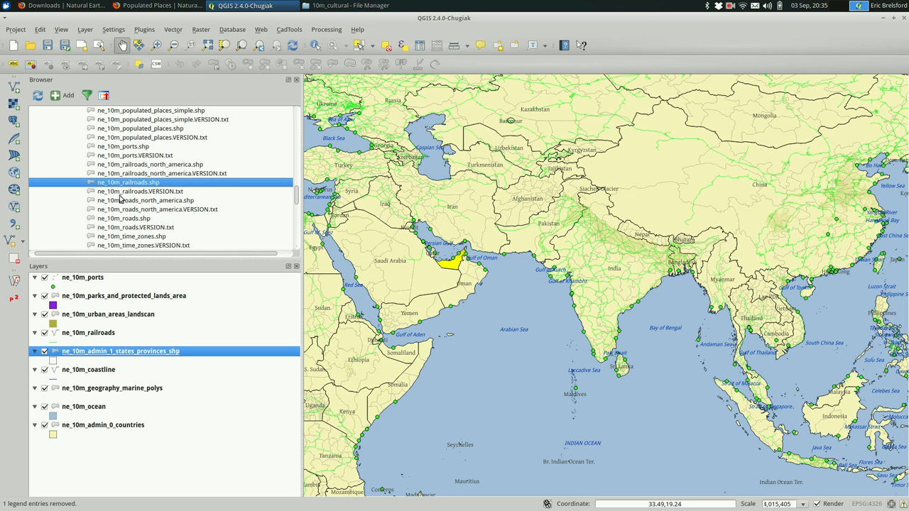
{"action": "scroll", "scroll_direction": "up", "scroll_amount": 3}
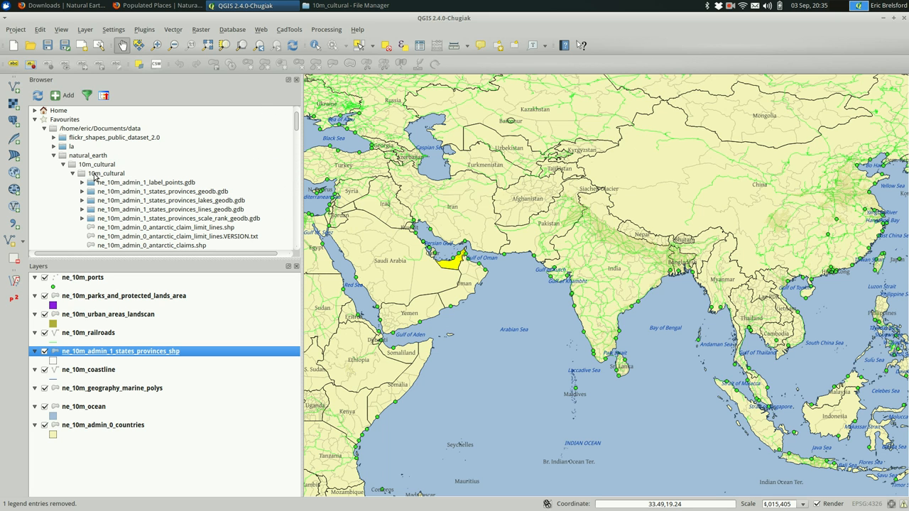
{"action": "left_click", "coordinate": [72, 173]}
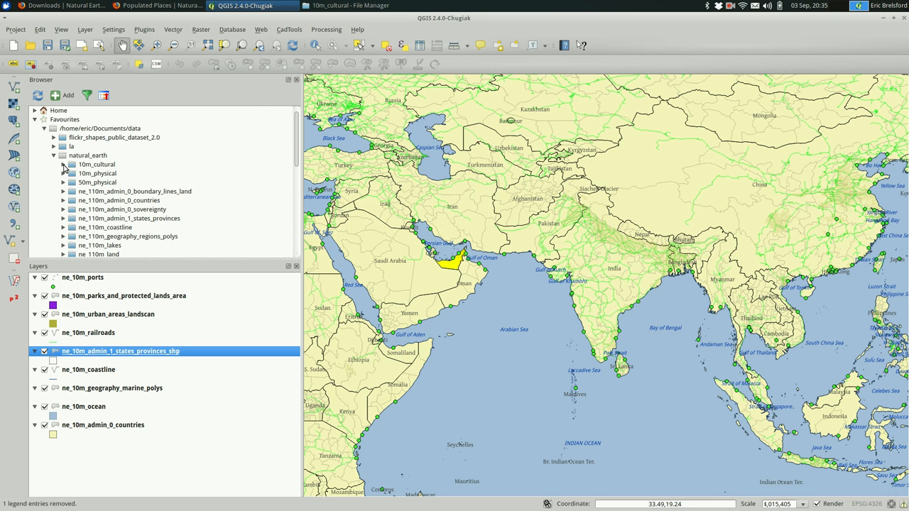
{"action": "left_click", "coordinate": [54, 173]}
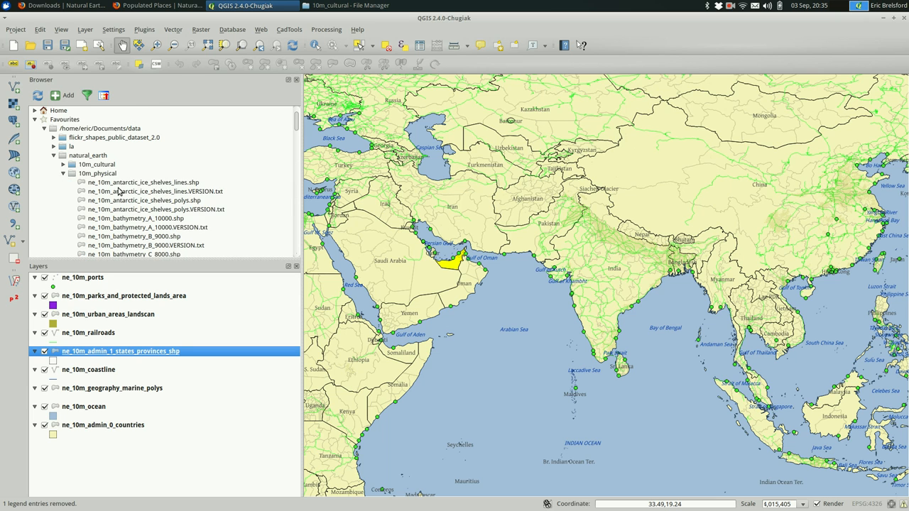
{"action": "scroll", "scroll_direction": "down", "scroll_amount": 3}
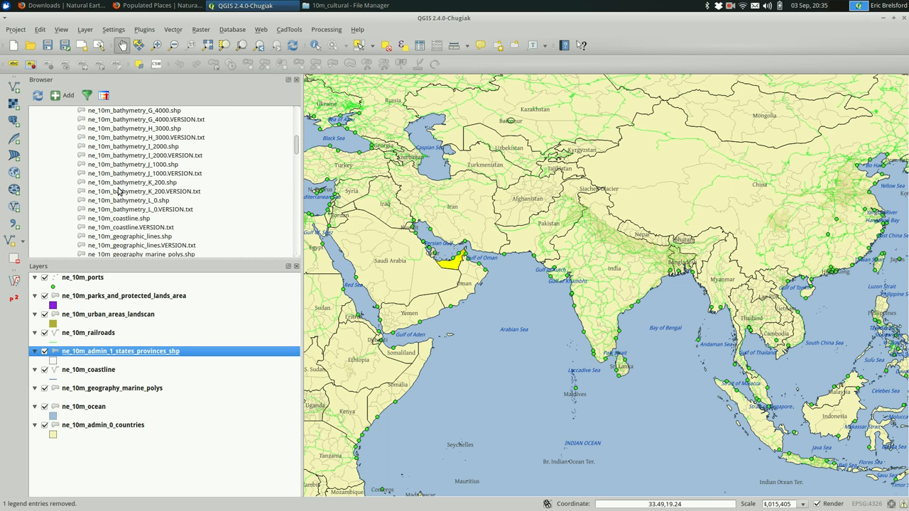
{"action": "scroll", "scroll_direction": "down", "scroll_amount": 3}
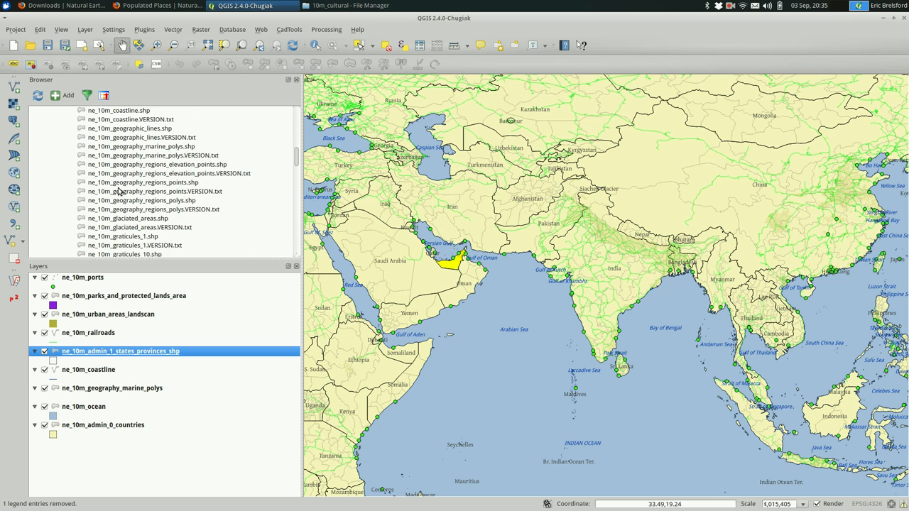
{"action": "scroll", "scroll_direction": "down", "scroll_amount": 3}
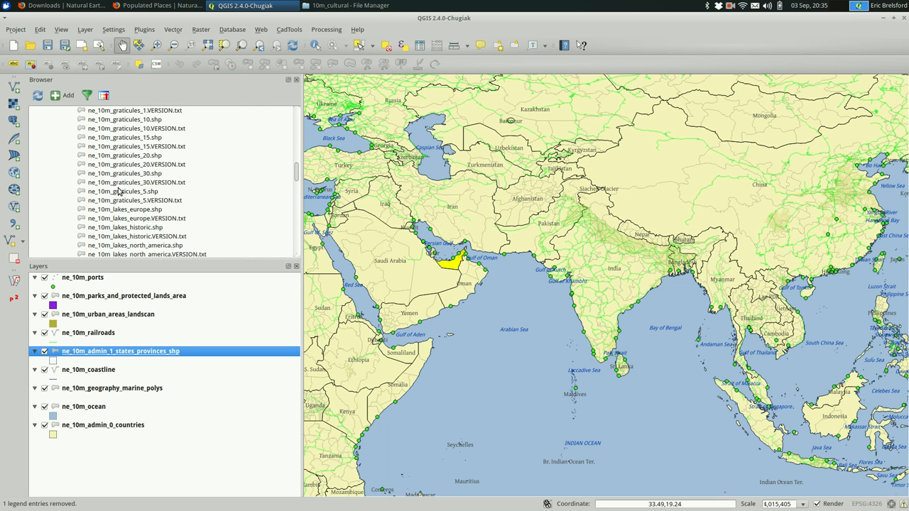
{"action": "scroll", "scroll_direction": "up", "scroll_amount": 3}
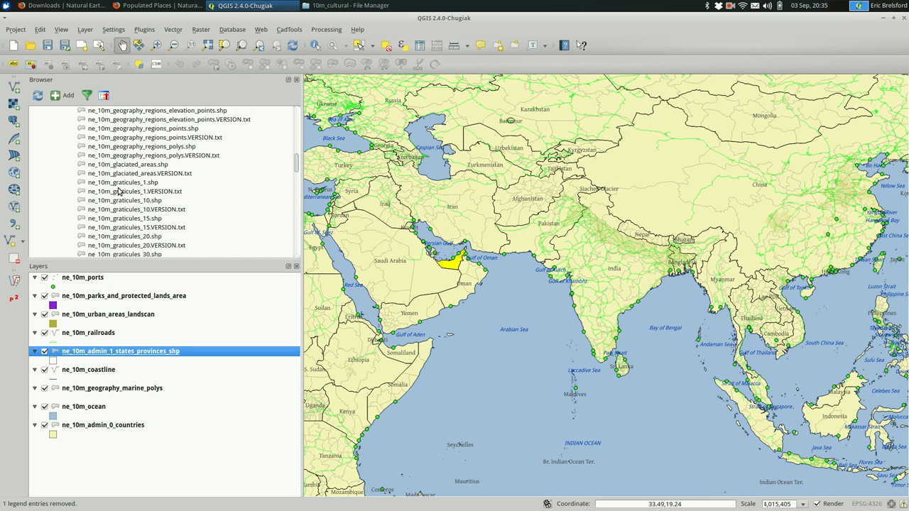
{"action": "double_click", "coordinate": [125, 201]}
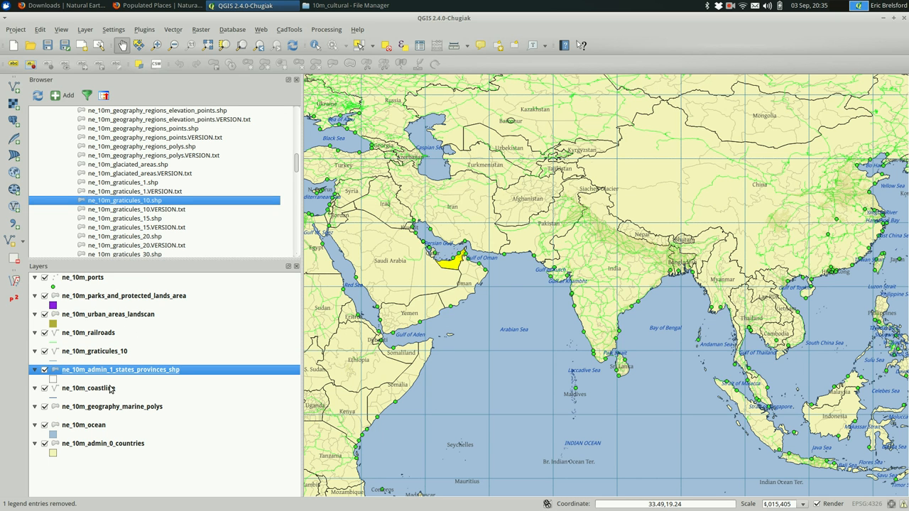
{"action": "mouse_move", "coordinate": [88, 388]}
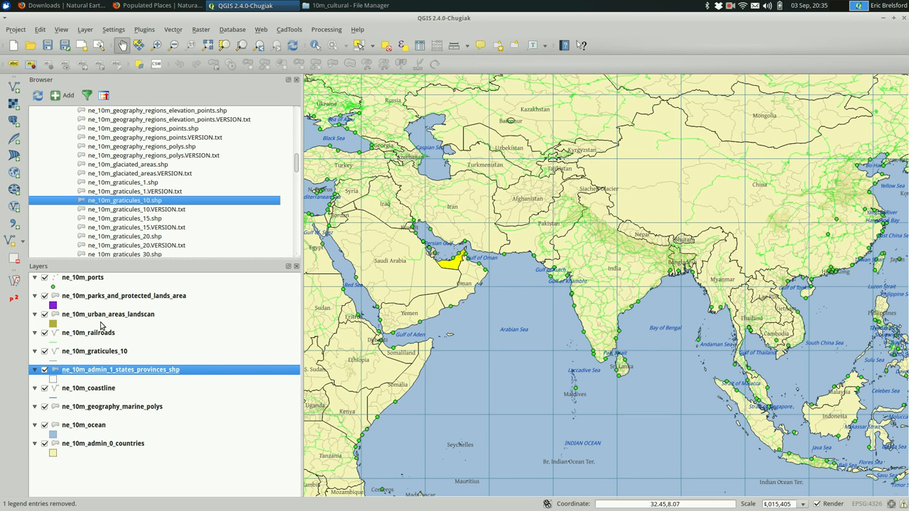
{"action": "mouse_move", "coordinate": [101, 292]}
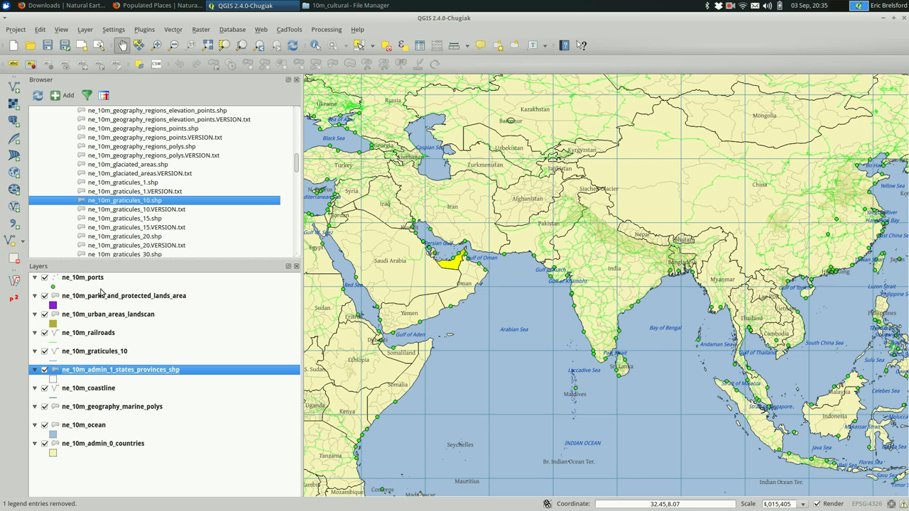
{"action": "mouse_move", "coordinate": [126, 406]}
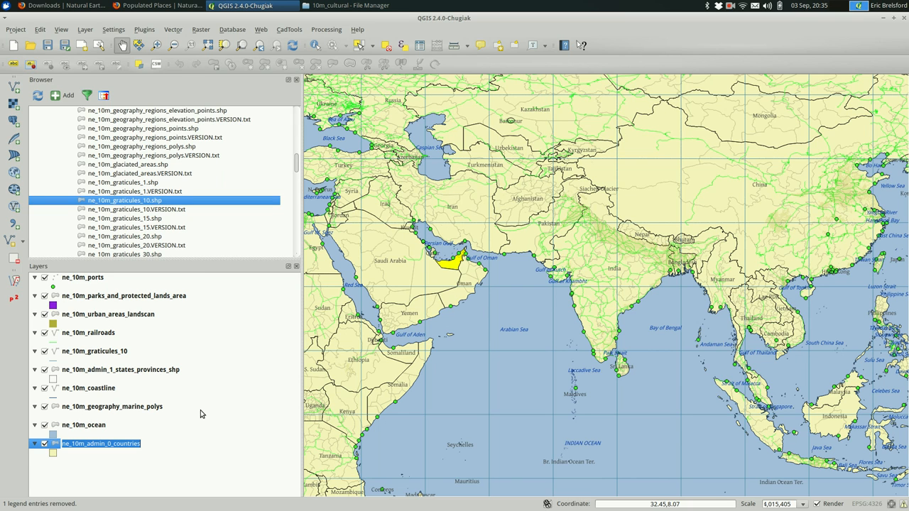
{"action": "left_click", "coordinate": [110, 406]}
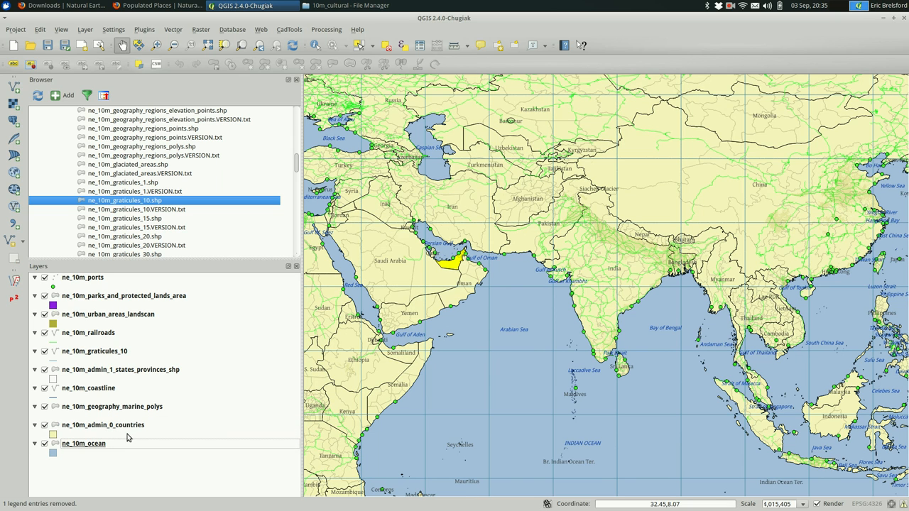
{"action": "mouse_move", "coordinate": [105, 343]}
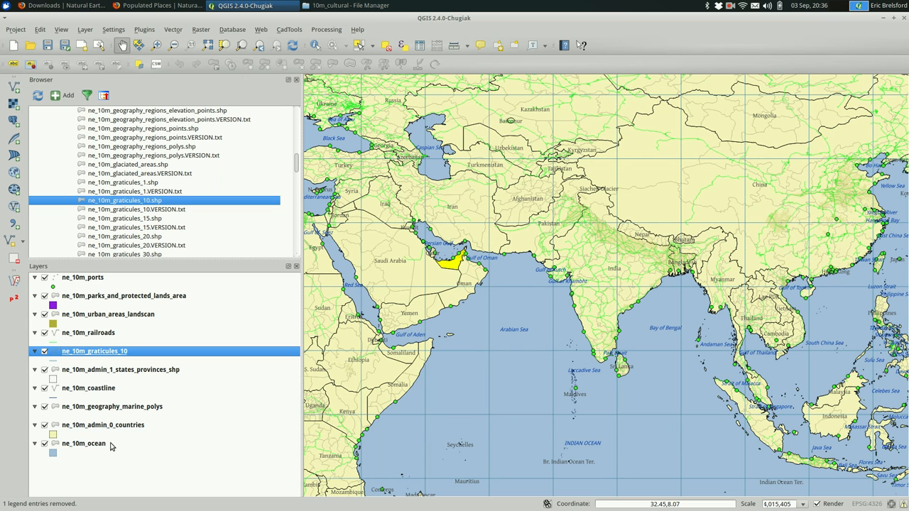
Pick the grid lines layer for reordering and untick the ports and parks layers
{"action": "left_click", "coordinate": [102, 425]}
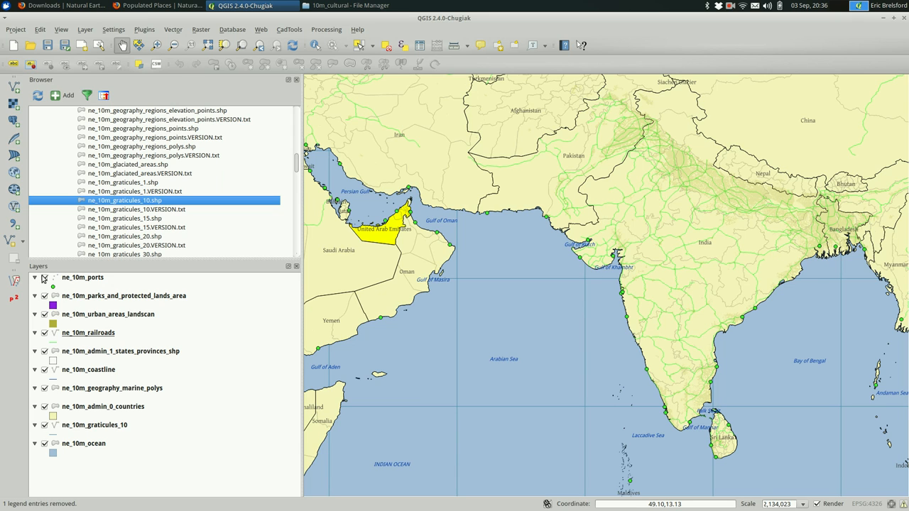
{"action": "left_click", "coordinate": [44, 277]}
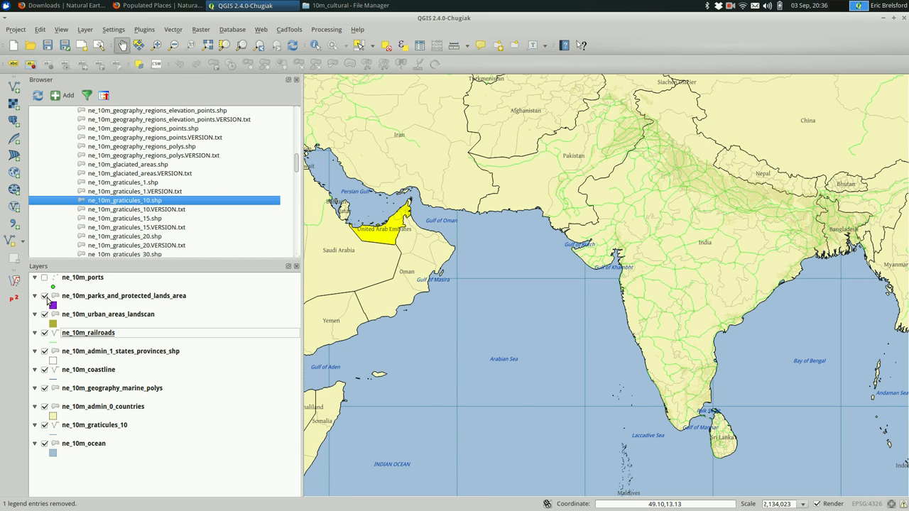
{"action": "left_click", "coordinate": [46, 297]}
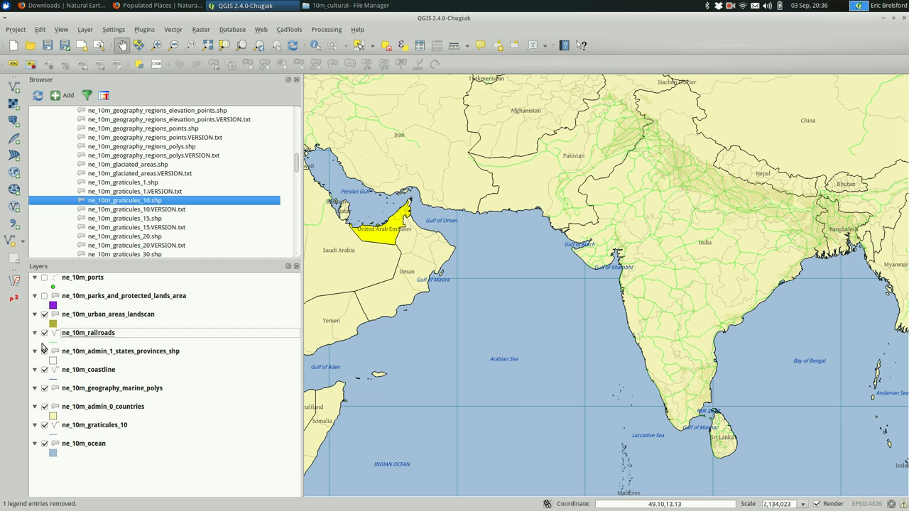
{"action": "mouse_move", "coordinate": [88, 332]}
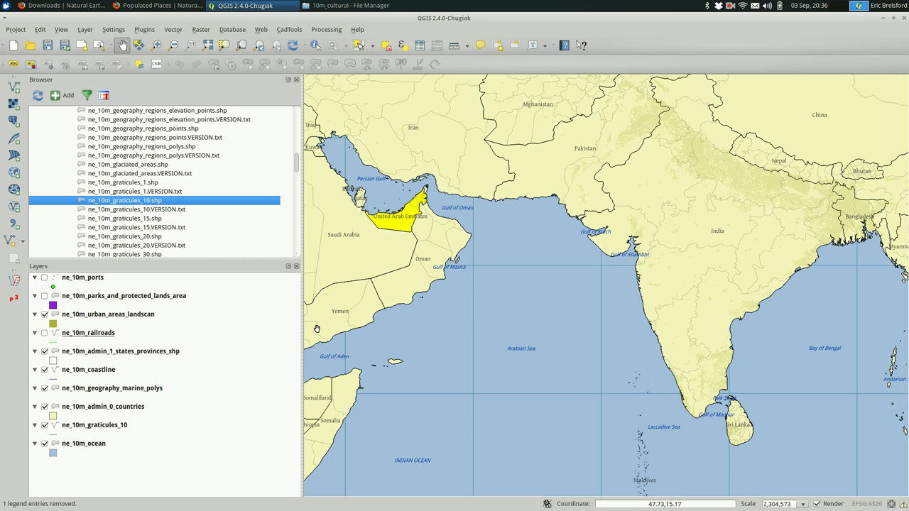
{"action": "mouse_move", "coordinate": [135, 34]}
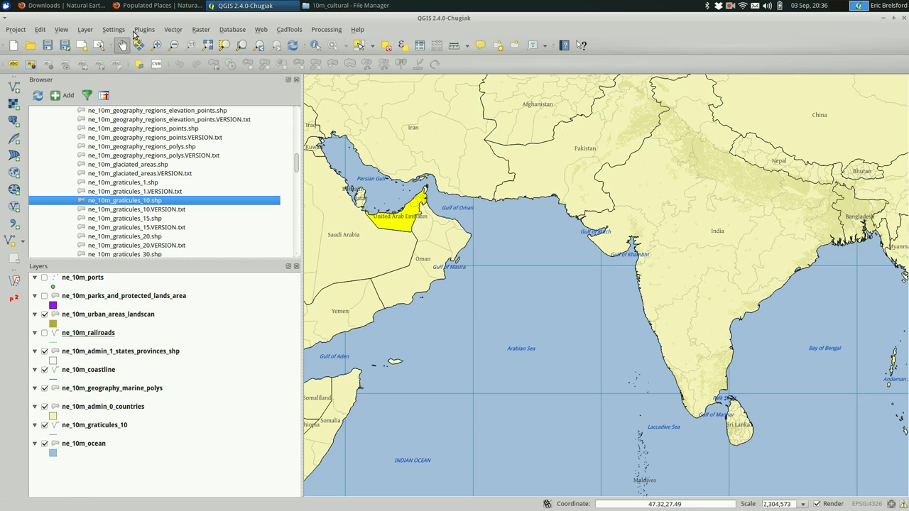
{"action": "mouse_move", "coordinate": [504, 216]}
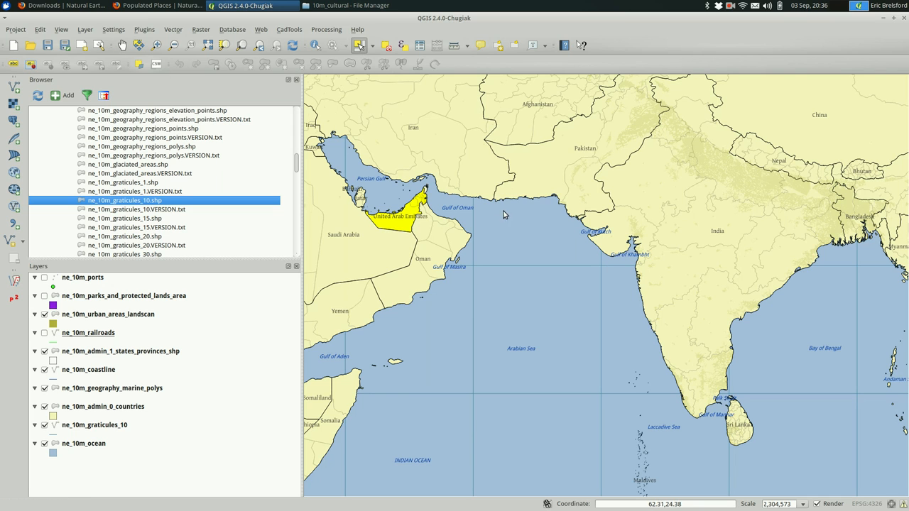
{"action": "mouse_move", "coordinate": [447, 239]}
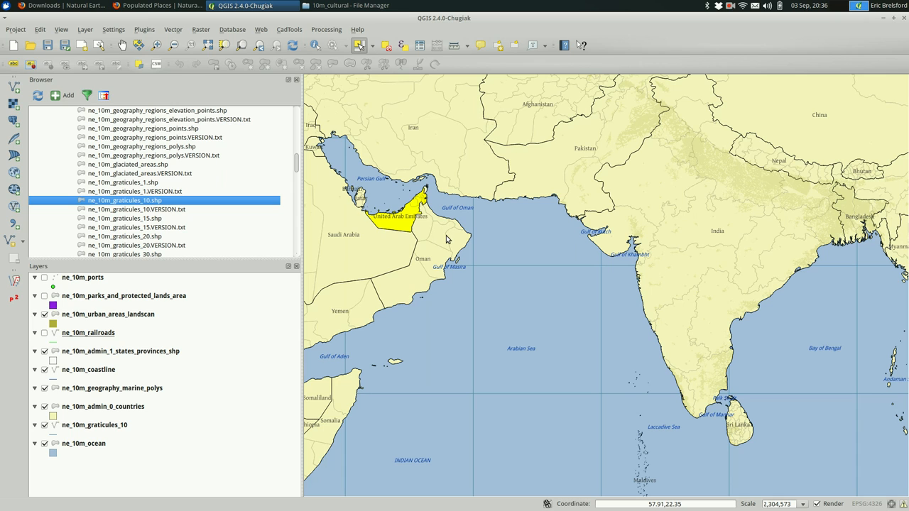
{"action": "mouse_move", "coordinate": [490, 291]}
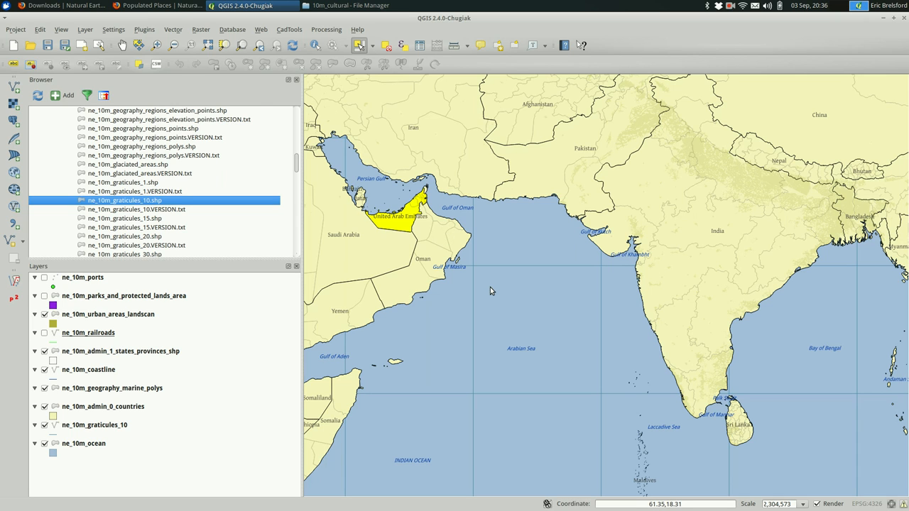
Move ne_10m_coastline up to just below ports in the Layers panel
{"action": "left_click", "coordinate": [86, 28]}
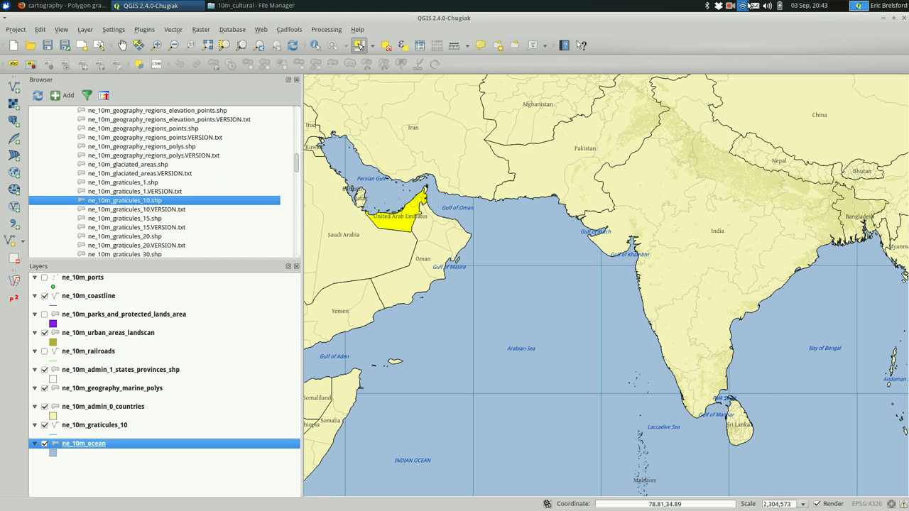
{"action": "mouse_move", "coordinate": [528, 160]}
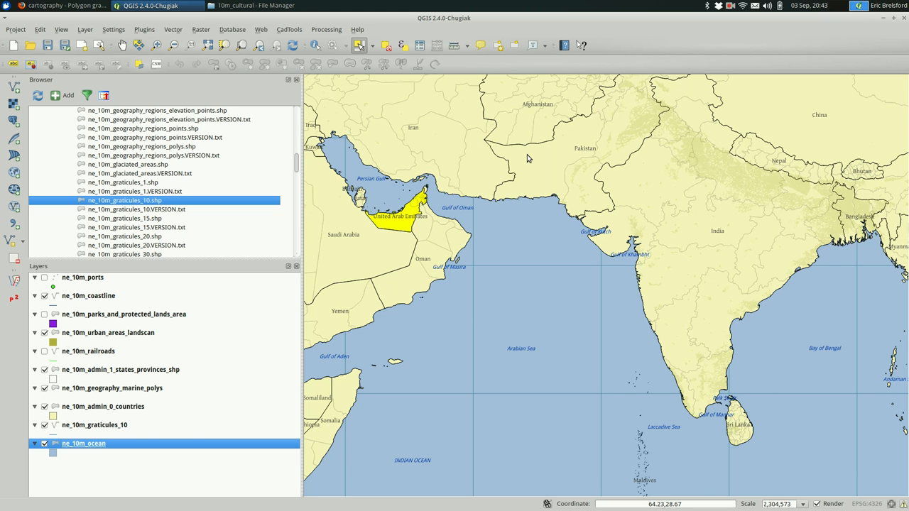
{"action": "mouse_move", "coordinate": [378, 234]}
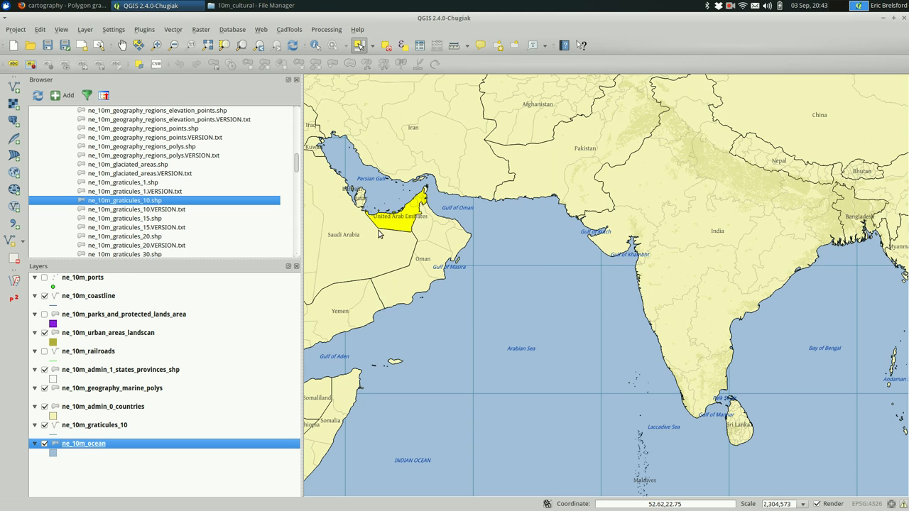
{"action": "mouse_move", "coordinate": [725, 392]}
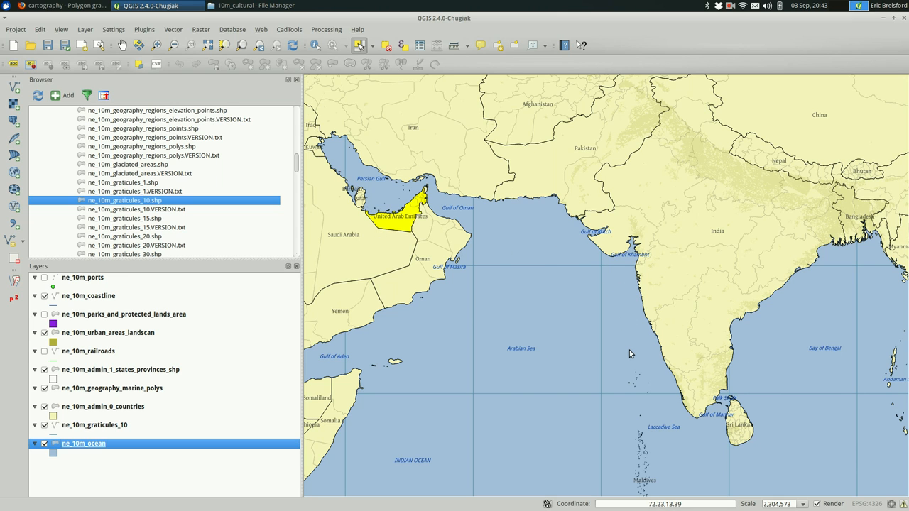
{"action": "mouse_move", "coordinate": [504, 361]}
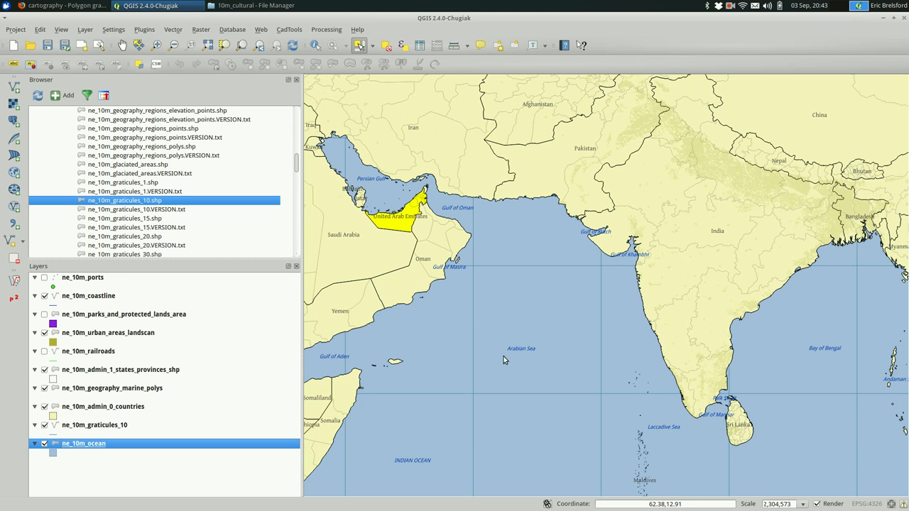
{"action": "mouse_move", "coordinate": [571, 350]}
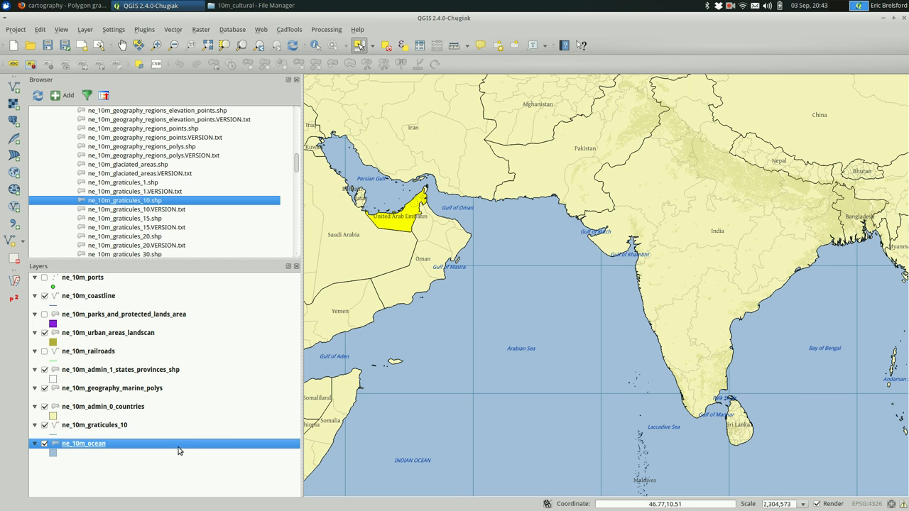
Set the ocean fill to a Shapeburst gradient shading to a set distance of 3.00 millimetres
{"action": "double_click", "coordinate": [84, 443]}
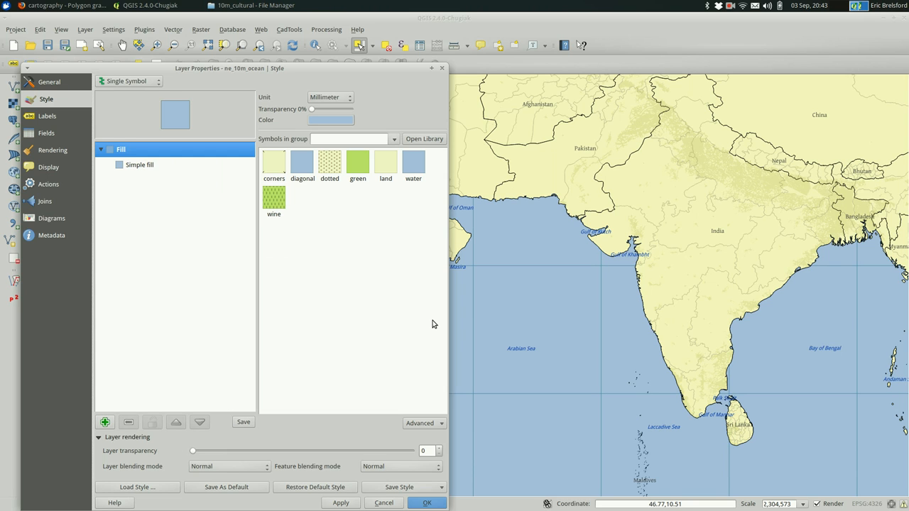
{"action": "mouse_move", "coordinate": [156, 130]}
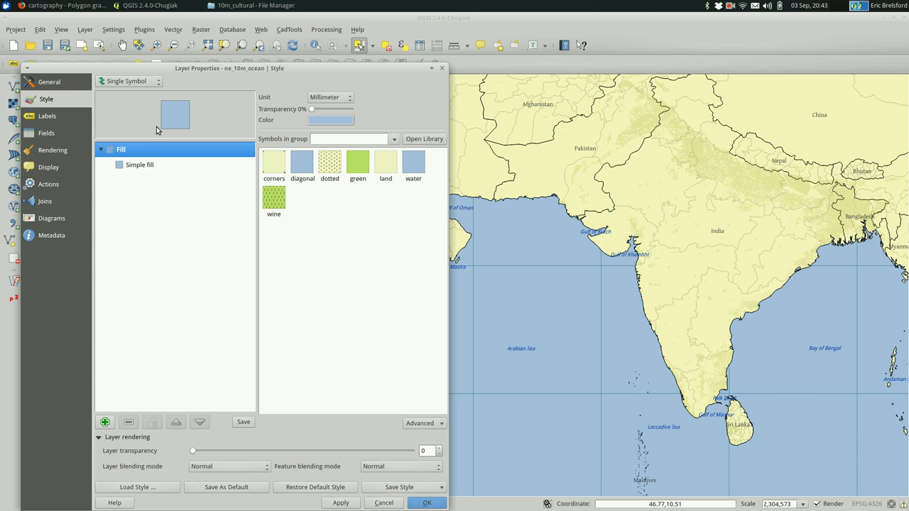
{"action": "left_click", "coordinate": [139, 165]}
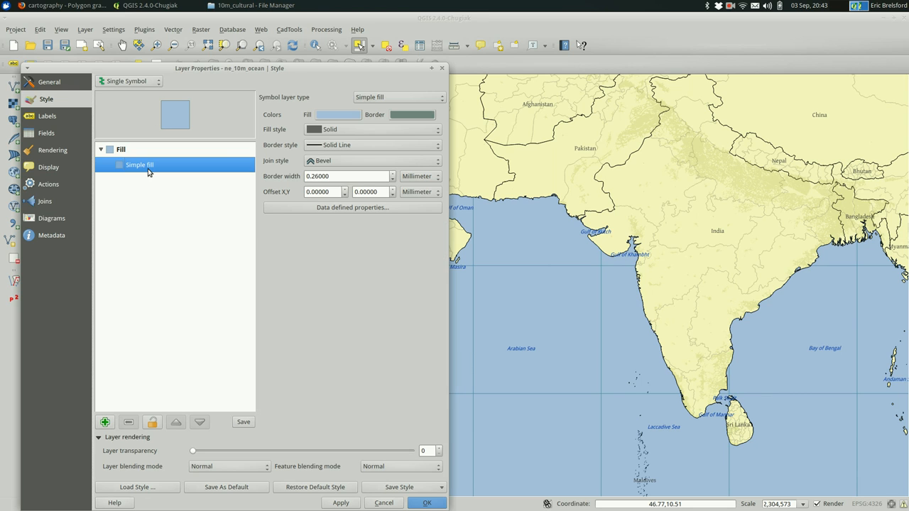
{"action": "mouse_move", "coordinate": [348, 98]}
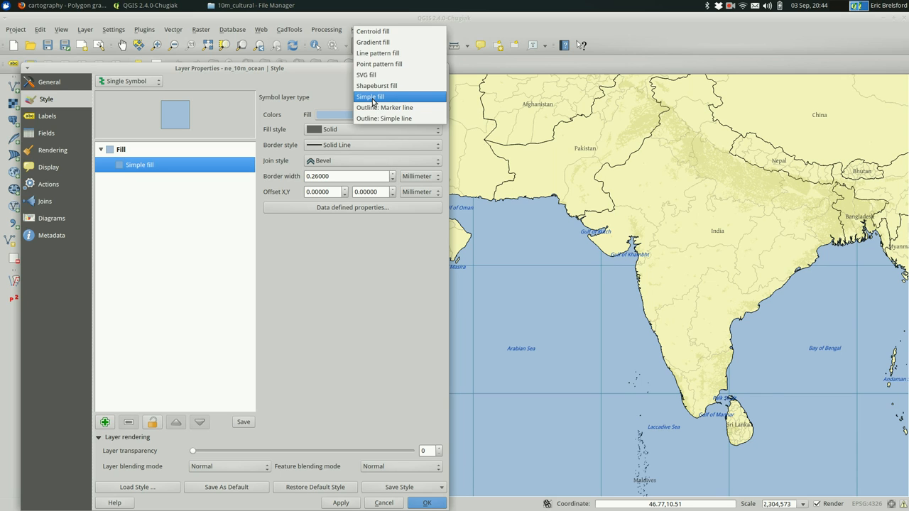
{"action": "mouse_move", "coordinate": [409, 42]}
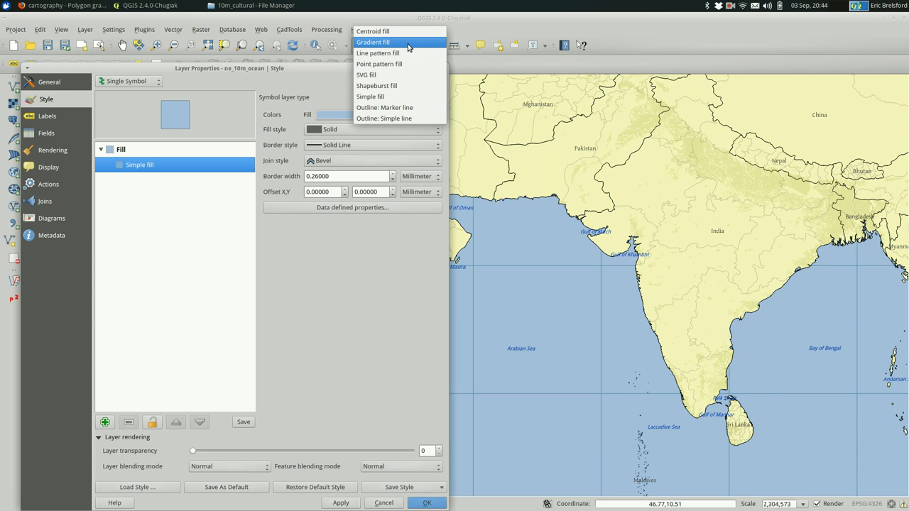
{"action": "mouse_move", "coordinate": [378, 53]}
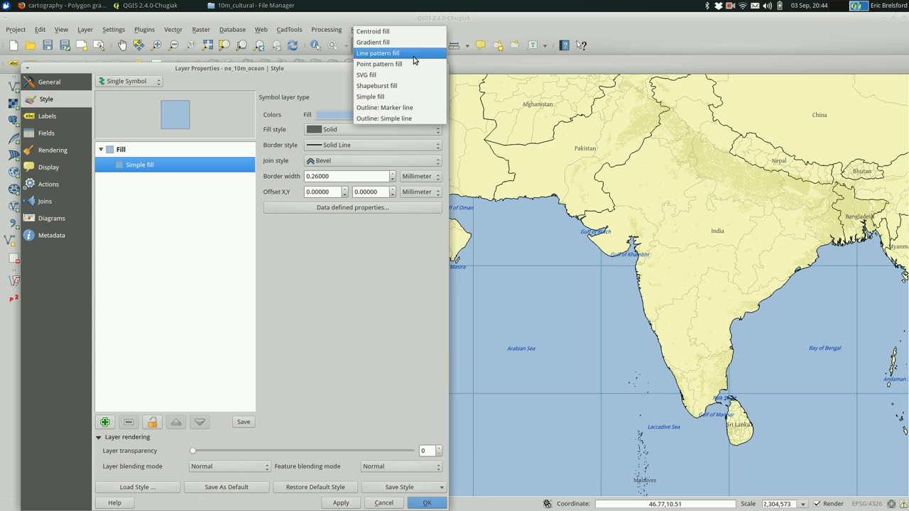
{"action": "mouse_move", "coordinate": [379, 64]}
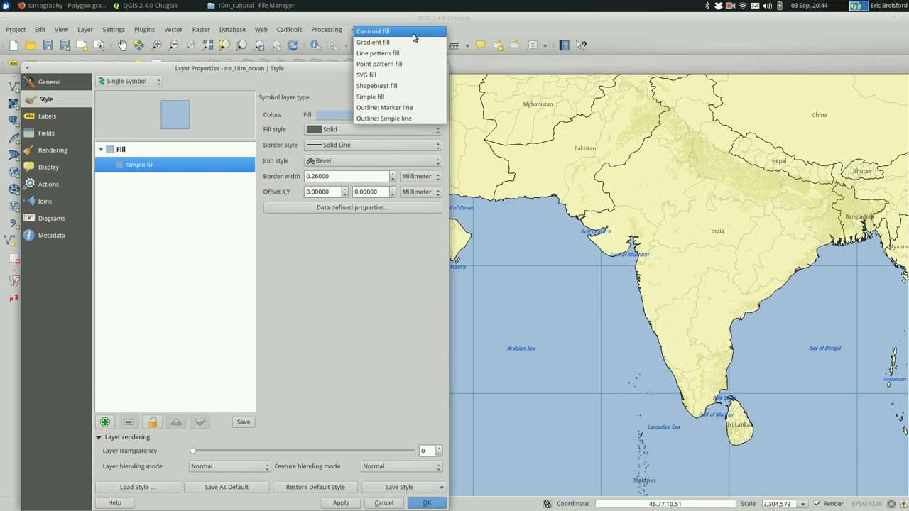
{"action": "mouse_move", "coordinate": [379, 85]}
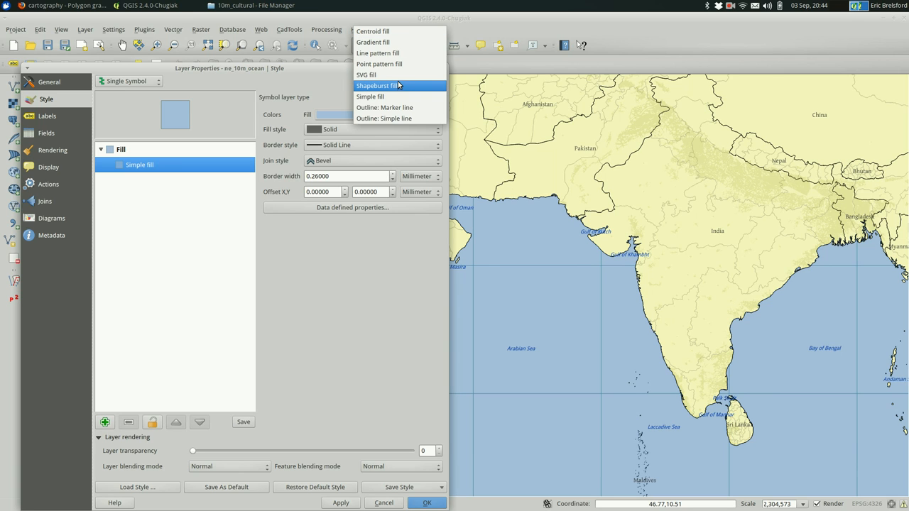
{"action": "mouse_move", "coordinate": [423, 94]}
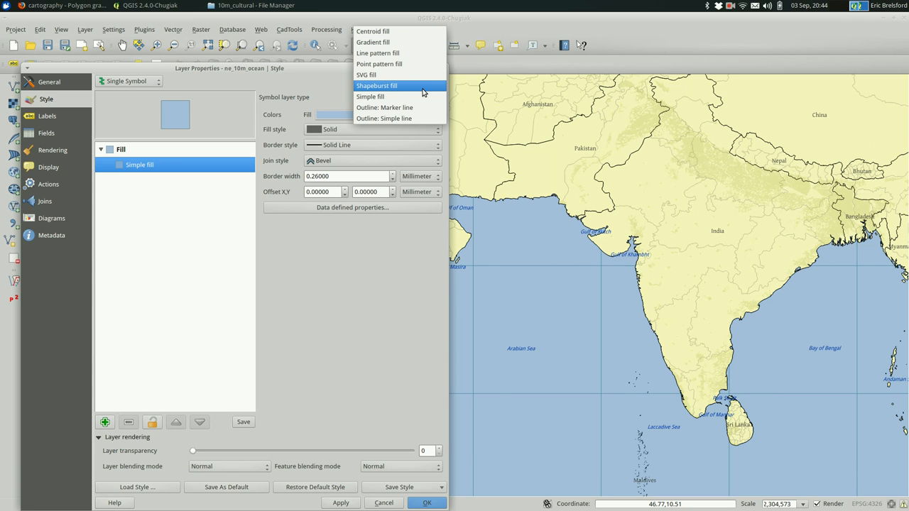
{"action": "mouse_move", "coordinate": [419, 91]}
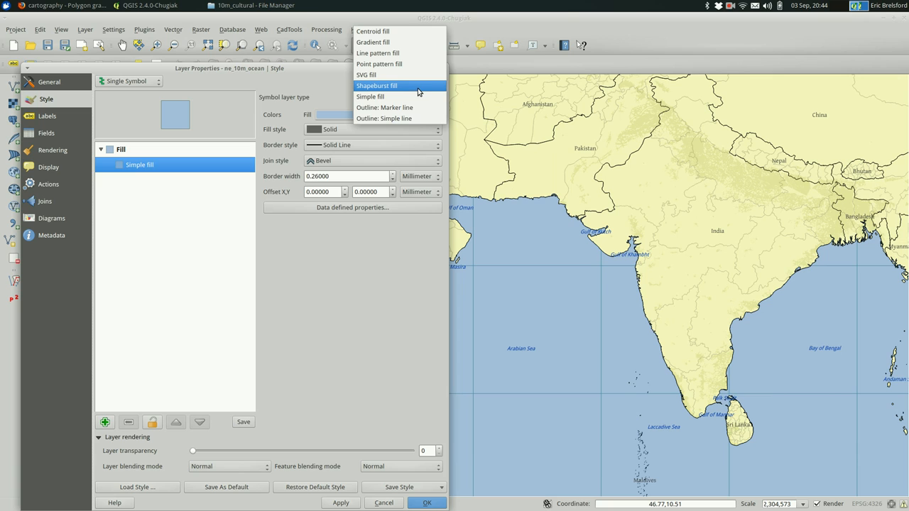
{"action": "left_click", "coordinate": [377, 85]}
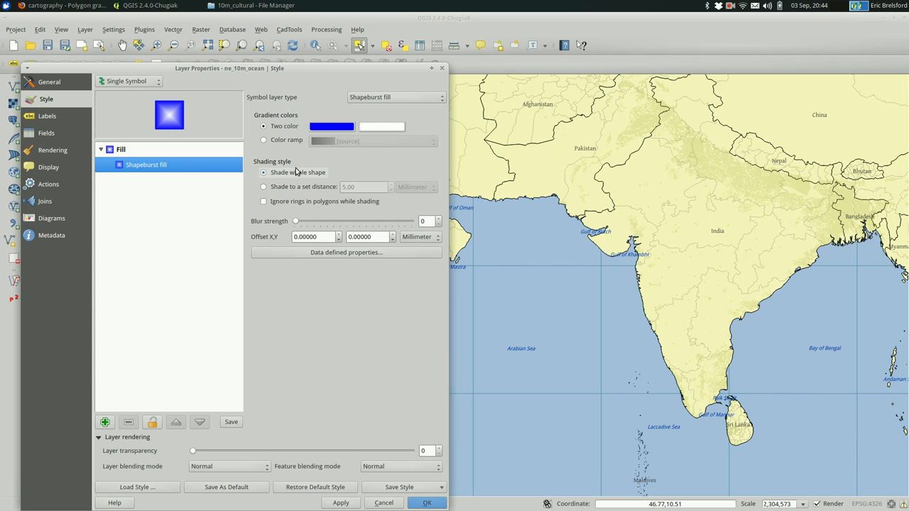
{"action": "mouse_move", "coordinate": [302, 190]}
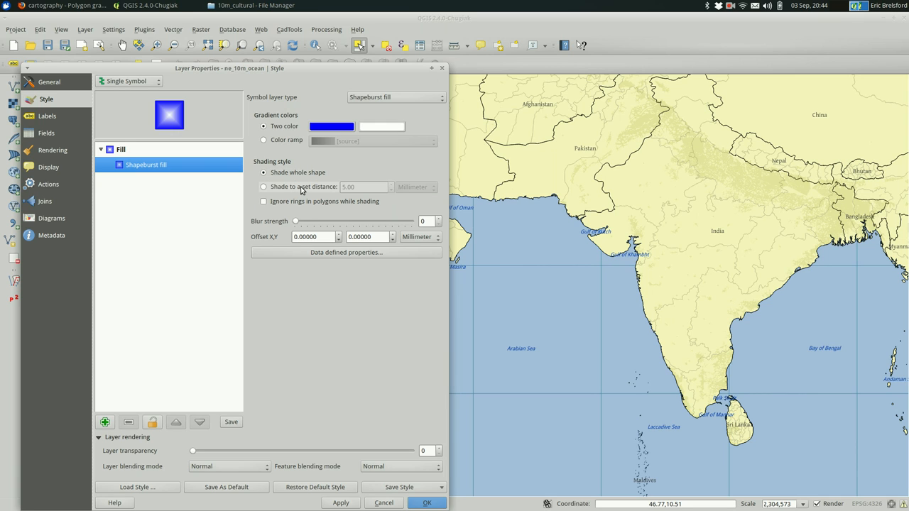
{"action": "left_click", "coordinate": [264, 186]}
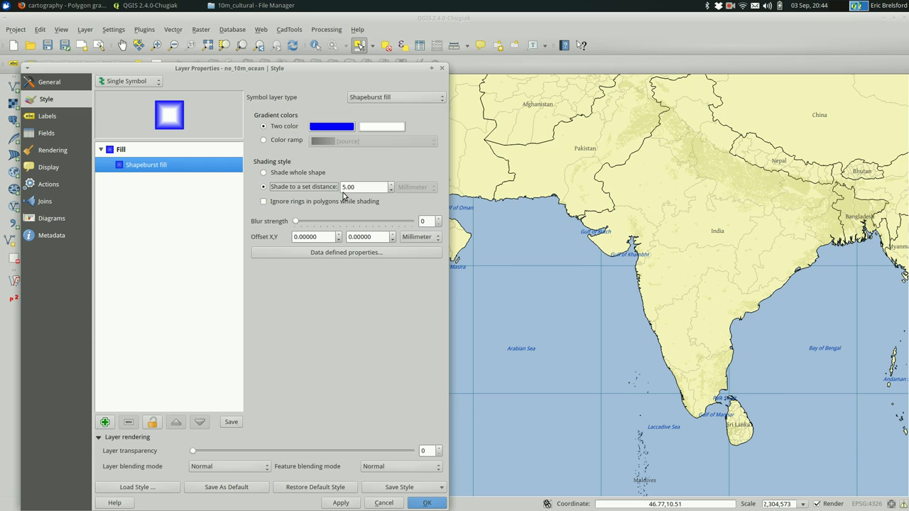
{"action": "triple_click", "coordinate": [362, 188]}
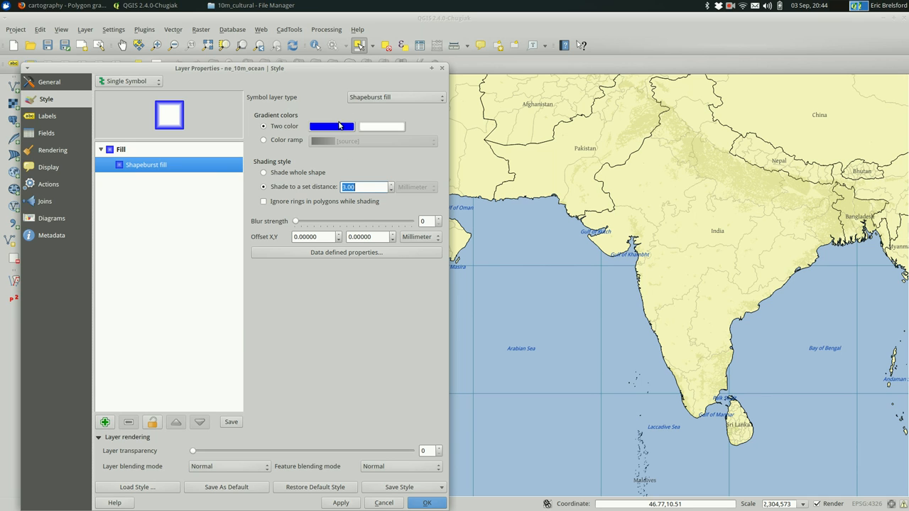
{"action": "left_click", "coordinate": [331, 125]}
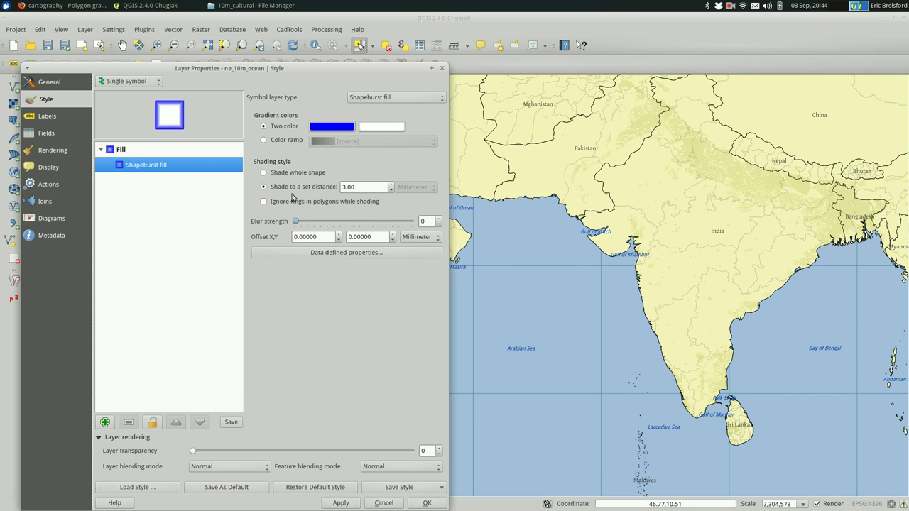
Try the Blues colour ramp for the gradient, then return to Two color
{"action": "left_click", "coordinate": [265, 141]}
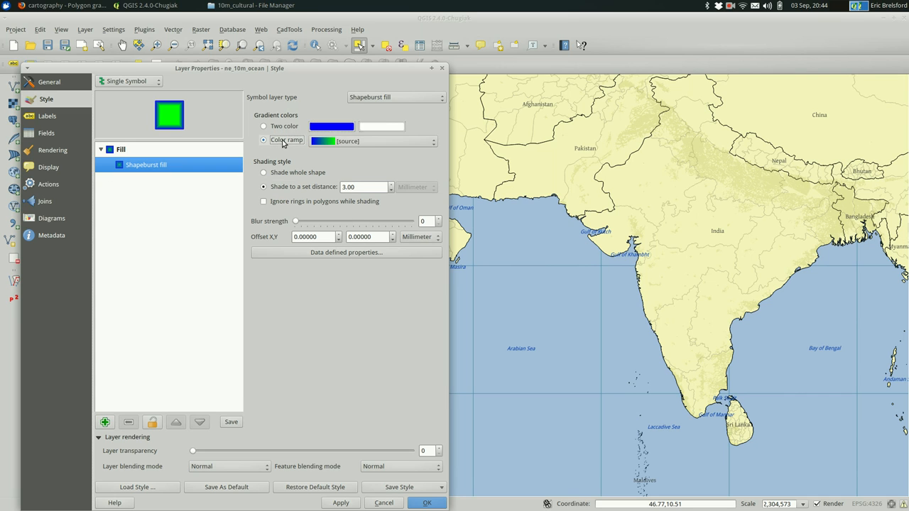
{"action": "left_click", "coordinate": [432, 141]}
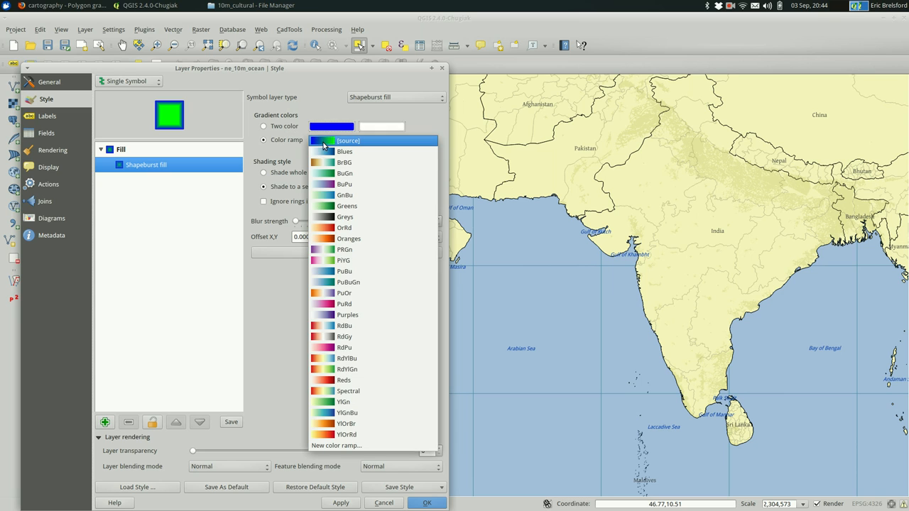
{"action": "left_click", "coordinate": [344, 151]}
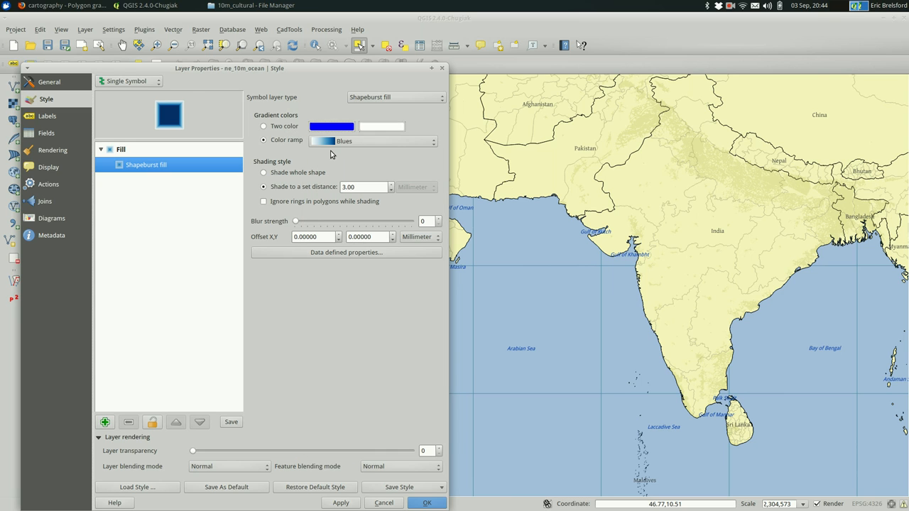
{"action": "left_click", "coordinate": [432, 140]}
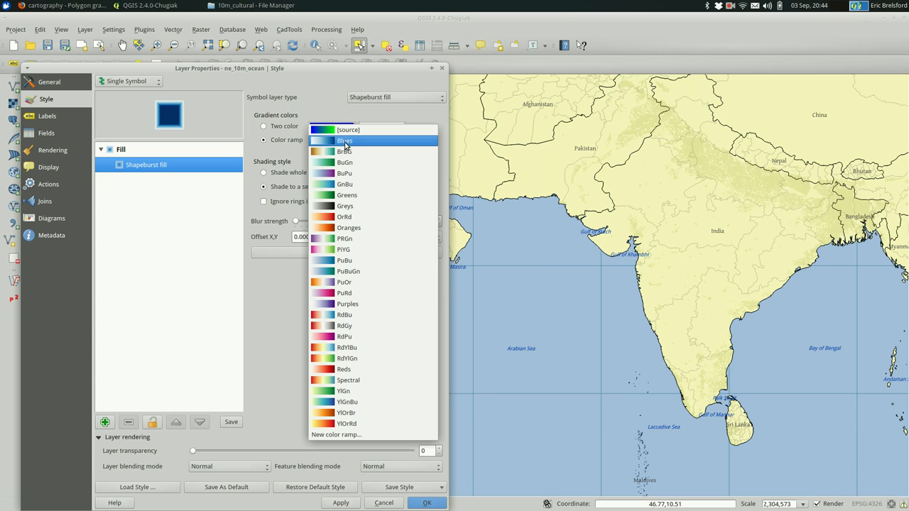
{"action": "mouse_move", "coordinate": [363, 315]}
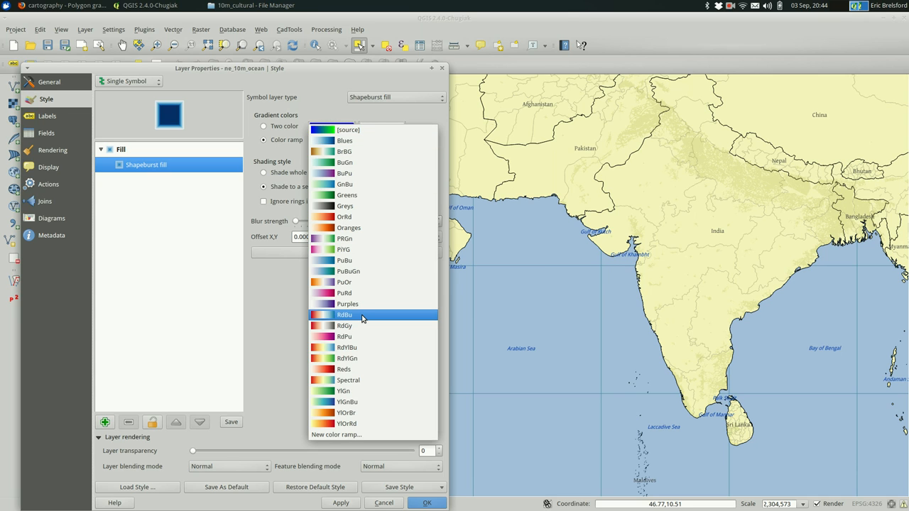
{"action": "left_click", "coordinate": [344, 141]}
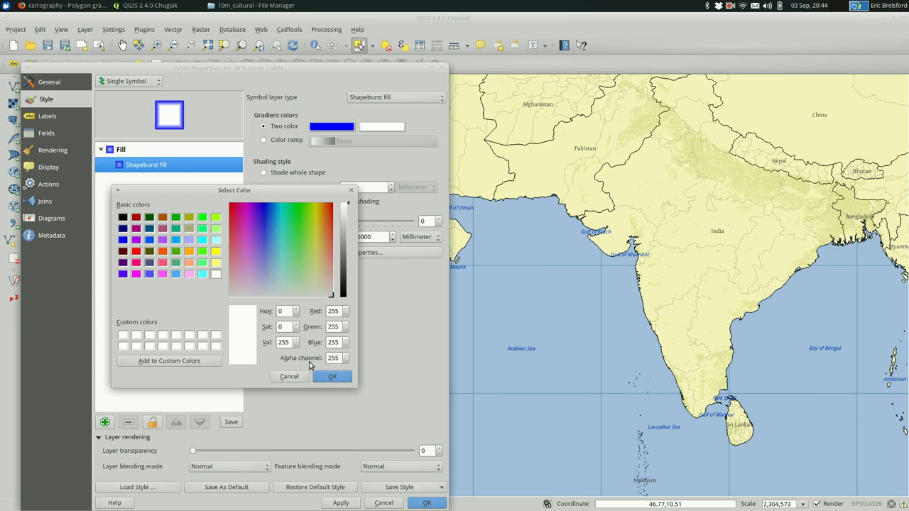
Pick a pale blue as the first gradient colour, apply the ocean style and close with OK
{"action": "left_click", "coordinate": [332, 377]}
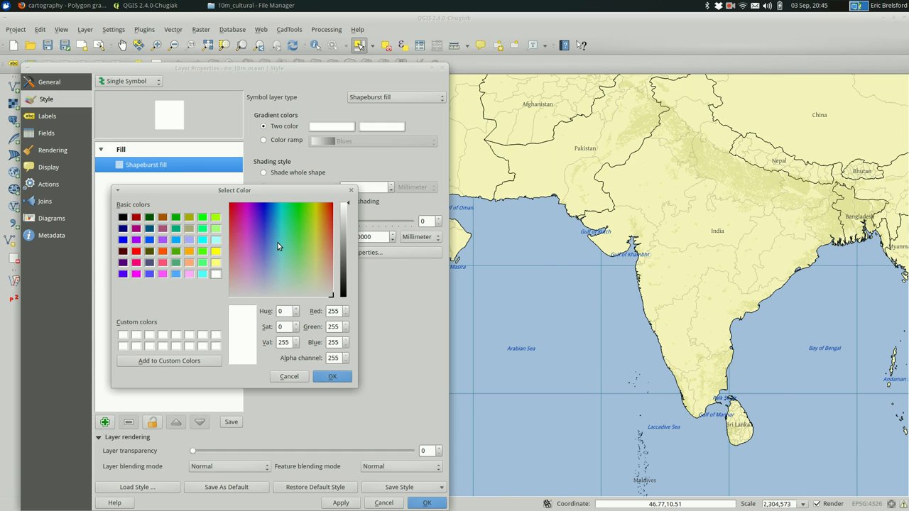
{"action": "left_click", "coordinate": [278, 230]}
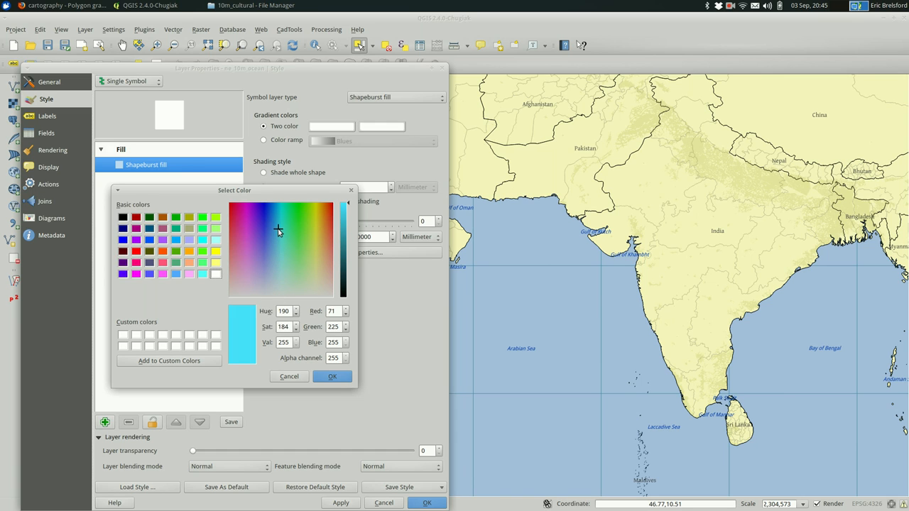
{"action": "left_click", "coordinate": [272, 276]}
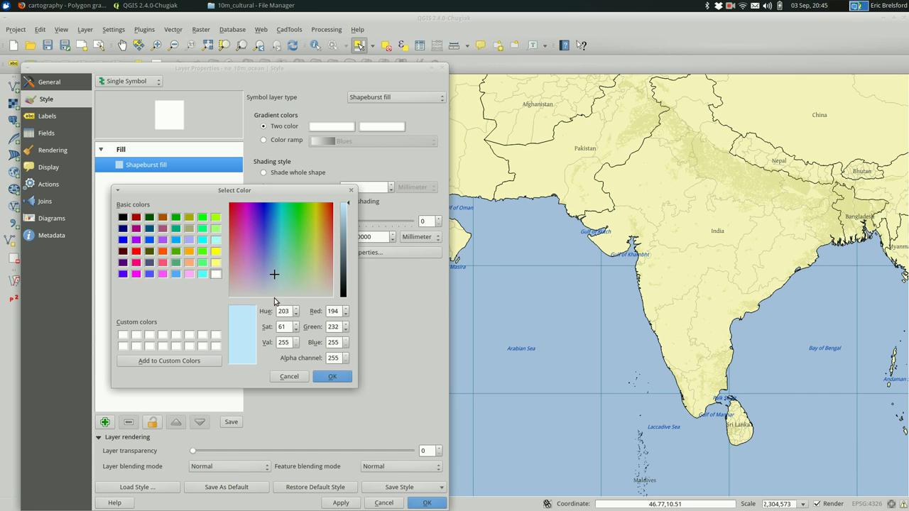
{"action": "left_click", "coordinate": [332, 377]}
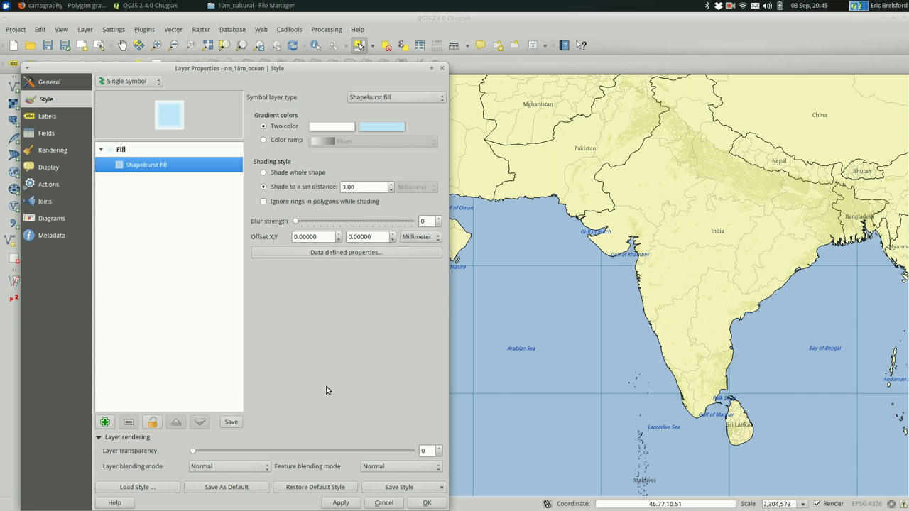
{"action": "left_click", "coordinate": [341, 503]}
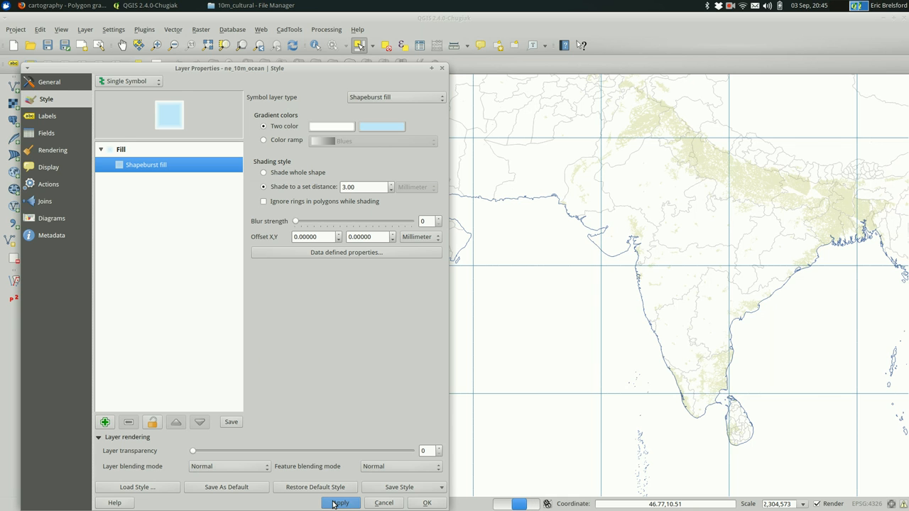
{"action": "left_click", "coordinate": [341, 503]}
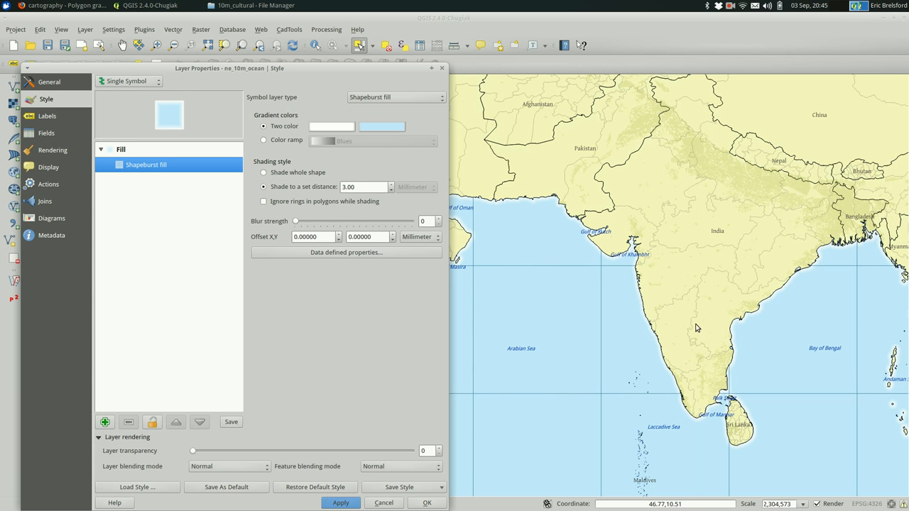
{"action": "mouse_move", "coordinate": [673, 387]}
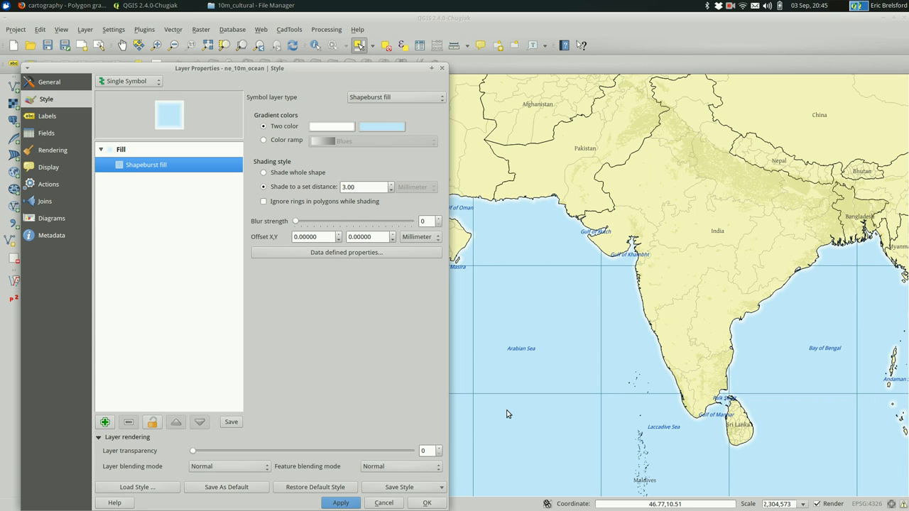
{"action": "mouse_move", "coordinate": [366, 471]}
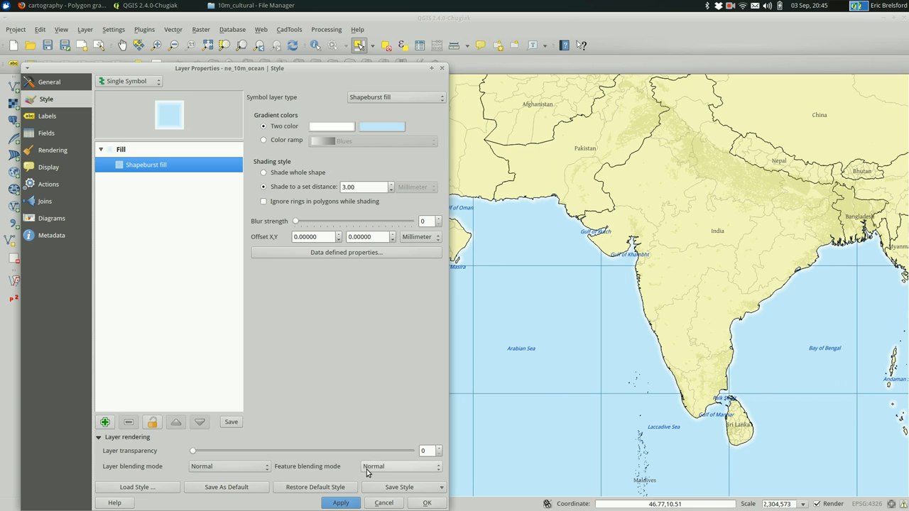
{"action": "left_click", "coordinate": [426, 503]}
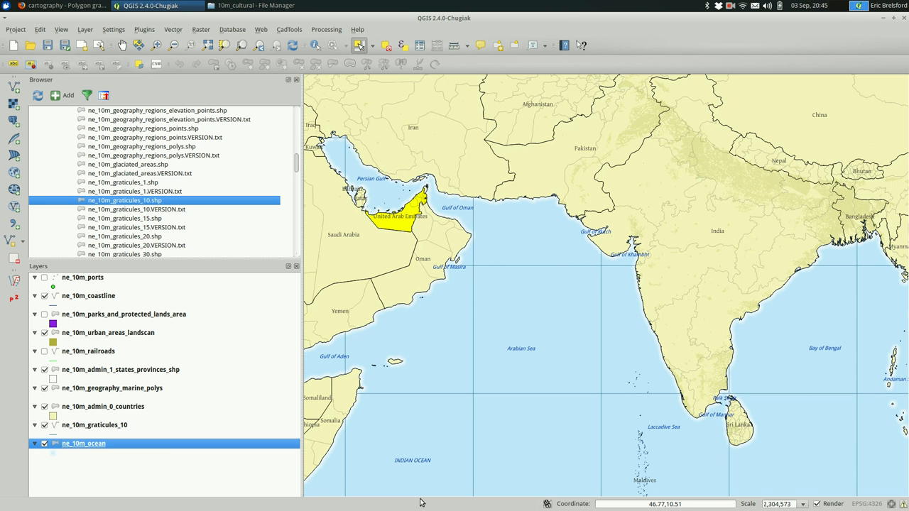
{"action": "mouse_move", "coordinate": [557, 334]}
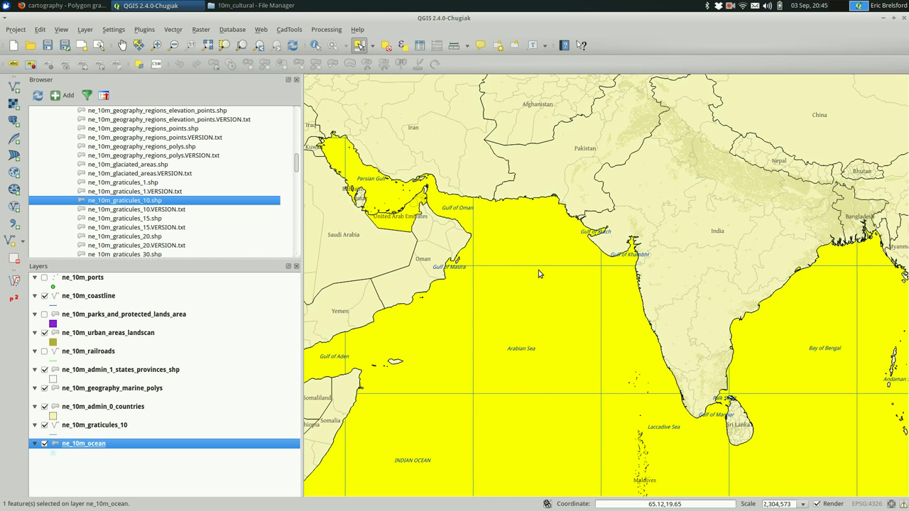
{"action": "left_click", "coordinate": [157, 65]}
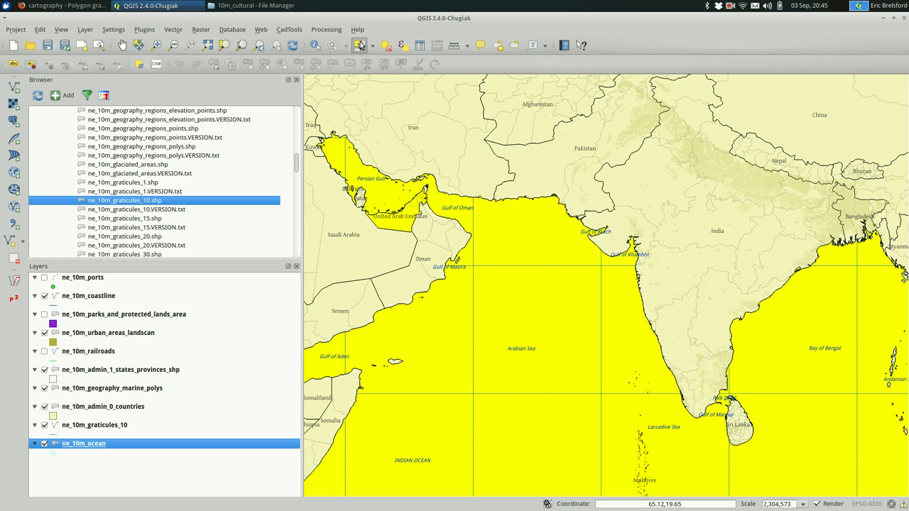
{"action": "left_click", "coordinate": [386, 44]}
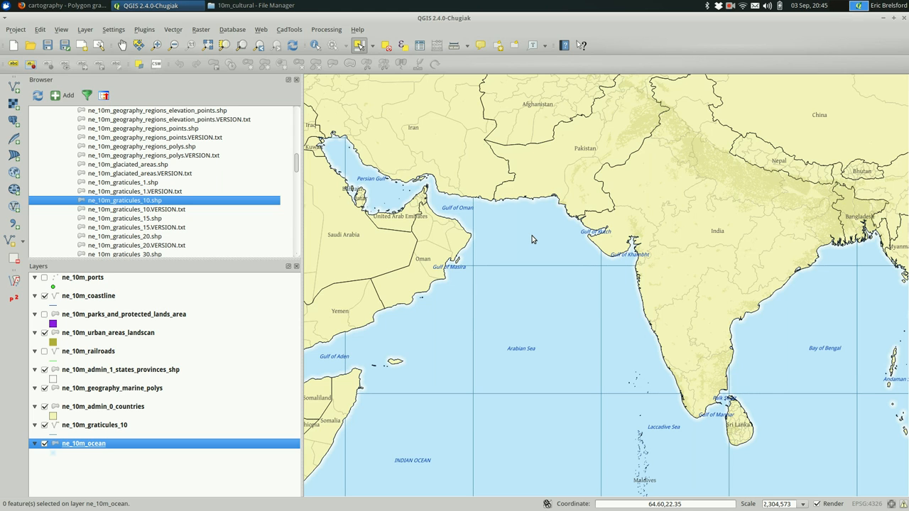
{"action": "mouse_move", "coordinate": [131, 171]}
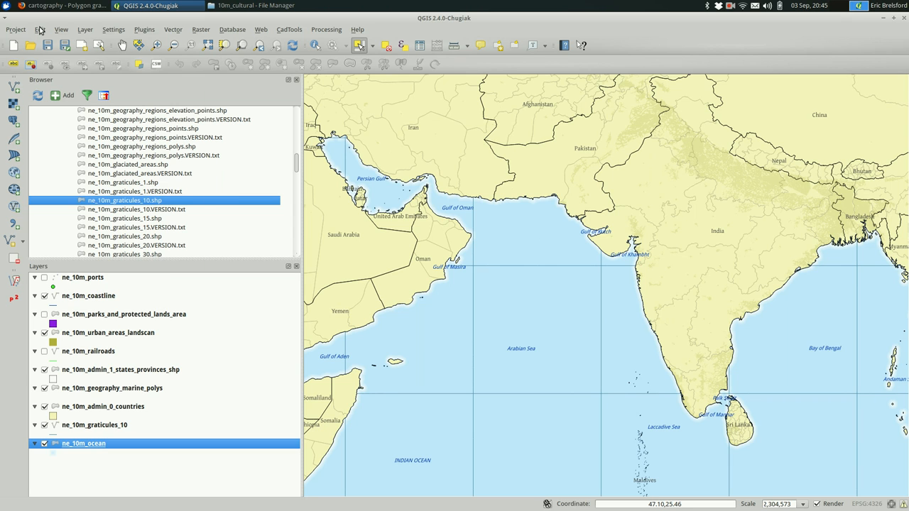
Save the project to the Desktop as south_asia via Project > Save
{"action": "left_click", "coordinate": [15, 29]}
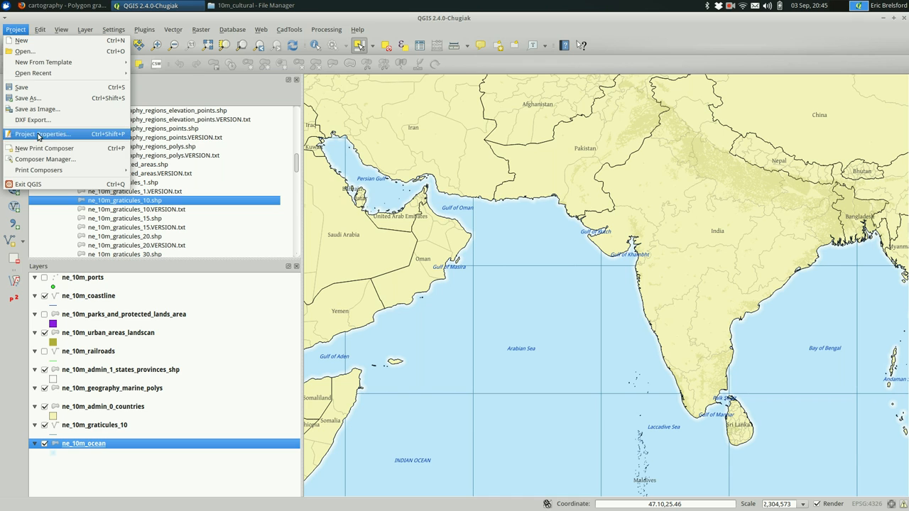
{"action": "mouse_move", "coordinate": [44, 148]}
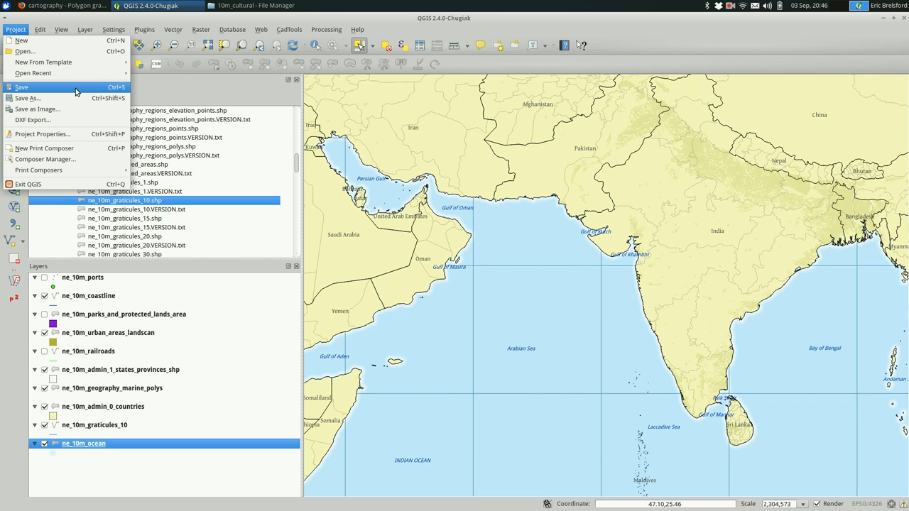
{"action": "left_click", "coordinate": [29, 98]}
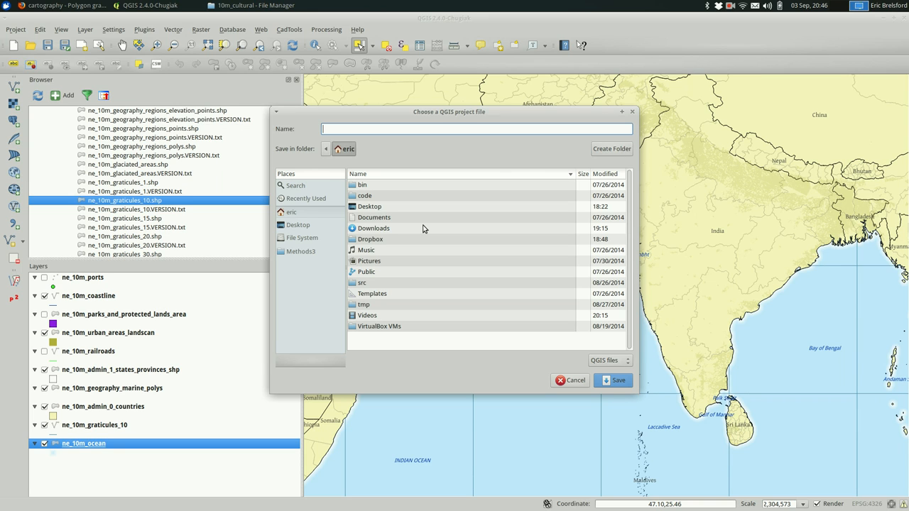
{"action": "mouse_move", "coordinate": [427, 206]}
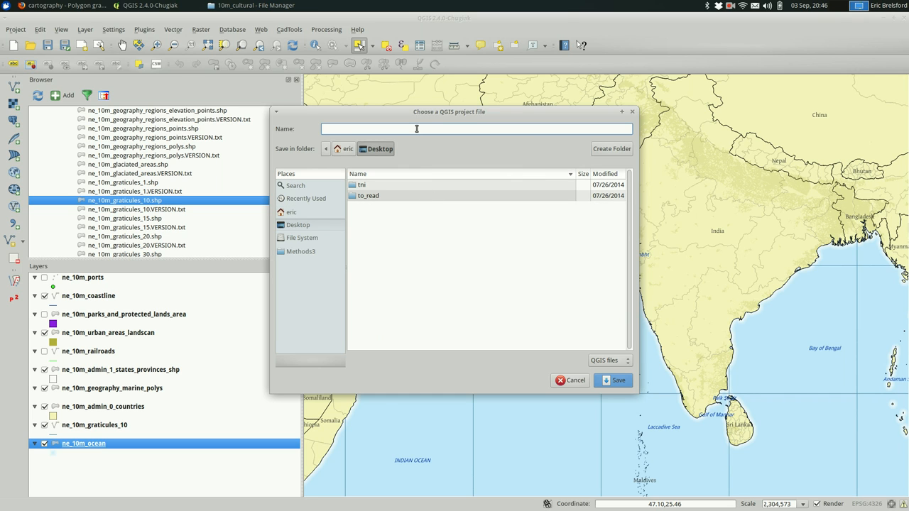
{"action": "type", "text": "south_asia"}
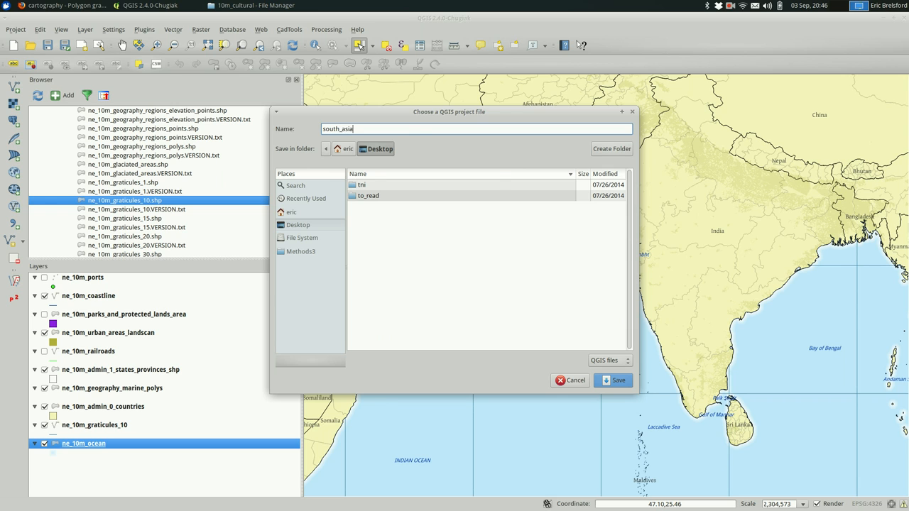
{"action": "left_click", "coordinate": [614, 381]}
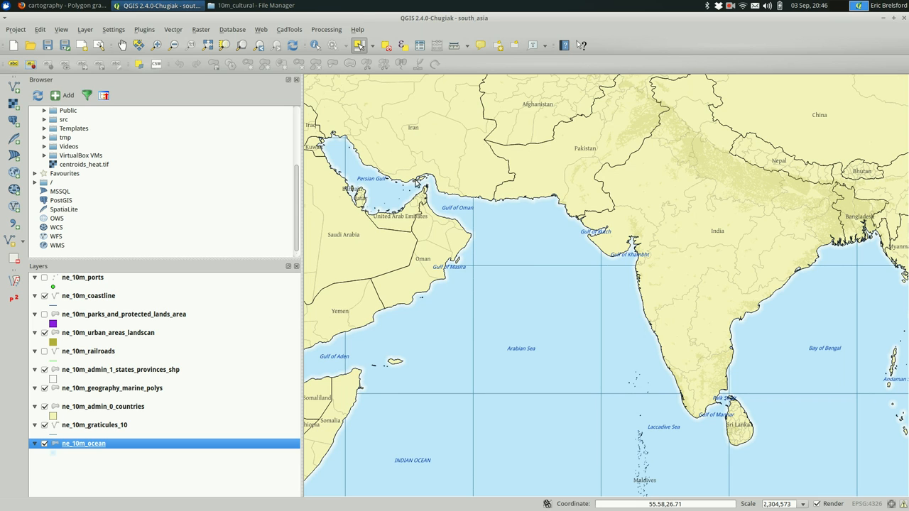
Start a new print composer and lay a map item over the whole page
{"action": "left_click", "coordinate": [14, 29]}
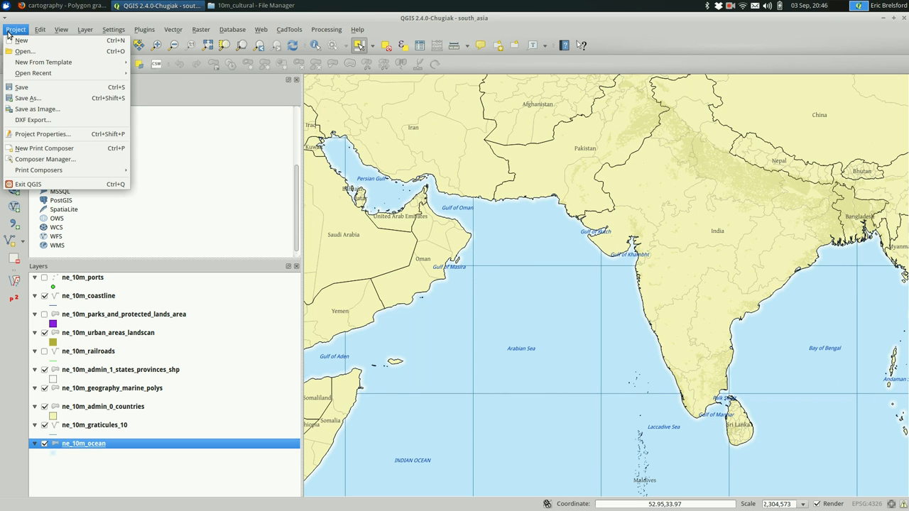
{"action": "mouse_move", "coordinate": [39, 170]}
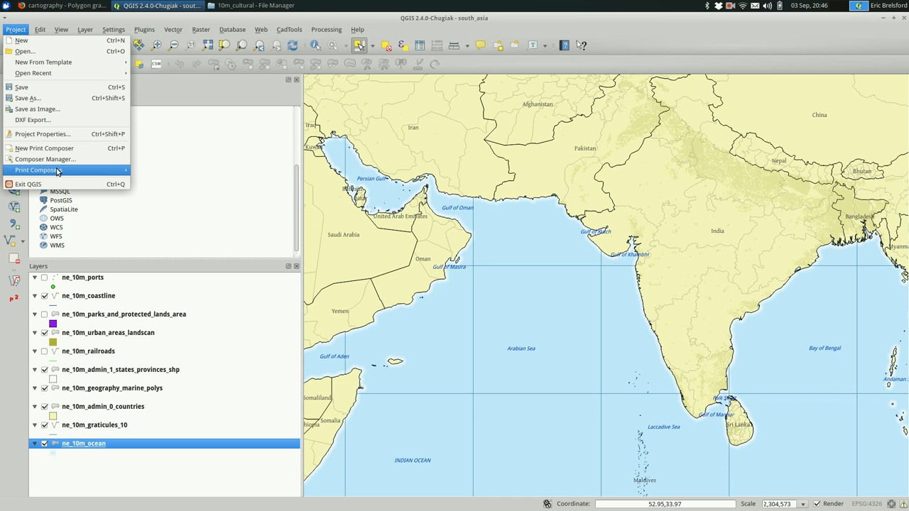
{"action": "mouse_move", "coordinate": [44, 148]}
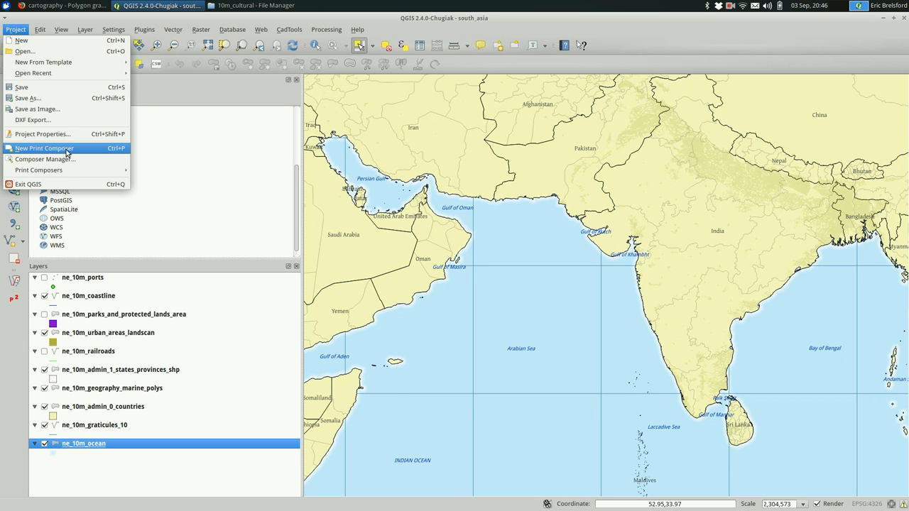
{"action": "left_click", "coordinate": [45, 148]}
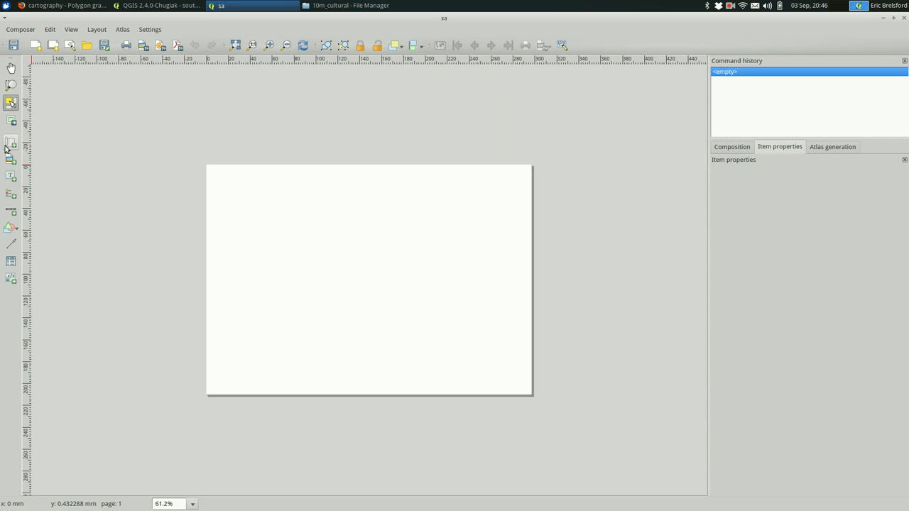
{"action": "mouse_move", "coordinate": [11, 142]}
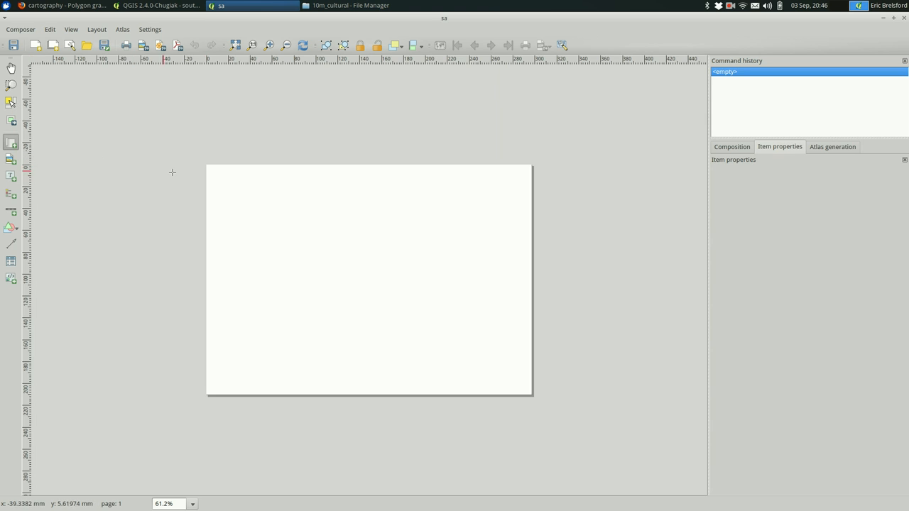
{"action": "mouse_move", "coordinate": [210, 168]}
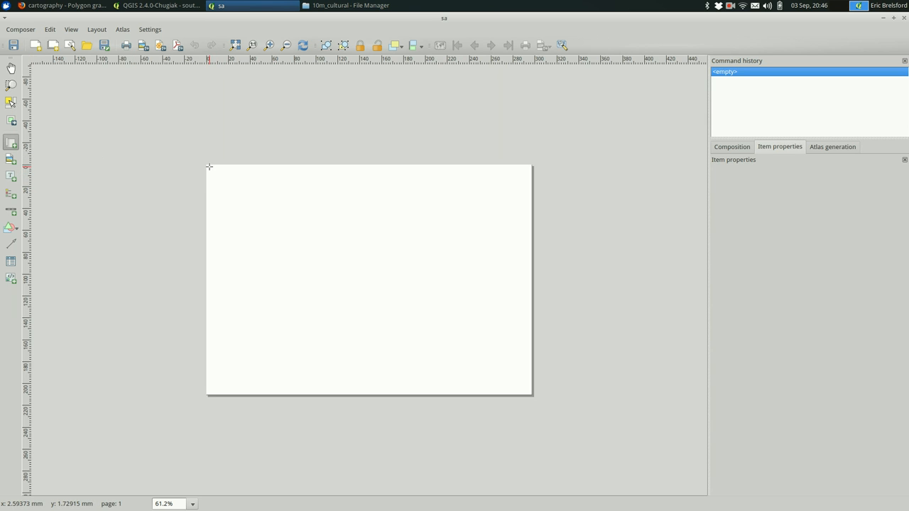
{"action": "left_click_drag", "start_coordinate": [211, 168], "coordinate": [407, 288]}
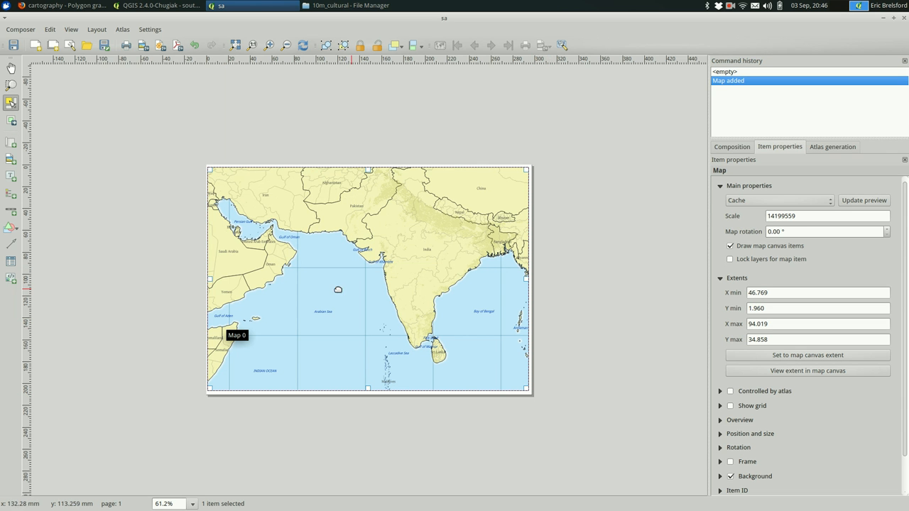
{"action": "mouse_move", "coordinate": [12, 106]}
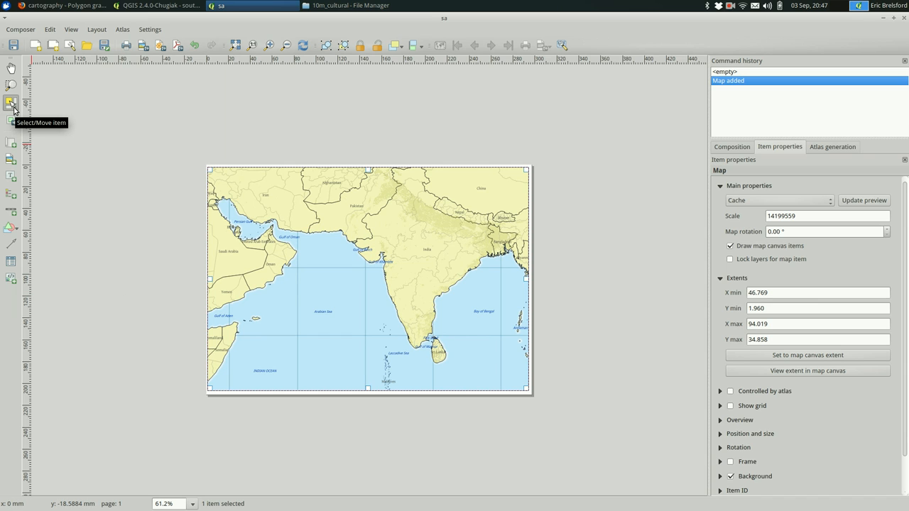
{"action": "mouse_move", "coordinate": [12, 119]}
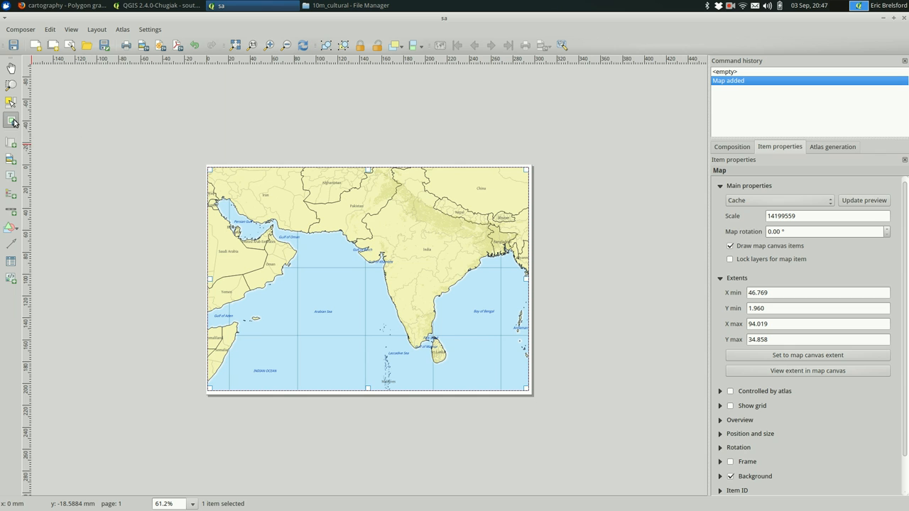
{"action": "mouse_move", "coordinate": [320, 270]}
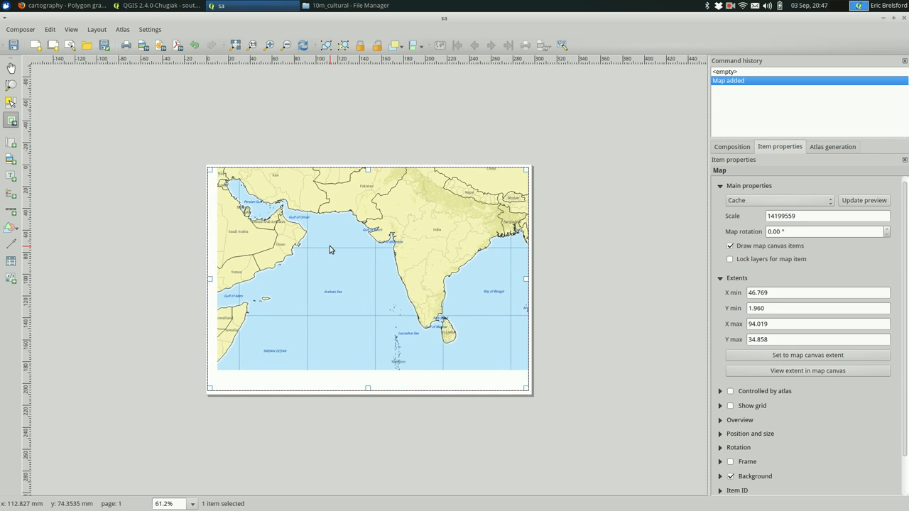
Pan the map content with Move Item Content until India and its neighbours sit centred
{"action": "left_click_drag", "start_coordinate": [329, 250], "coordinate": [311, 301]}
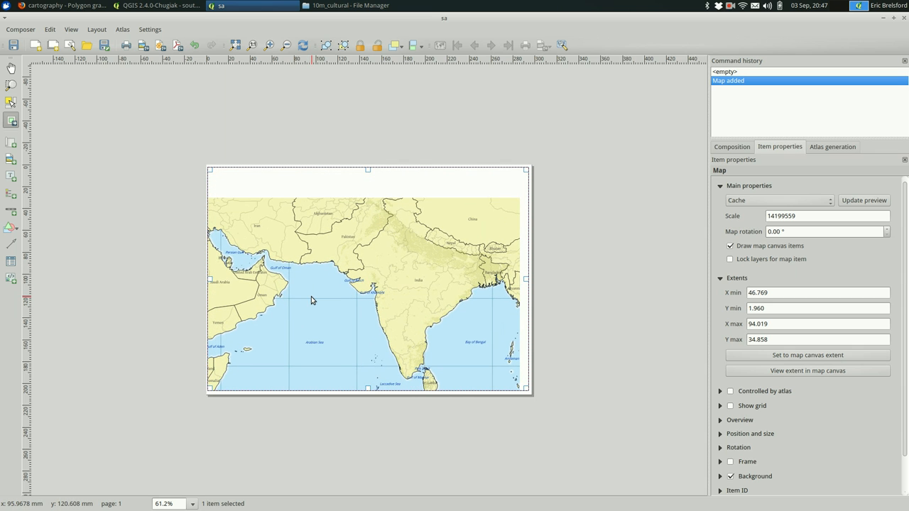
{"action": "left_click_drag", "start_coordinate": [311, 299], "coordinate": [329, 306]}
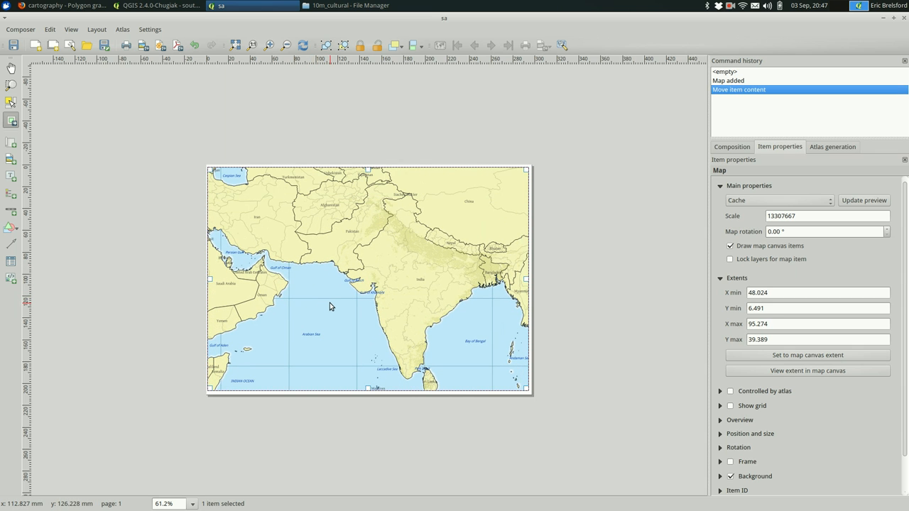
{"action": "left_click_drag", "start_coordinate": [329, 307], "coordinate": [316, 303]}
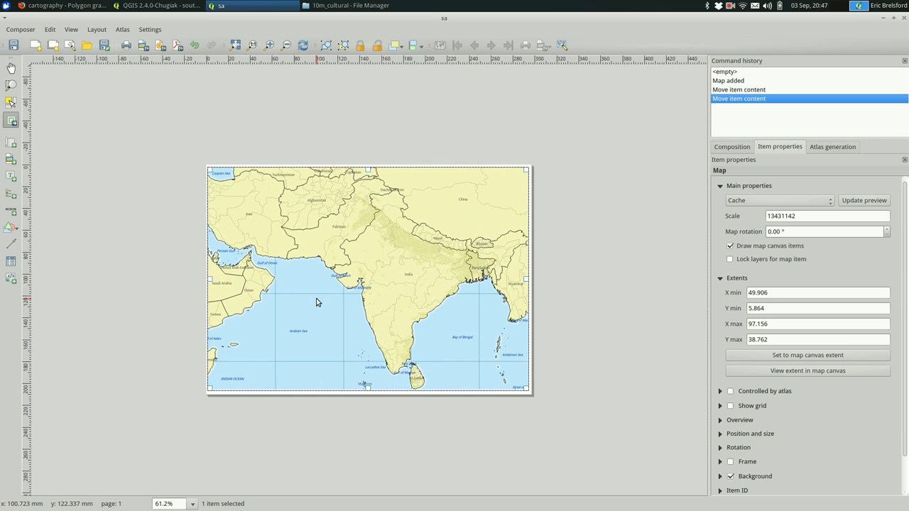
{"action": "left_click_drag", "start_coordinate": [315, 301], "coordinate": [314, 298]}
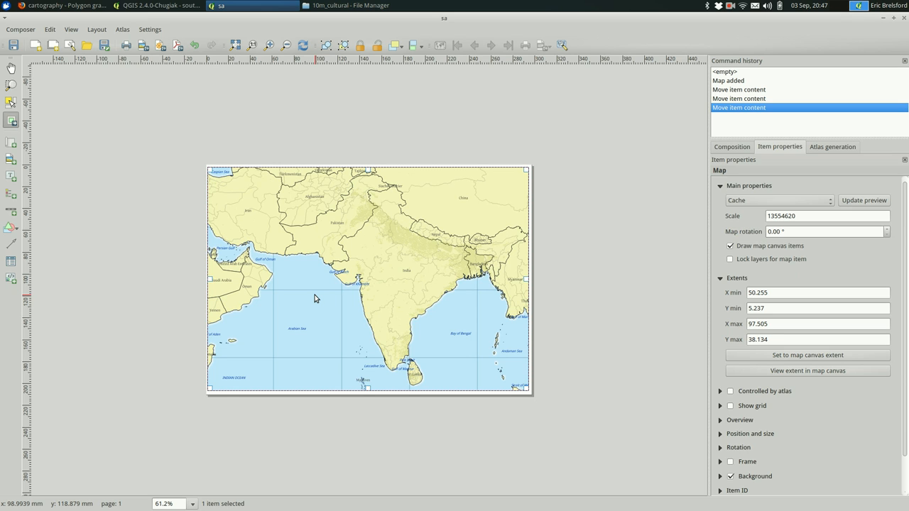
{"action": "mouse_move", "coordinate": [290, 294]}
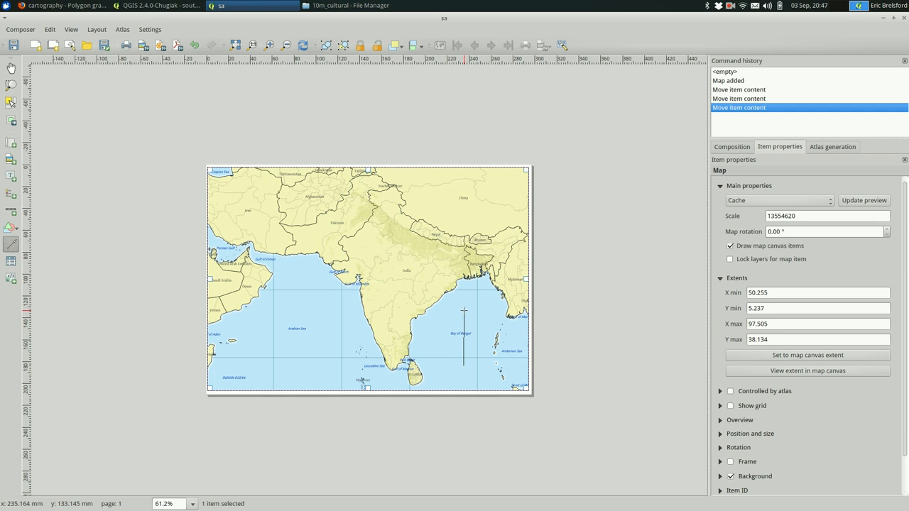
{"action": "left_click_drag", "start_coordinate": [463, 307], "coordinate": [463, 366]}
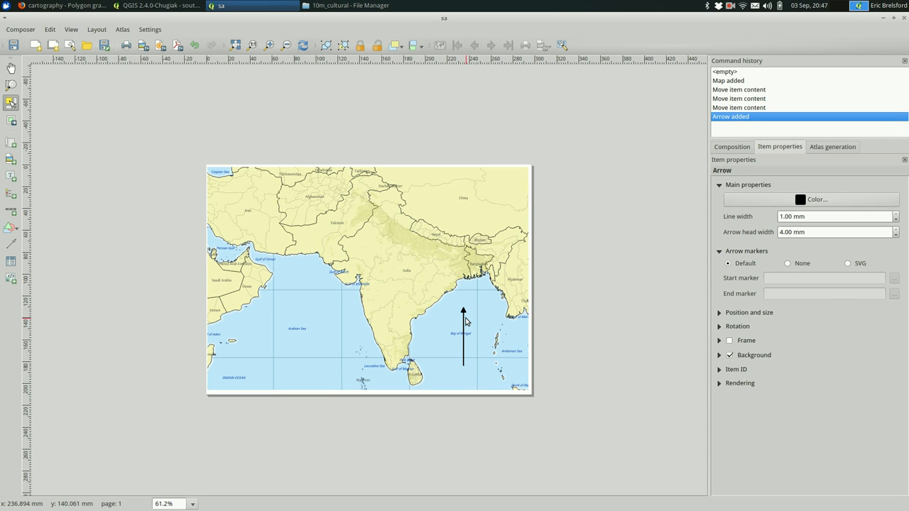
{"action": "key", "text": "Delete"}
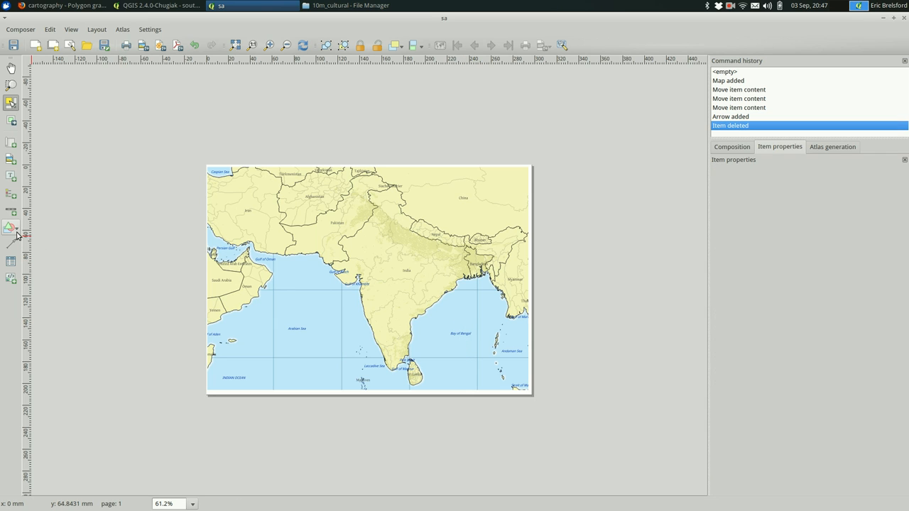
{"action": "mouse_move", "coordinate": [12, 261]}
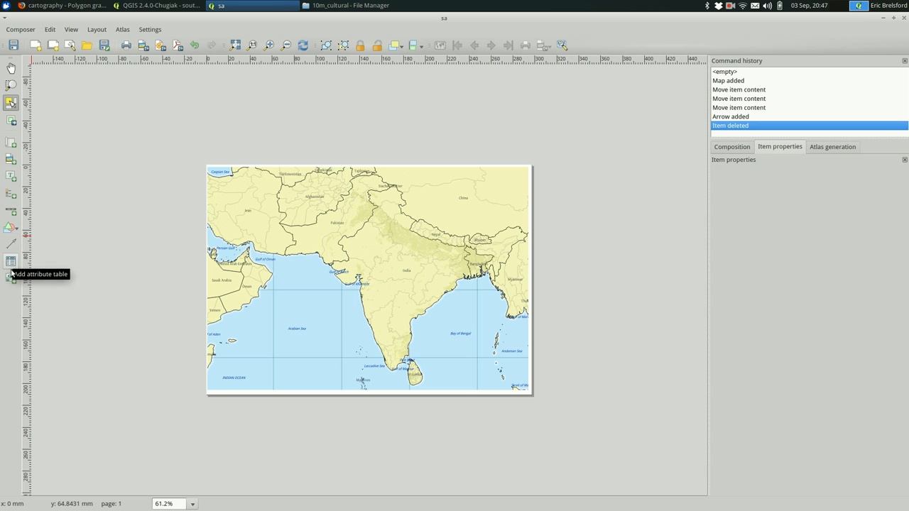
{"action": "mouse_move", "coordinate": [12, 194]}
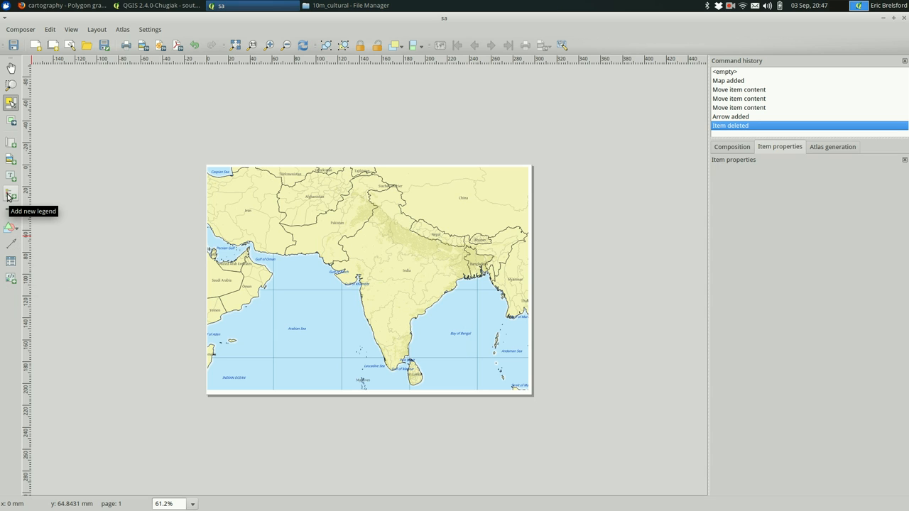
{"action": "mouse_move", "coordinate": [12, 162]}
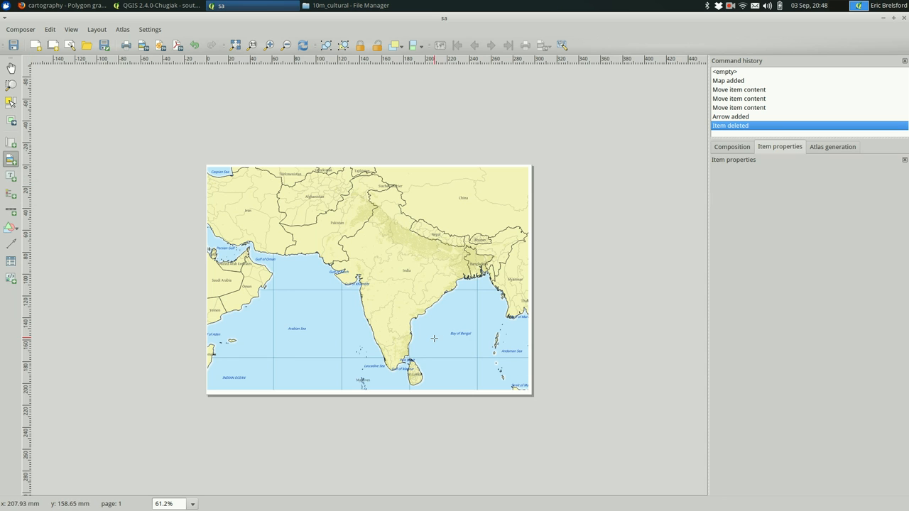
Add a picture box at the map's lower right showing the built-in compass-rose north arrow SVG
{"action": "left_click_drag", "start_coordinate": [435, 338], "coordinate": [489, 389]}
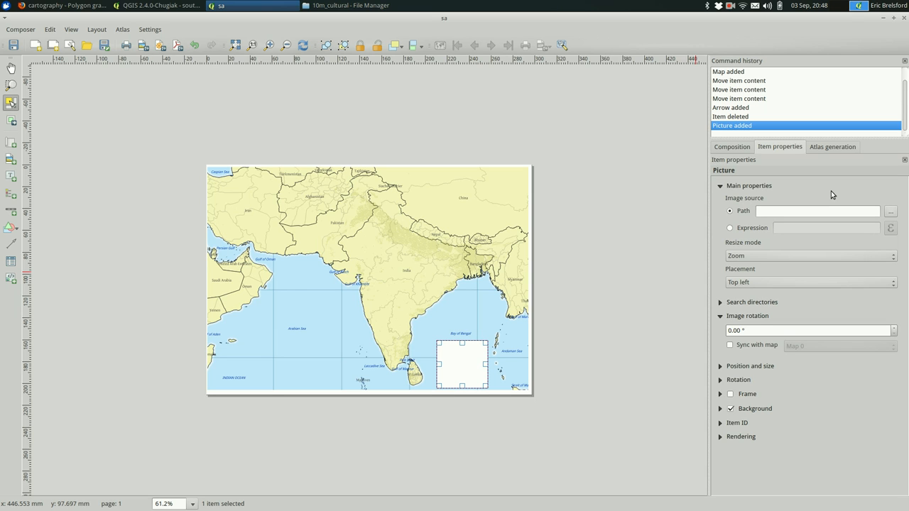
{"action": "mouse_move", "coordinate": [772, 314]}
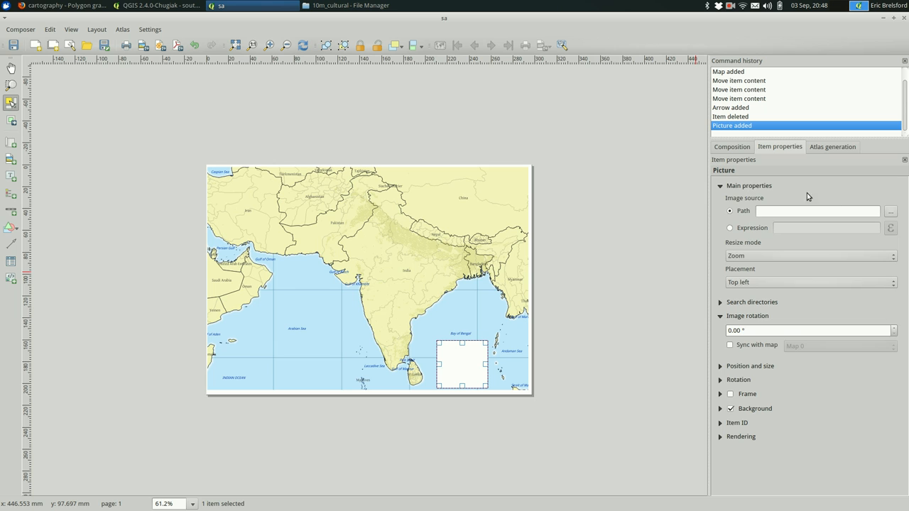
{"action": "left_click", "coordinate": [891, 210]}
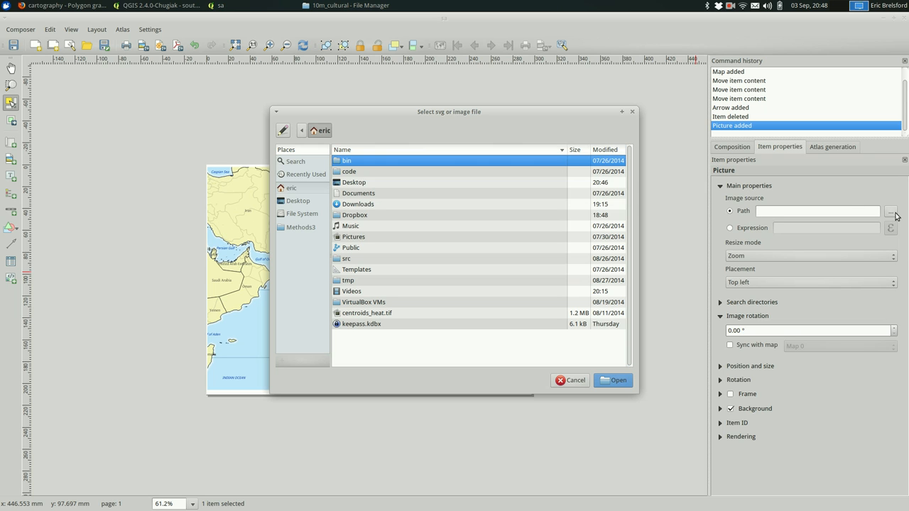
{"action": "left_click", "coordinate": [570, 380]}
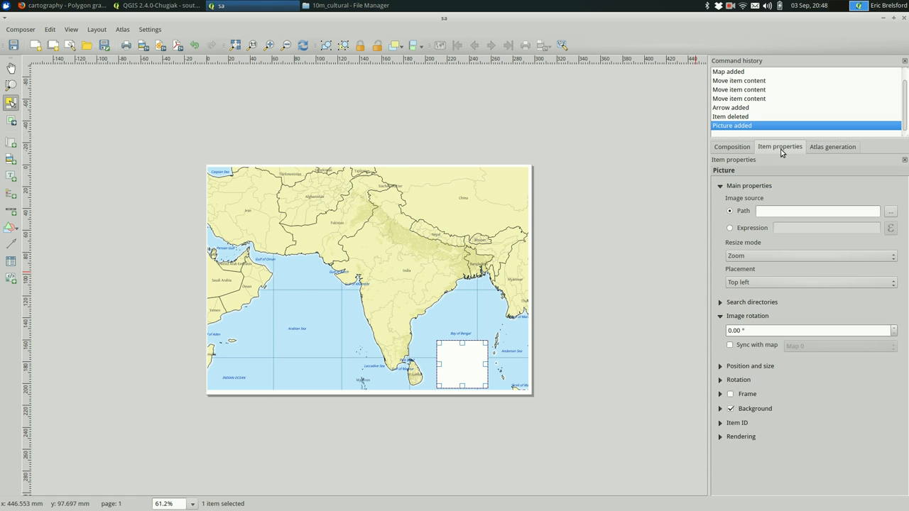
{"action": "mouse_move", "coordinate": [770, 301]}
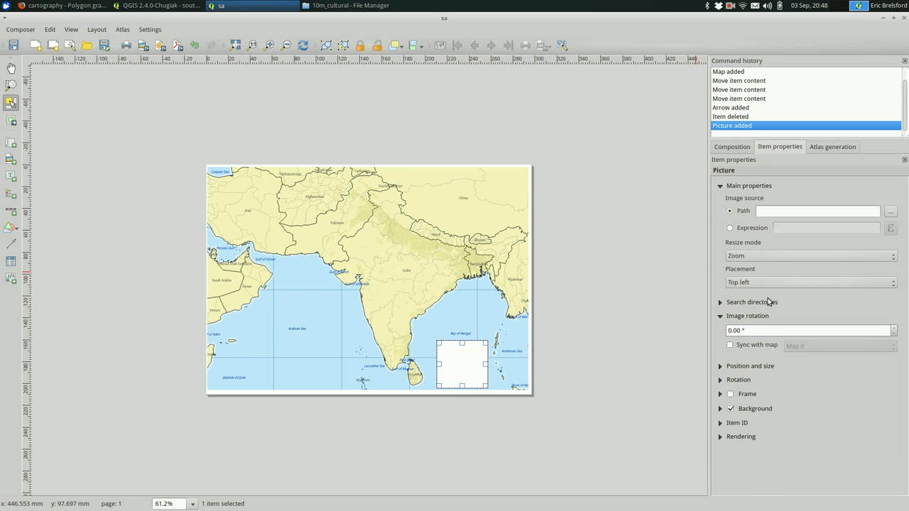
{"action": "left_click", "coordinate": [753, 302]}
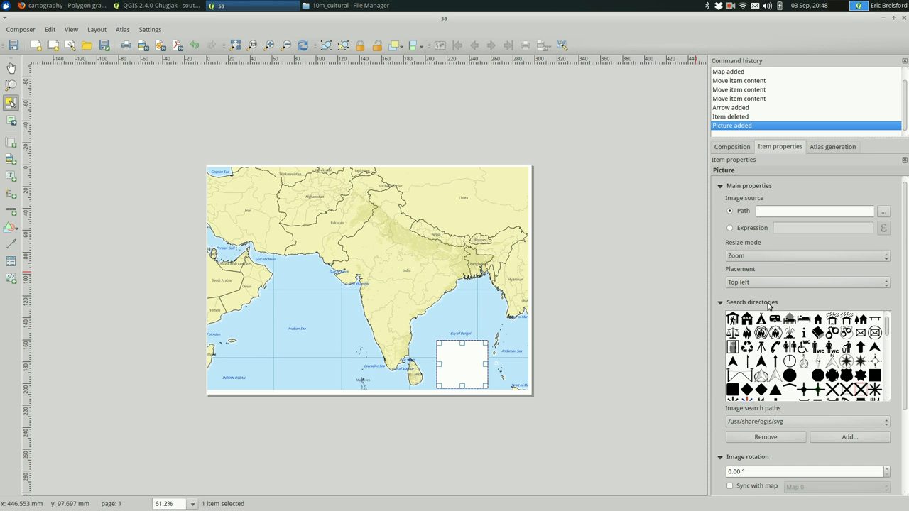
{"action": "left_click", "coordinate": [720, 185]}
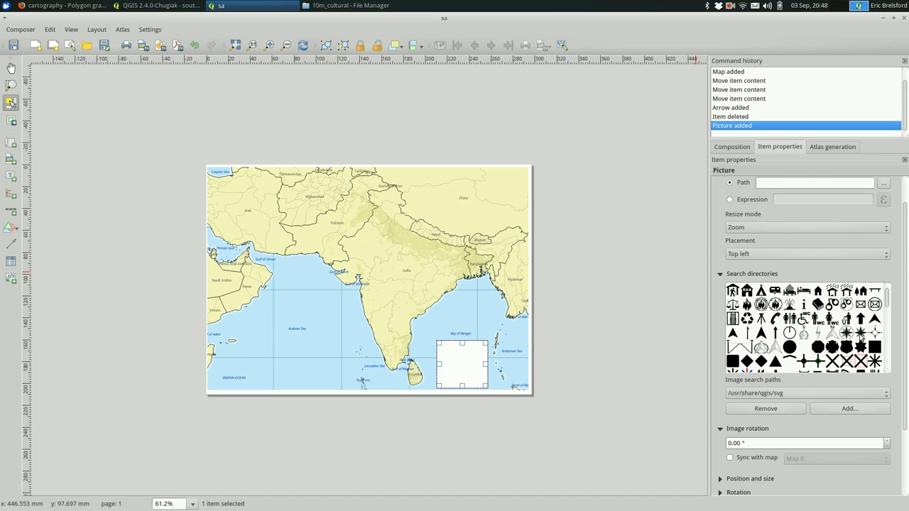
{"action": "left_click", "coordinate": [861, 333]}
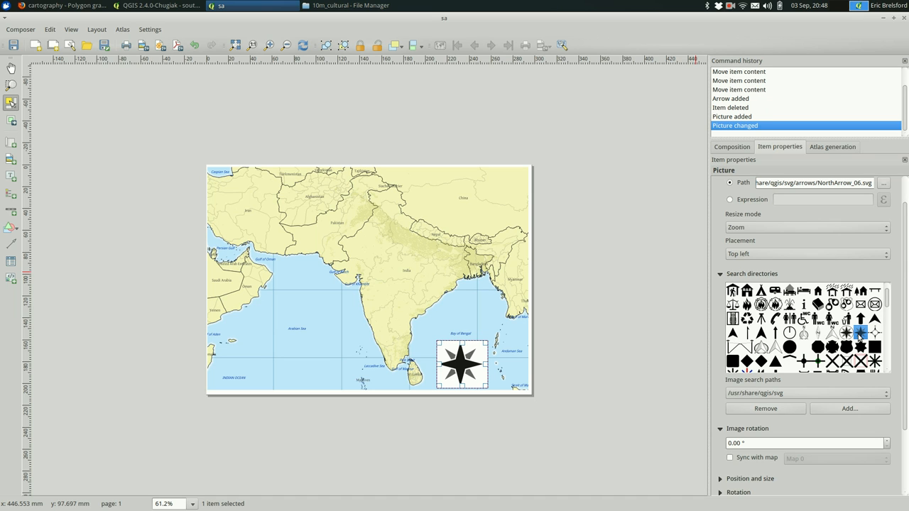
Turn off the north arrow's white background and leave it without an outline frame
{"action": "scroll", "scroll_direction": "down", "scroll_amount": 3}
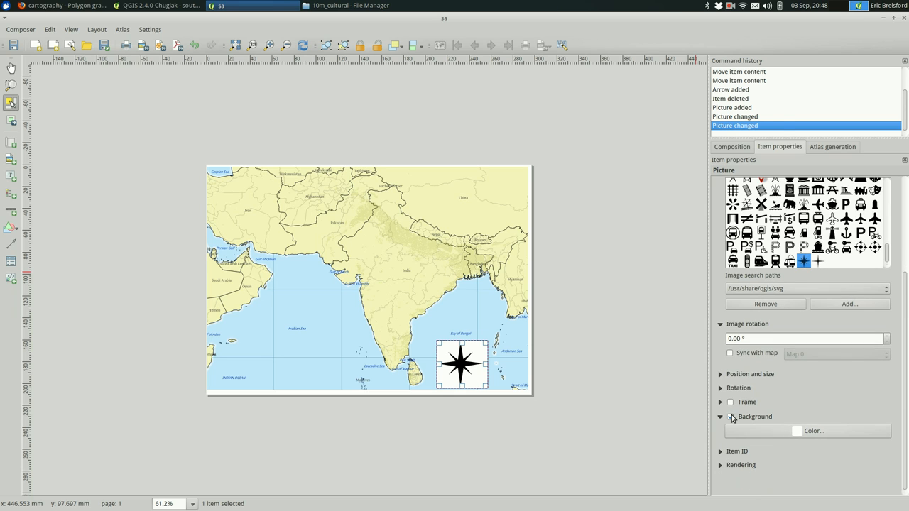
{"action": "left_click", "coordinate": [730, 417]}
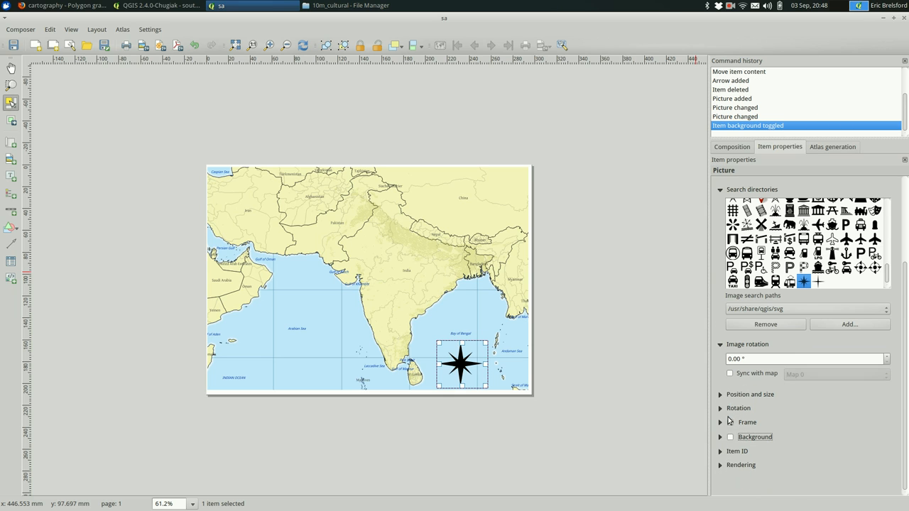
{"action": "left_click", "coordinate": [730, 422]}
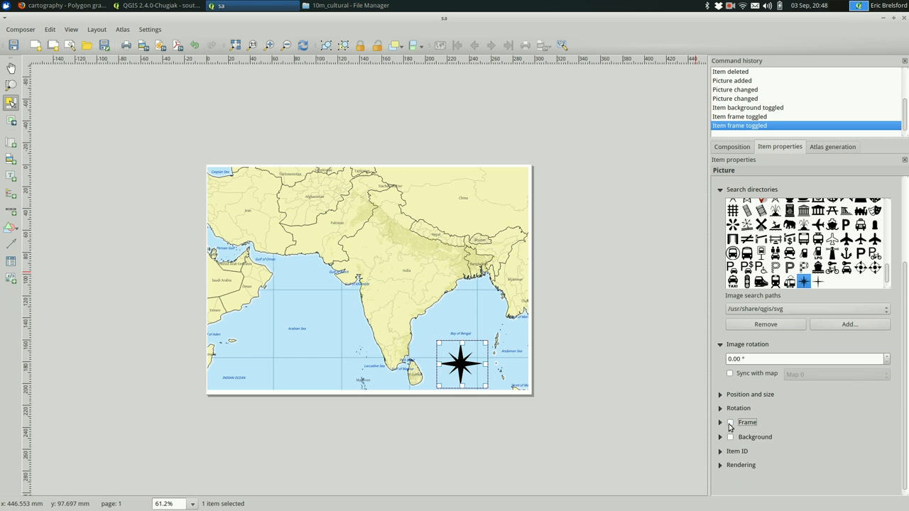
{"action": "left_click", "coordinate": [730, 422]}
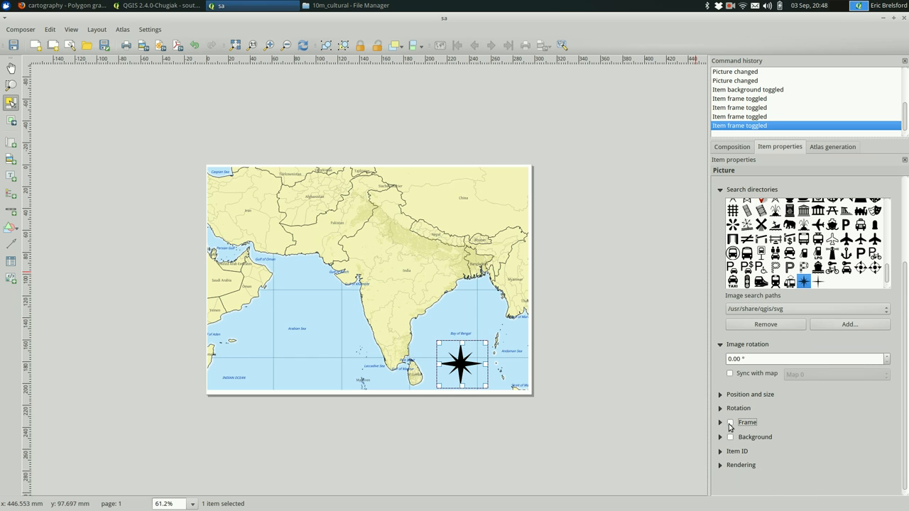
{"action": "left_click", "coordinate": [333, 325]}
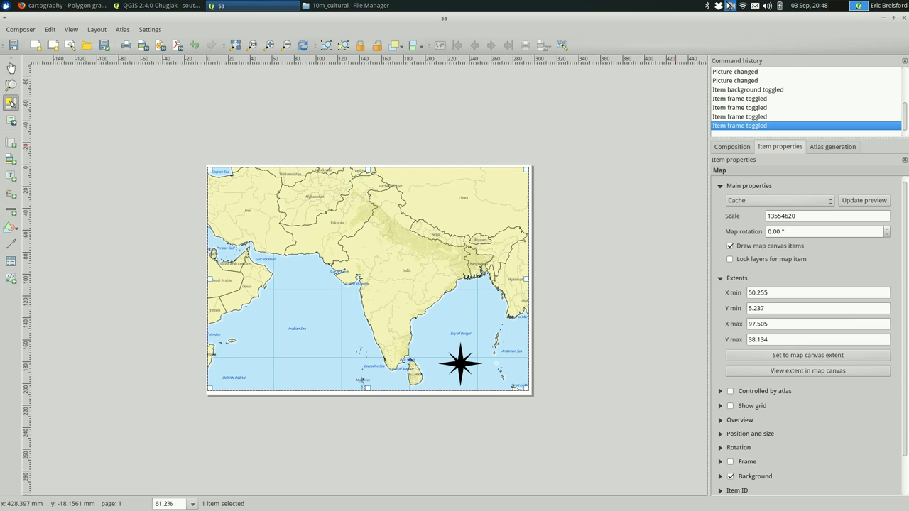
{"action": "mouse_move", "coordinate": [744, 34]}
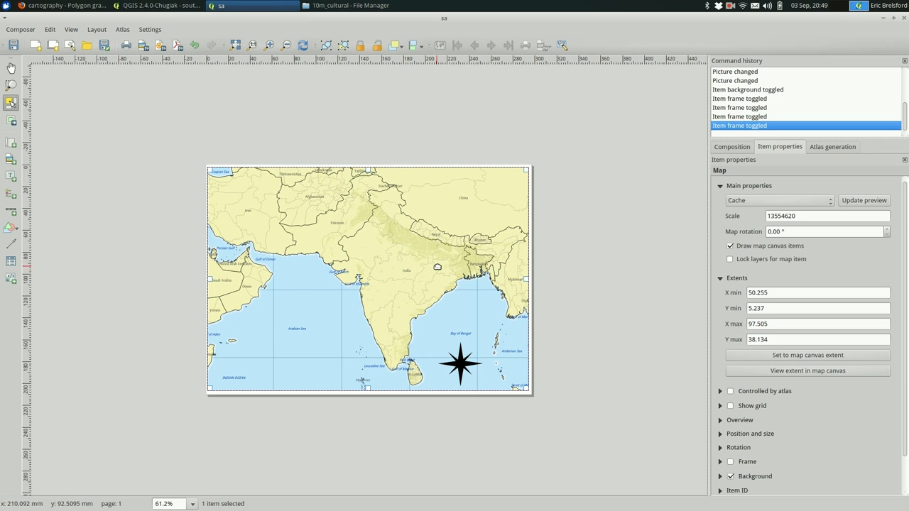
{"action": "mouse_move", "coordinate": [471, 263]}
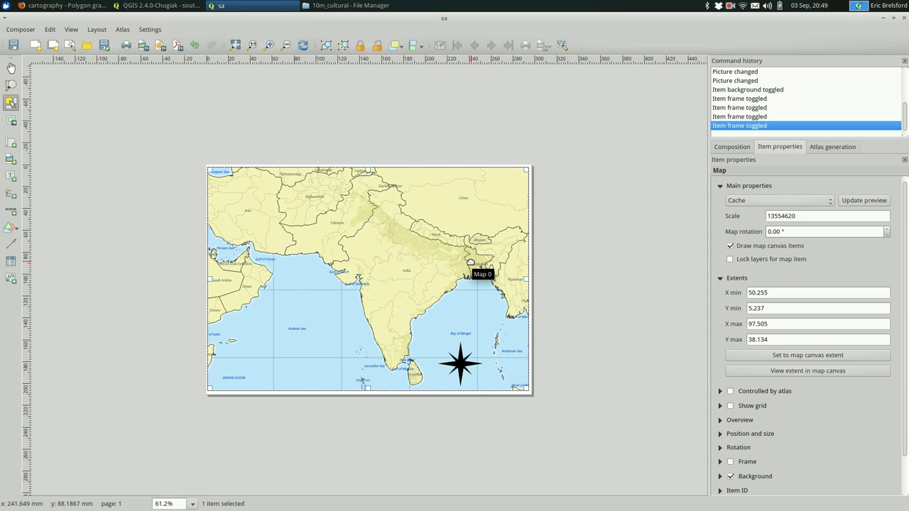
{"action": "mouse_move", "coordinate": [306, 315]}
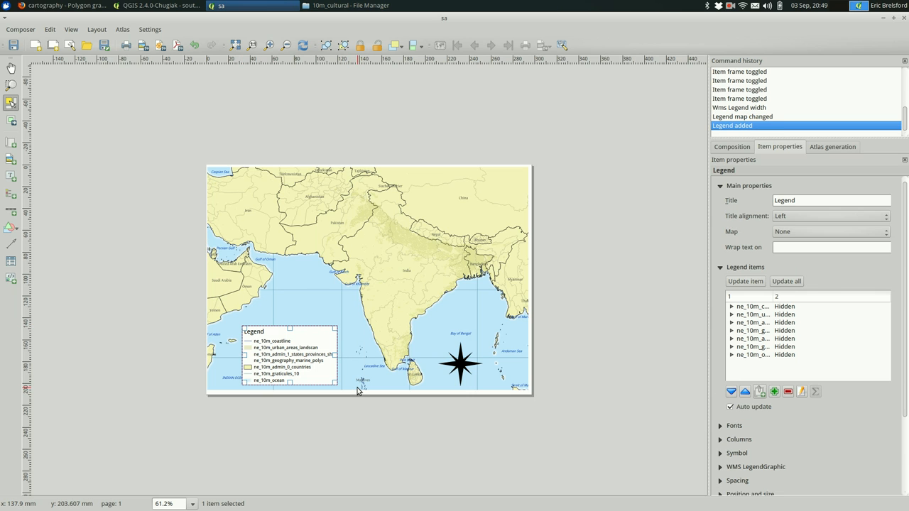
{"action": "mouse_move", "coordinate": [358, 391]}
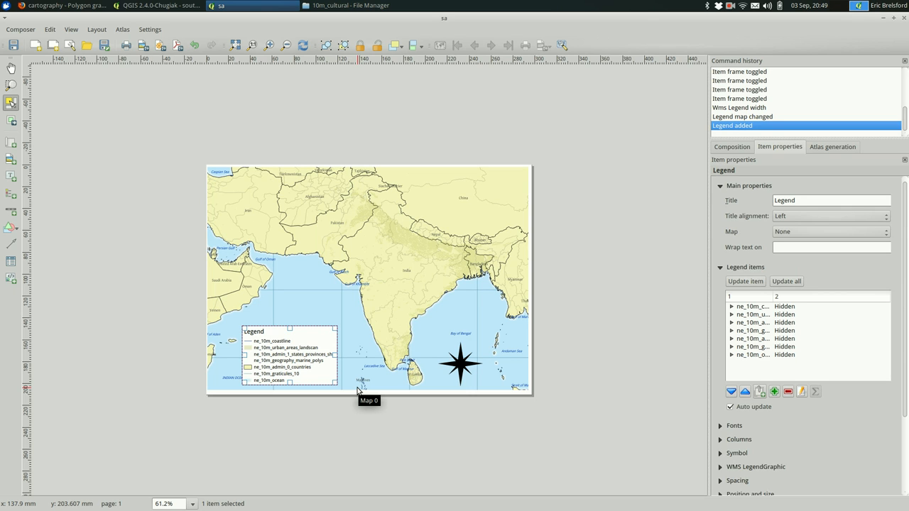
{"action": "mouse_move", "coordinate": [803, 341]}
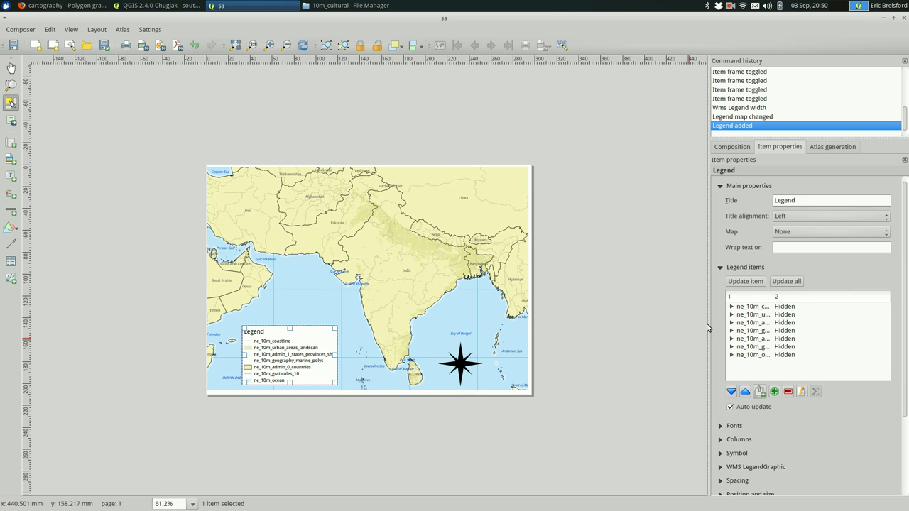
{"action": "mouse_move", "coordinate": [707, 326]}
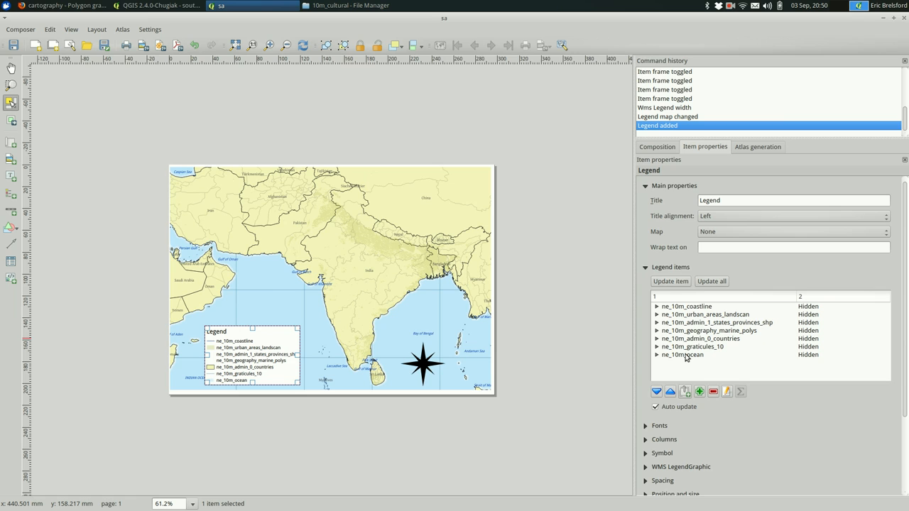
Remove the graticules and countries layer entries from the legend's item list
{"action": "left_click", "coordinate": [713, 392]}
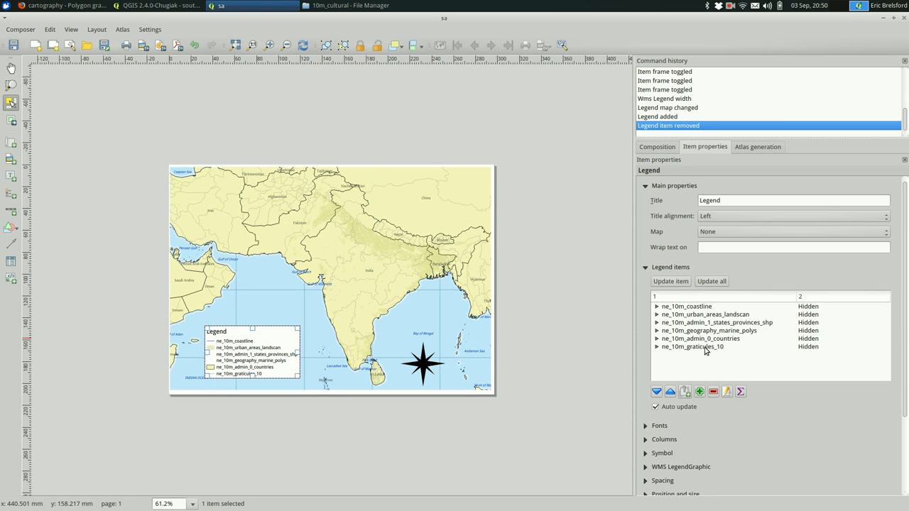
{"action": "left_click", "coordinate": [693, 347]}
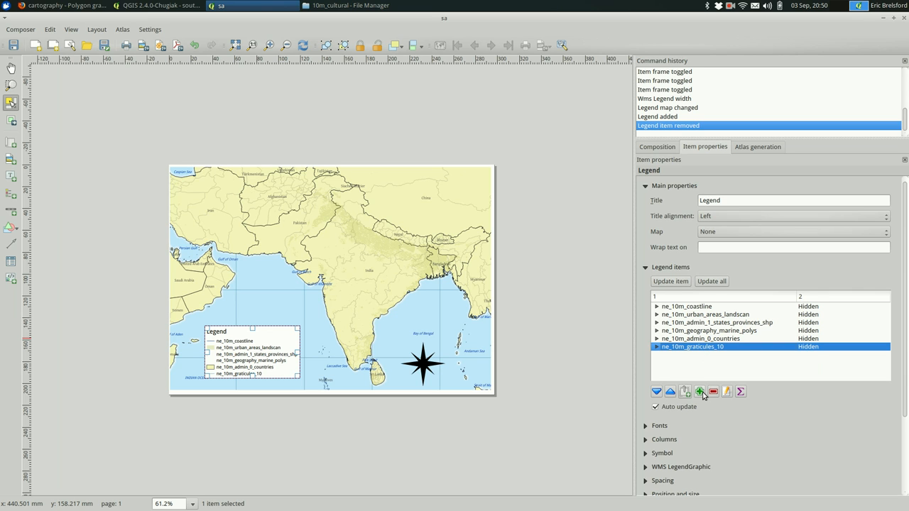
{"action": "left_click", "coordinate": [713, 392]}
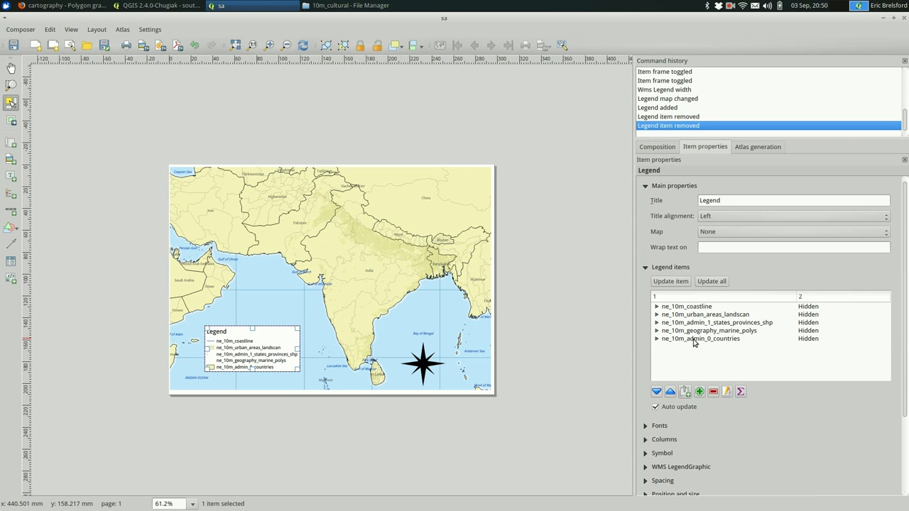
{"action": "left_click", "coordinate": [701, 338]}
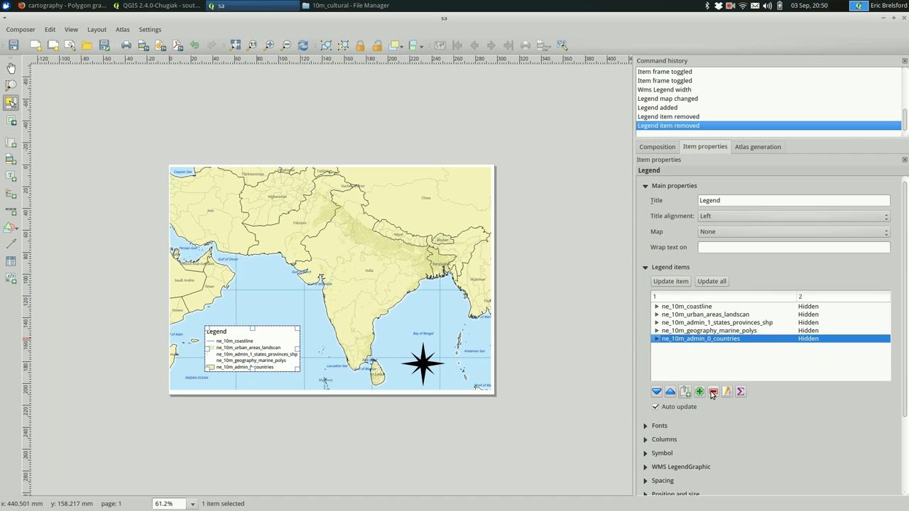
{"action": "left_click", "coordinate": [713, 392]}
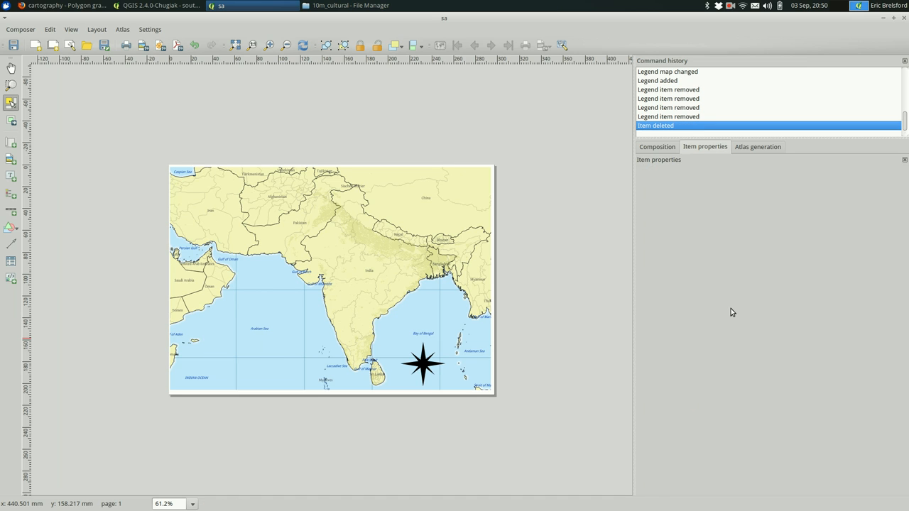
{"action": "mouse_move", "coordinate": [46, 189]}
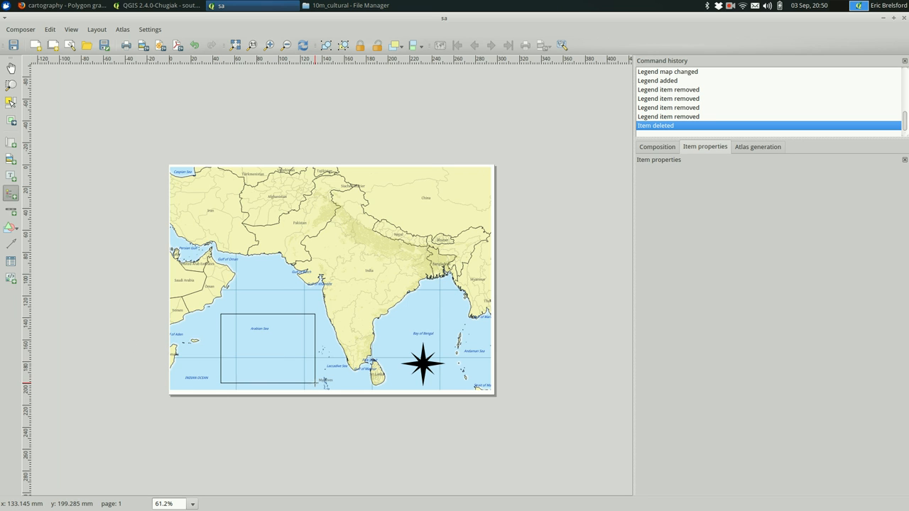
Place a new legend at the lower left and remove every entry except the urban areas landscan layer
{"action": "left_click", "coordinate": [12, 104]}
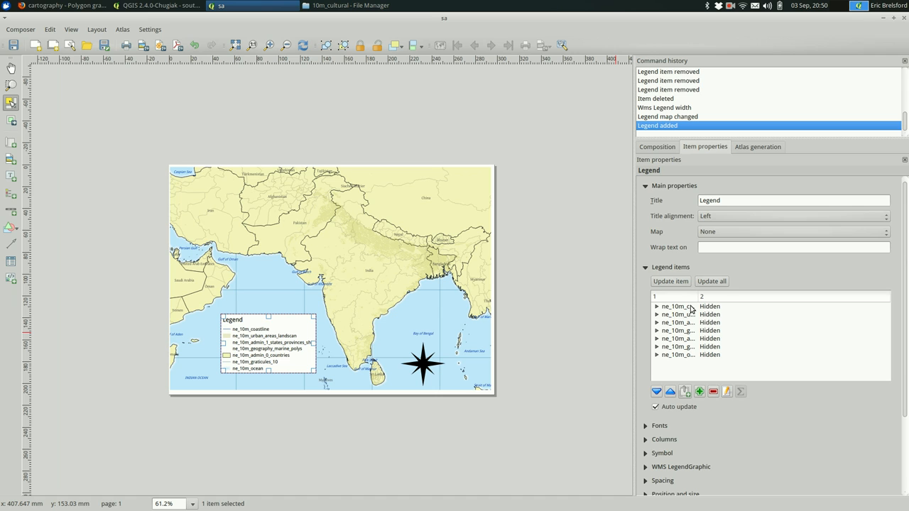
{"action": "left_click", "coordinate": [687, 307]}
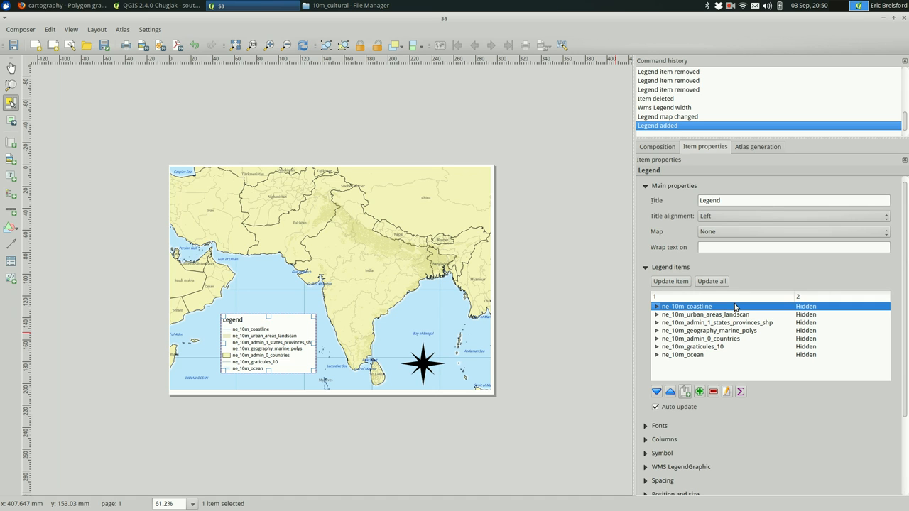
{"action": "left_click", "coordinate": [717, 322]}
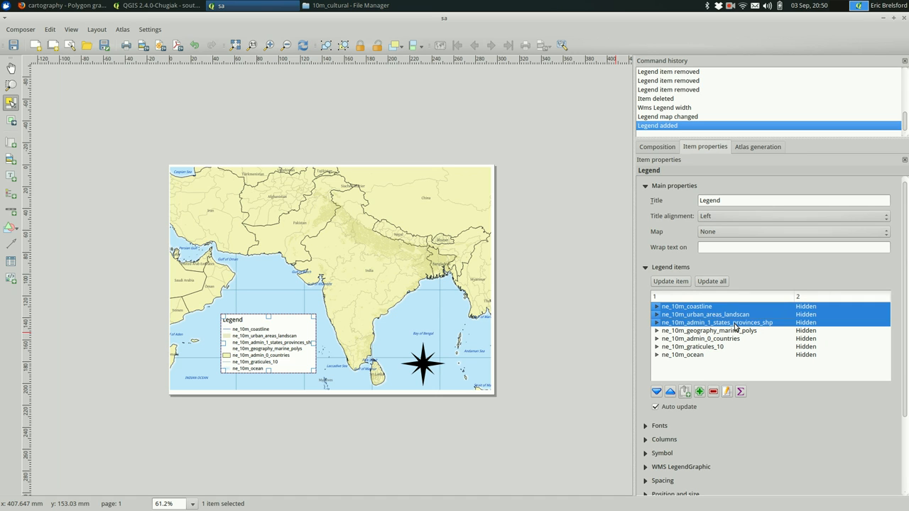
{"action": "left_click", "coordinate": [700, 339]}
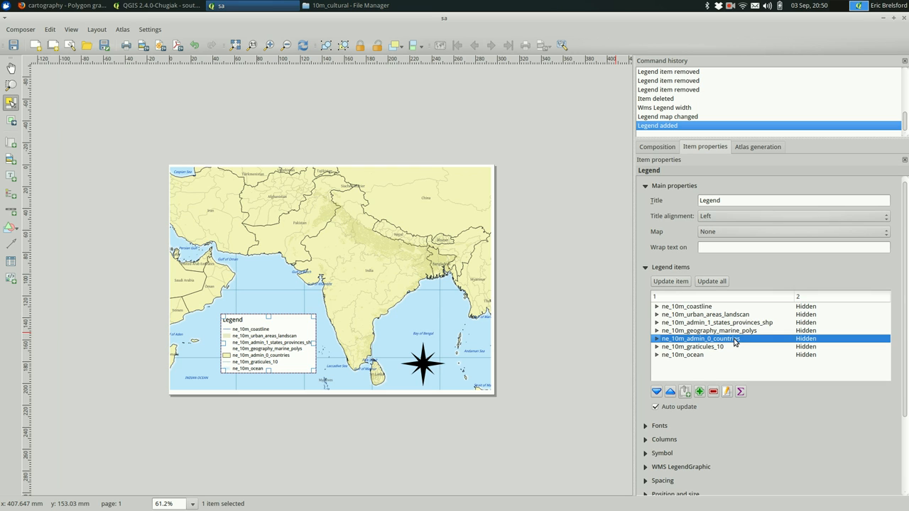
{"action": "left_click", "coordinate": [716, 323]}
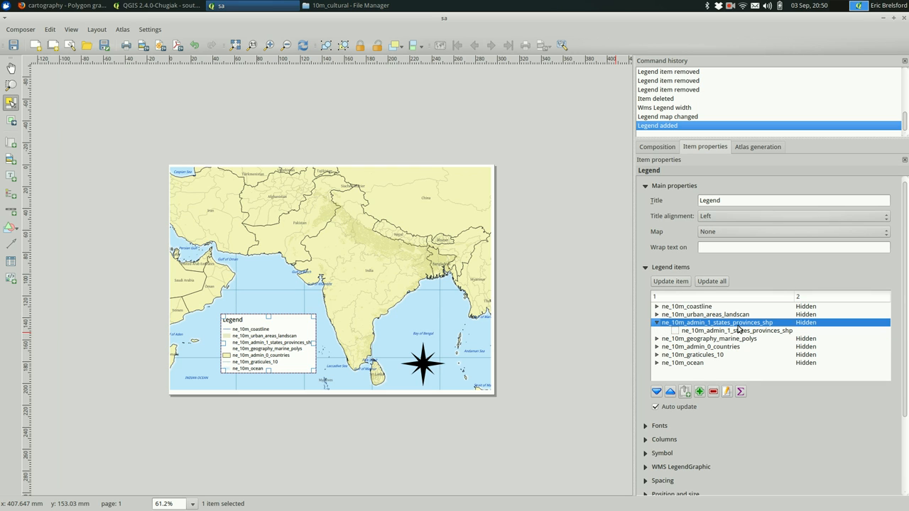
{"action": "left_click", "coordinate": [714, 392]}
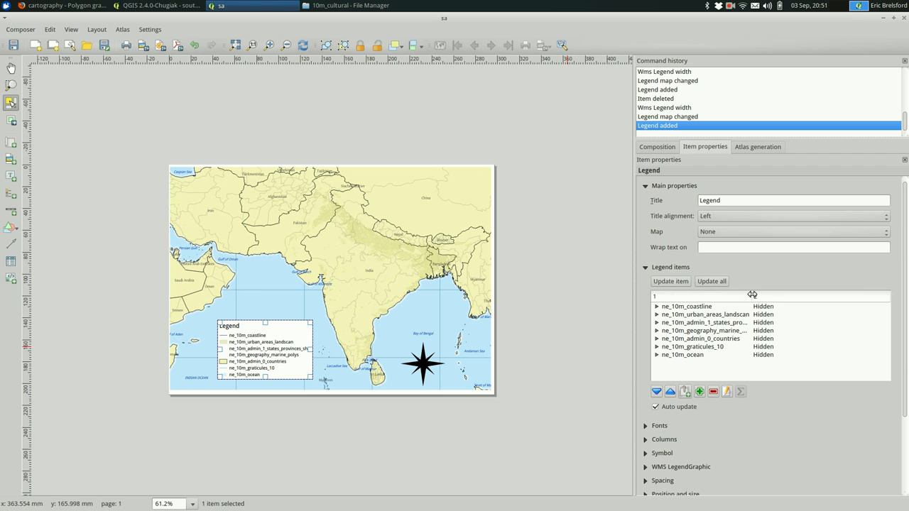
{"action": "left_click", "coordinate": [703, 323]}
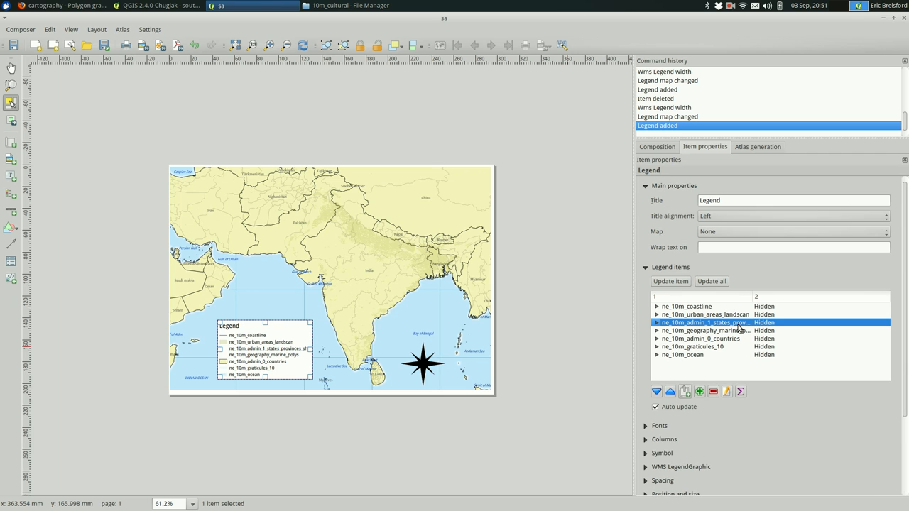
{"action": "mouse_move", "coordinate": [702, 358]}
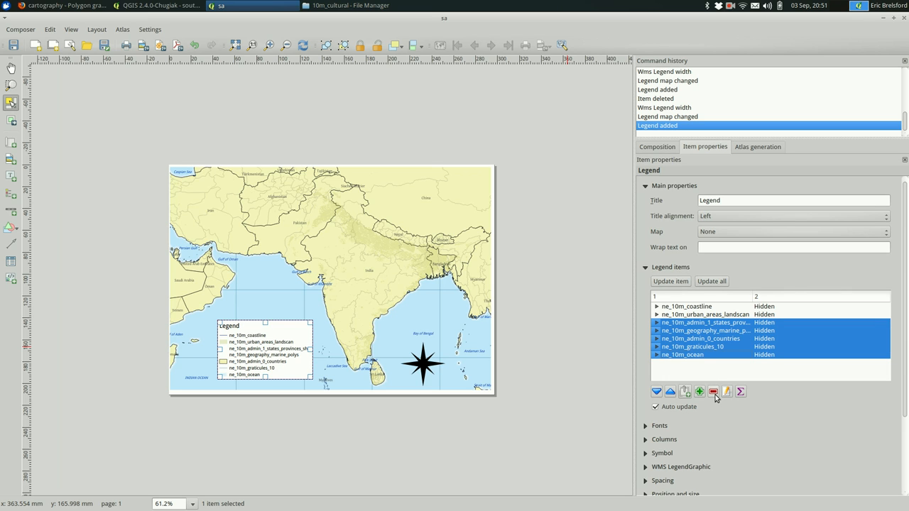
{"action": "left_click", "coordinate": [713, 392]}
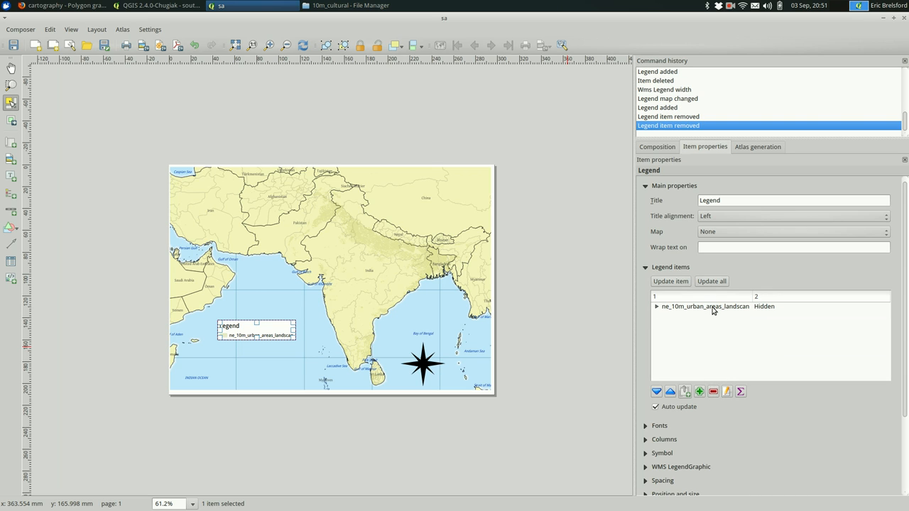
Rename the legend's single landscan entry to 'urban areas'
{"action": "left_click", "coordinate": [656, 306]}
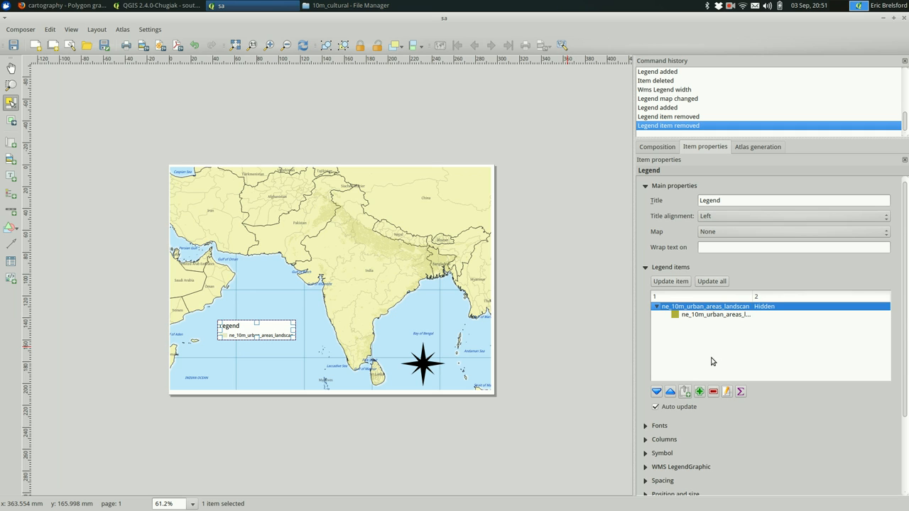
{"action": "left_click", "coordinate": [728, 392]}
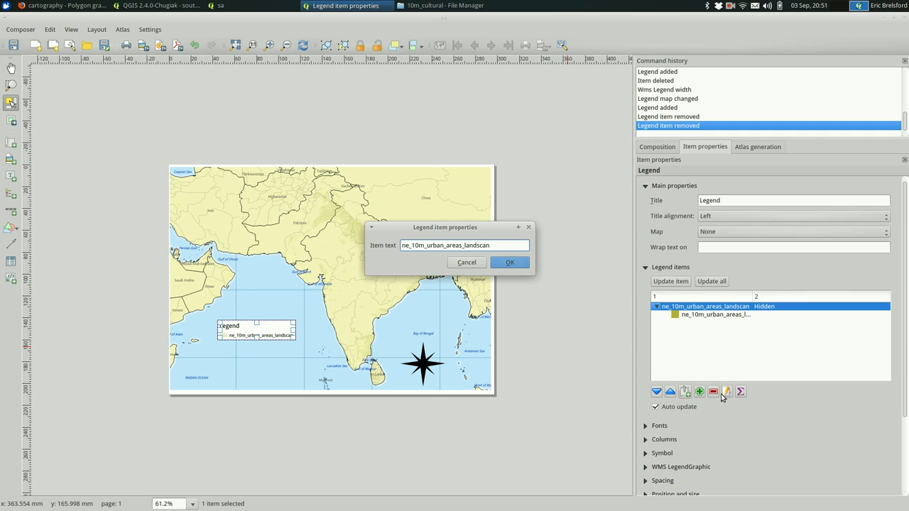
{"action": "type", "text": "urban"}
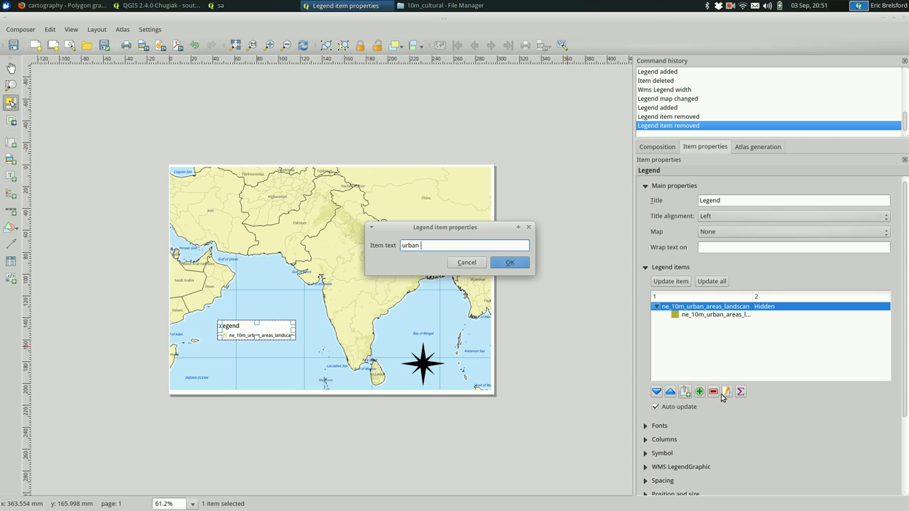
{"action": "left_click", "coordinate": [509, 262]}
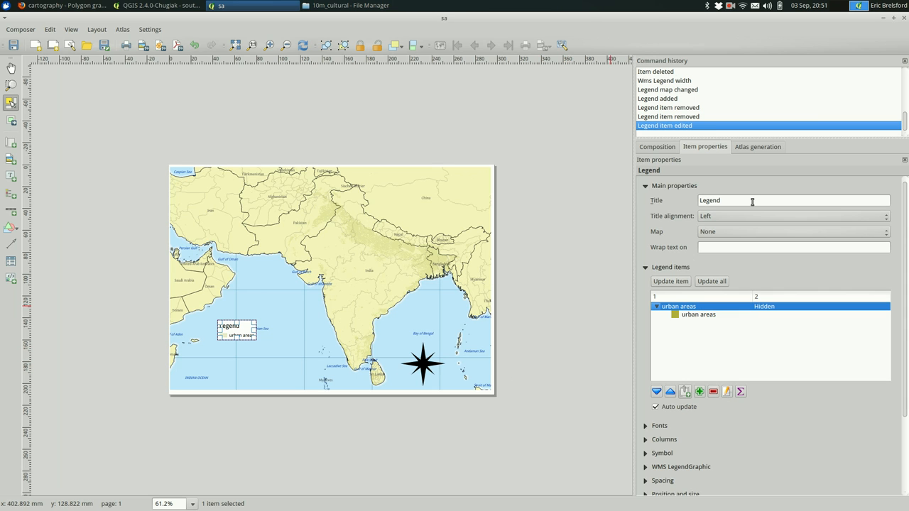
Collapse the legend items list and bring up the legend's font settings
{"action": "left_click", "coordinate": [792, 201]}
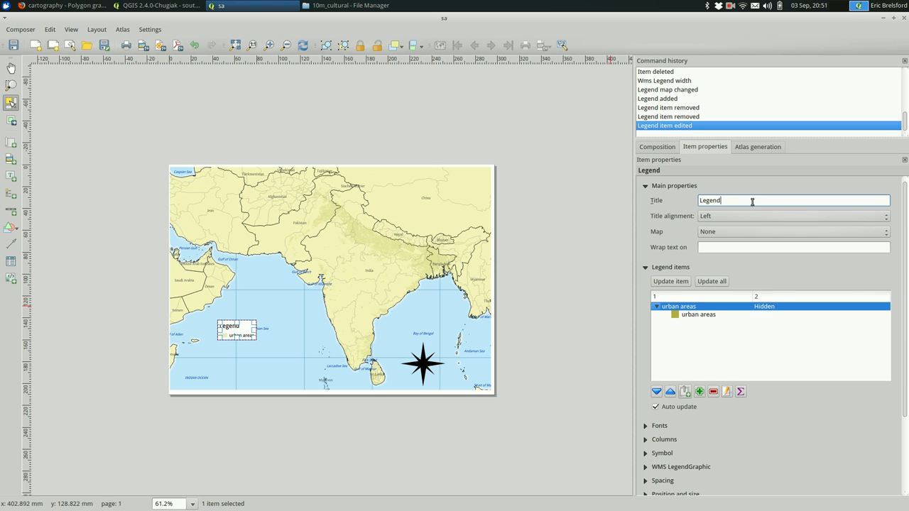
{"action": "mouse_move", "coordinate": [634, 285]}
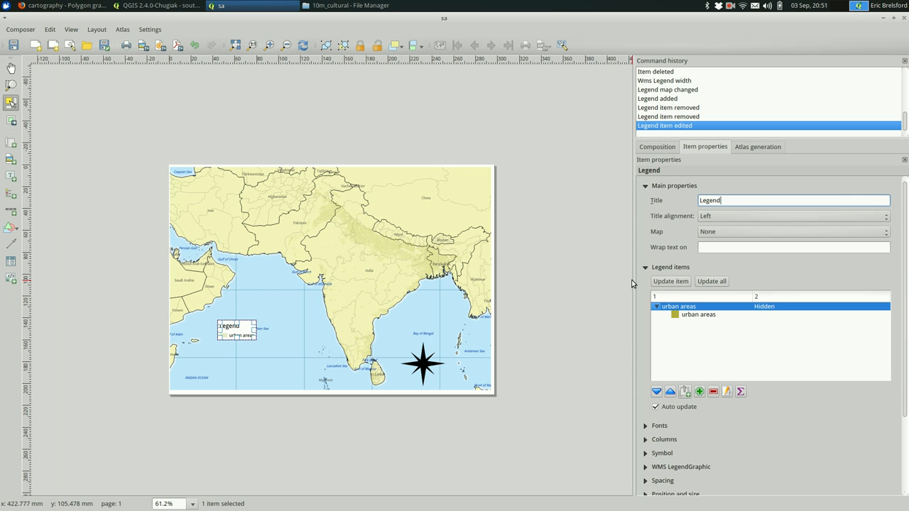
{"action": "left_click", "coordinate": [671, 267]}
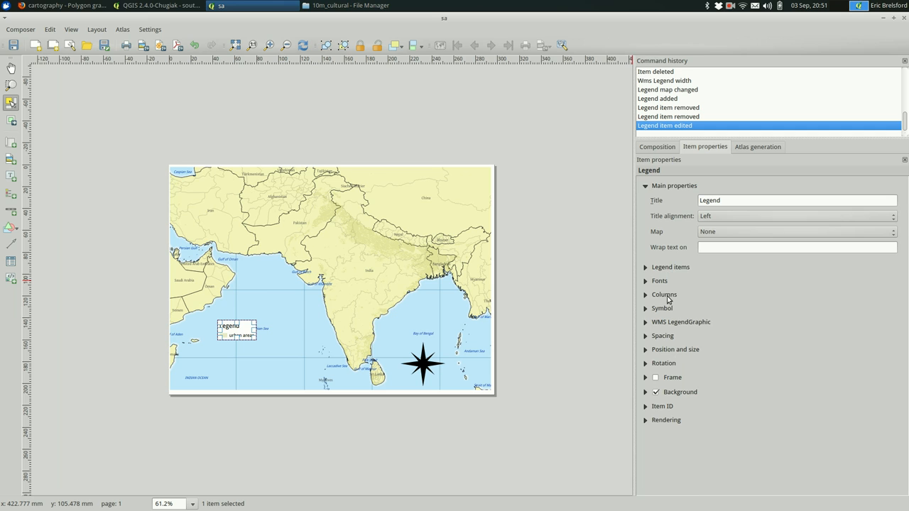
{"action": "left_click", "coordinate": [659, 281]}
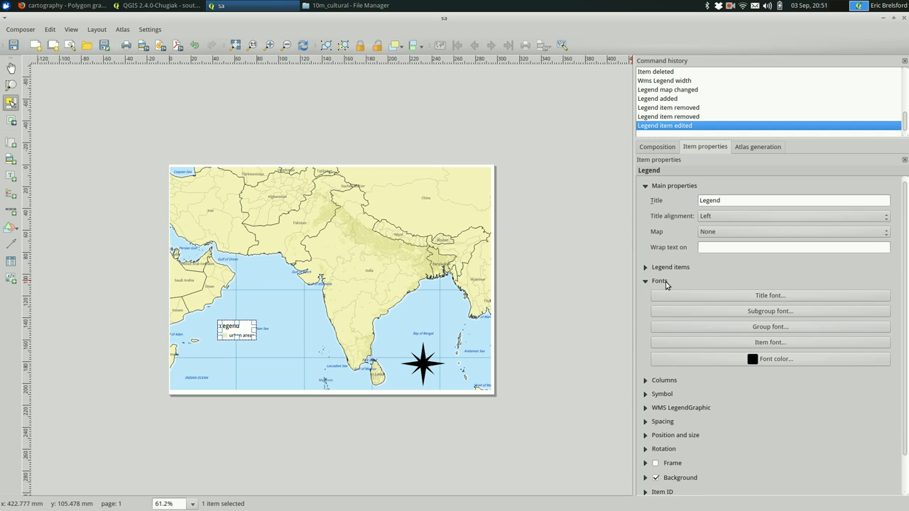
{"action": "mouse_move", "coordinate": [359, 304]}
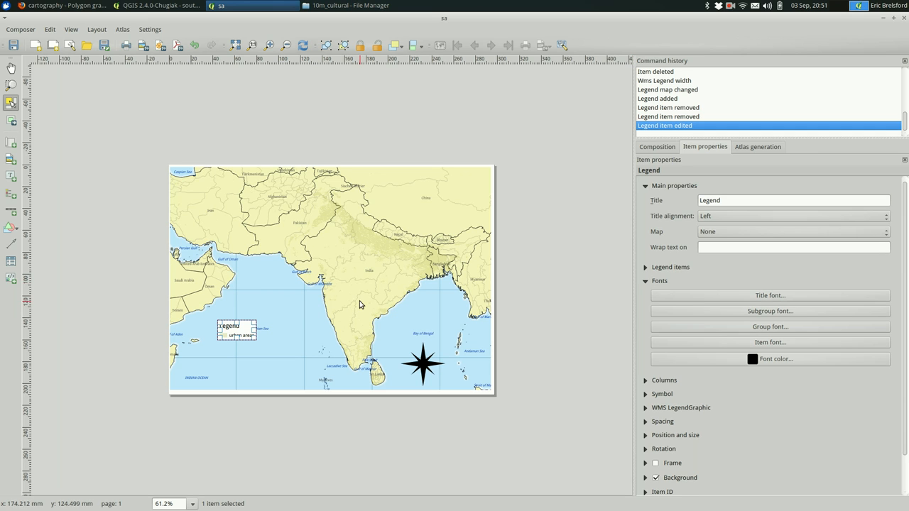
Drag the legend around the sea areas and settle it southwest of India's tip, left of the north arrow
{"action": "left_click_drag", "start_coordinate": [238, 331], "coordinate": [239, 345]}
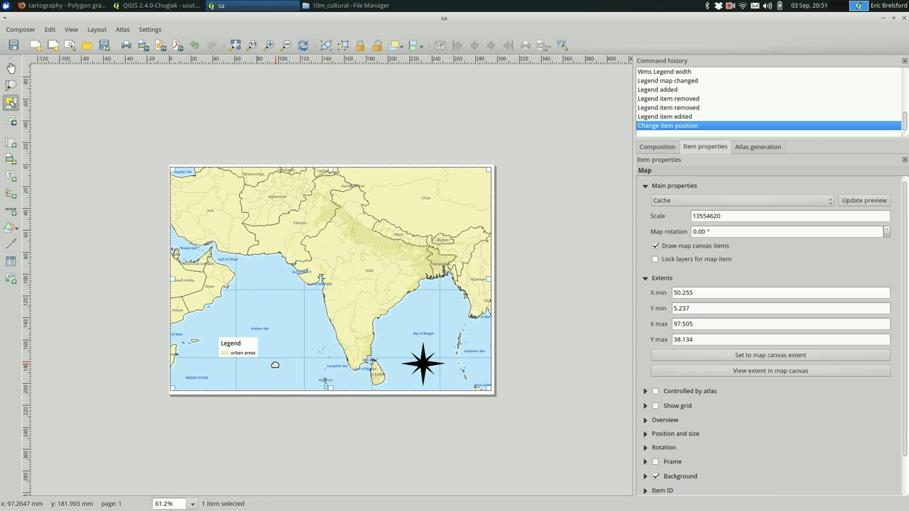
{"action": "left_click_drag", "start_coordinate": [238, 348], "coordinate": [391, 348]}
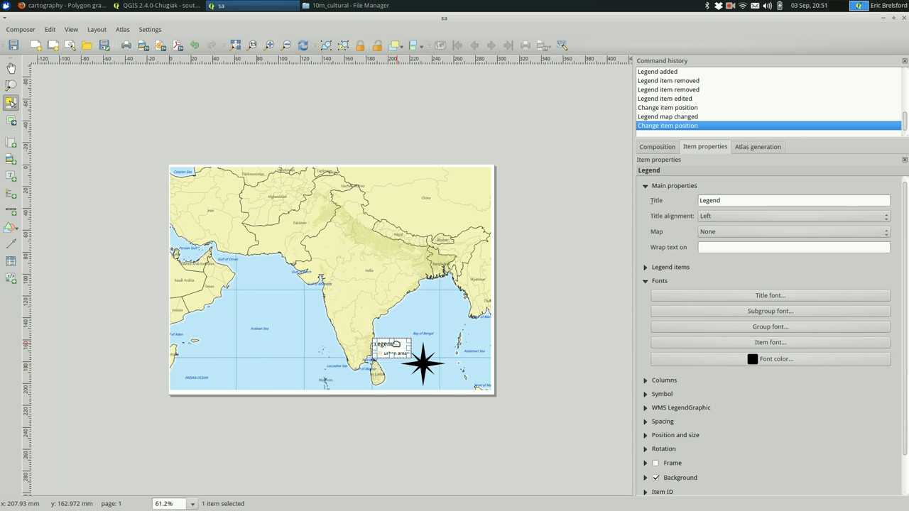
{"action": "left_click_drag", "start_coordinate": [390, 348], "coordinate": [466, 376]}
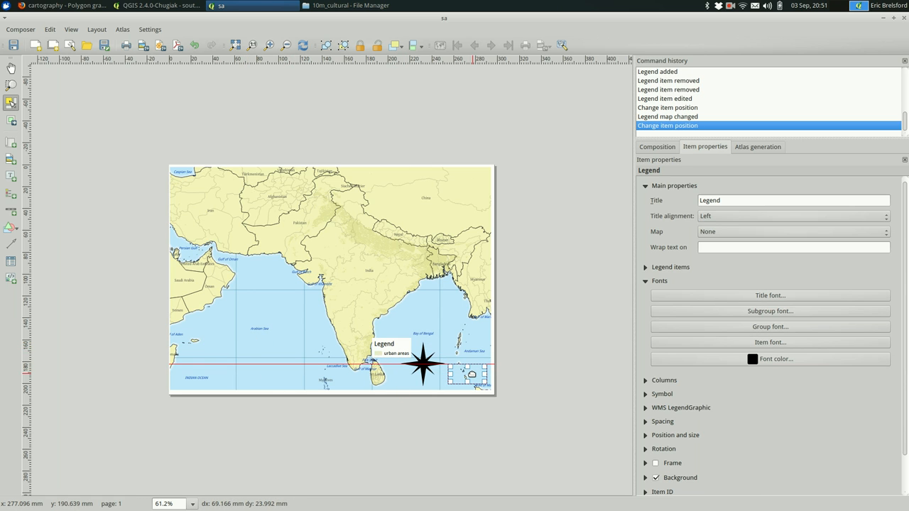
{"action": "left_click_drag", "start_coordinate": [466, 375], "coordinate": [435, 309]}
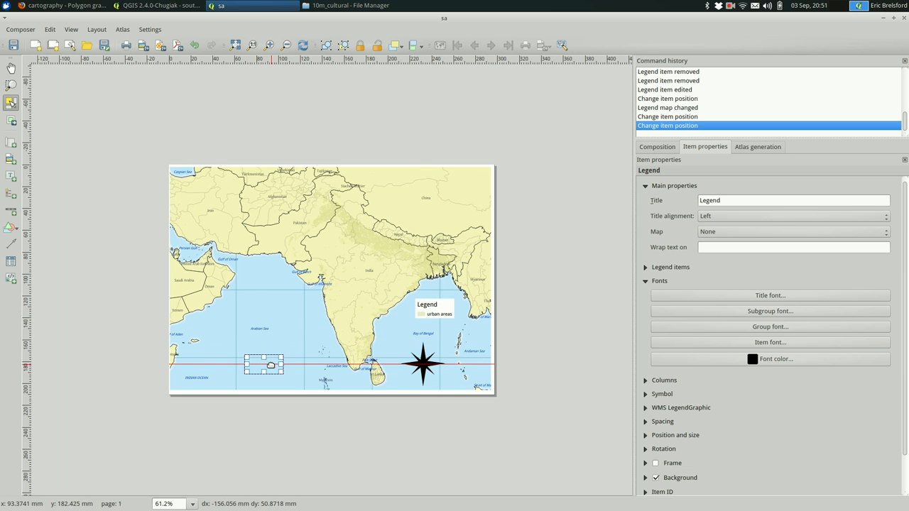
{"action": "left_click_drag", "start_coordinate": [263, 364], "coordinate": [284, 362]}
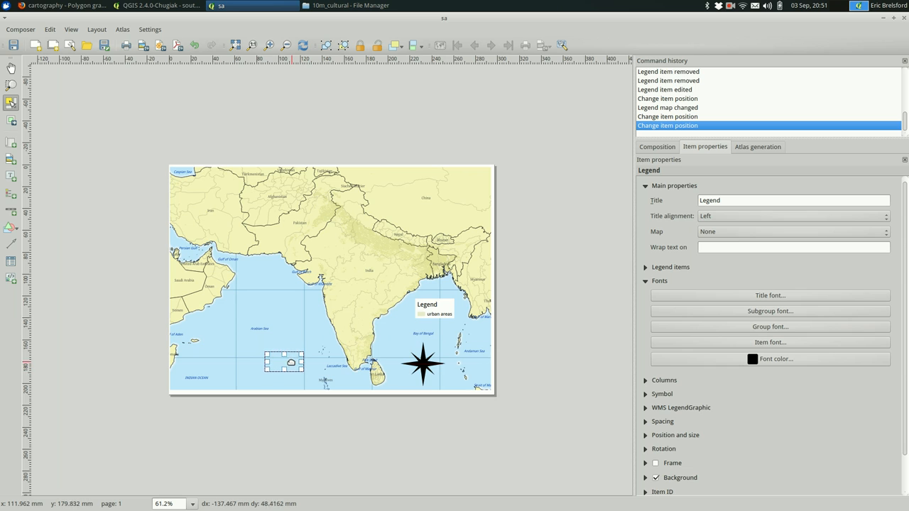
{"action": "left_click_drag", "start_coordinate": [426, 309], "coordinate": [284, 363]}
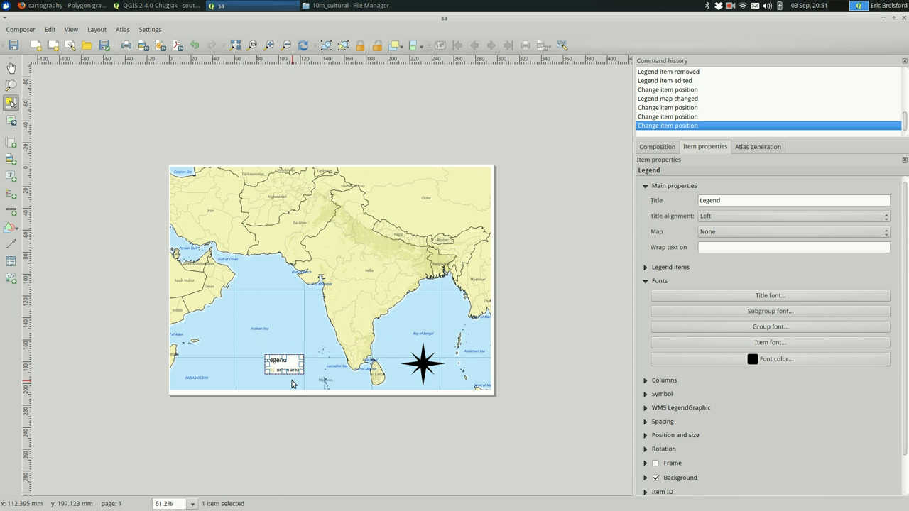
{"action": "left_click", "coordinate": [330, 277]}
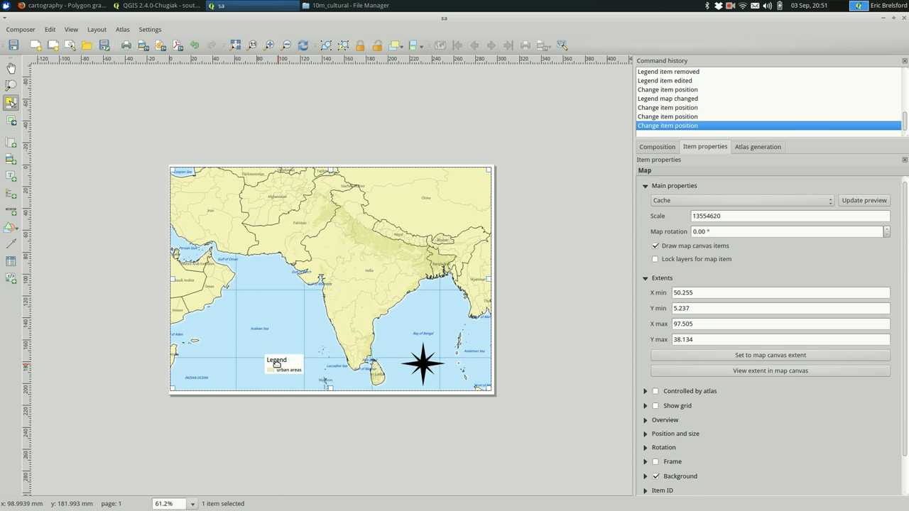
{"action": "left_click", "coordinate": [276, 366]}
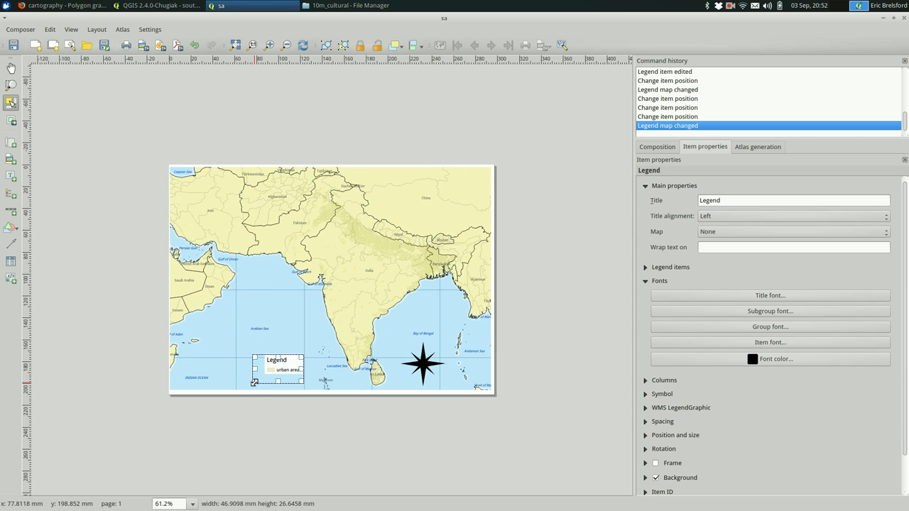
{"action": "left_click", "coordinate": [329, 277]}
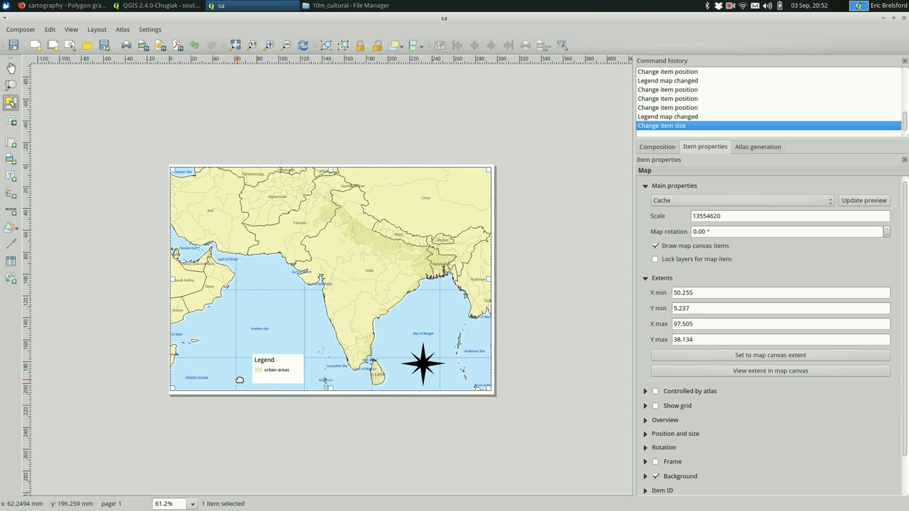
{"action": "left_click", "coordinate": [272, 368]}
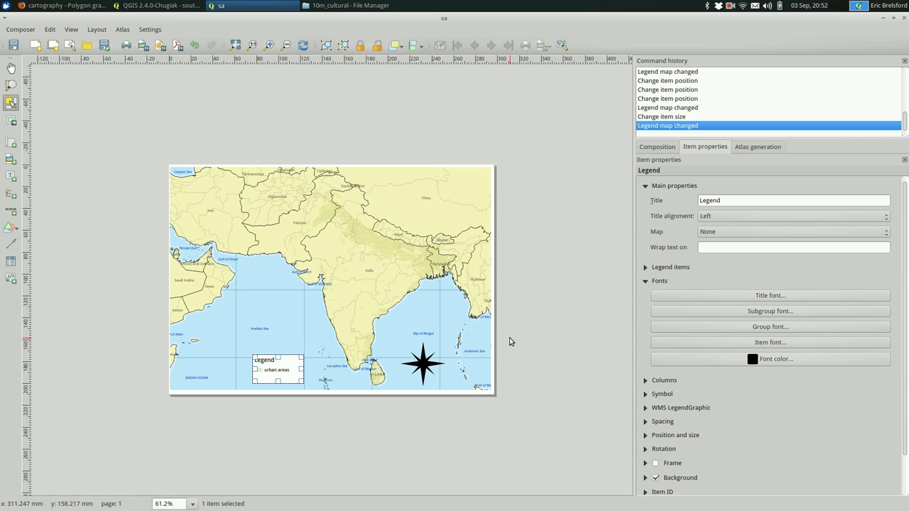
{"action": "mouse_move", "coordinate": [666, 386]}
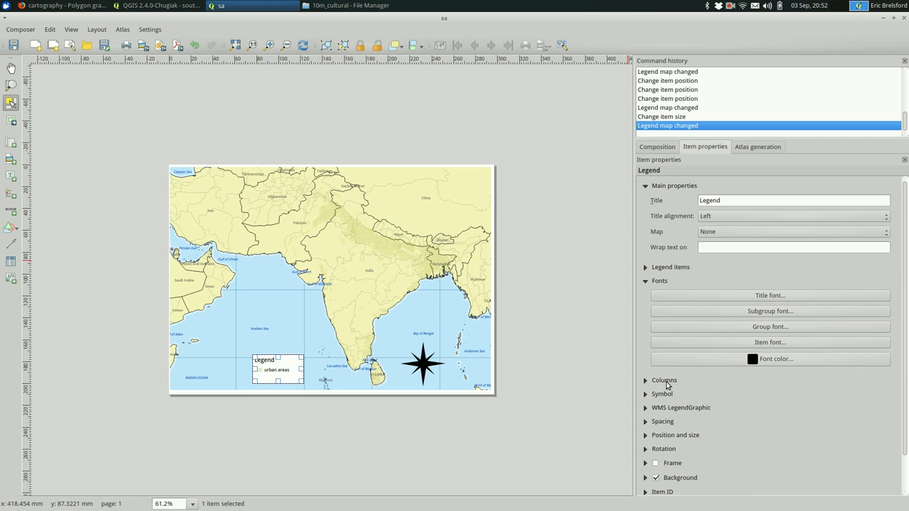
Expand the legend's background settings and set its colour alpha to 175 for transparency
{"action": "scroll", "scroll_direction": "down", "scroll_amount": 3}
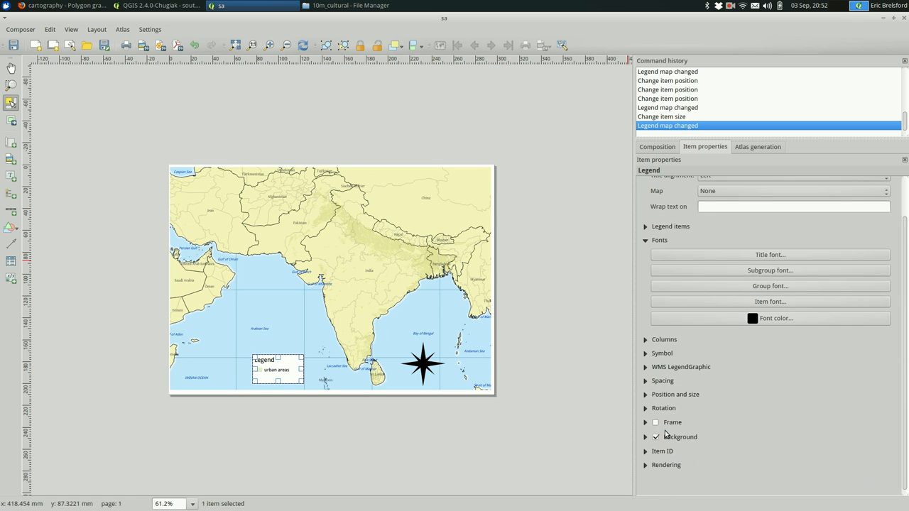
{"action": "left_click", "coordinate": [645, 437]}
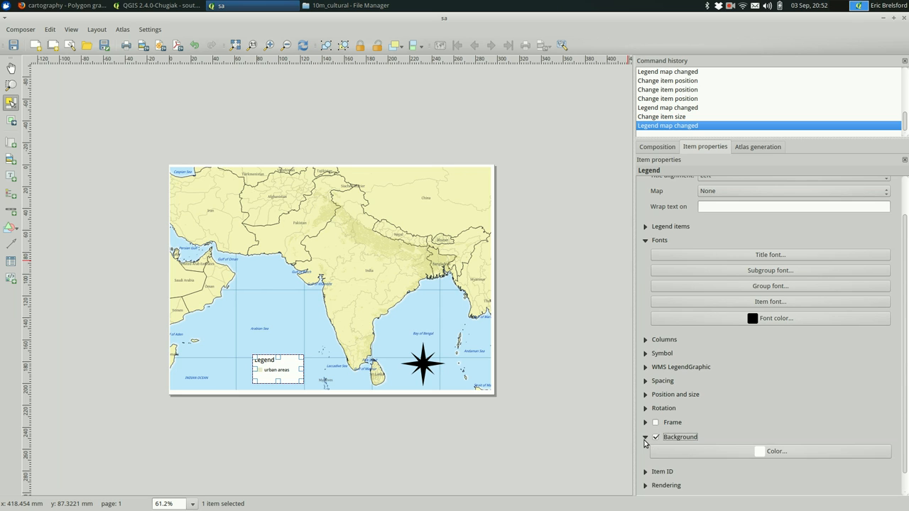
{"action": "left_click", "coordinate": [775, 452]}
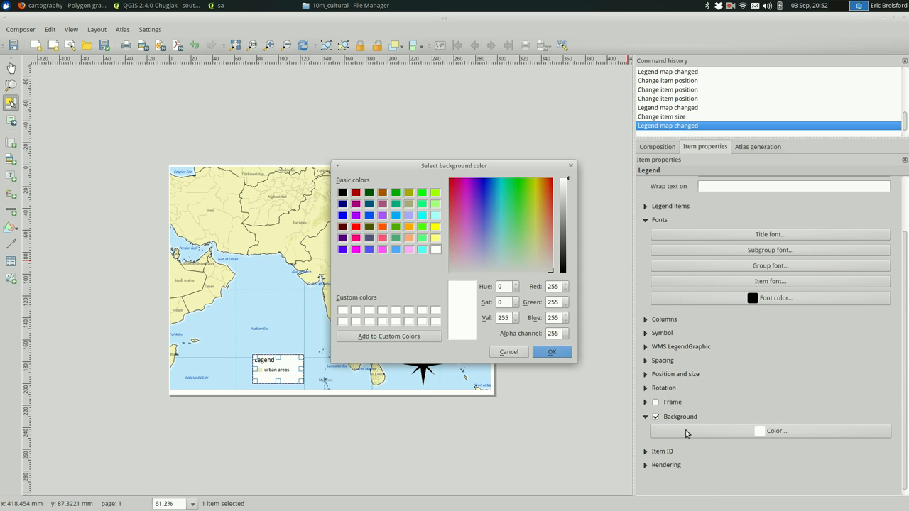
{"action": "mouse_move", "coordinate": [509, 353]}
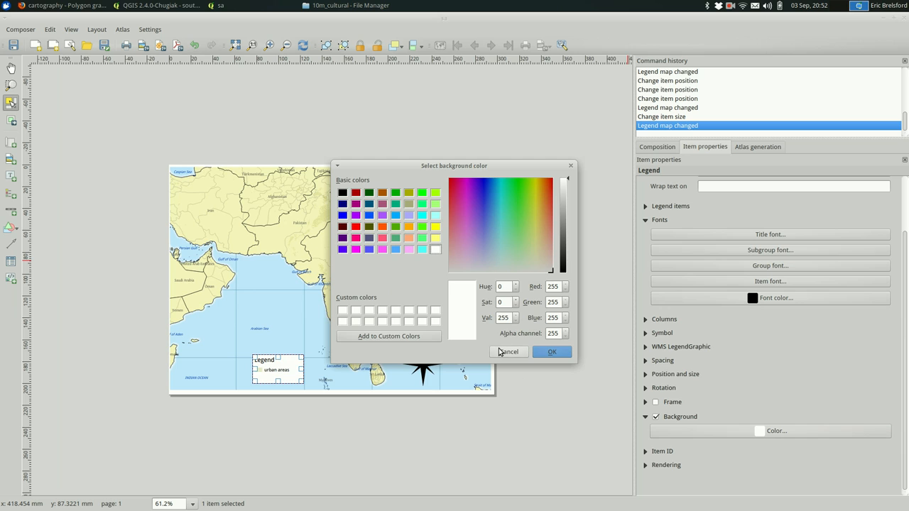
{"action": "mouse_move", "coordinate": [534, 349]}
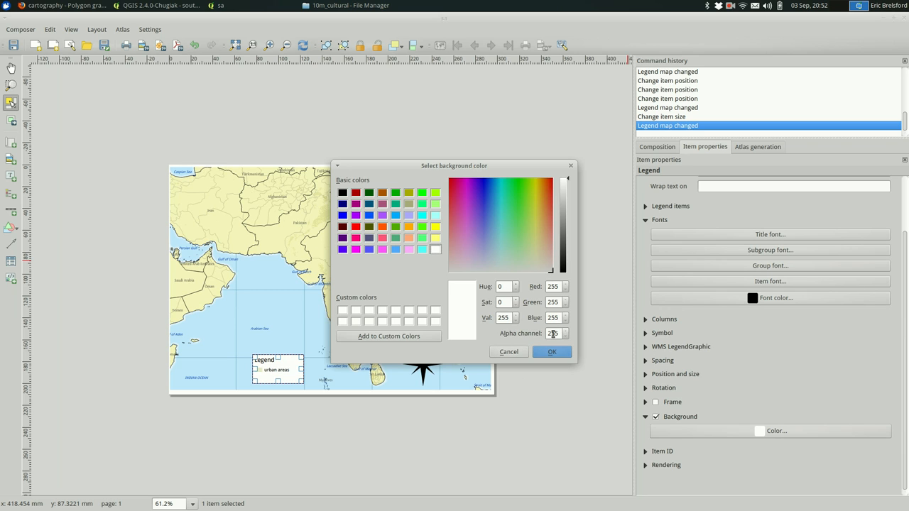
{"action": "left_click", "coordinate": [551, 352]}
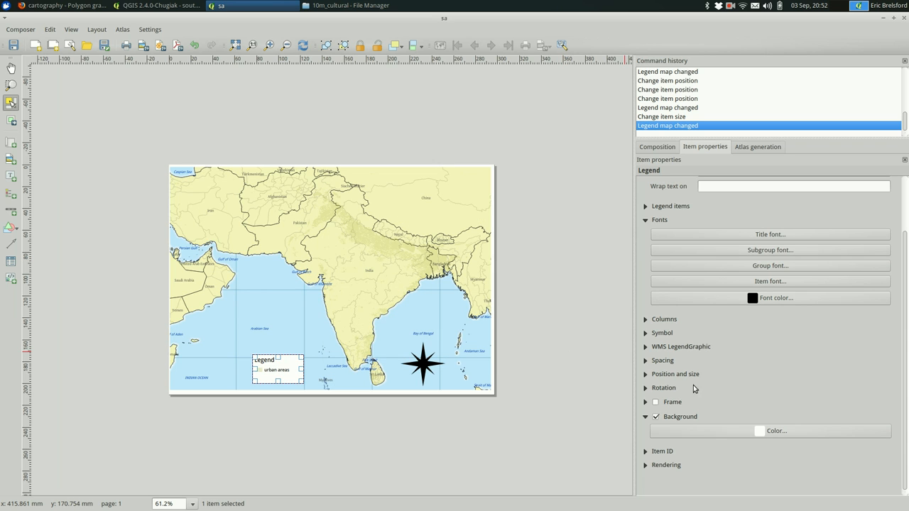
{"action": "left_click", "coordinate": [775, 430]}
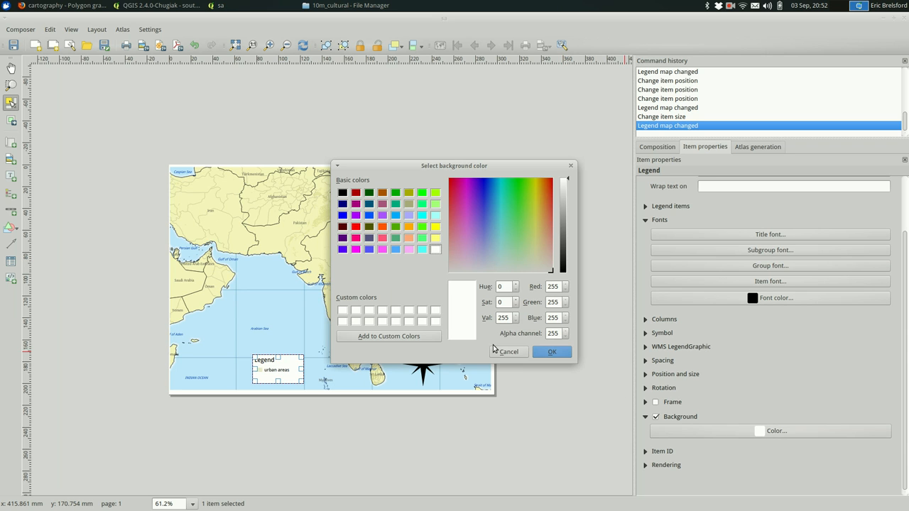
{"action": "triple_click", "coordinate": [553, 333]}
{"action": "type", "text": "175"}
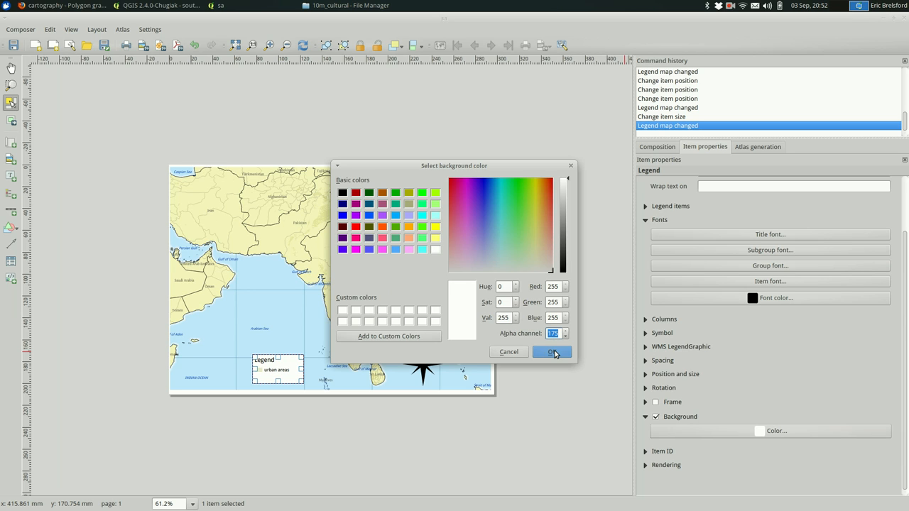
{"action": "left_click", "coordinate": [551, 352]}
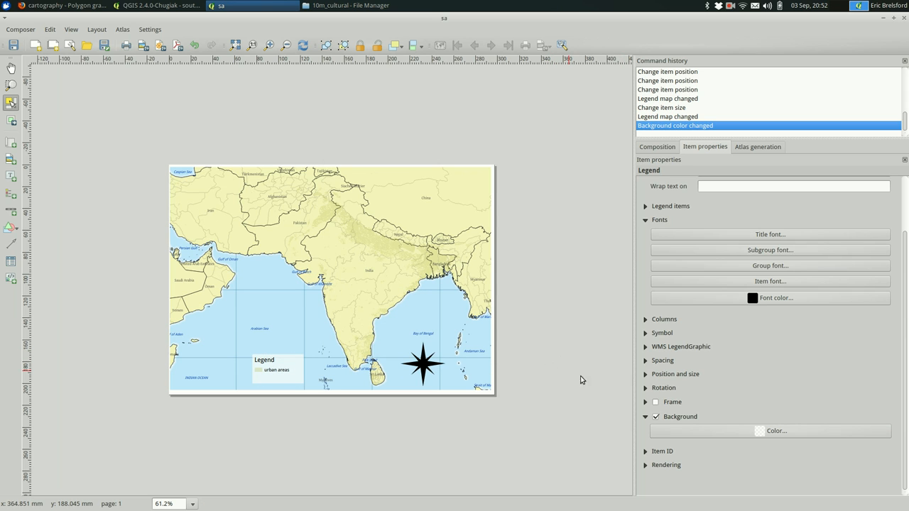
Try light blue and paler cyan legend backgrounds, then settle on semi-transparent white
{"action": "left_click", "coordinate": [776, 430]}
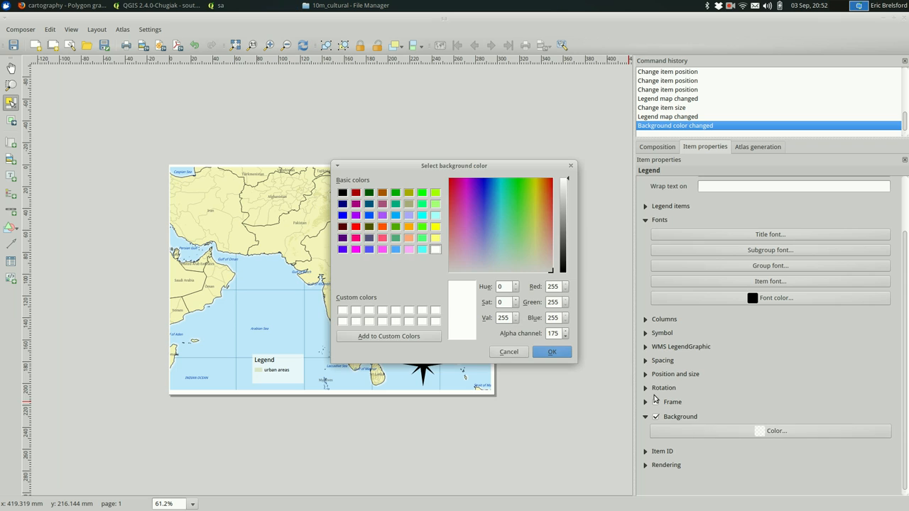
{"action": "mouse_move", "coordinate": [496, 227]}
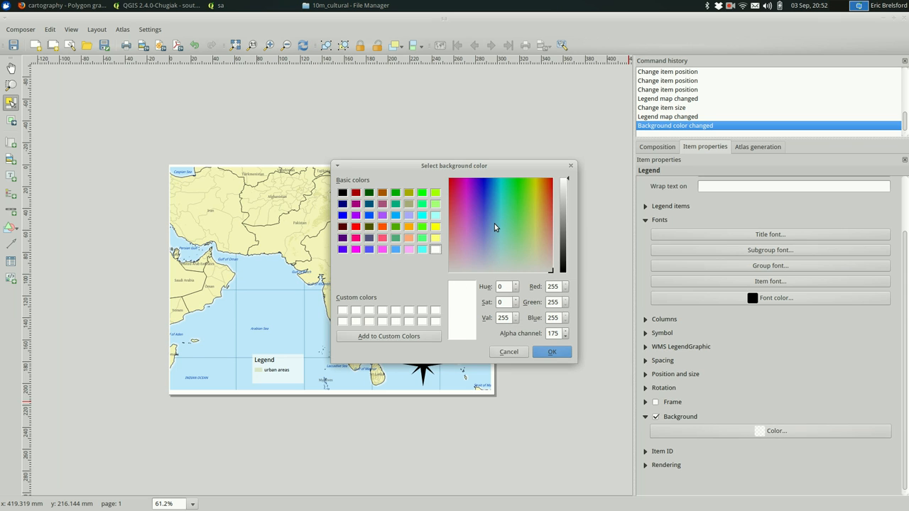
{"action": "left_click", "coordinate": [495, 233]}
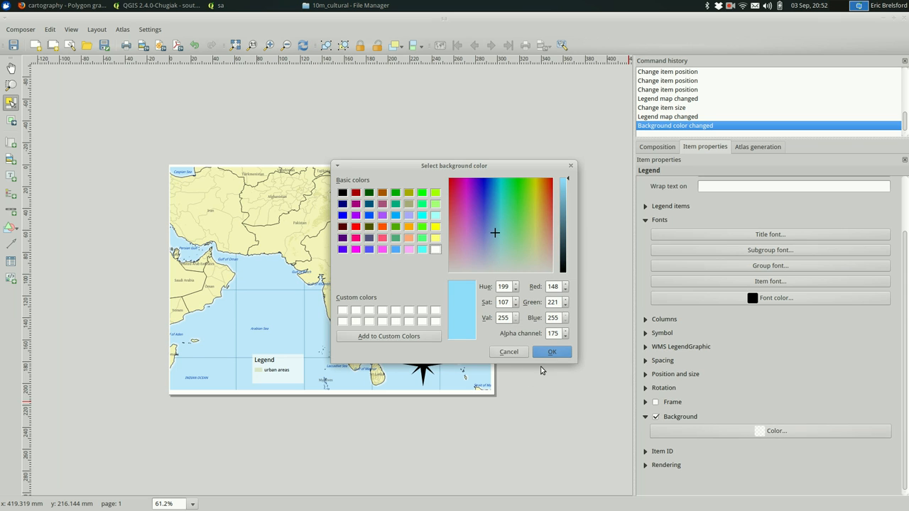
{"action": "left_click", "coordinate": [551, 352]}
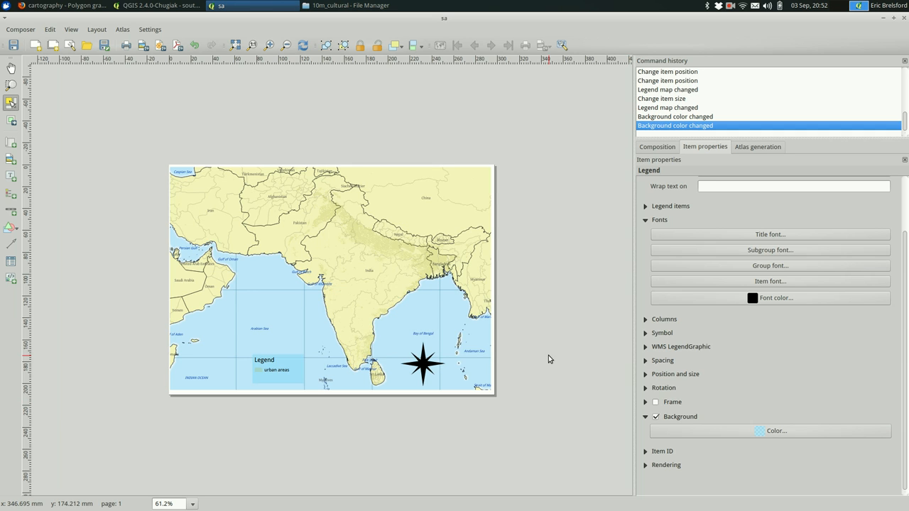
{"action": "left_click", "coordinate": [775, 430]}
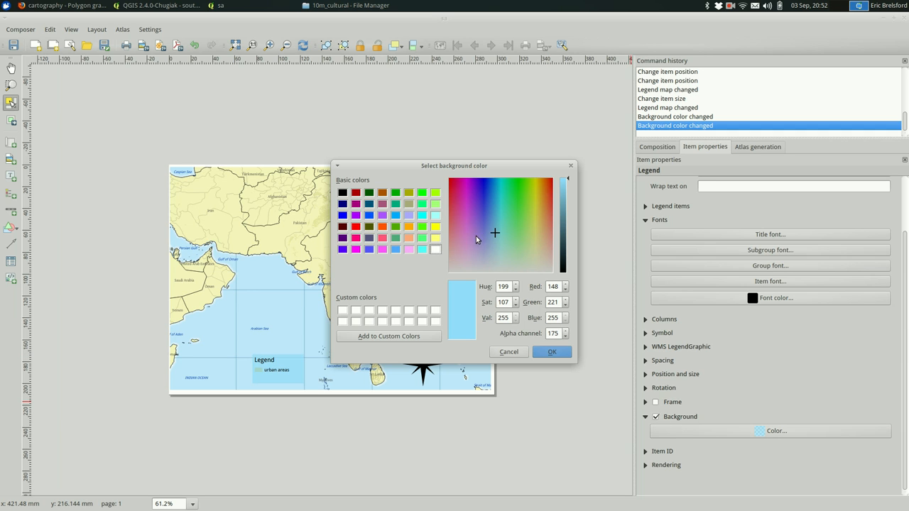
{"action": "left_click", "coordinate": [499, 250]}
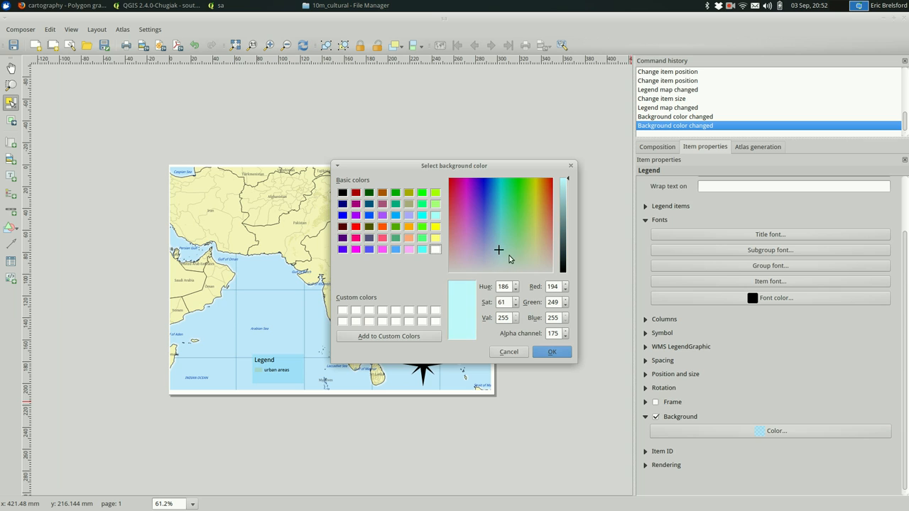
{"action": "left_click", "coordinate": [551, 352]}
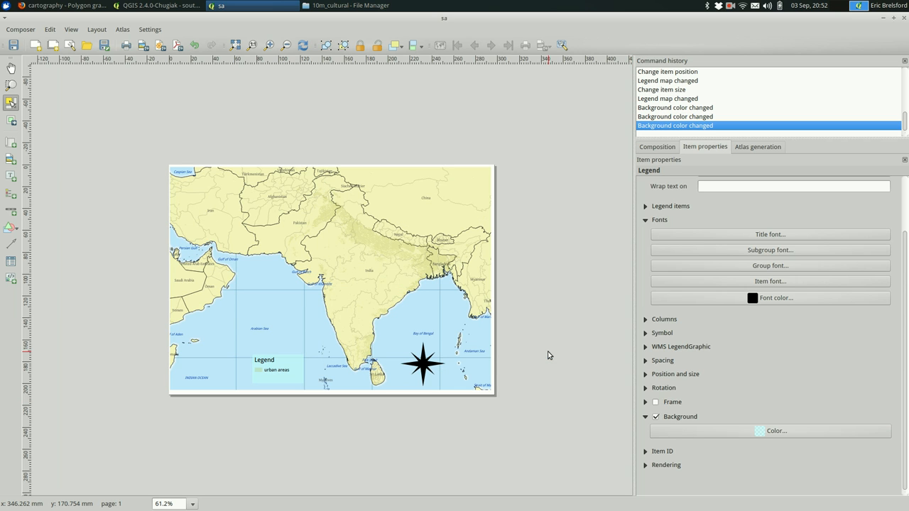
{"action": "mouse_move", "coordinate": [577, 366]}
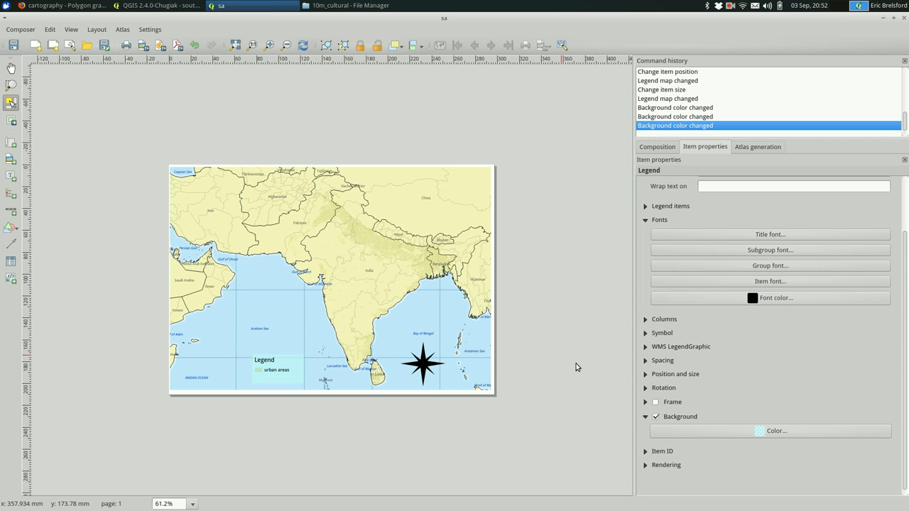
{"action": "left_click", "coordinate": [776, 432]}
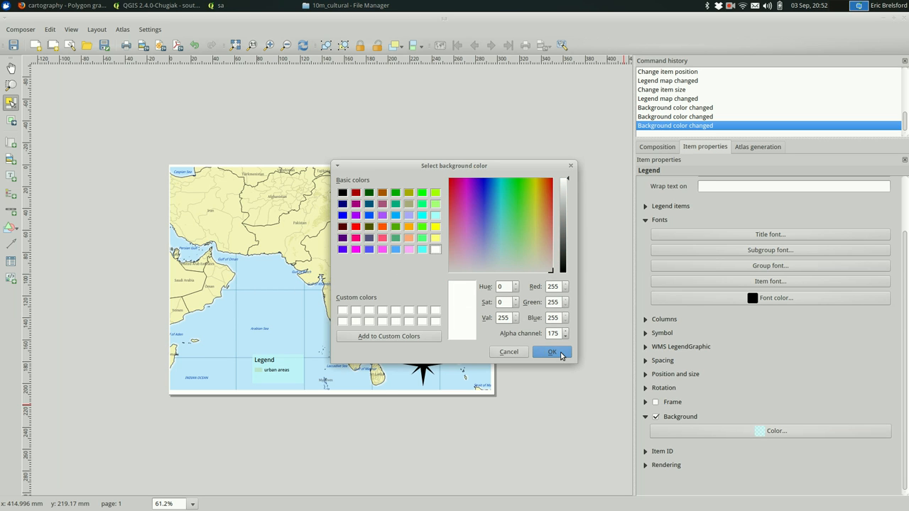
{"action": "left_click", "coordinate": [551, 352]}
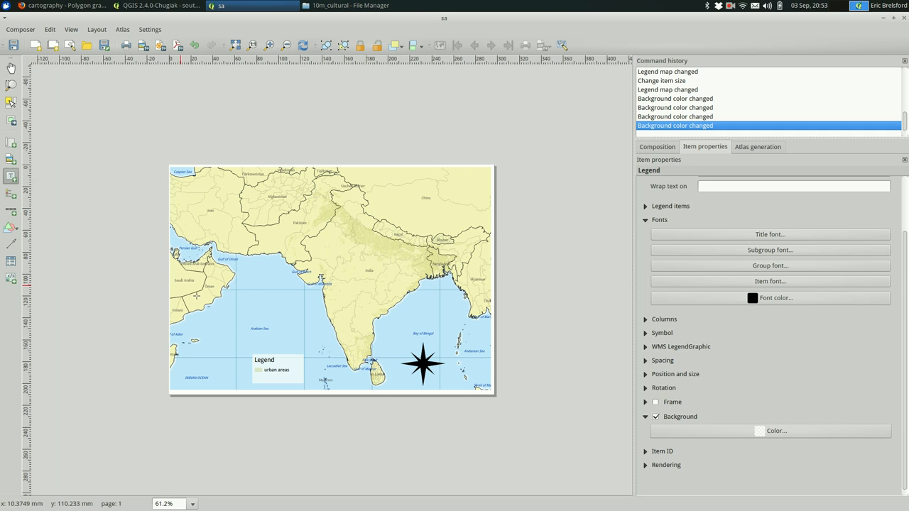
{"action": "mouse_move", "coordinate": [253, 342]}
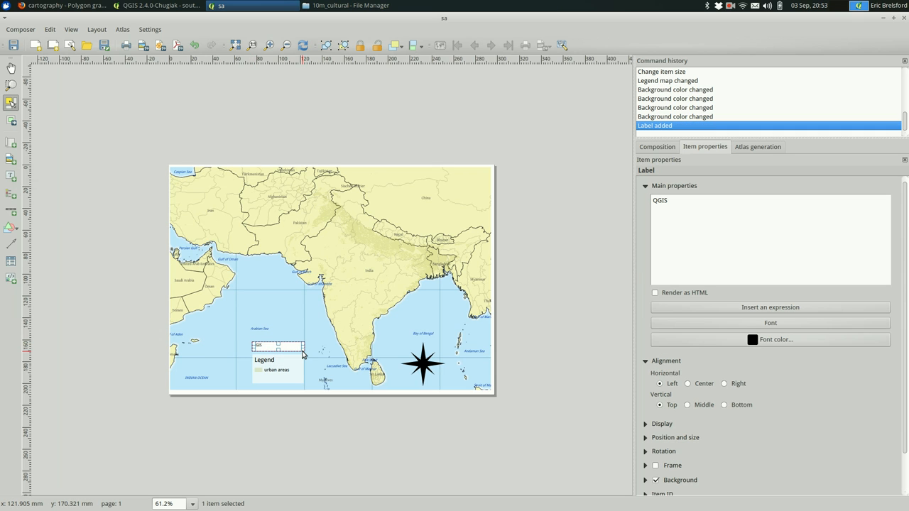
Replace the label's placeholder text with 'South Asia'
{"action": "triple_click", "coordinate": [659, 201]}
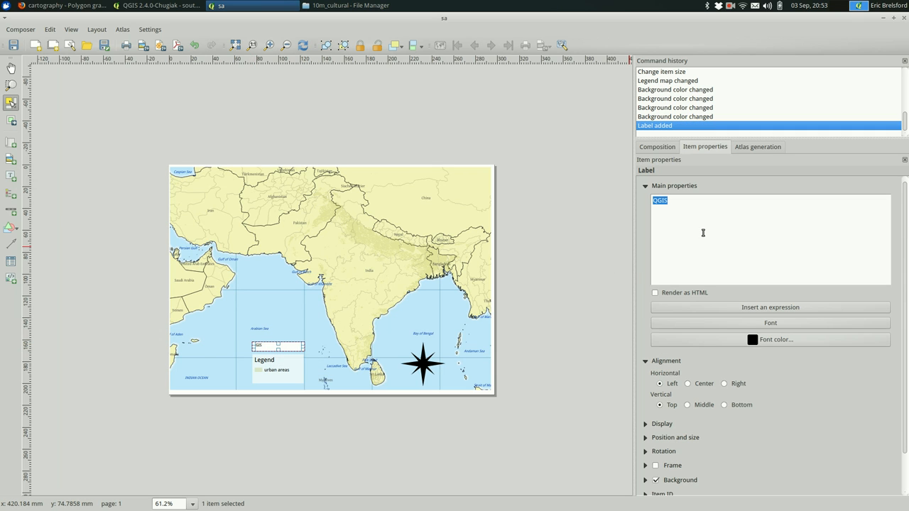
{"action": "type", "text": "South Asi"}
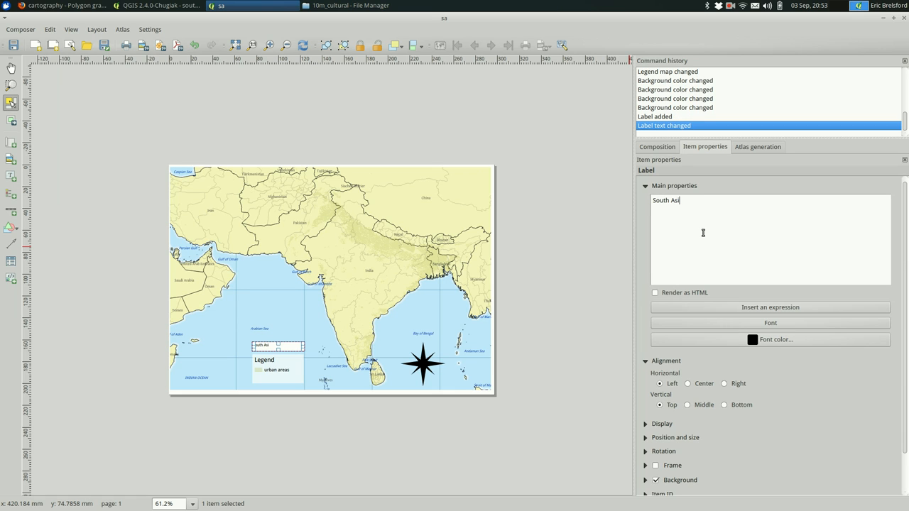
{"action": "type", "text": "a"}
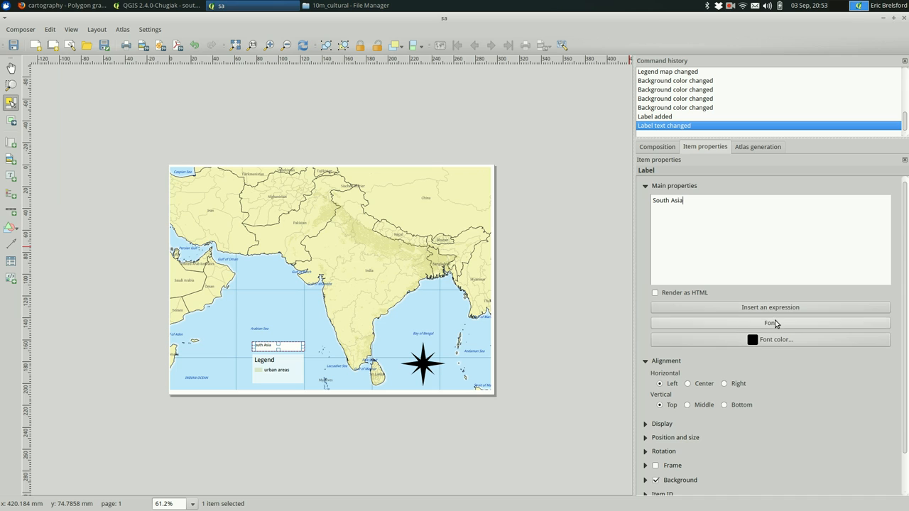
Enlarge the title font to 18 and then bigger, and drop the label's background
{"action": "left_click", "coordinate": [770, 324]}
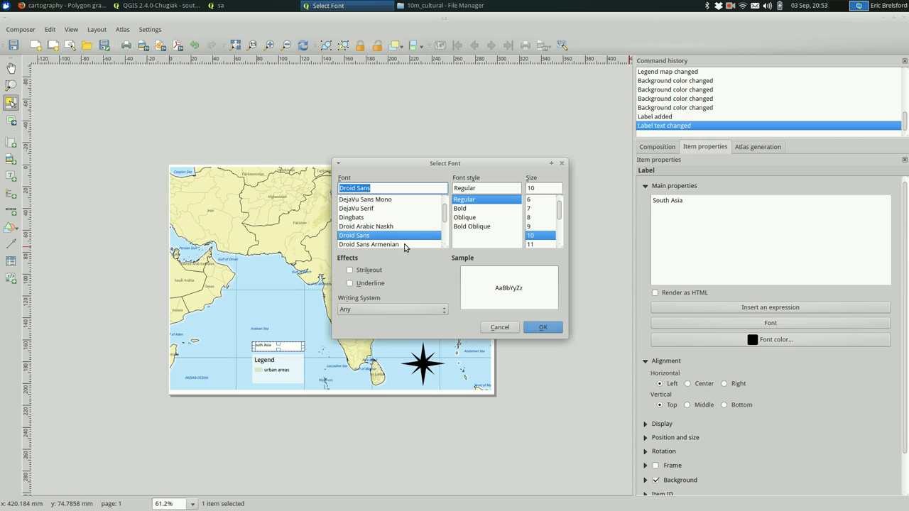
{"action": "scroll", "scroll_direction": "down", "scroll_amount": 3}
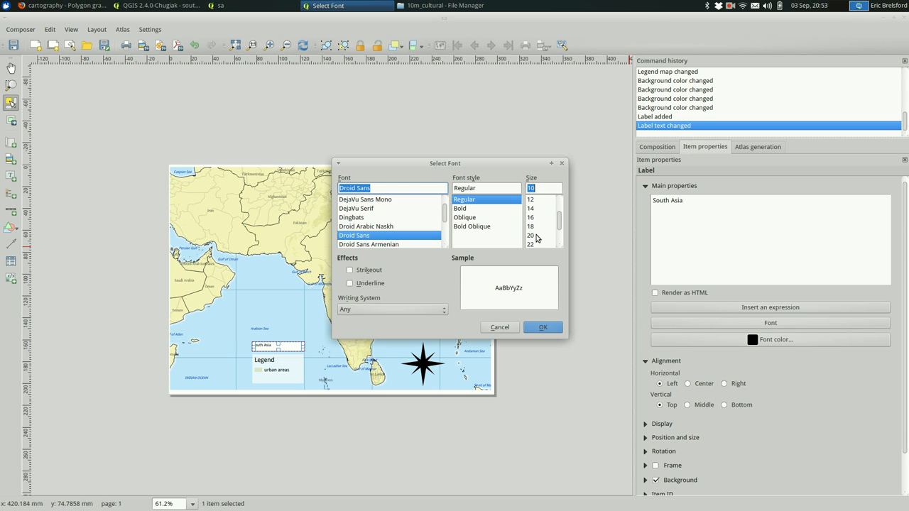
{"action": "left_click", "coordinate": [530, 226]}
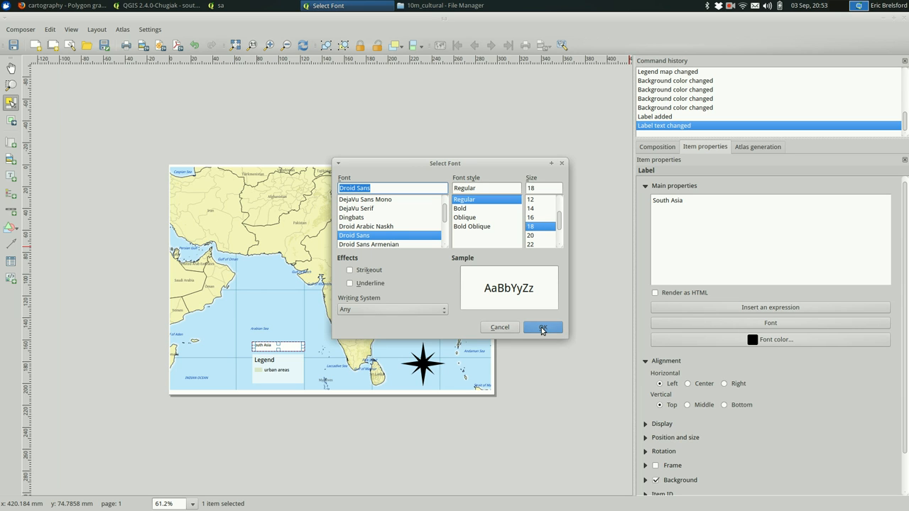
{"action": "left_click", "coordinate": [543, 327]}
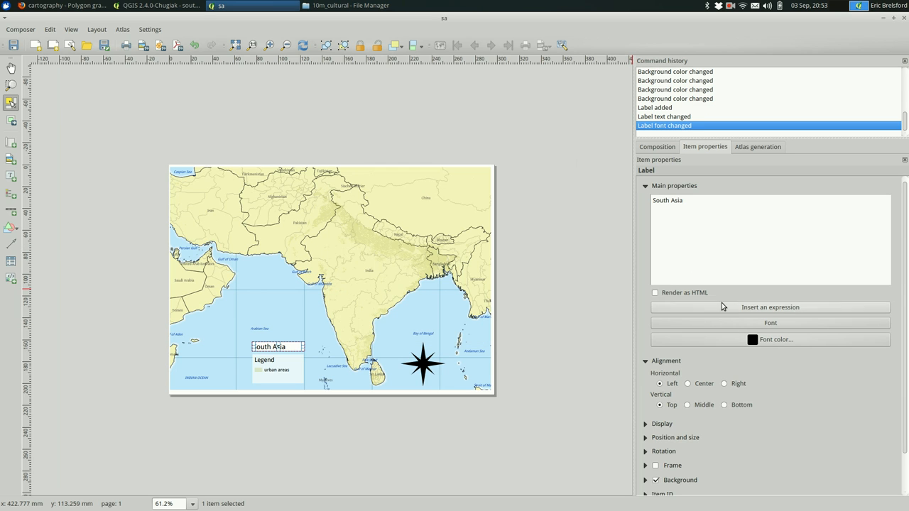
{"action": "left_click", "coordinate": [770, 323]}
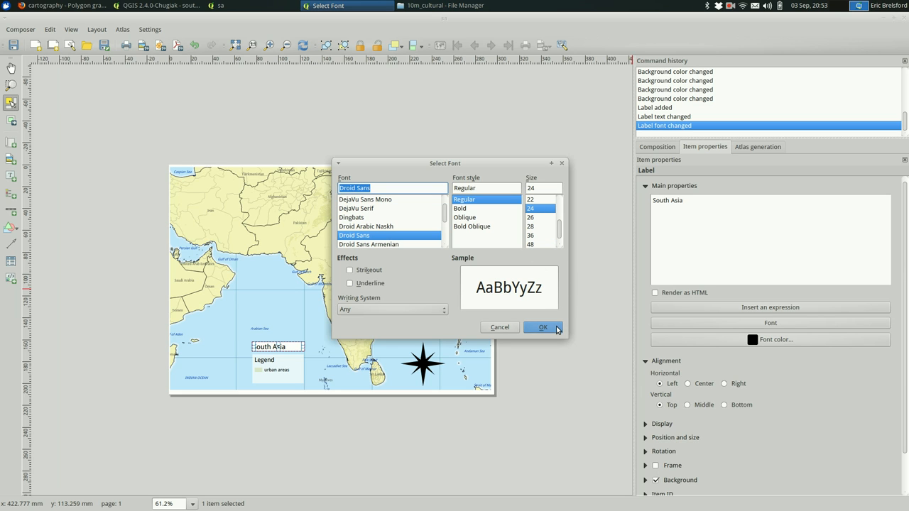
{"action": "left_click", "coordinate": [542, 327]}
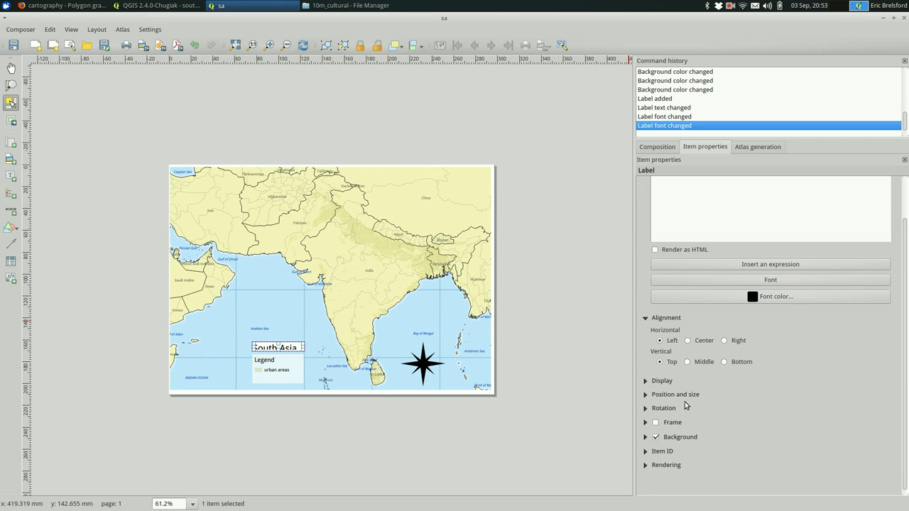
{"action": "left_click", "coordinate": [657, 438]}
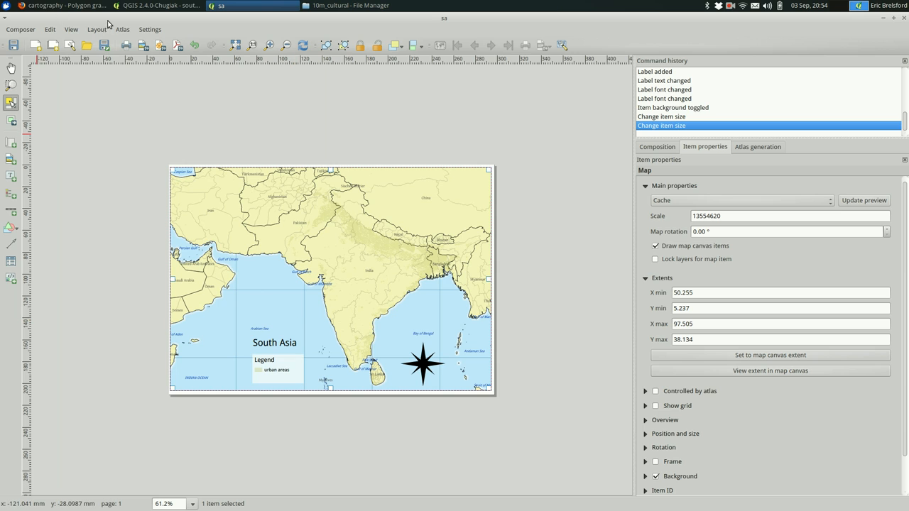
{"action": "mouse_move", "coordinate": [176, 44]}
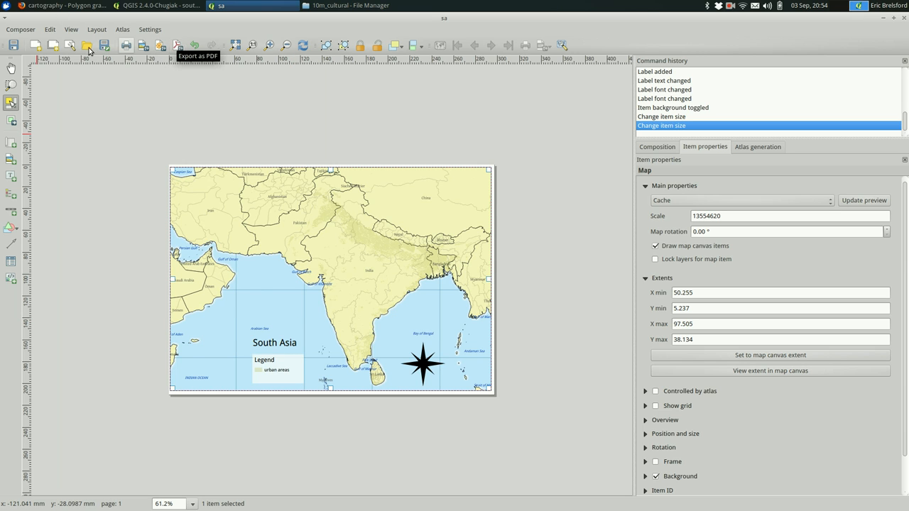
{"action": "mouse_move", "coordinate": [13, 44]}
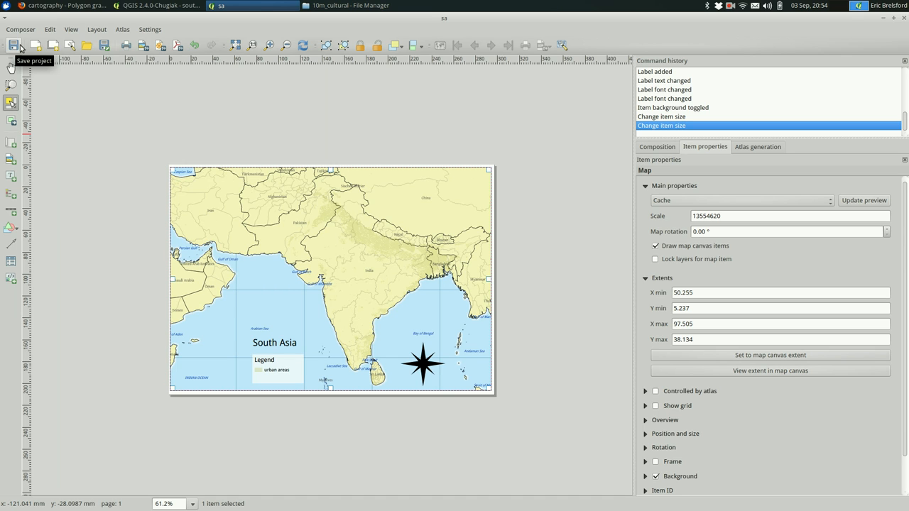
{"action": "mouse_move", "coordinate": [173, 45]}
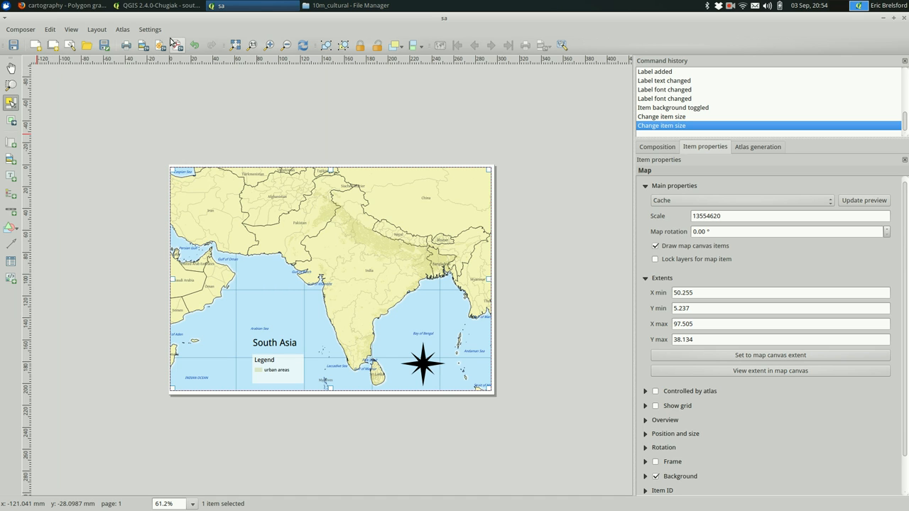
{"action": "mouse_move", "coordinate": [176, 44]}
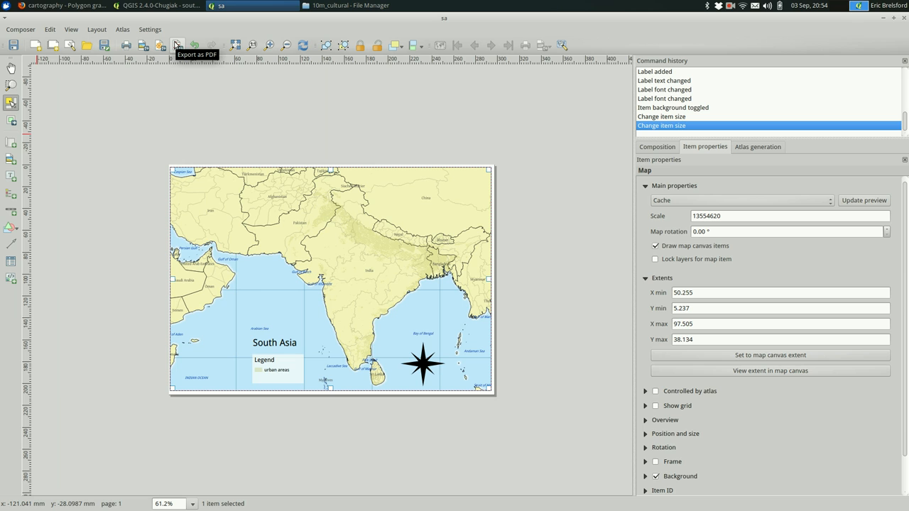
Export the composition as a PDF named 'sa' on the Desktop, accepting the raster printing warning
{"action": "left_click", "coordinate": [176, 44]}
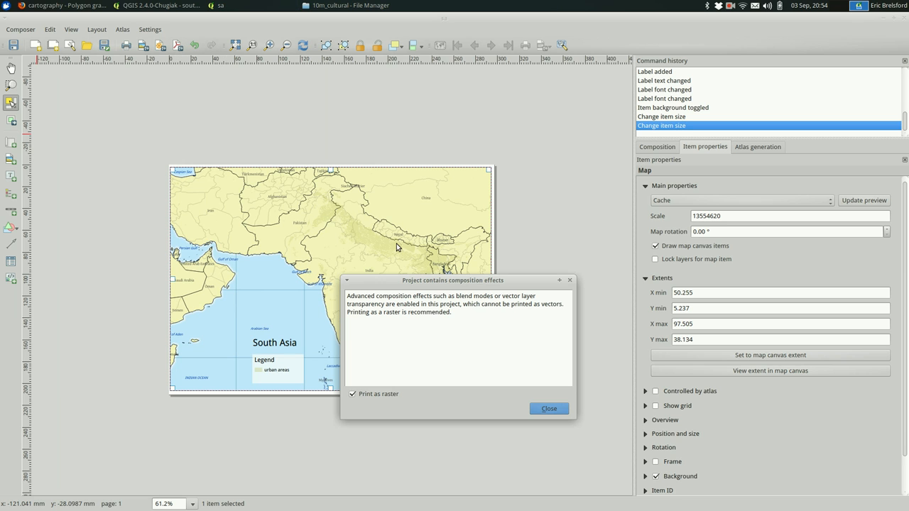
{"action": "left_click", "coordinate": [549, 409]}
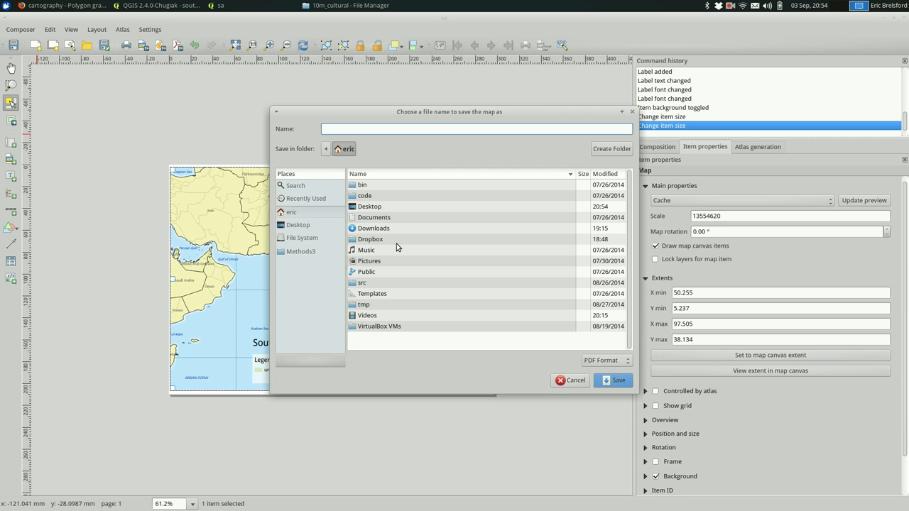
{"action": "mouse_move", "coordinate": [397, 208]}
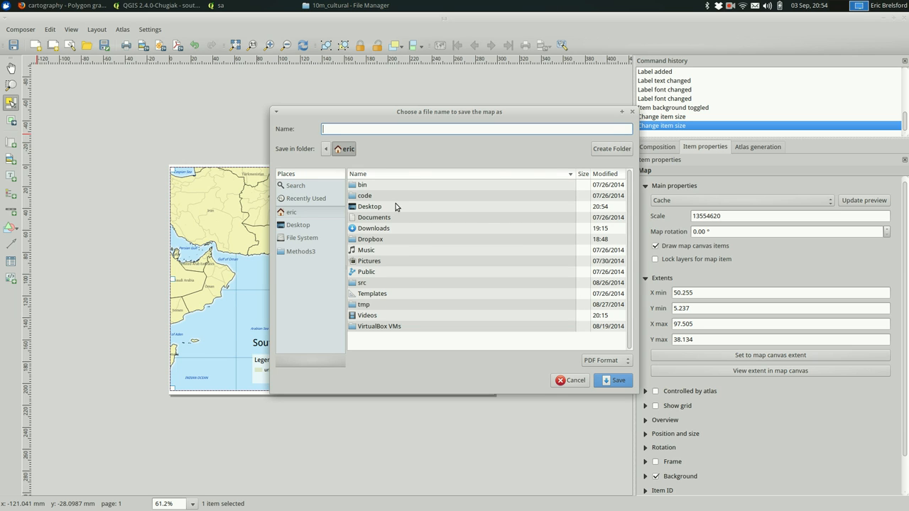
{"action": "double_click", "coordinate": [369, 206]}
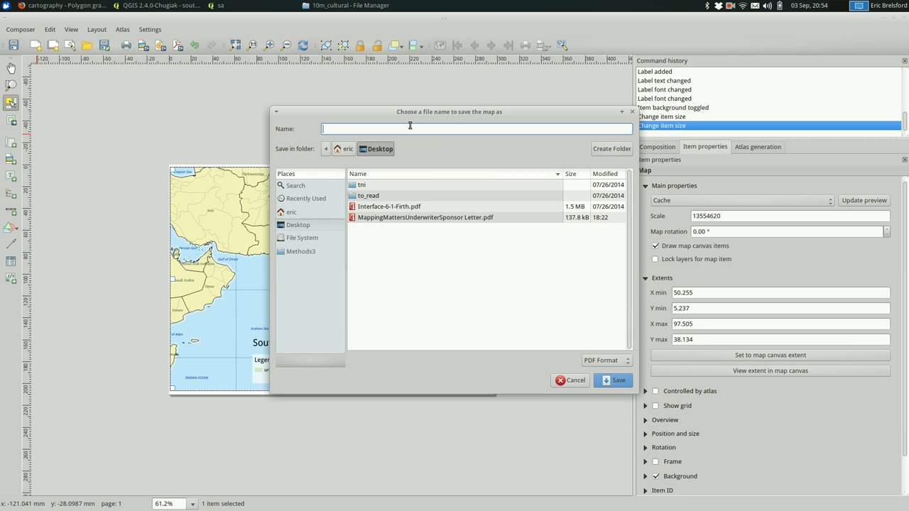
{"action": "type", "text": "sa"}
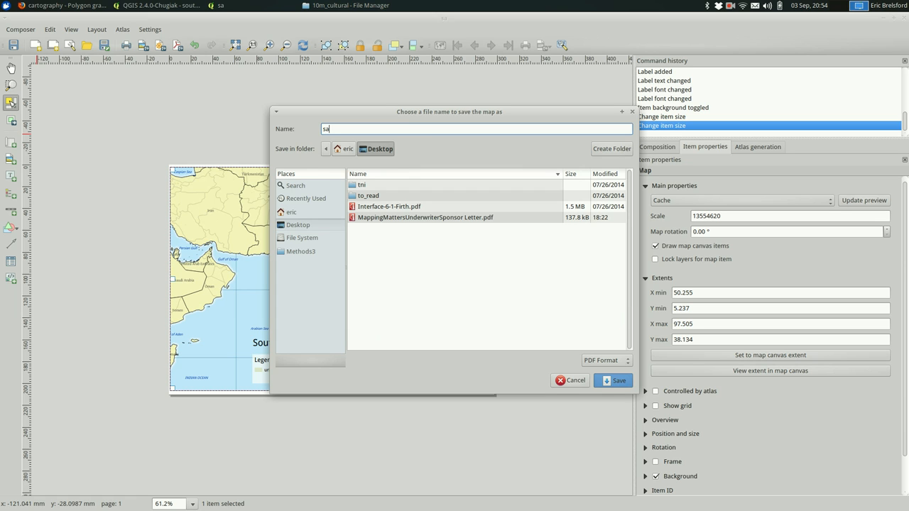
{"action": "mouse_move", "coordinate": [587, 420]}
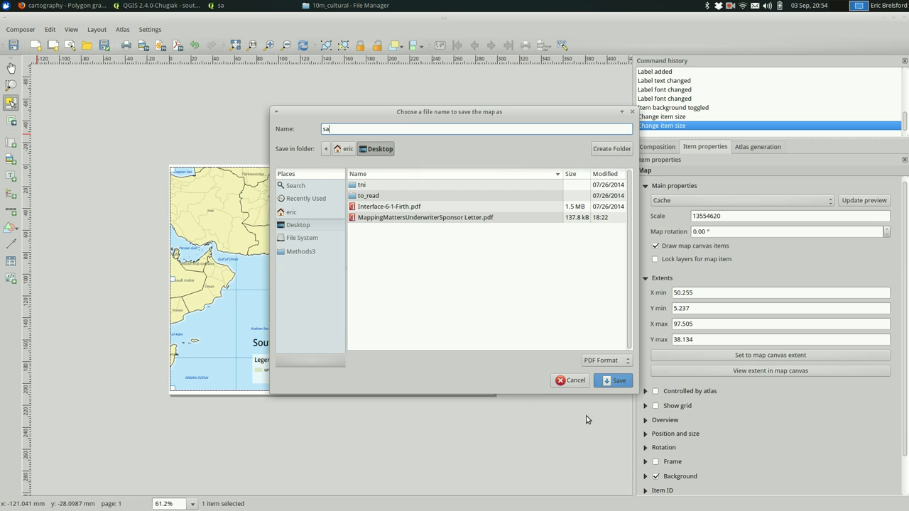
{"action": "left_click", "coordinate": [614, 381]}
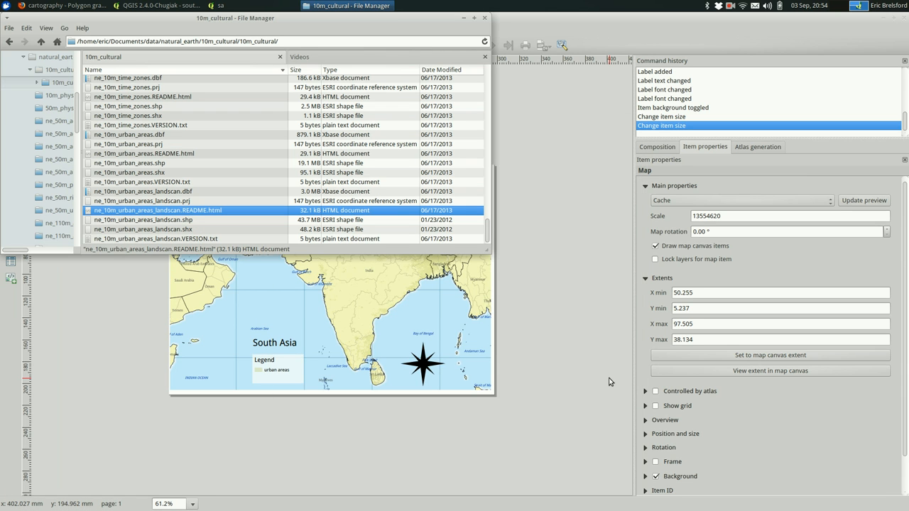
Open the exported sa.pdf from the Desktop folder in a PDF viewer
{"action": "left_click", "coordinate": [8, 40]}
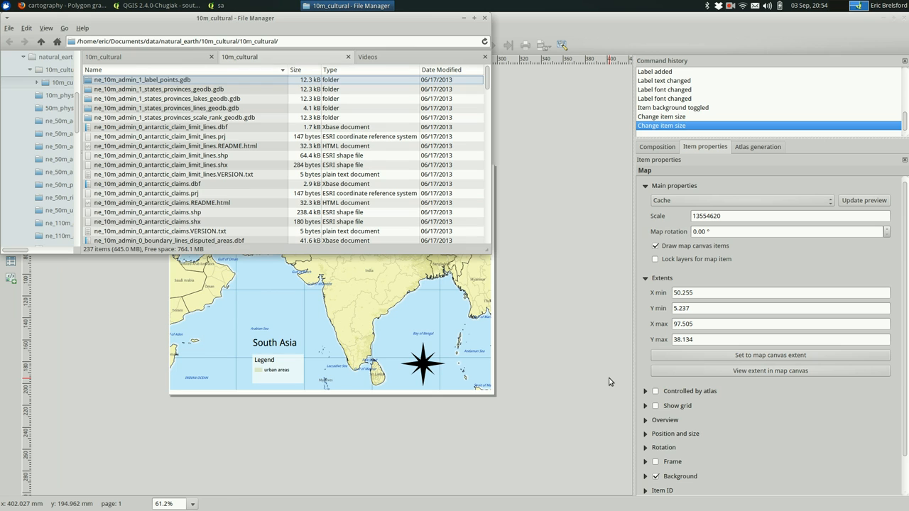
{"action": "left_click", "coordinate": [57, 39]}
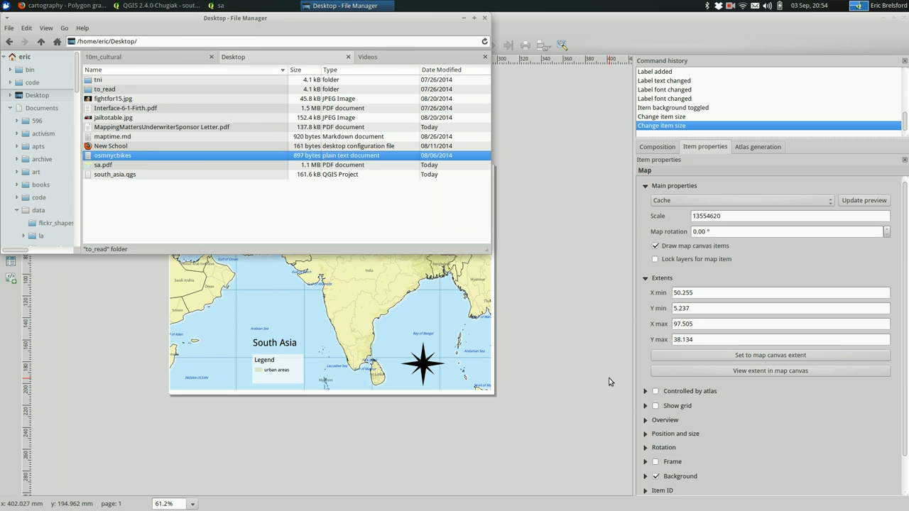
{"action": "double_click", "coordinate": [104, 165]}
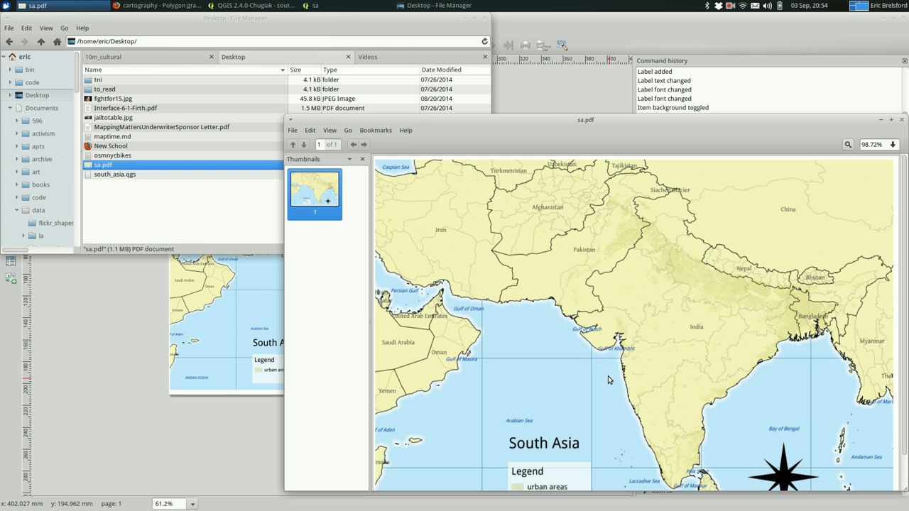